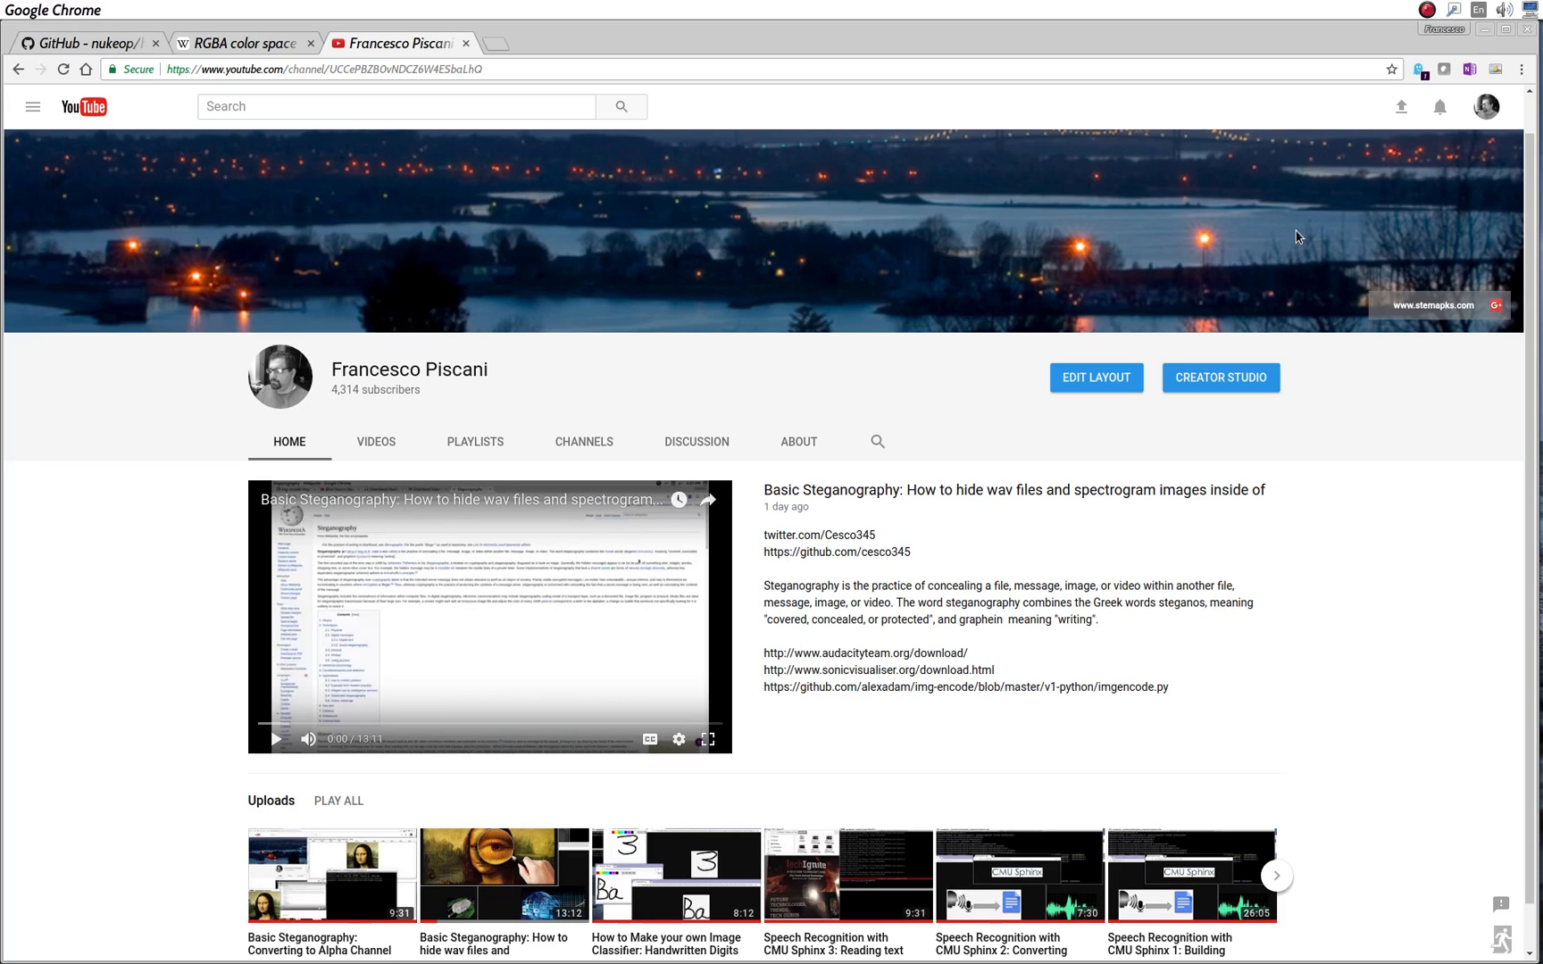
{"action": "mouse_move", "coordinate": [1293, 263]}
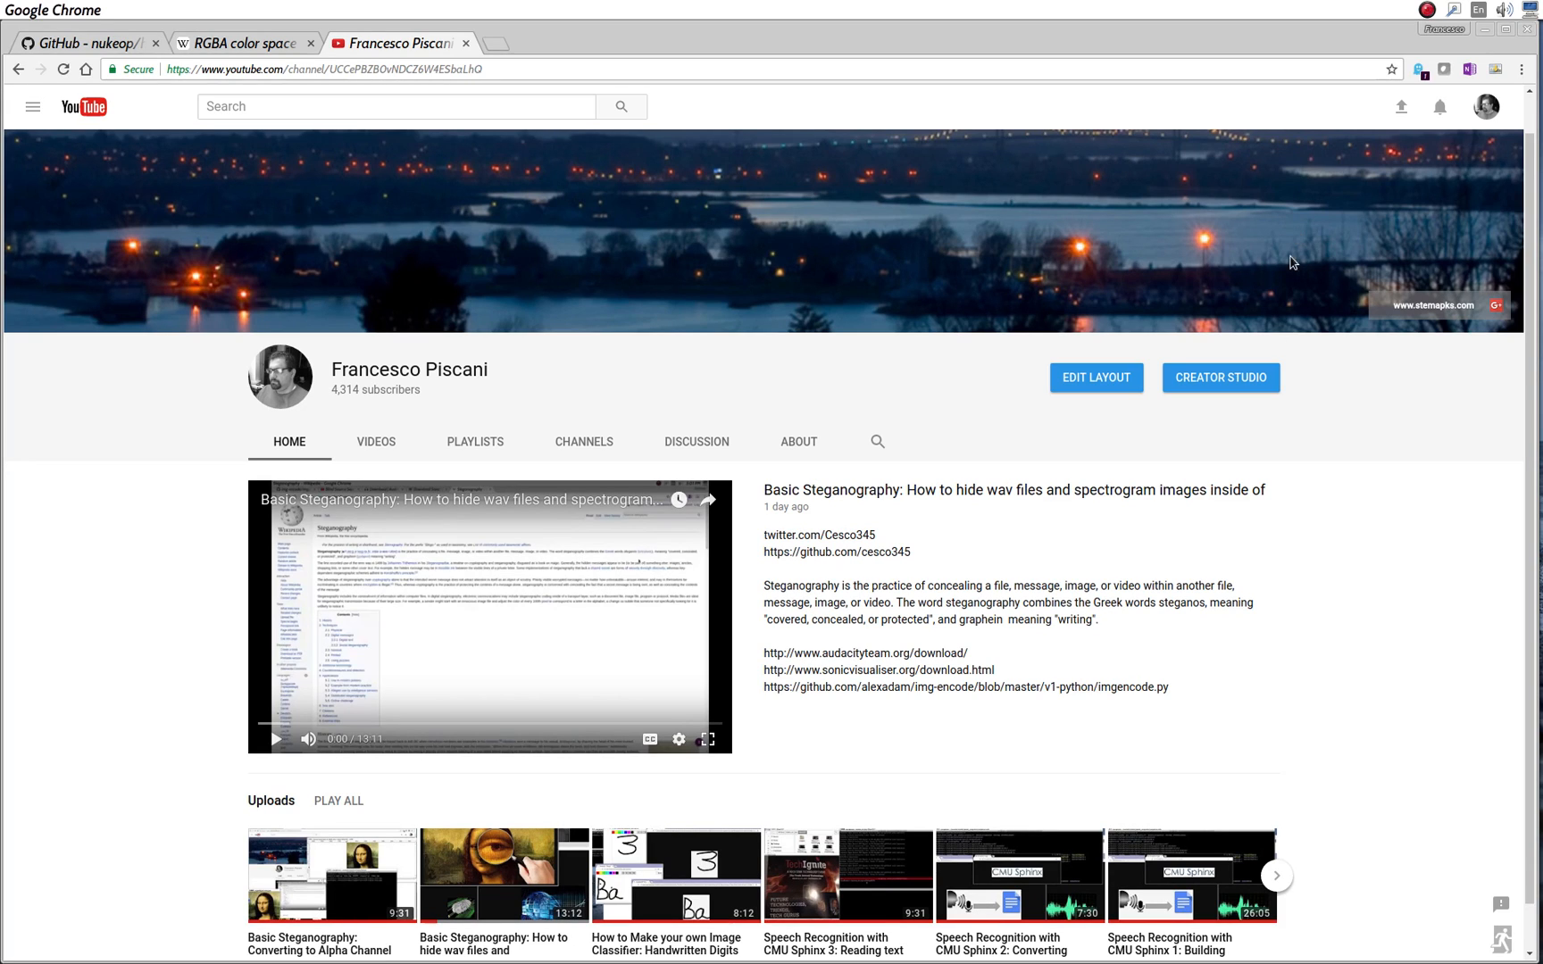
{"action": "mouse_move", "coordinate": [234, 914]}
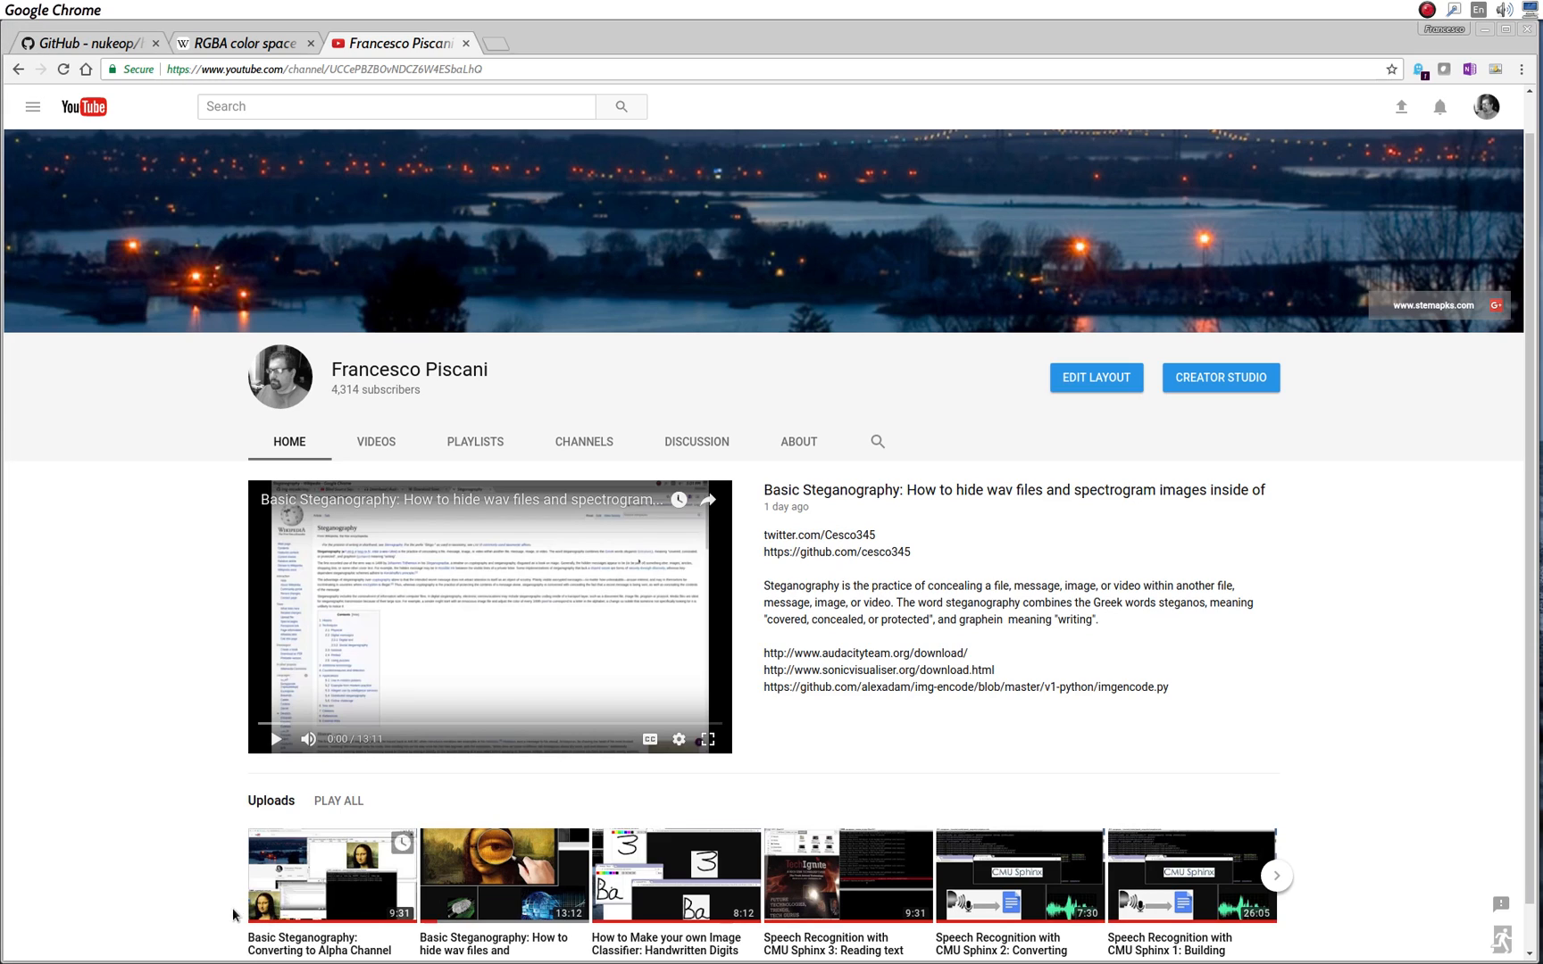
{"action": "mouse_move", "coordinate": [72, 830]}
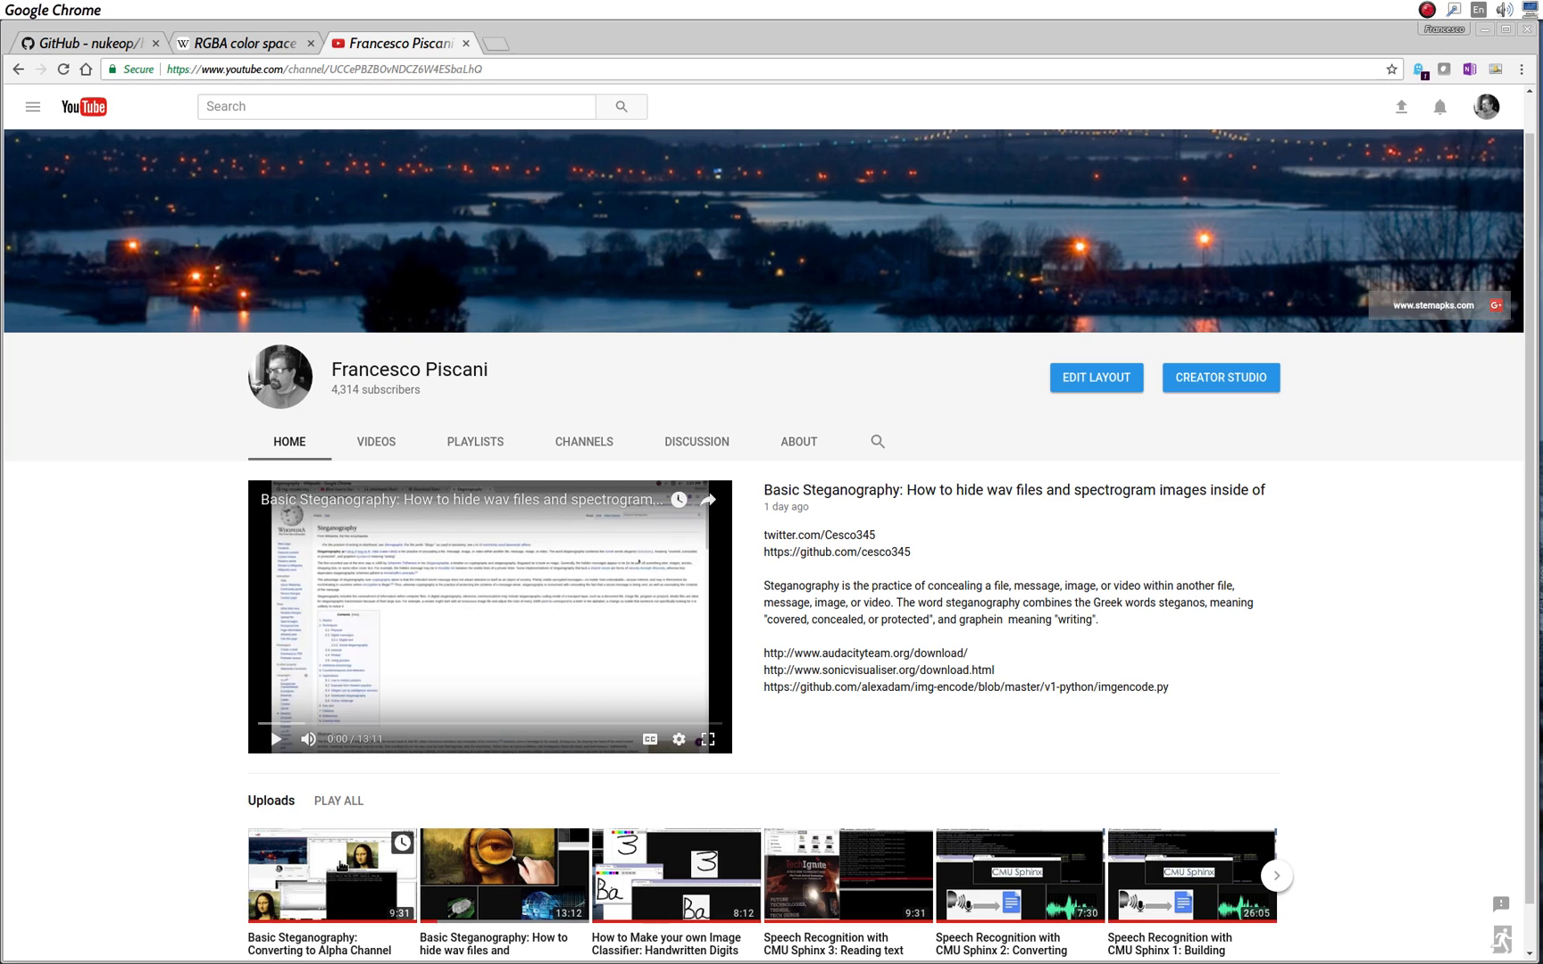
{"action": "mouse_move", "coordinate": [295, 863]}
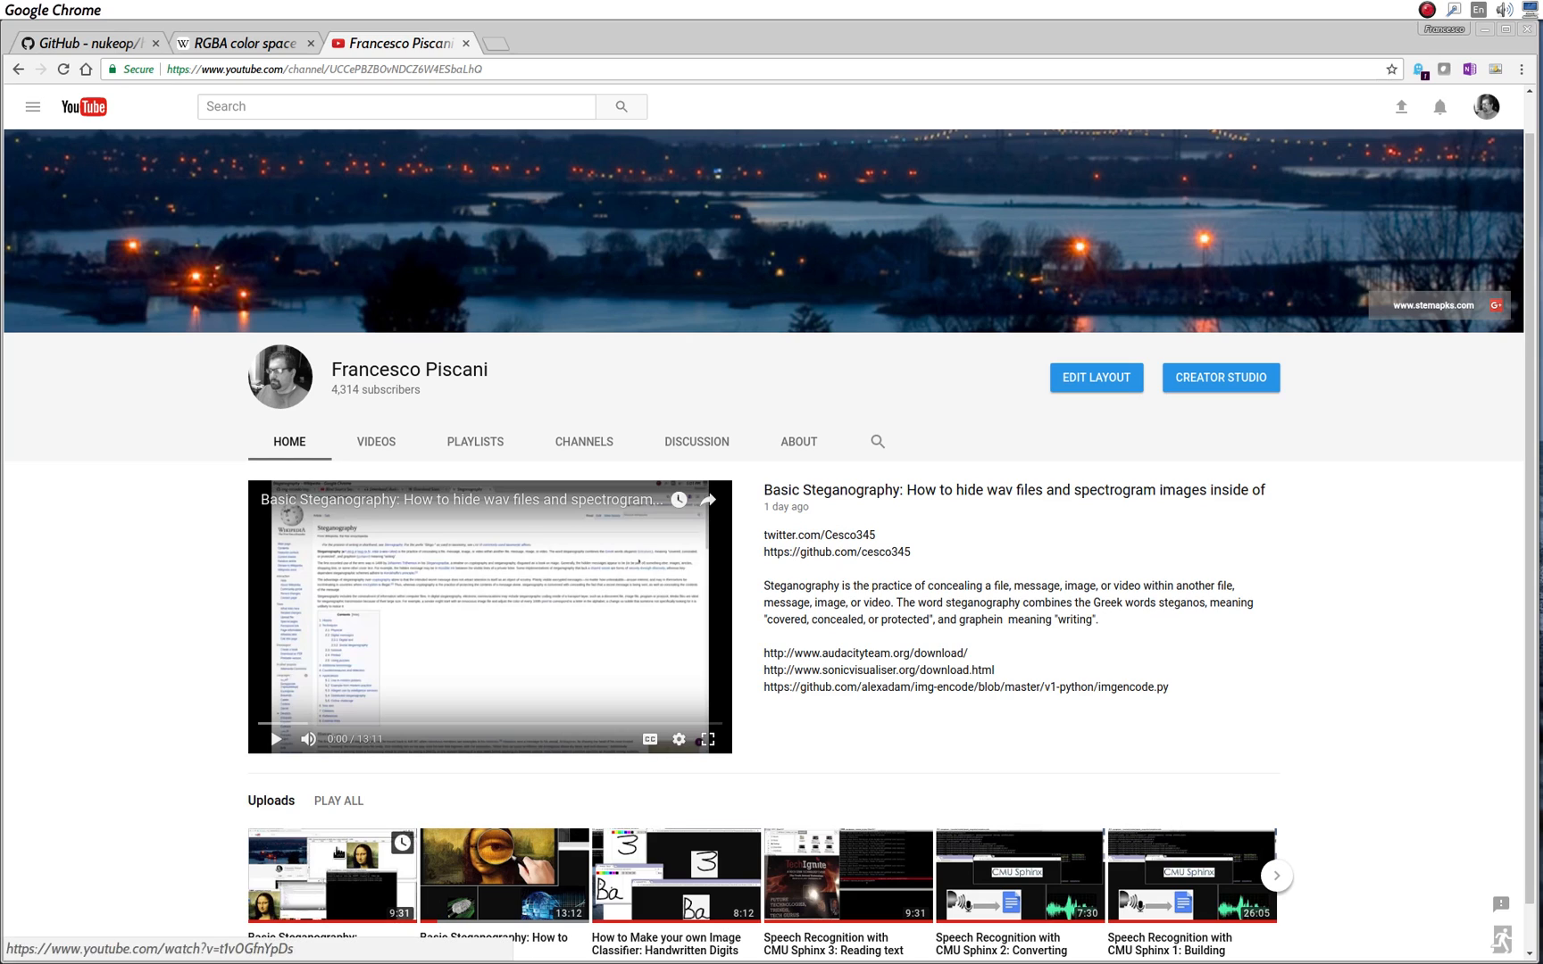
{"action": "mouse_move", "coordinate": [104, 720]}
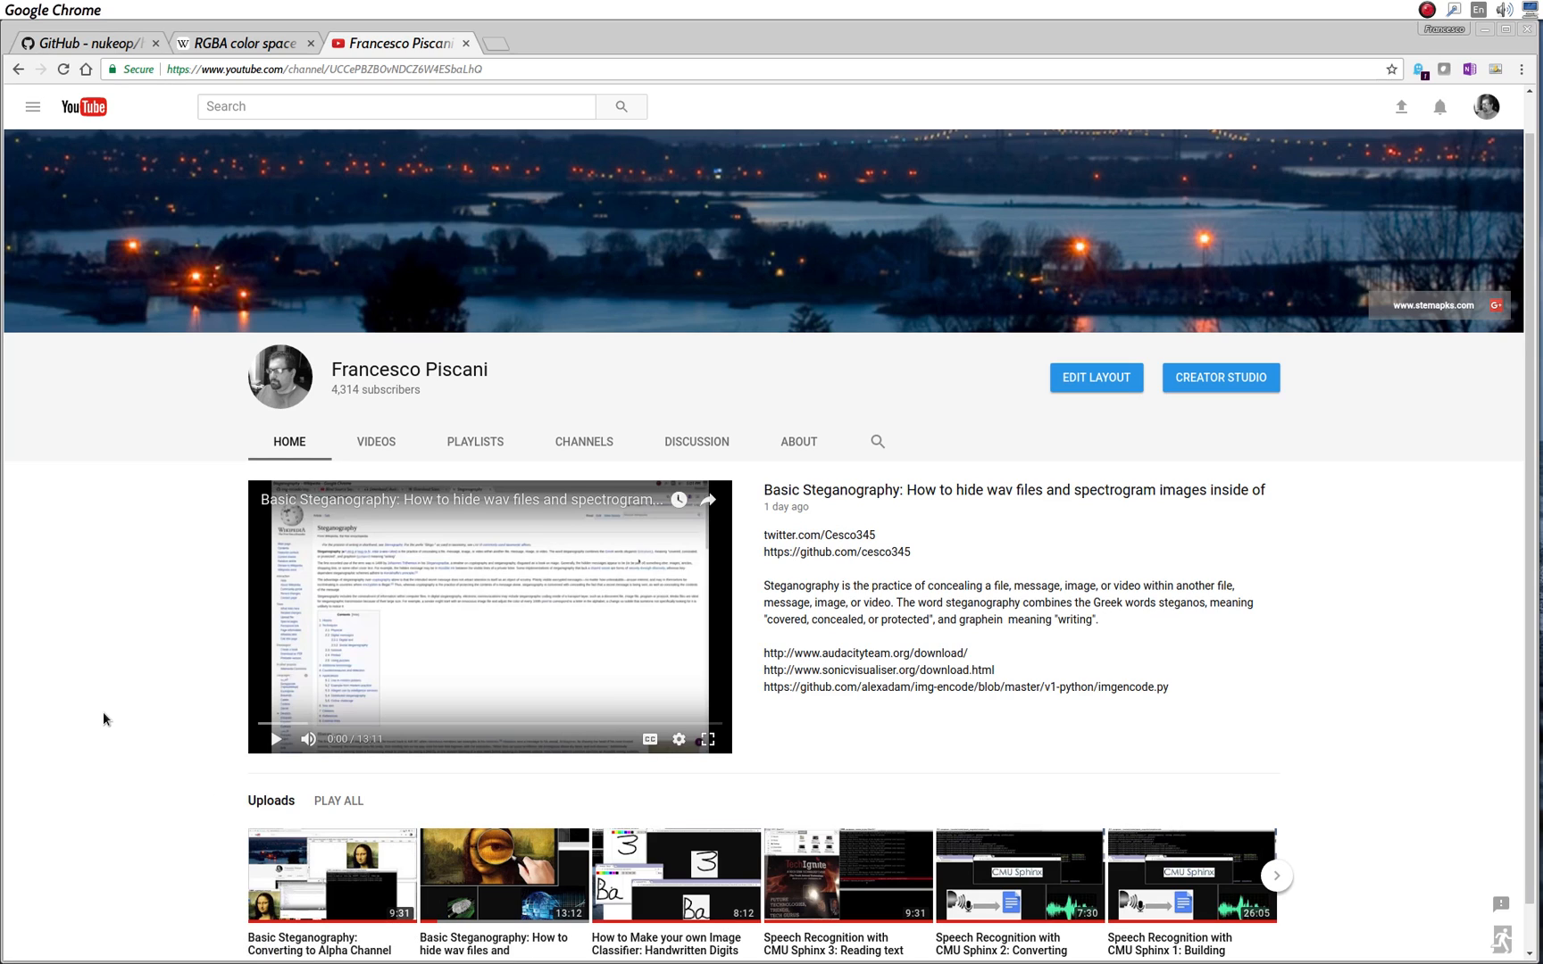
{"action": "mouse_move", "coordinate": [332, 875]}
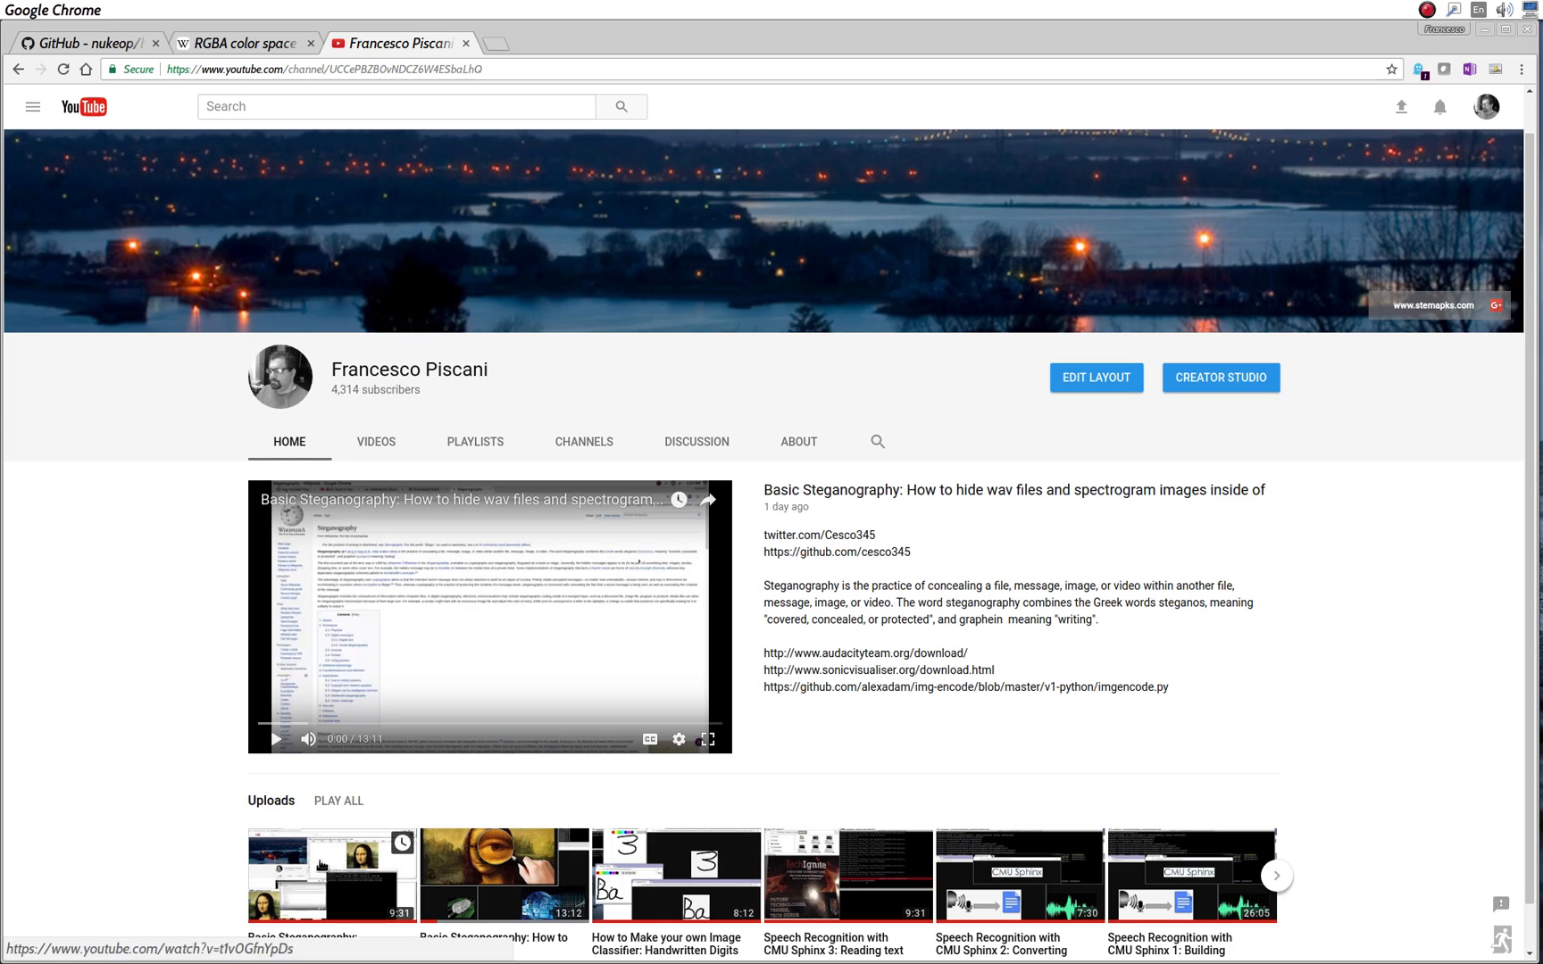
{"action": "mouse_move", "coordinate": [504, 875]}
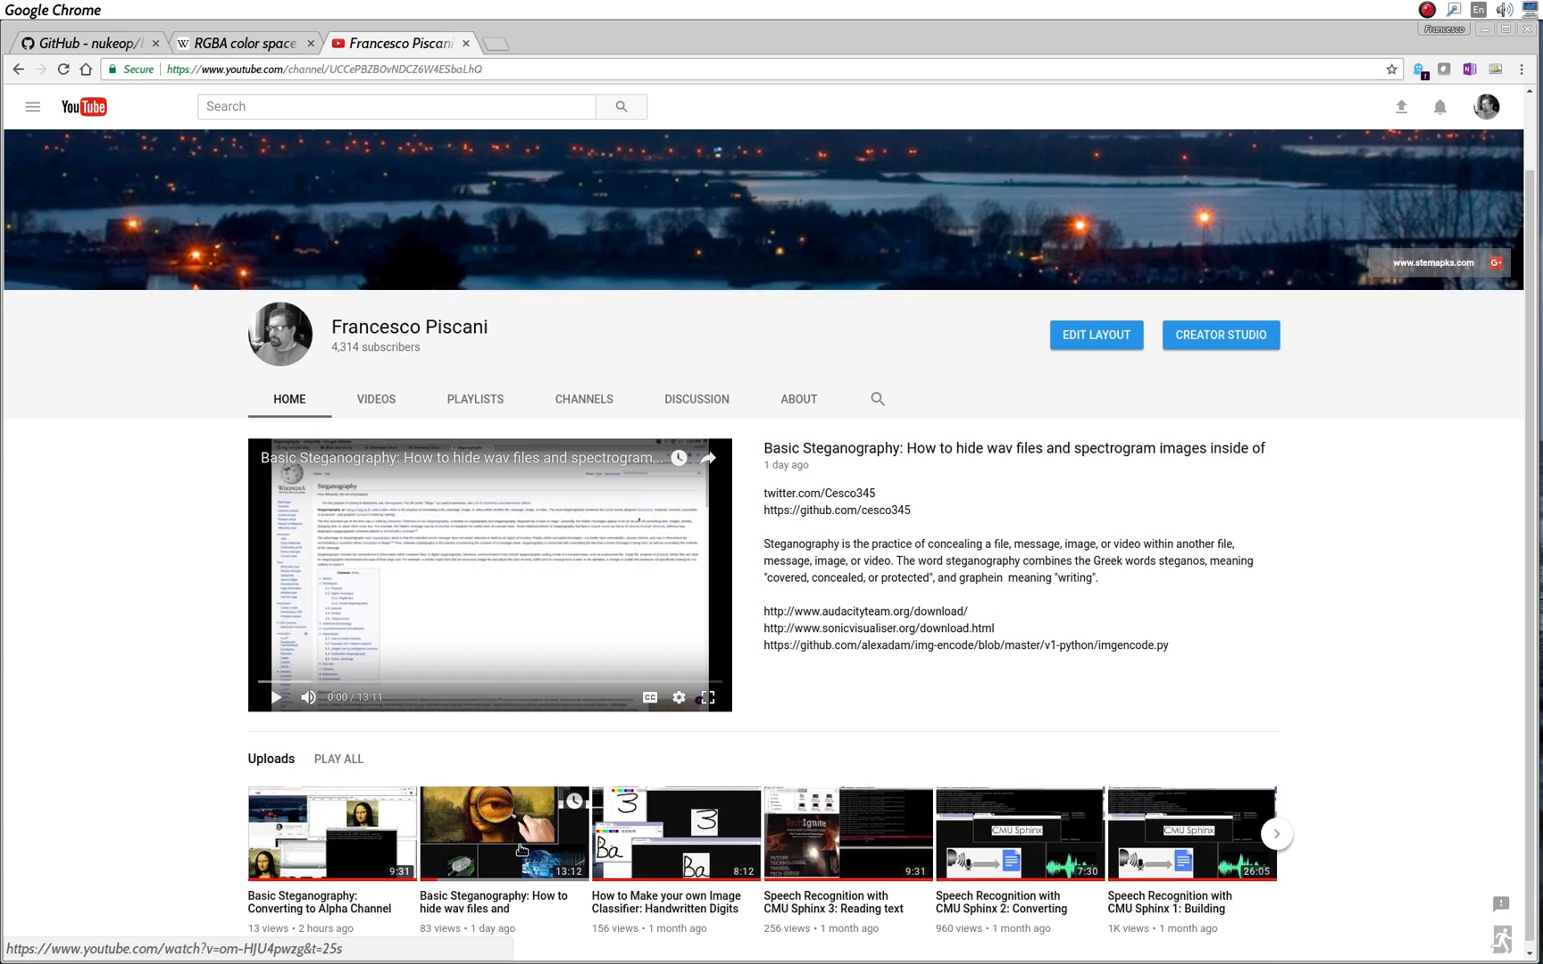
- Remove vinny1 and vinny.zip with rm, then list the folder to confirm only vinny.jpg, vinny.png and secret.jpg remain
{"action": "scroll", "scroll_direction": "down", "scroll_amount": 3}
{"action": "type", "text": "ls"}
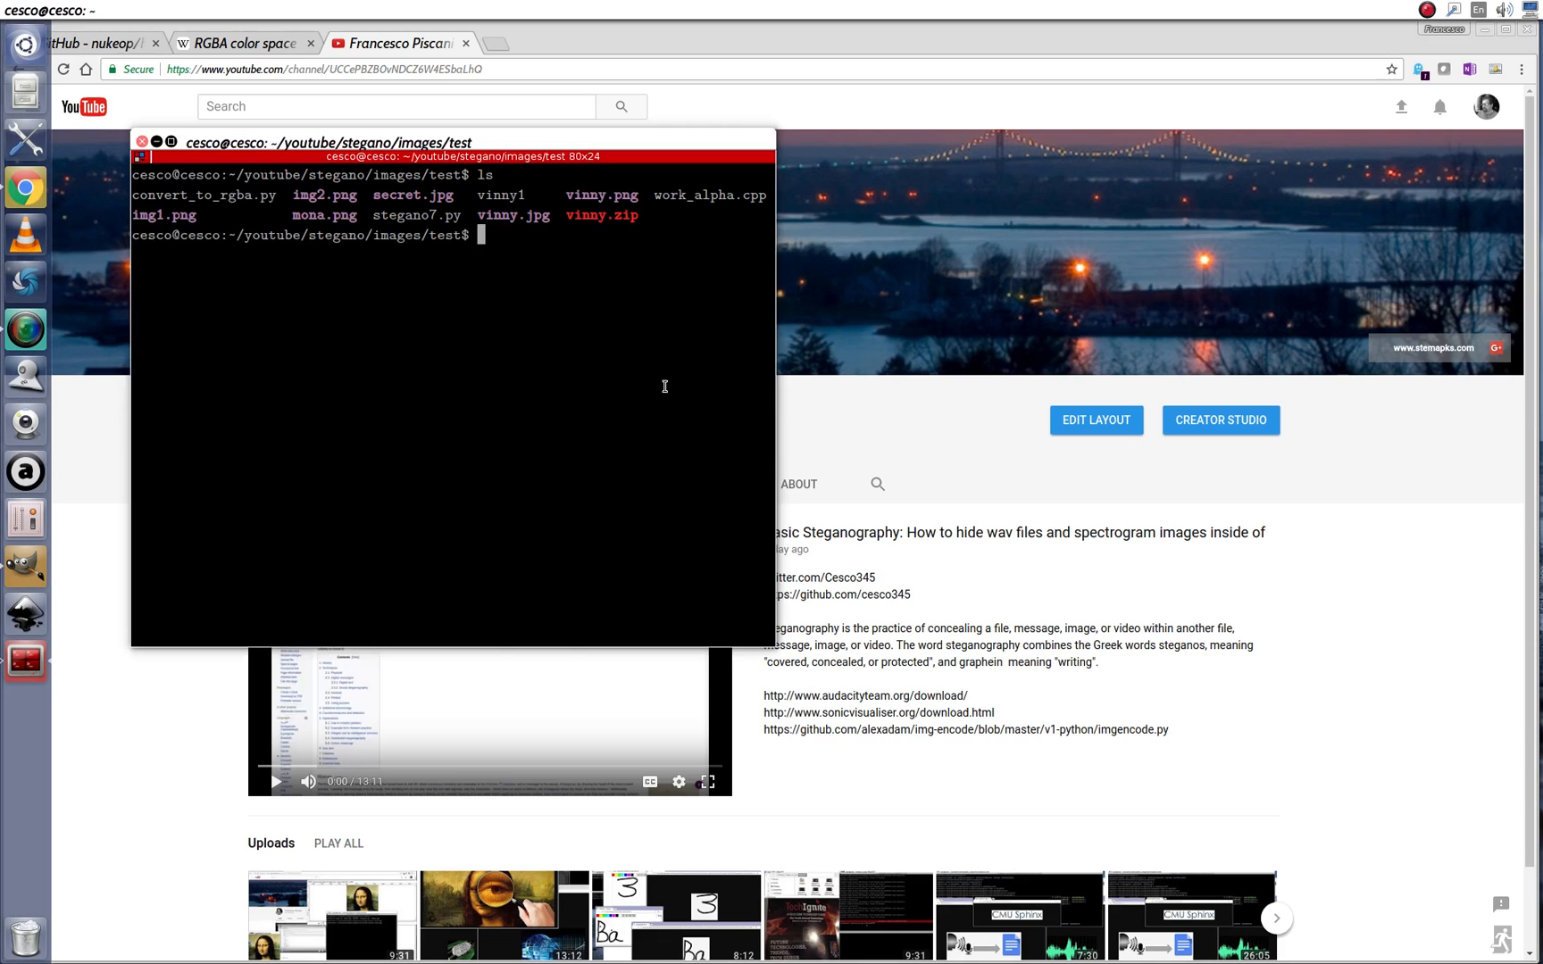
{"action": "mouse_move", "coordinate": [478, 360]}
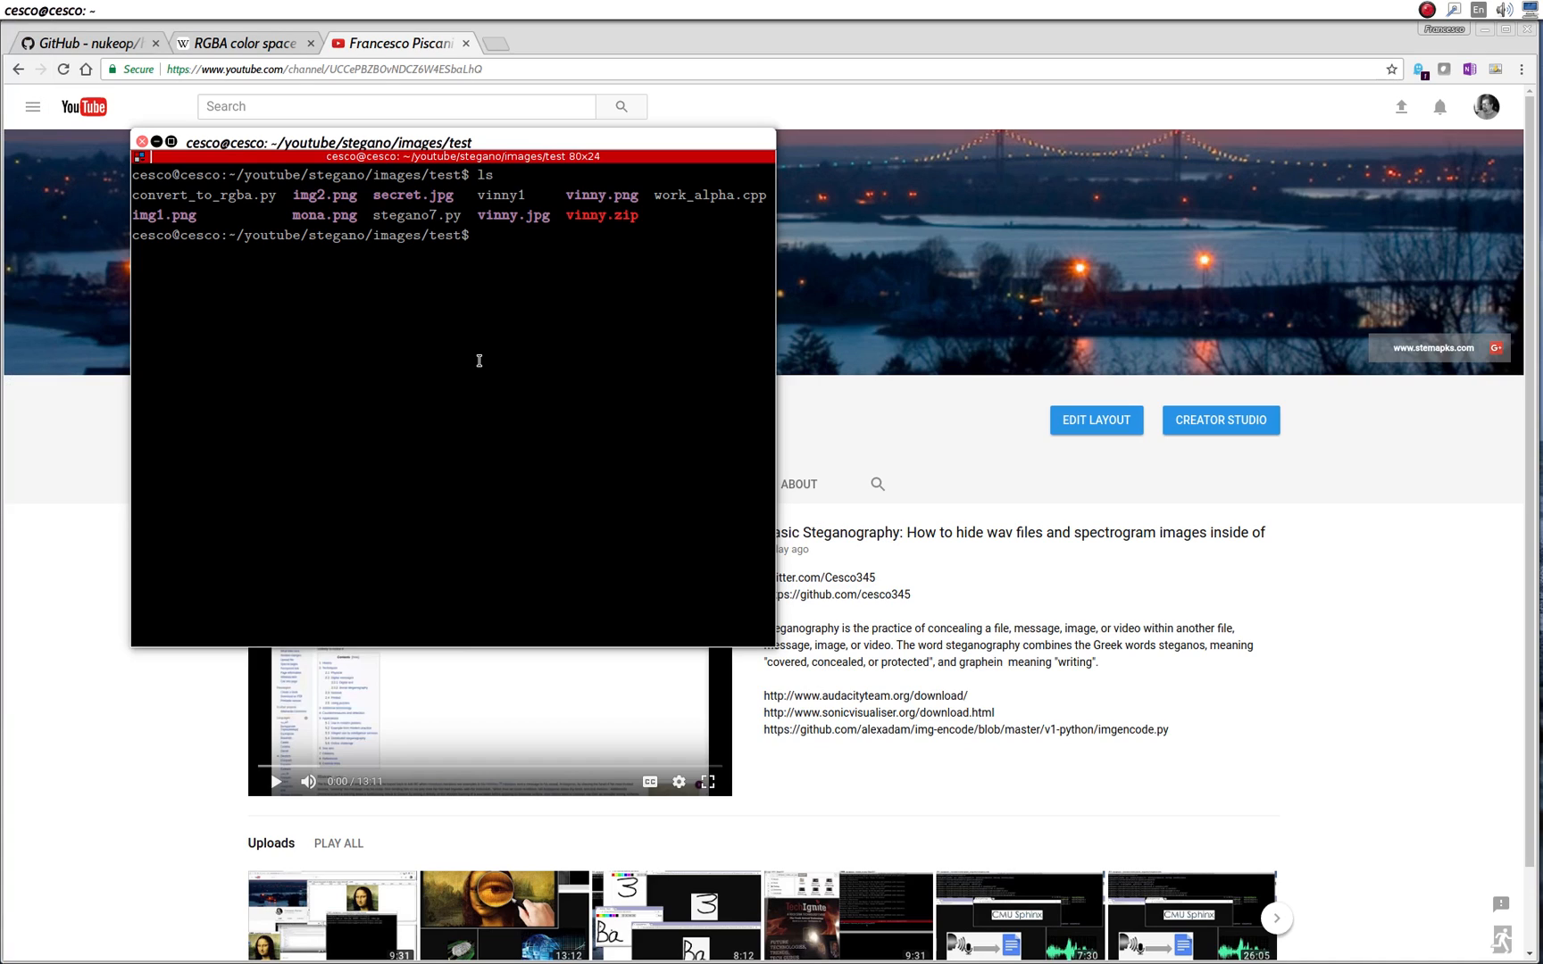
{"action": "mouse_move", "coordinate": [481, 282]}
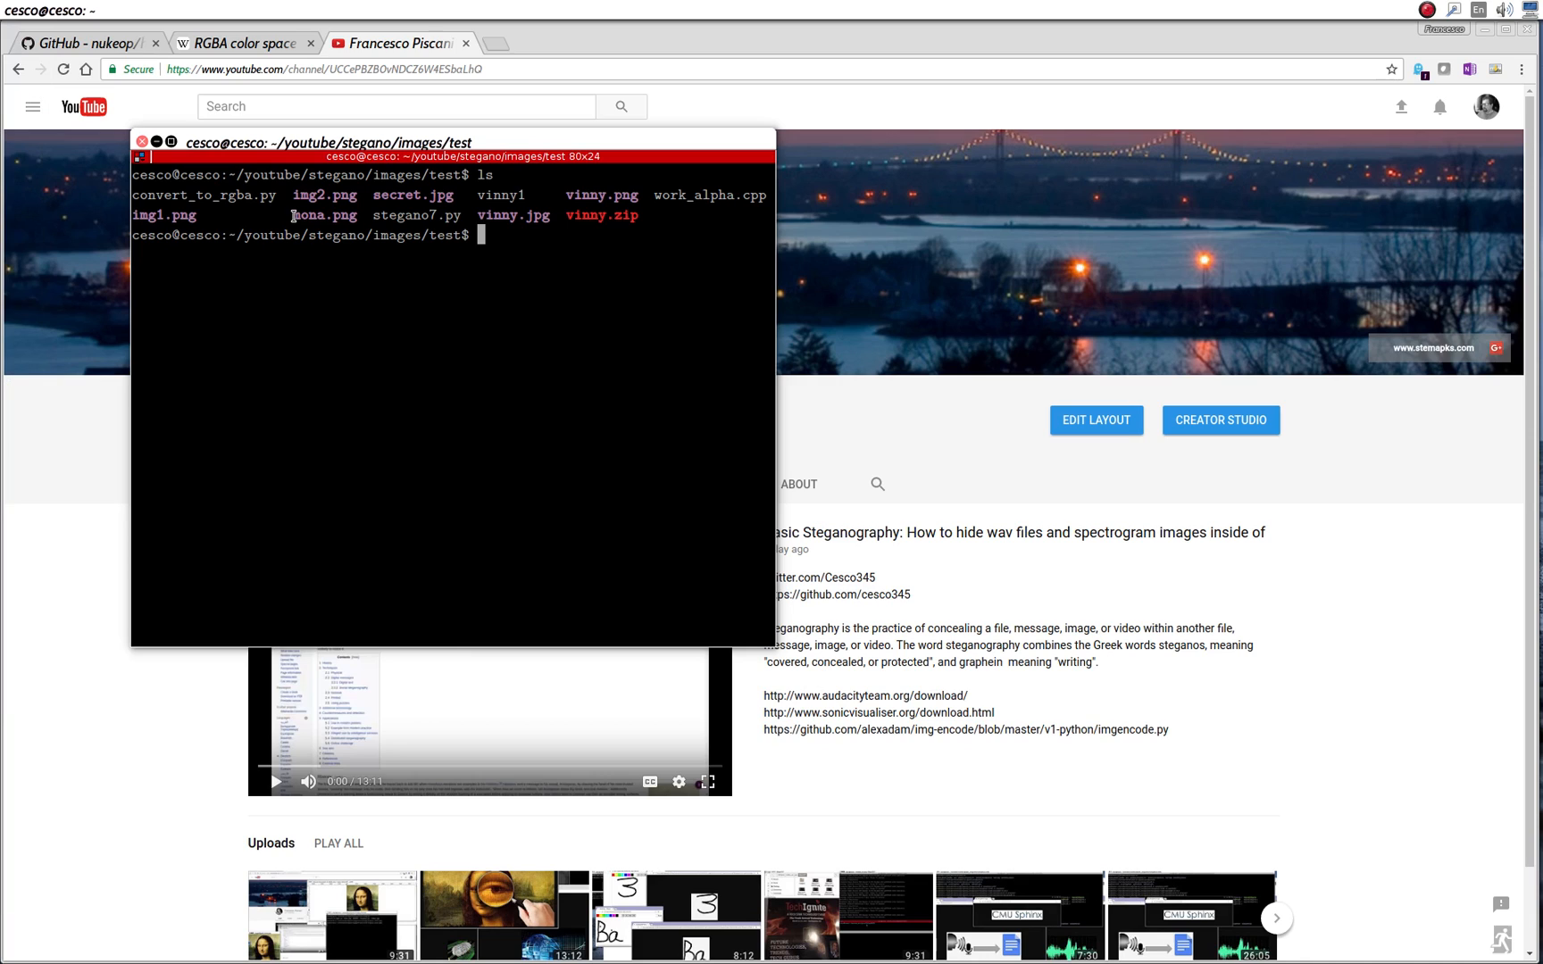
{"action": "mouse_move", "coordinate": [389, 250]}
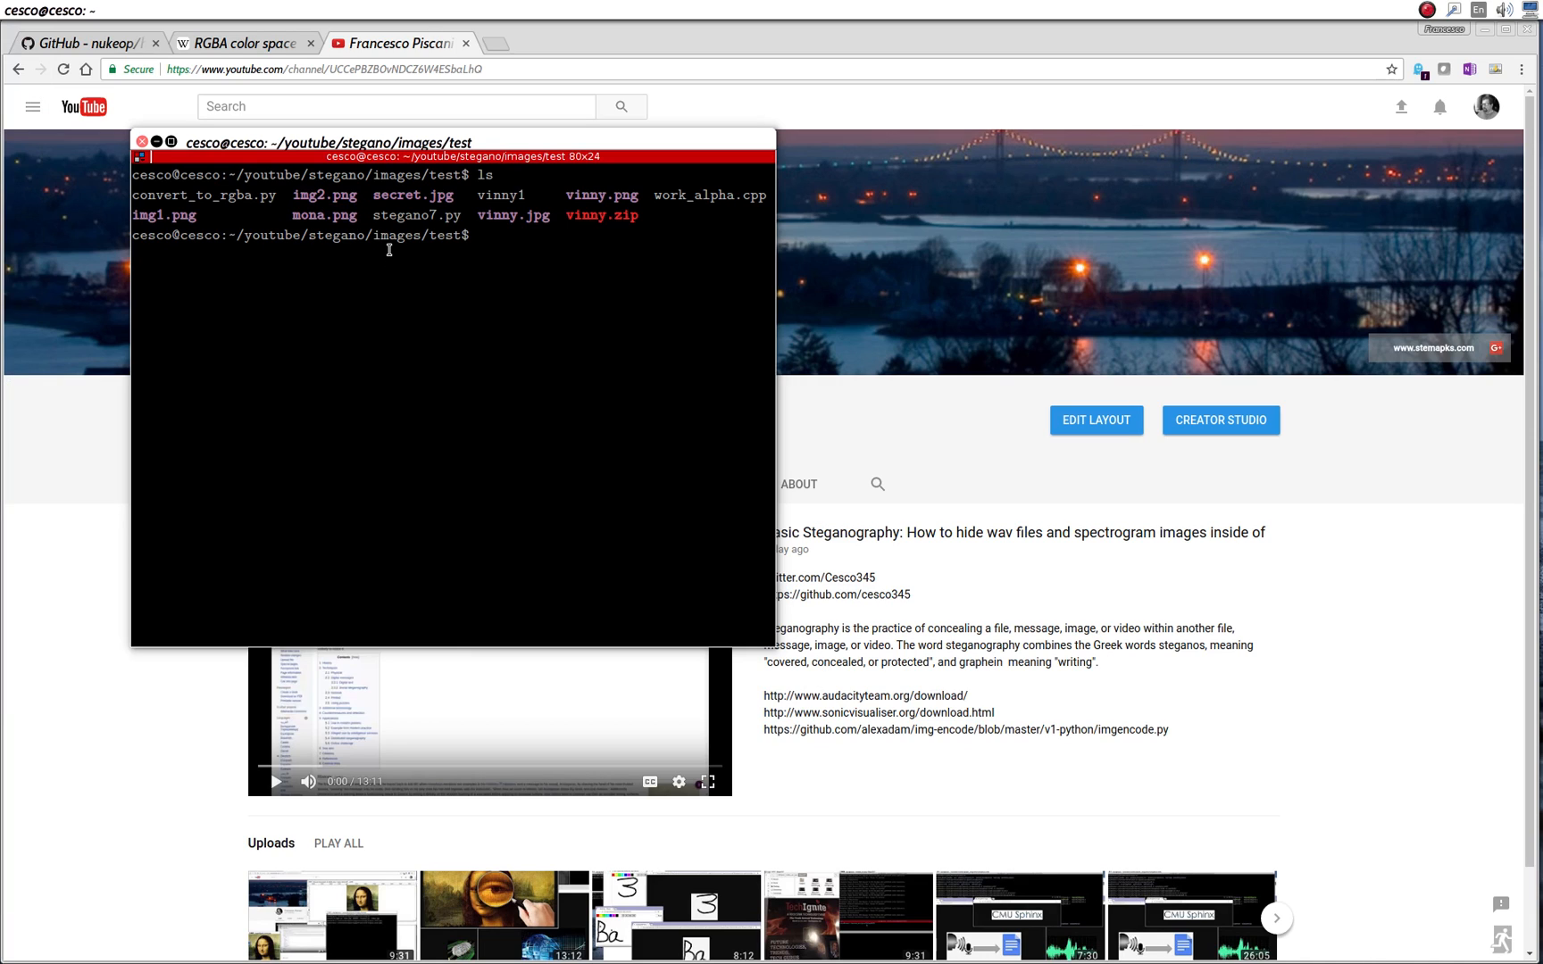
{"action": "double_click", "coordinate": [323, 194]}
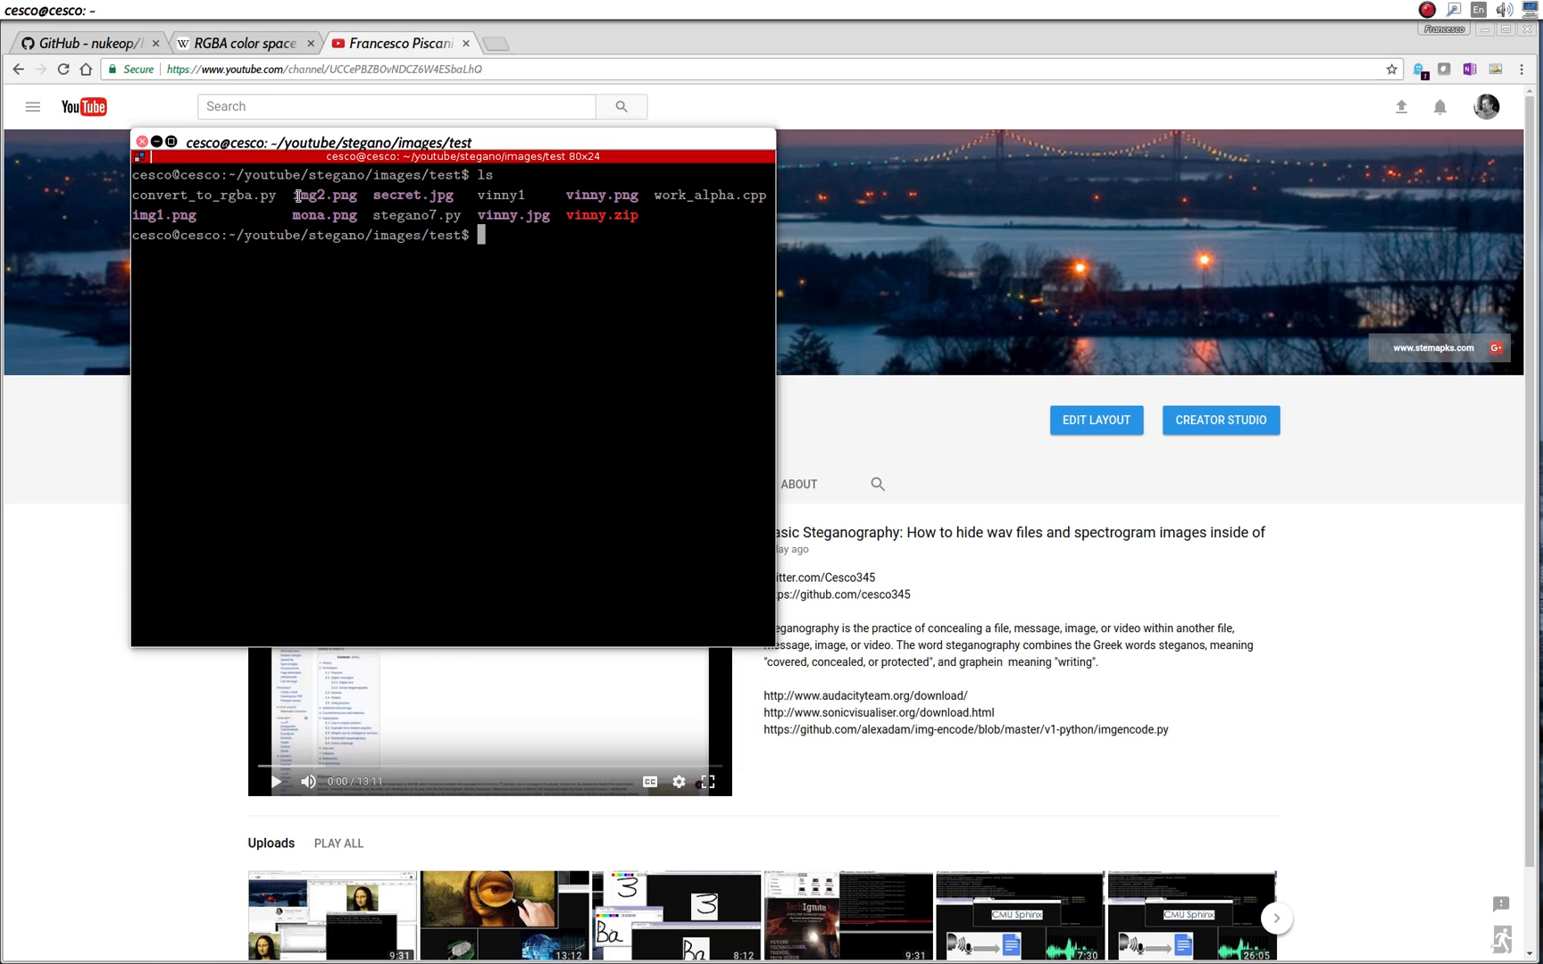
{"action": "double_click", "coordinate": [325, 195]}
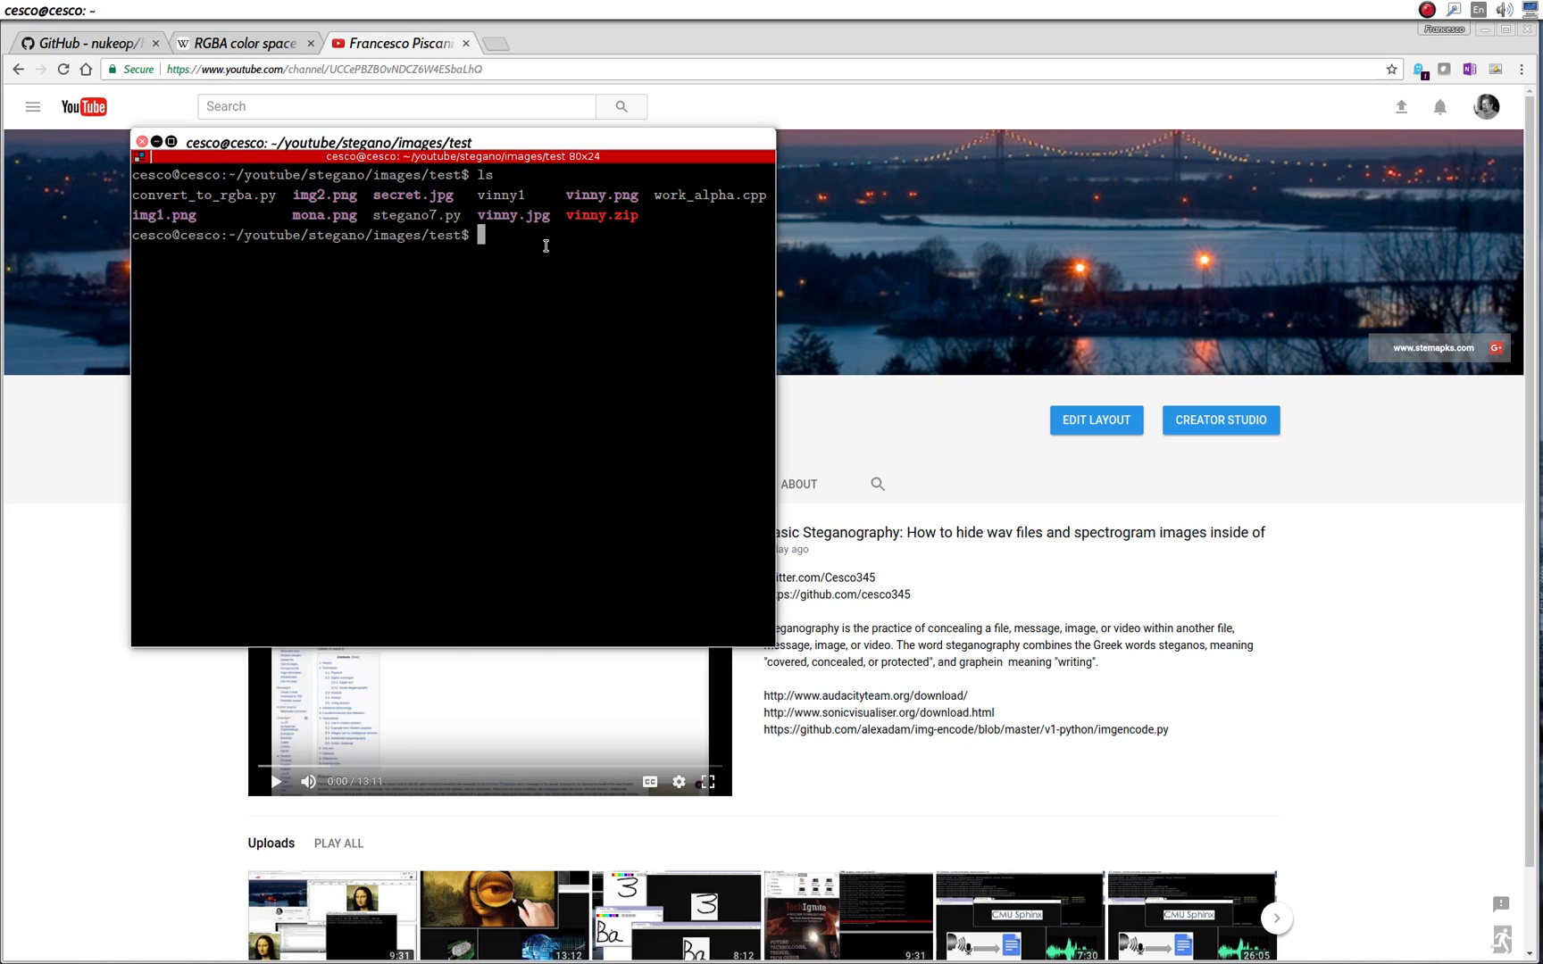
{"action": "type", "text": "rm v"}
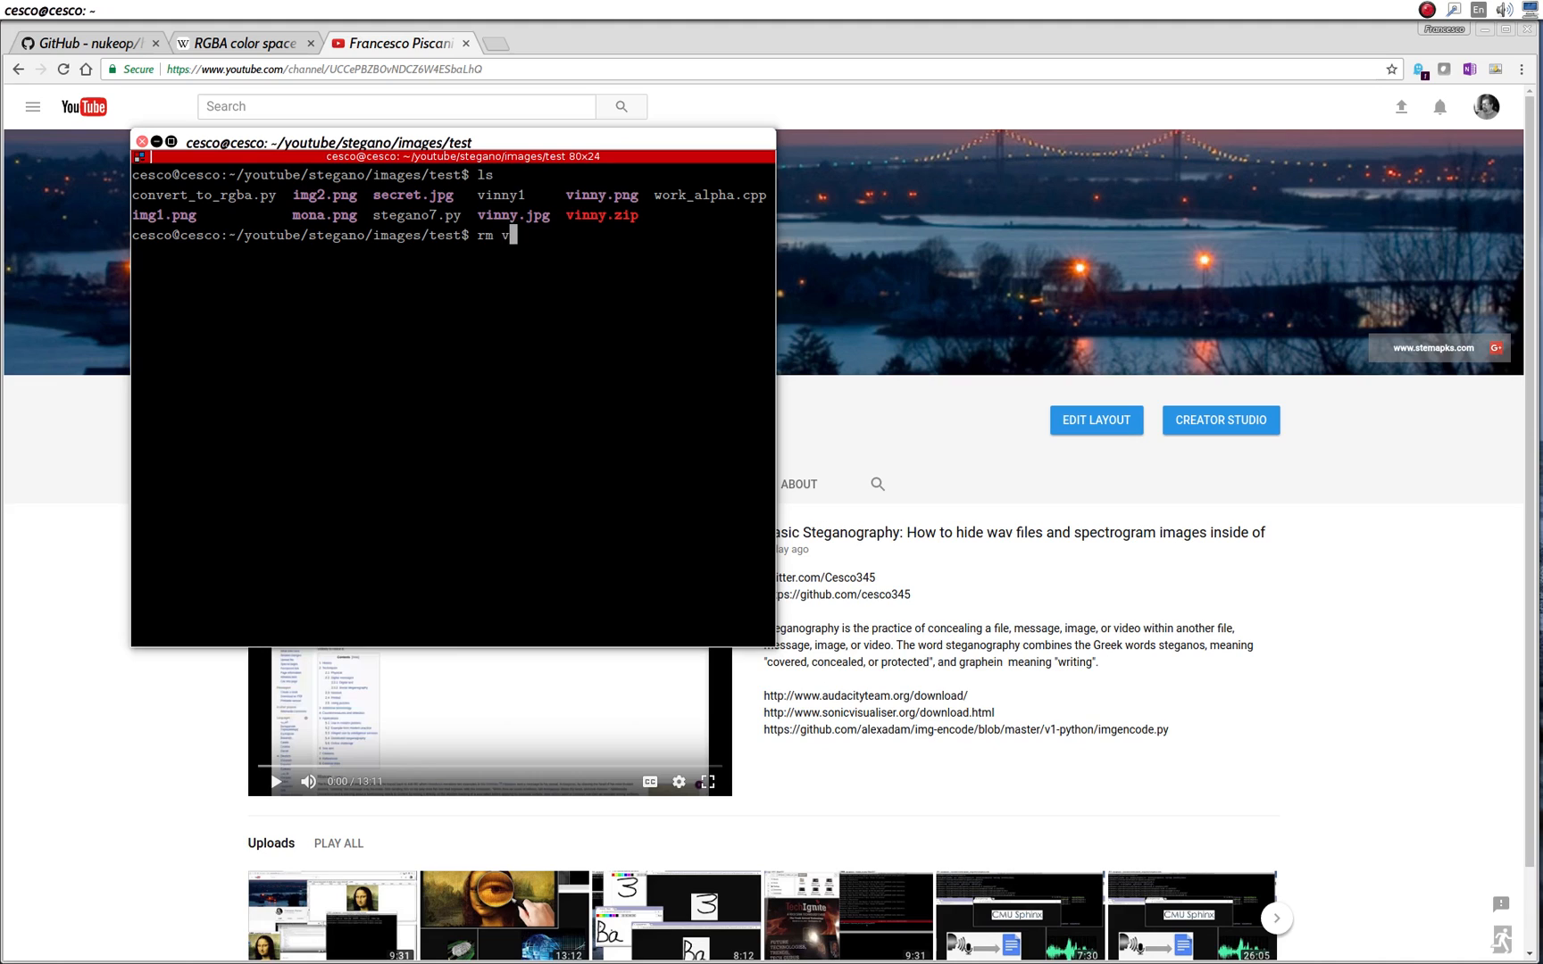
{"action": "type", "text": "inny1"}
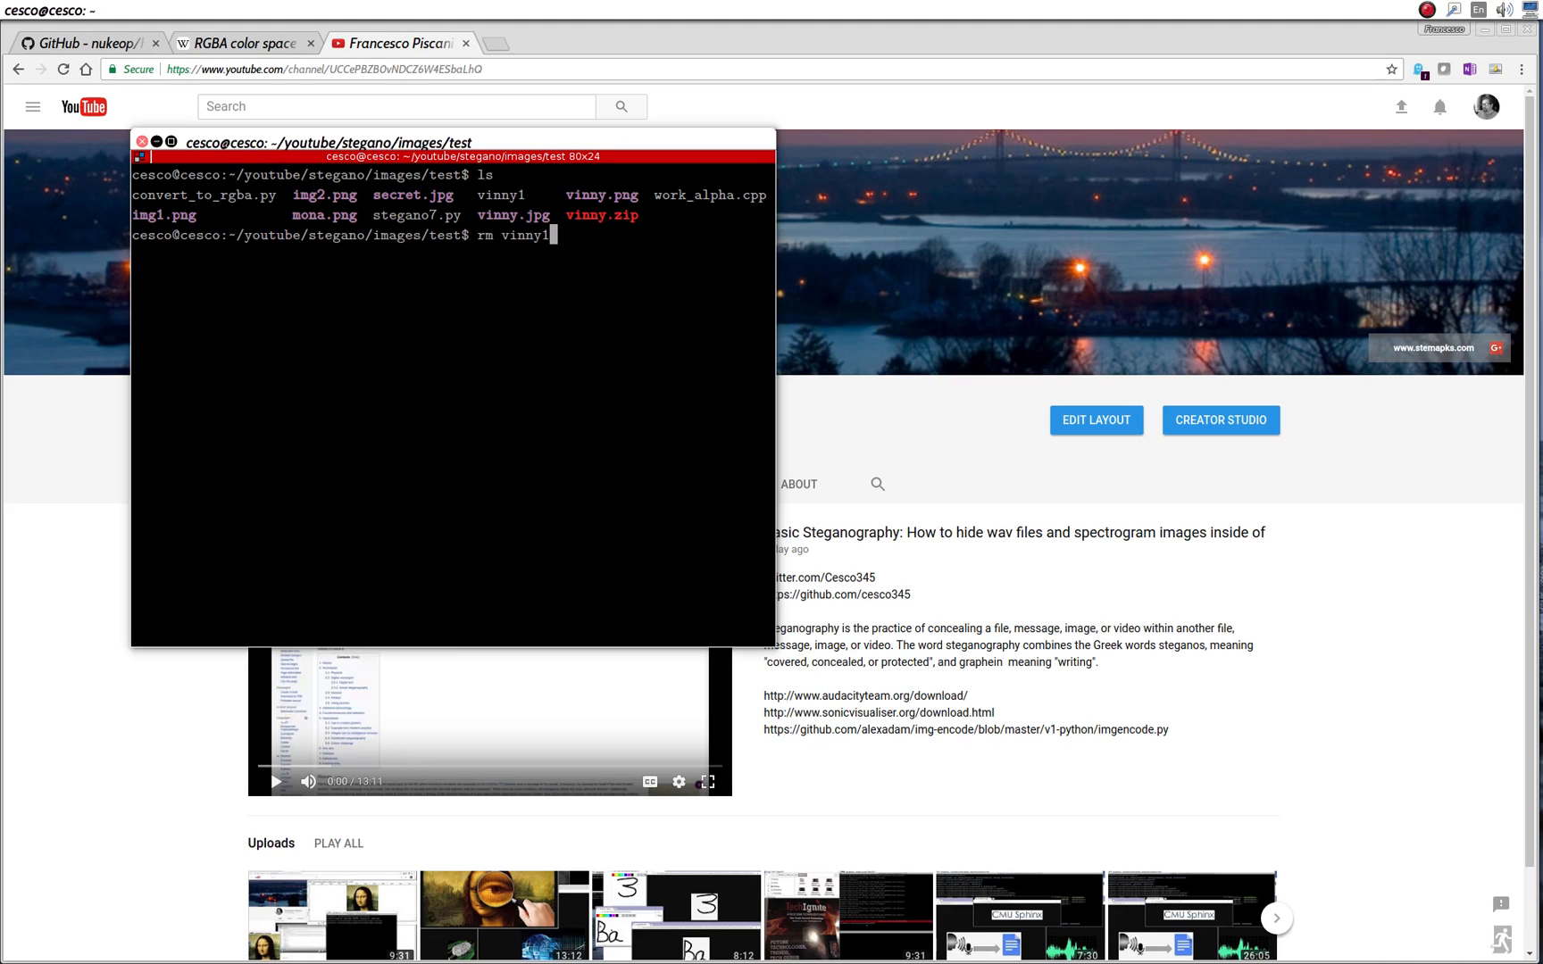
{"action": "type", "text": "vinny."}
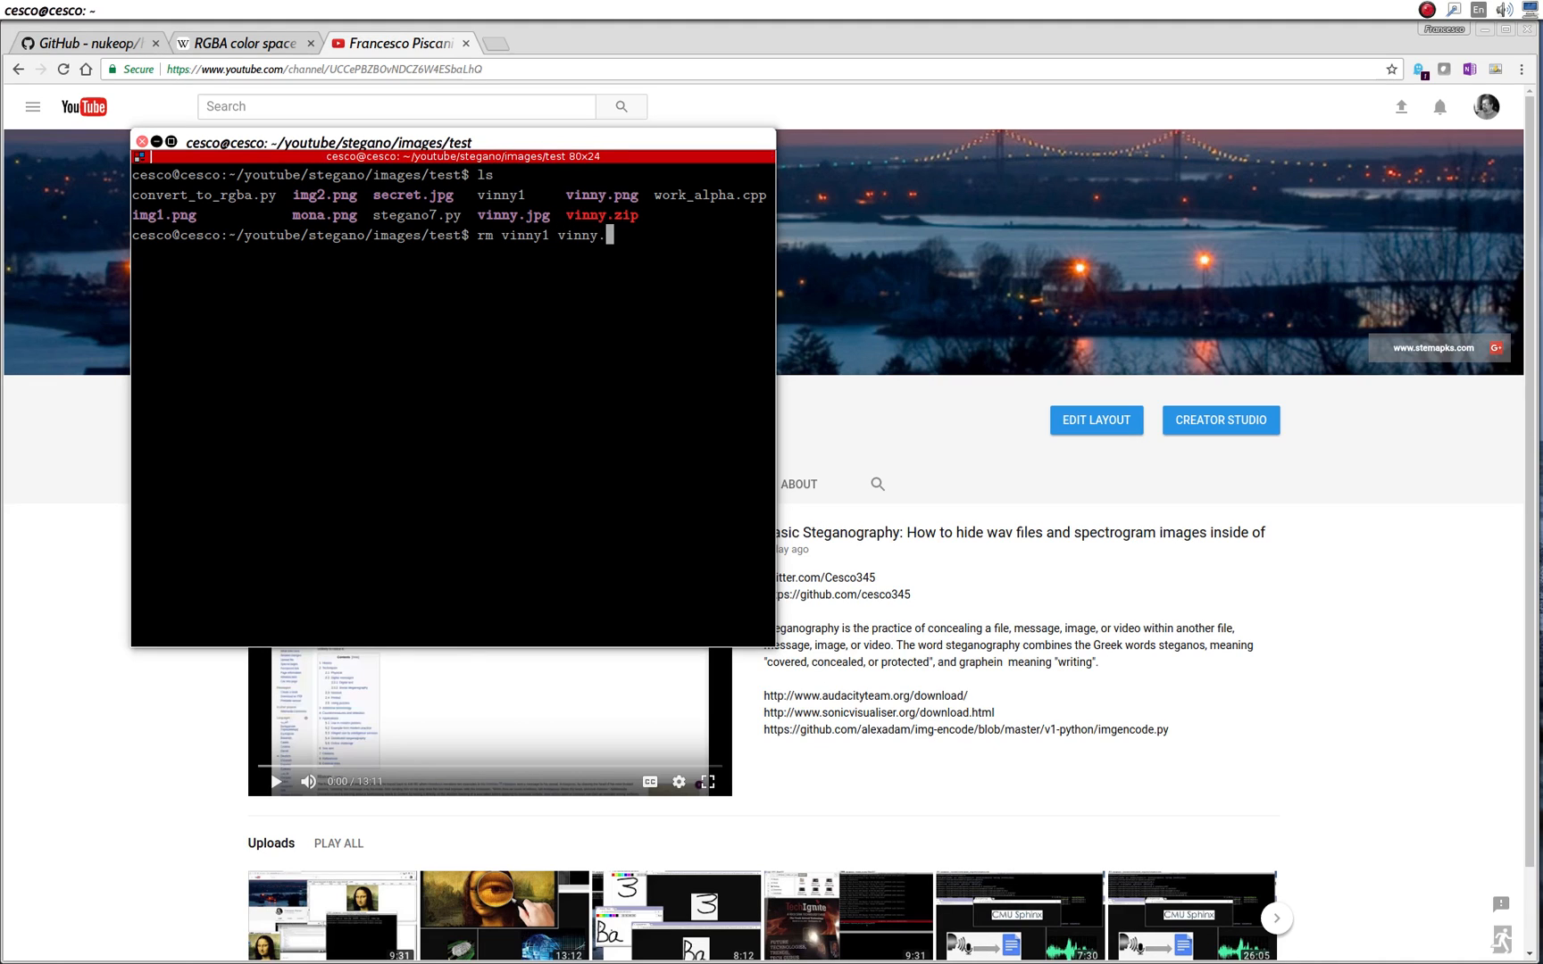
{"action": "type", "text": "zip"}
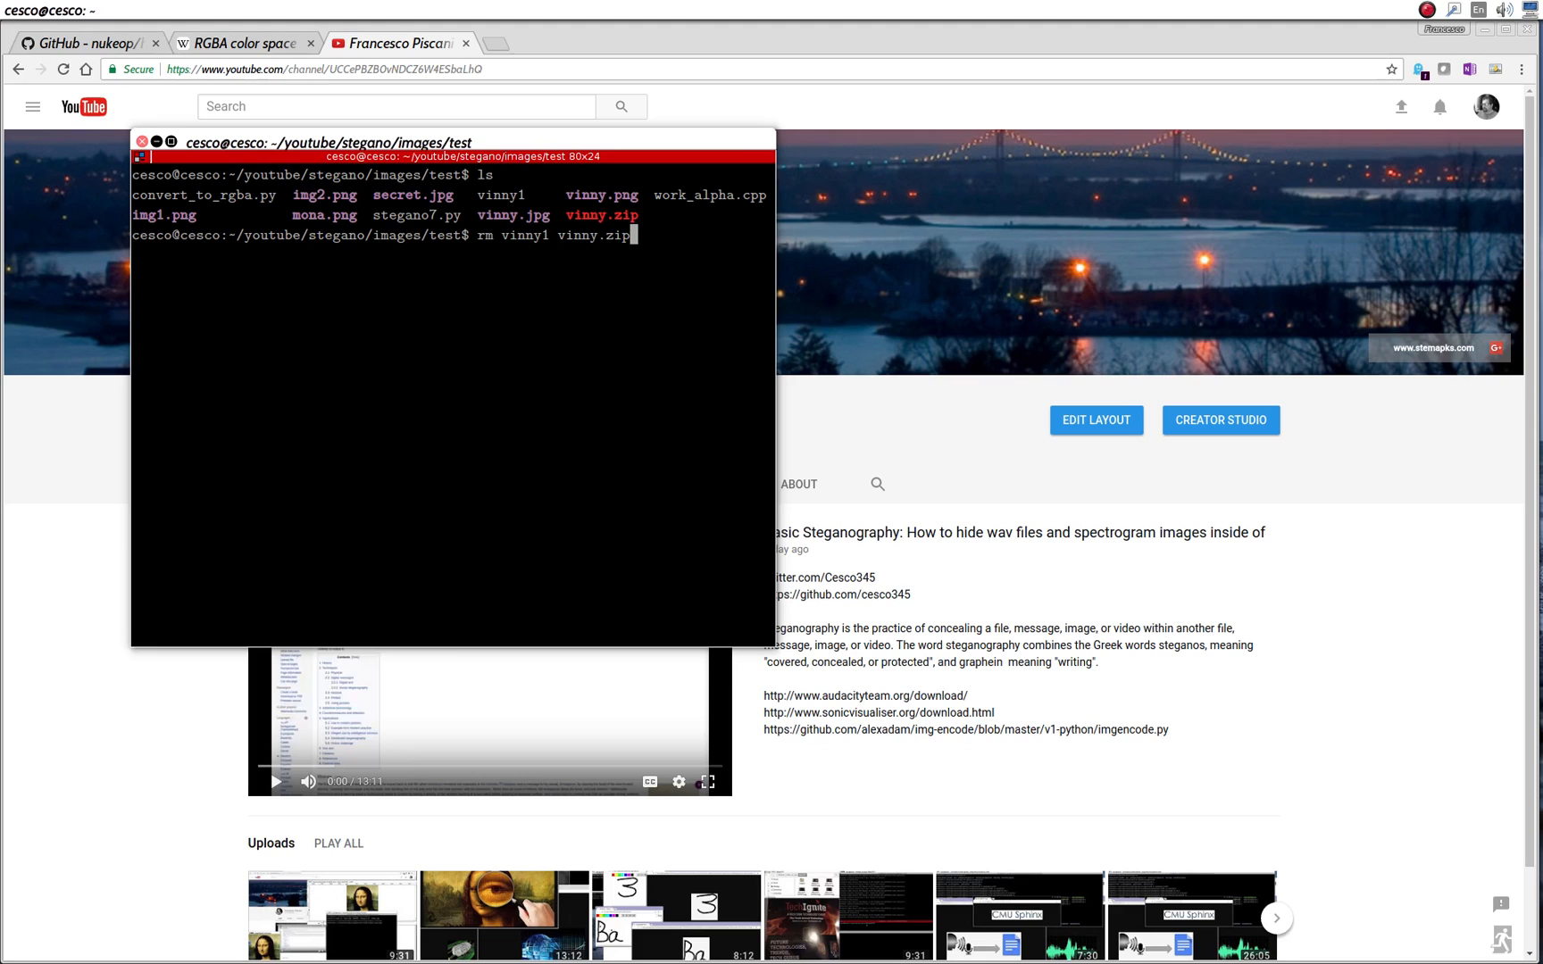
{"action": "key", "text": "Return"}
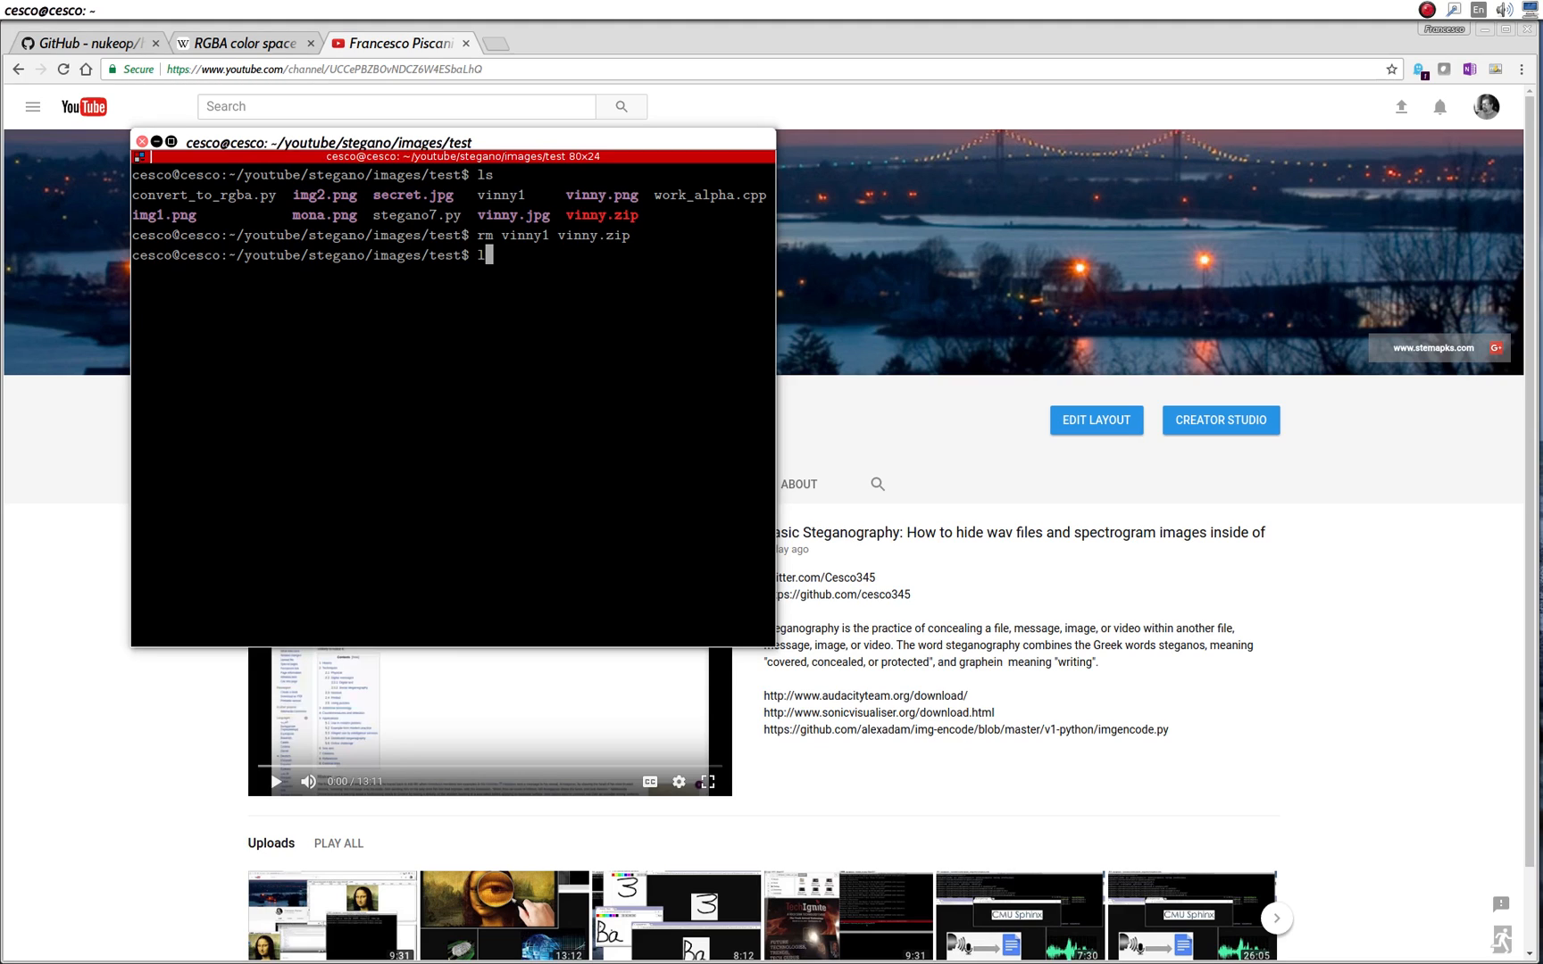
{"action": "key", "text": "Return"}
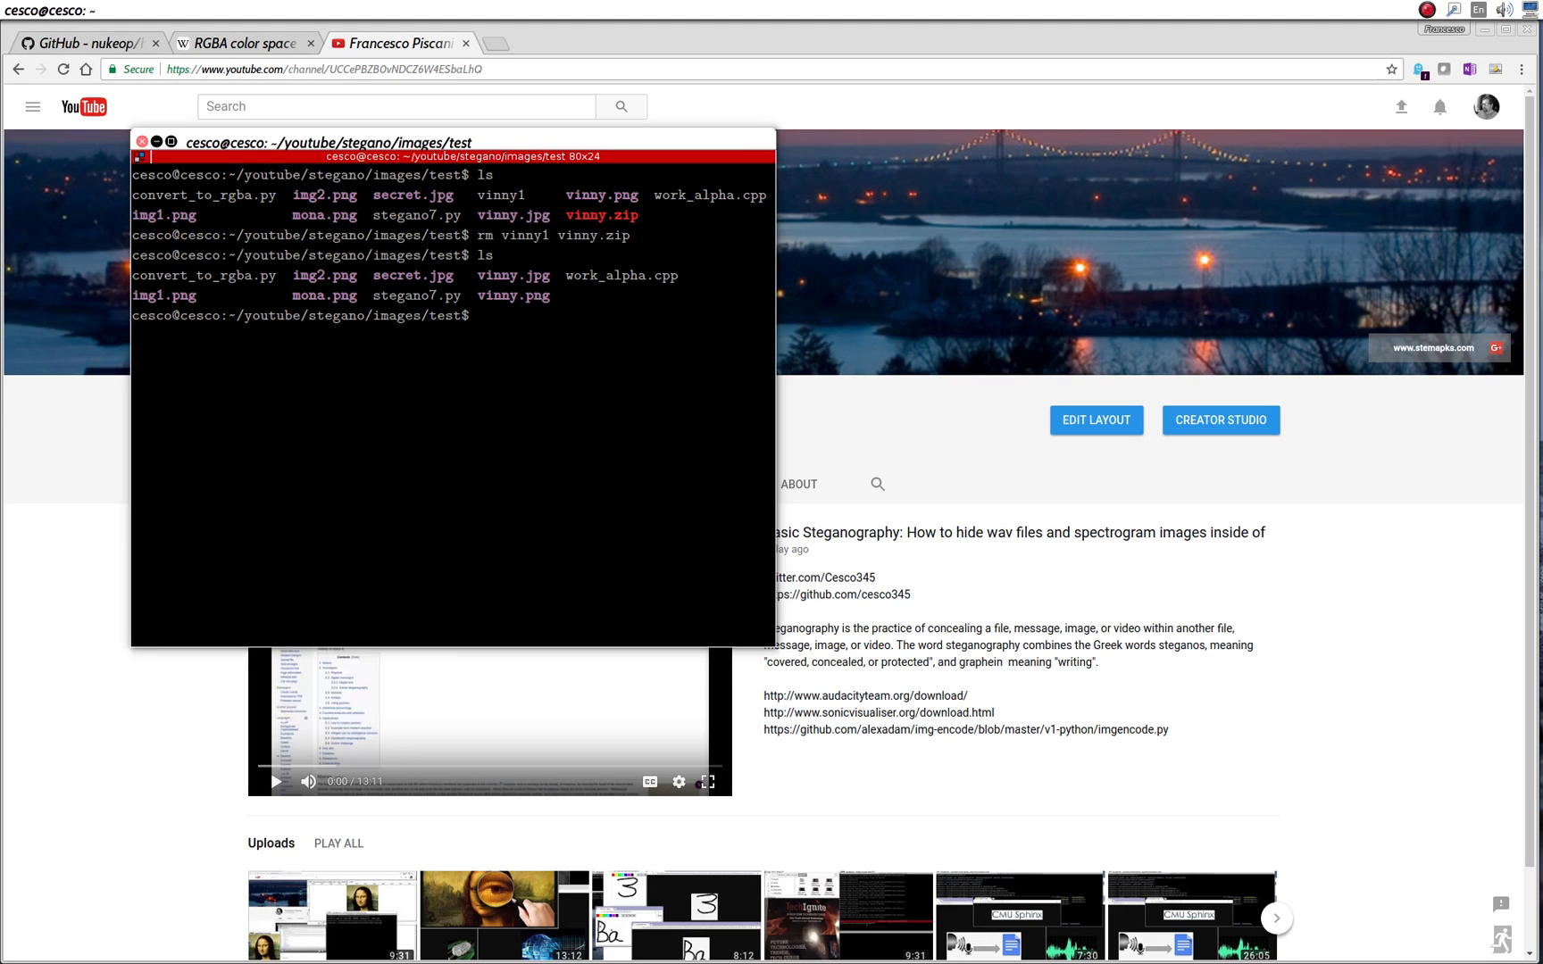
{"action": "double_click", "coordinate": [591, 275]}
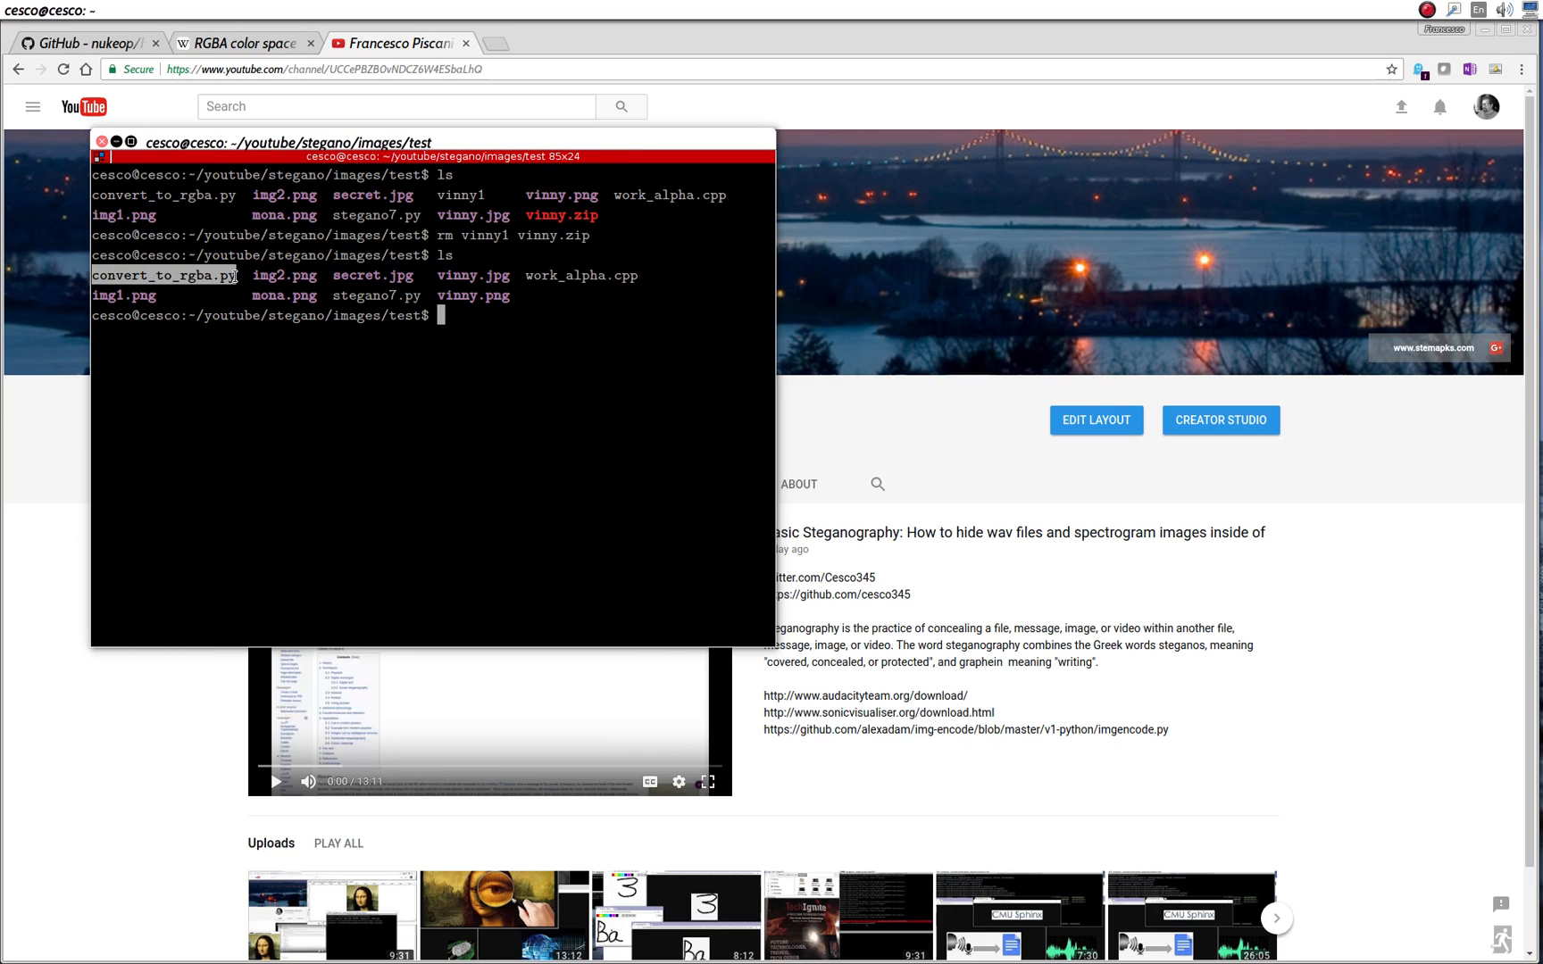
{"action": "mouse_move", "coordinate": [189, 395]}
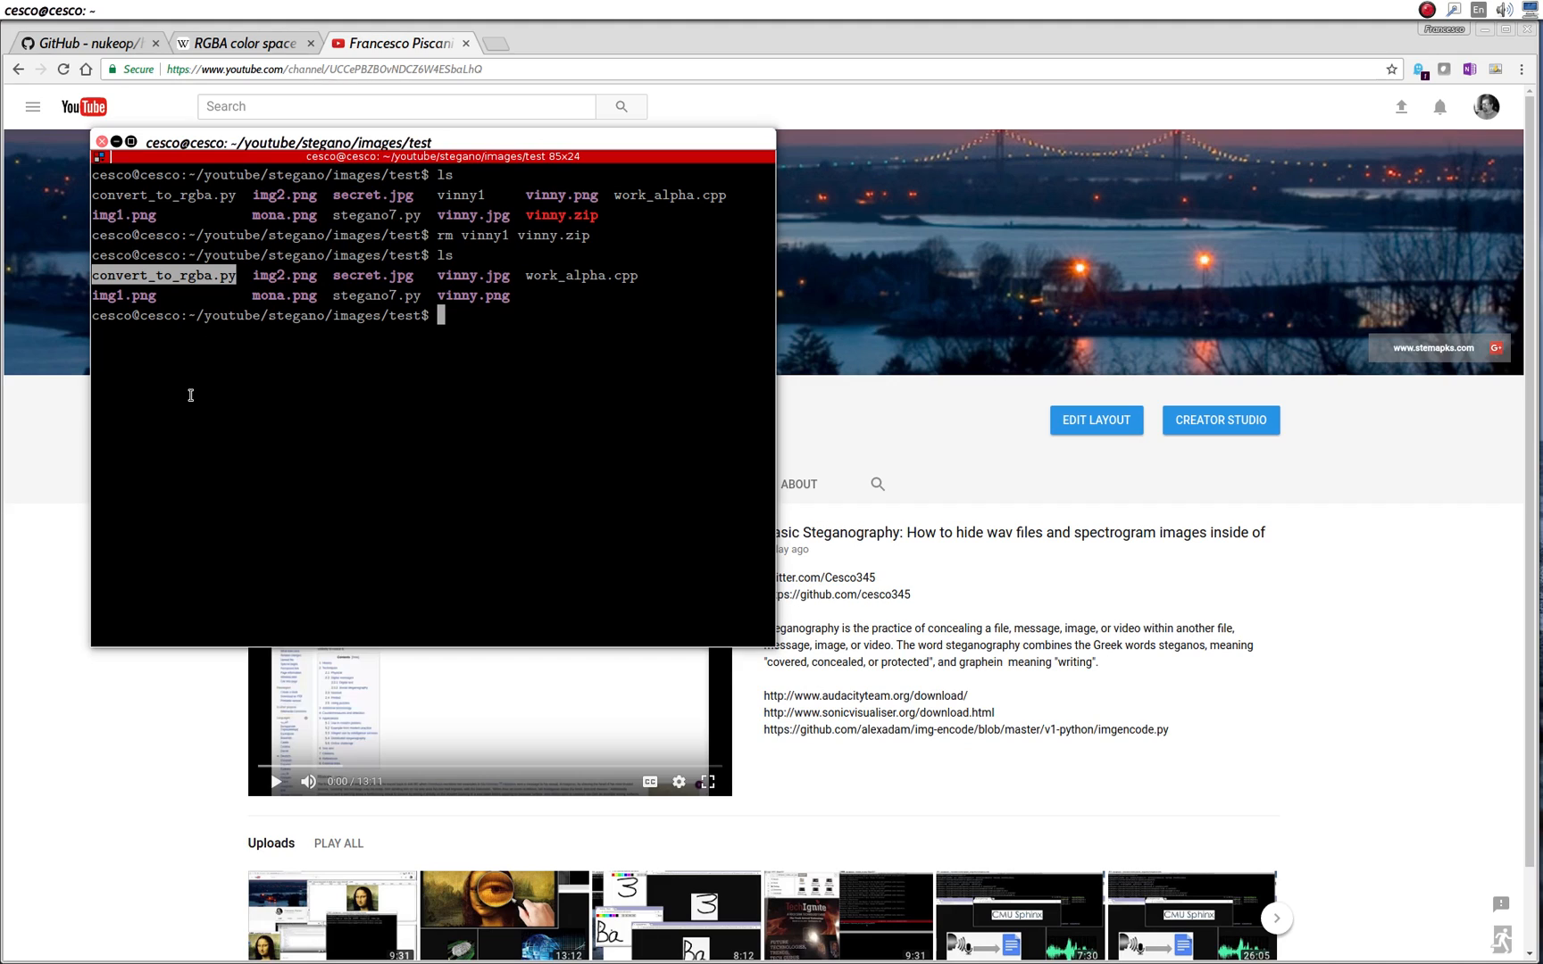
{"action": "mouse_move", "coordinate": [431, 348]}
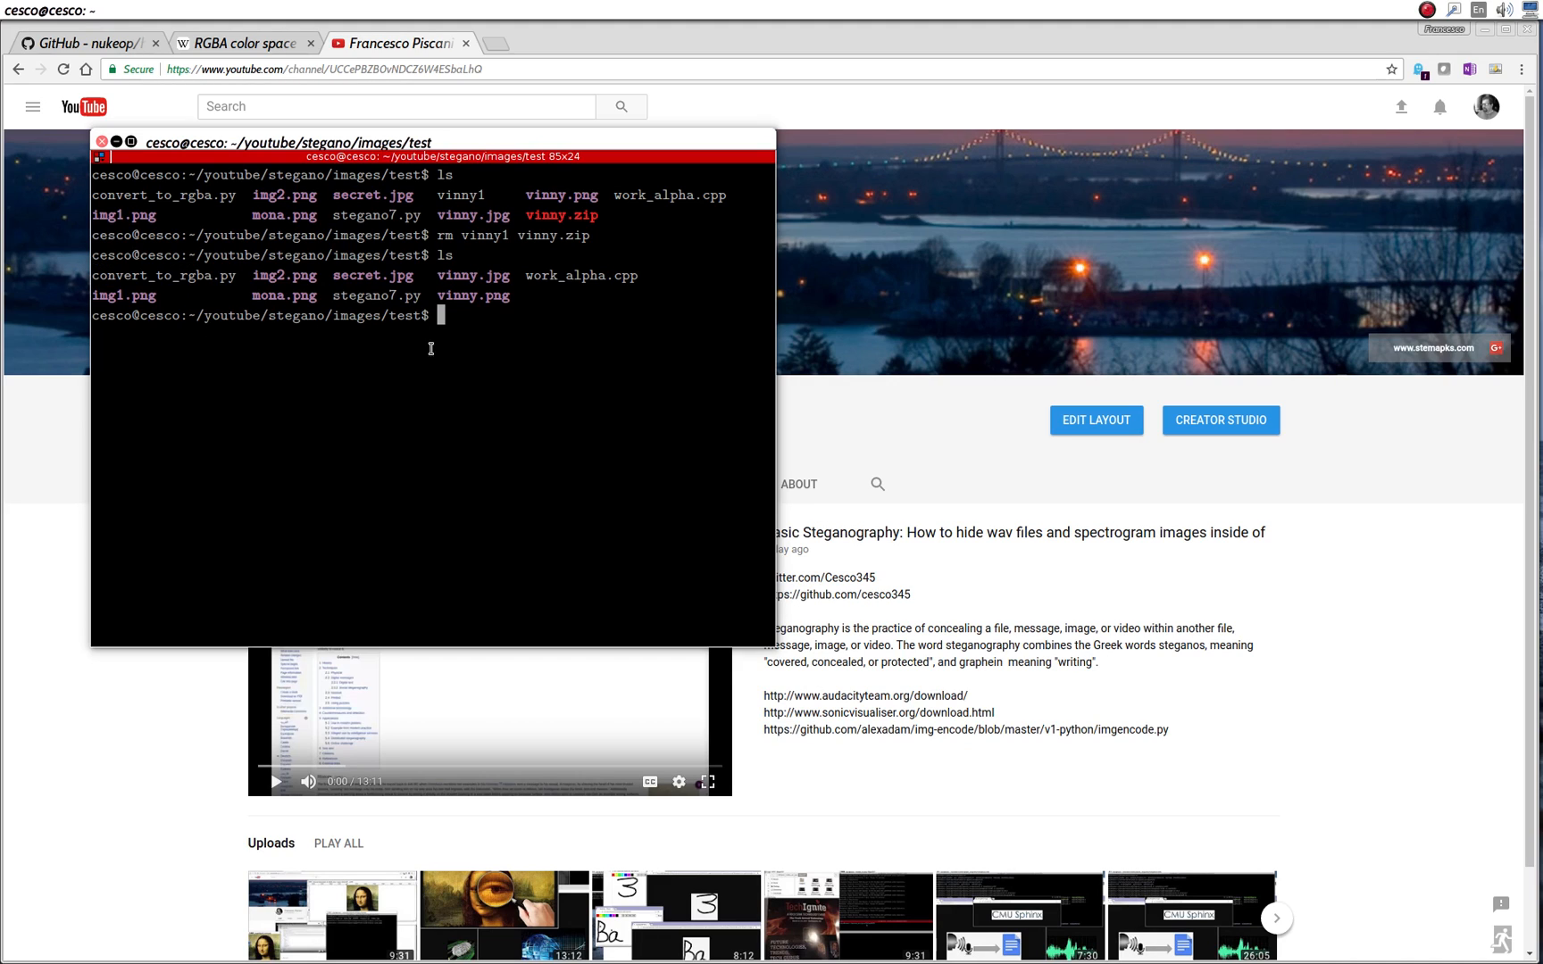
{"action": "mouse_move", "coordinate": [421, 379]}
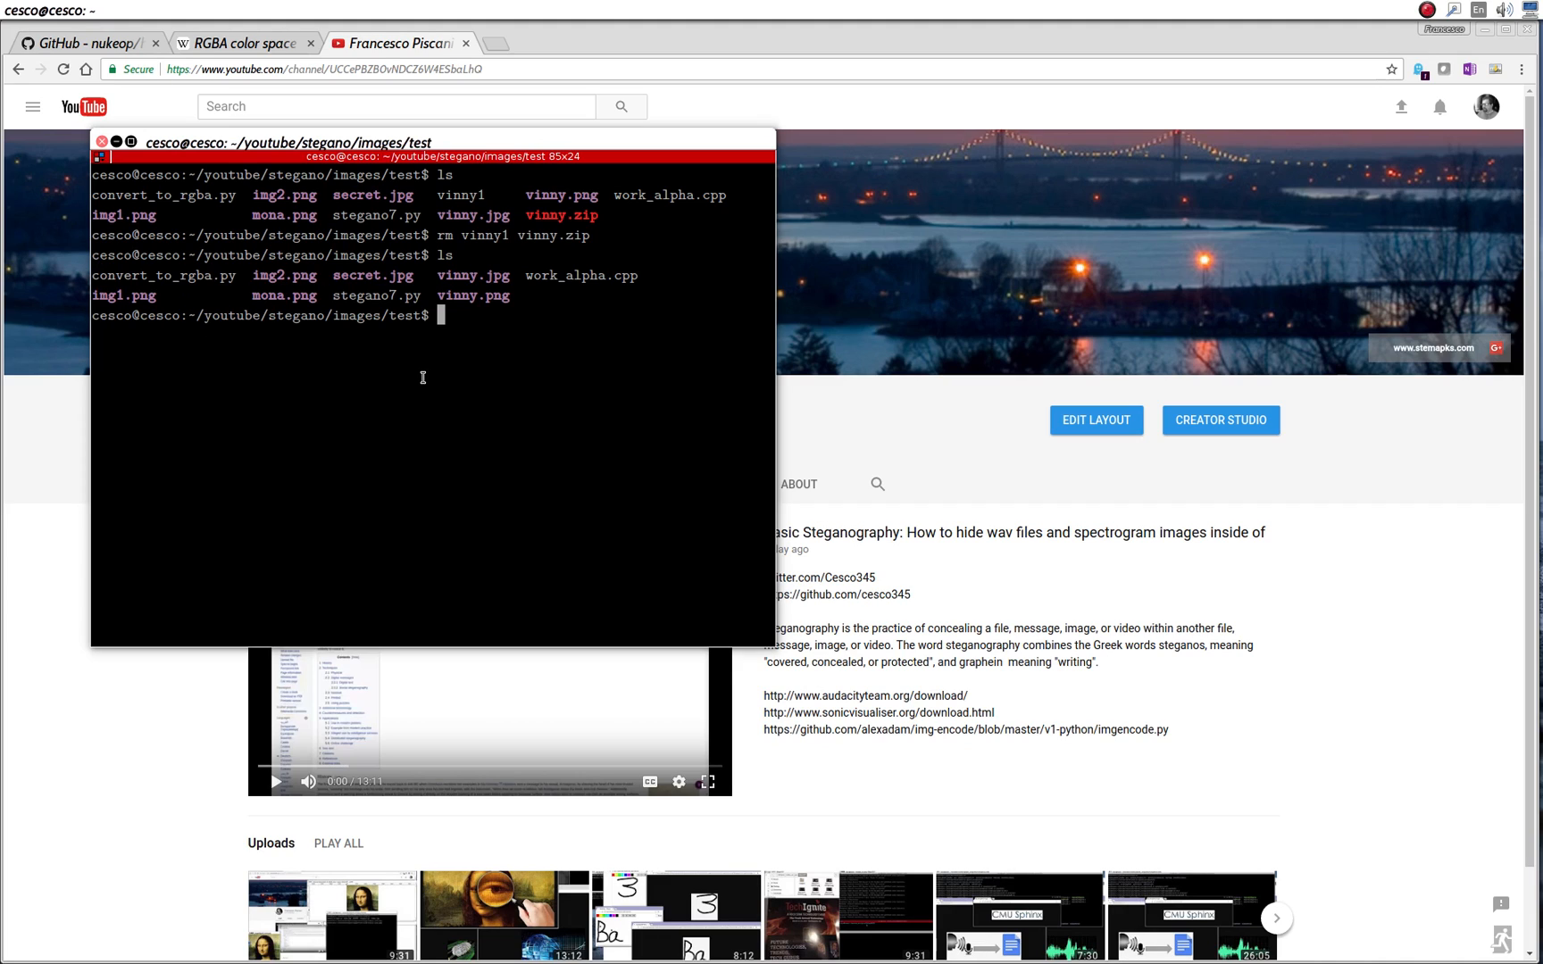
- Show img1.png (the Mona Lisa) with ImageMagick display, then close its info panel and image window
{"action": "type", "text": "dispal"}
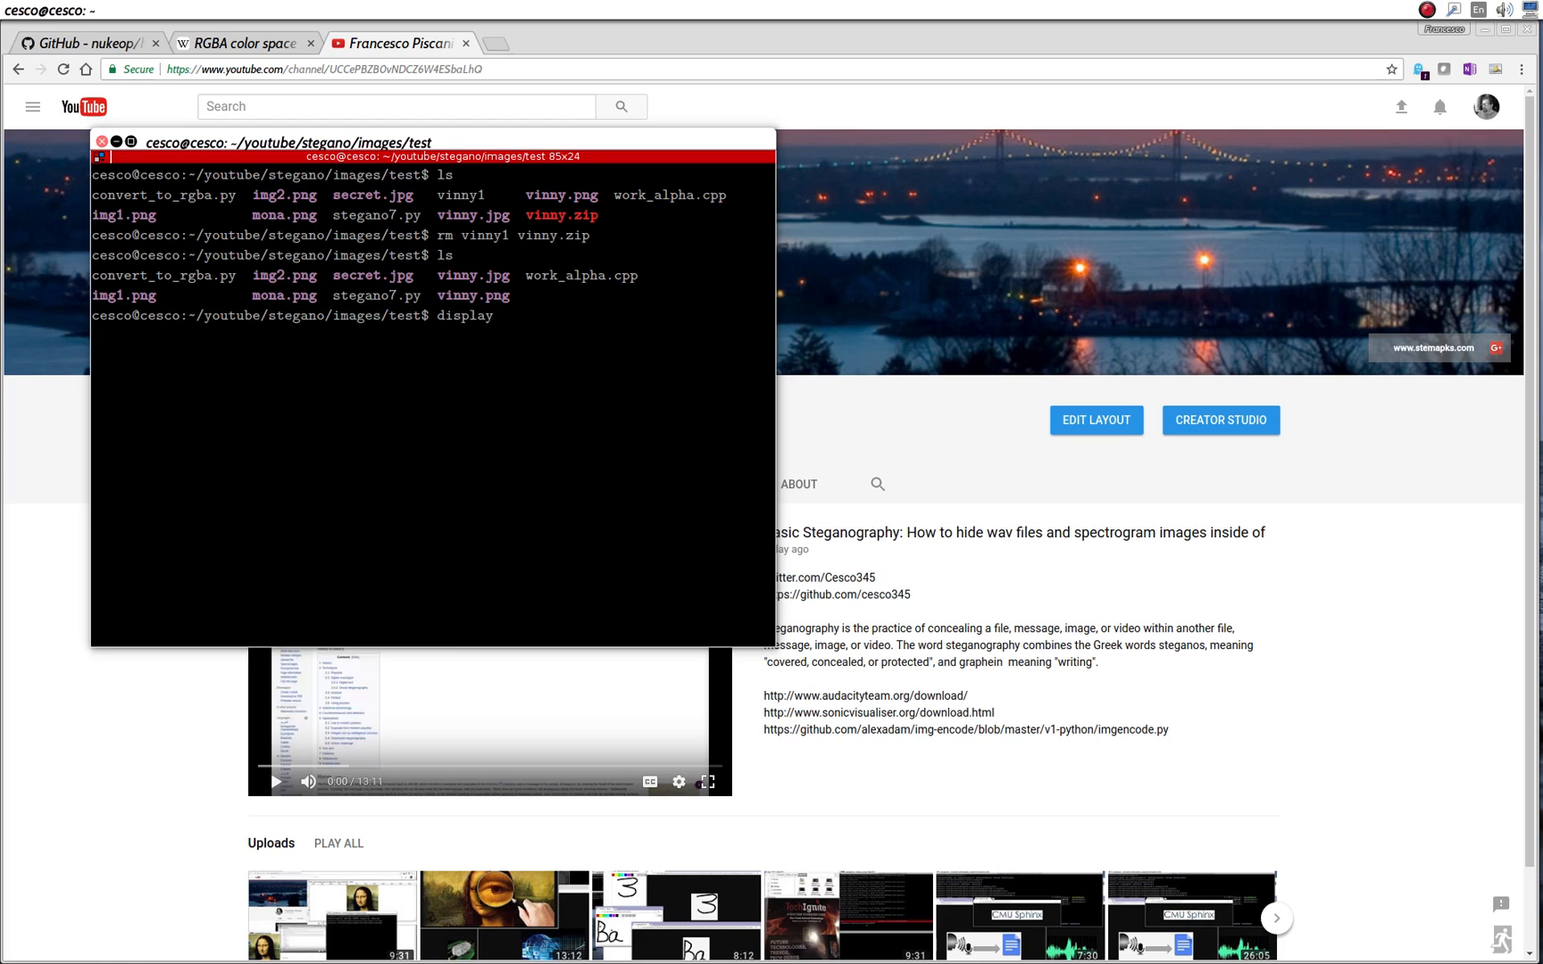
{"action": "type", "text": "img1"}
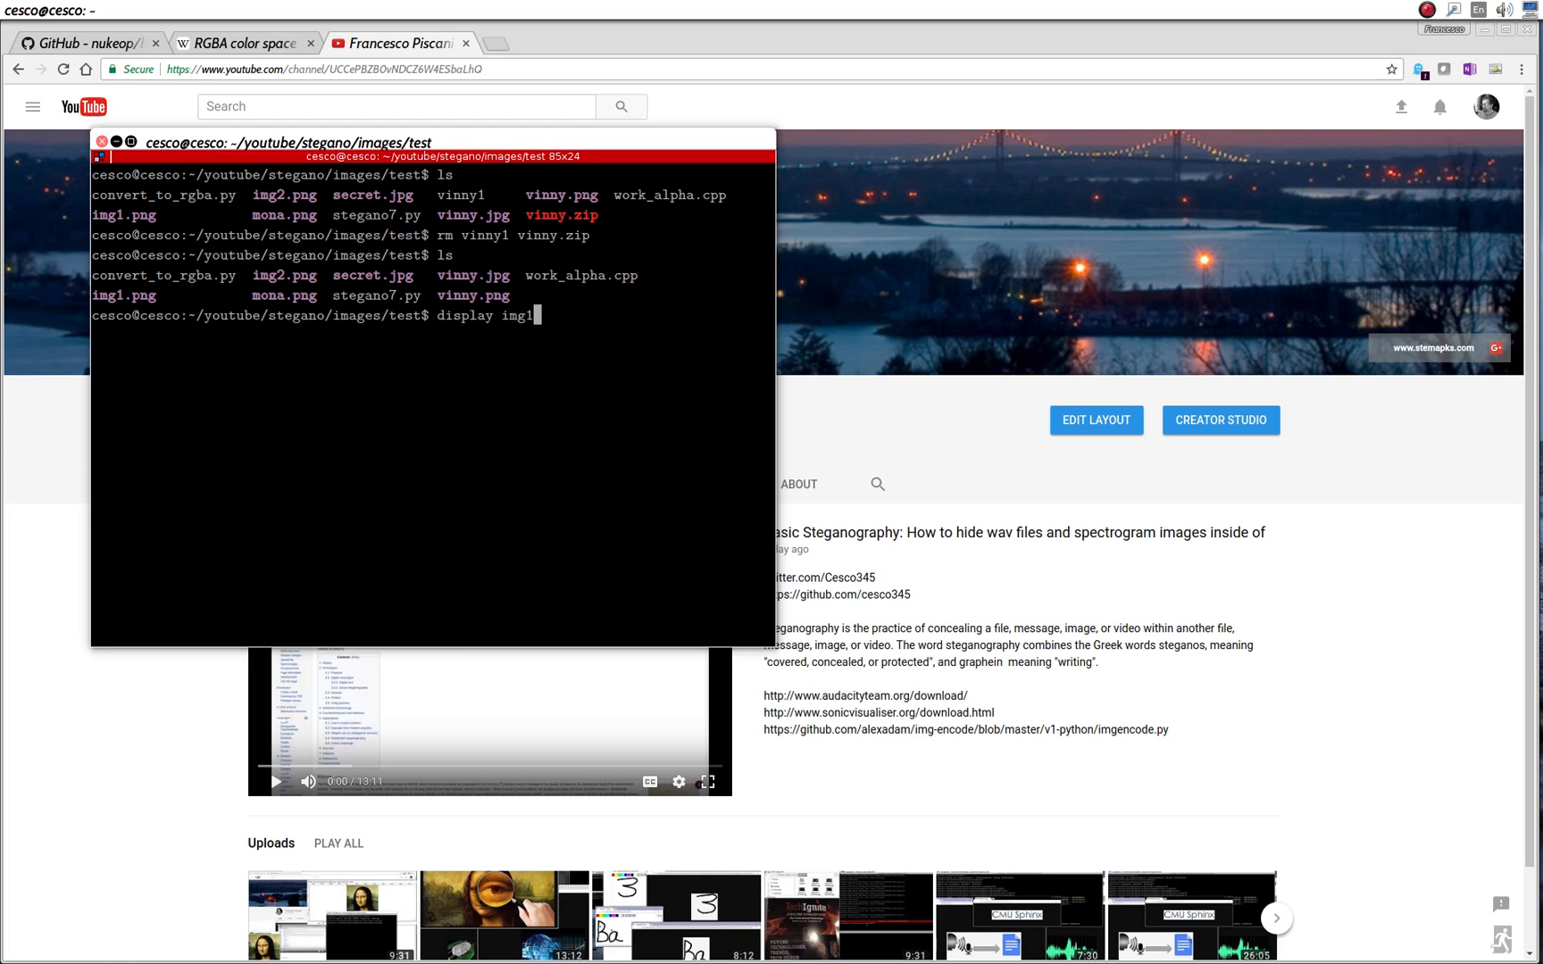
{"action": "key", "text": "Return"}
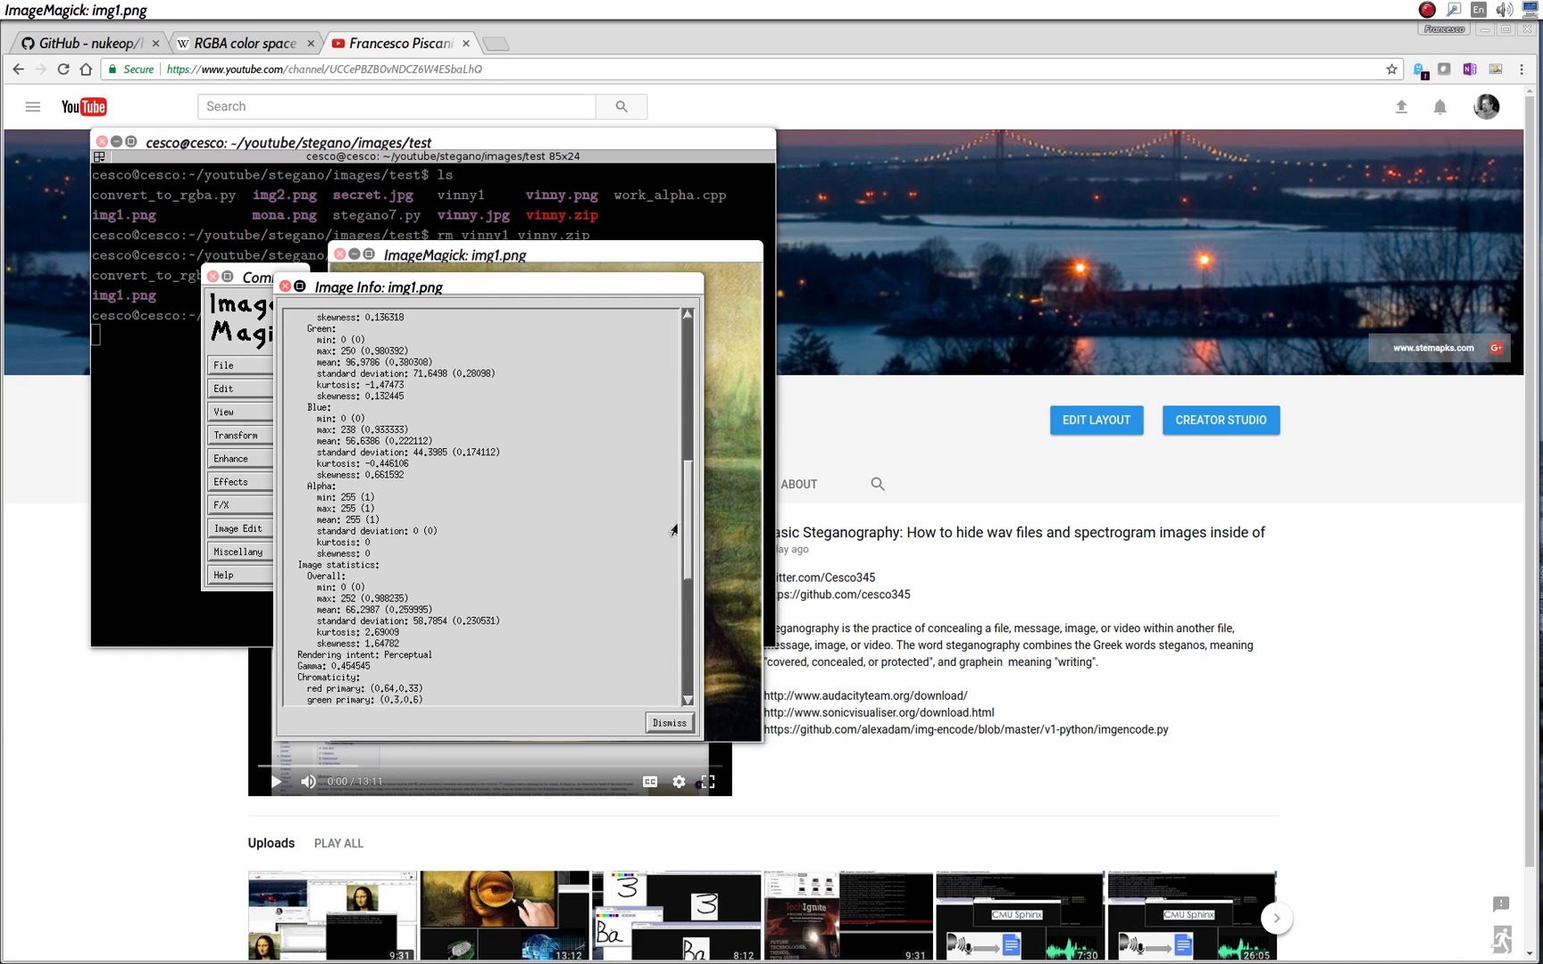
{"action": "scroll", "scroll_direction": "down", "scroll_amount": 3}
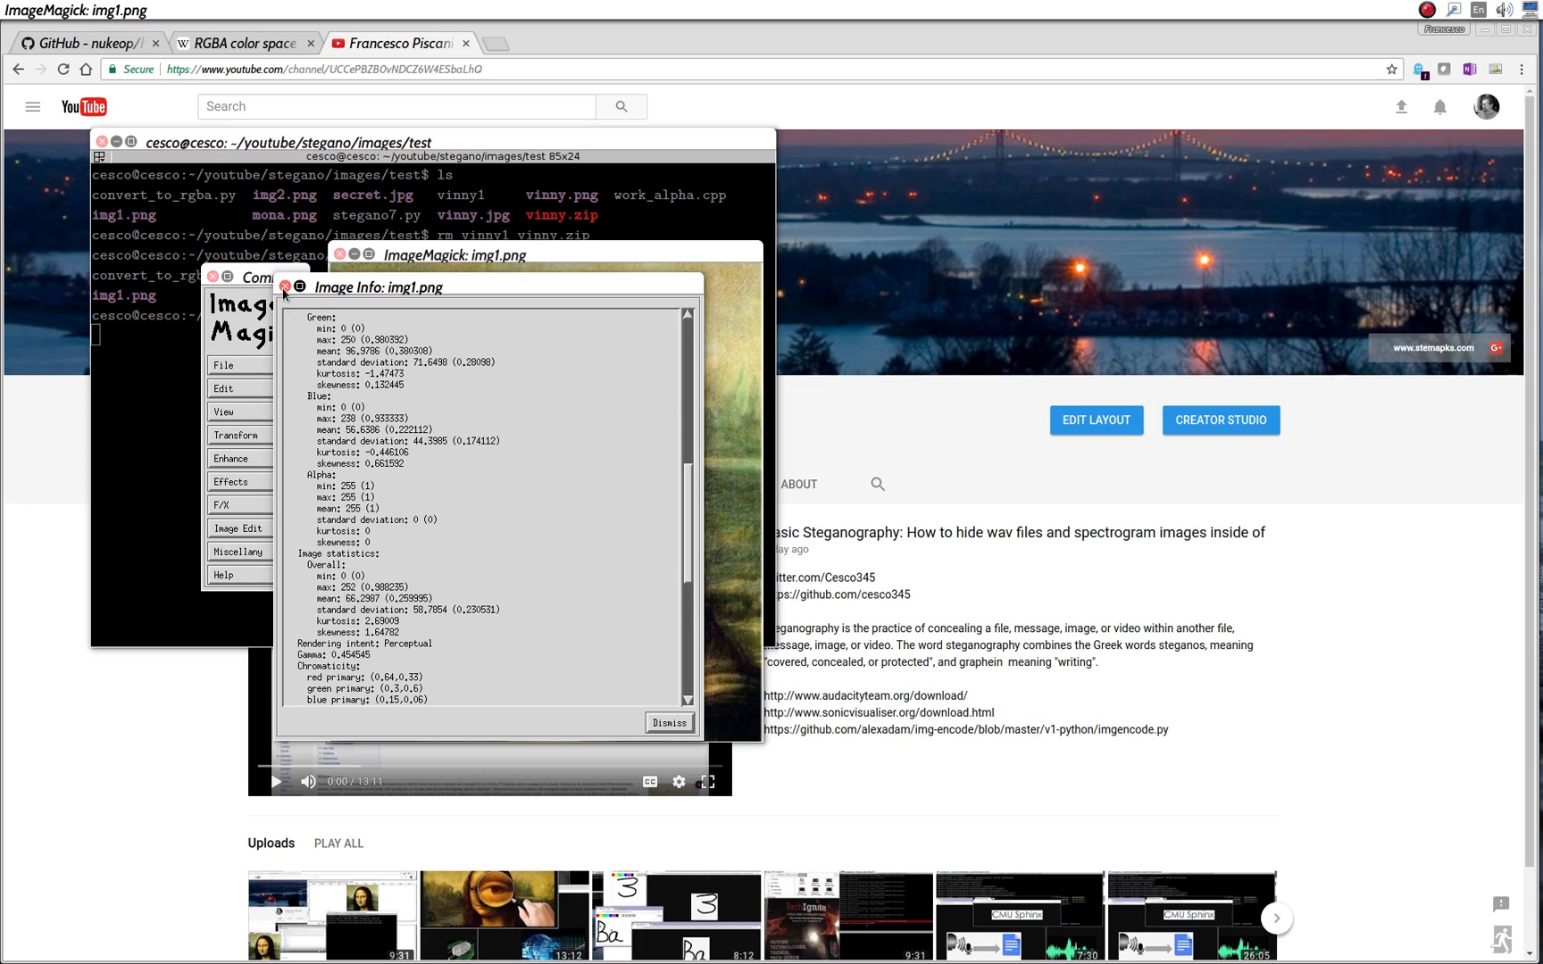
{"action": "left_click", "coordinate": [670, 721]}
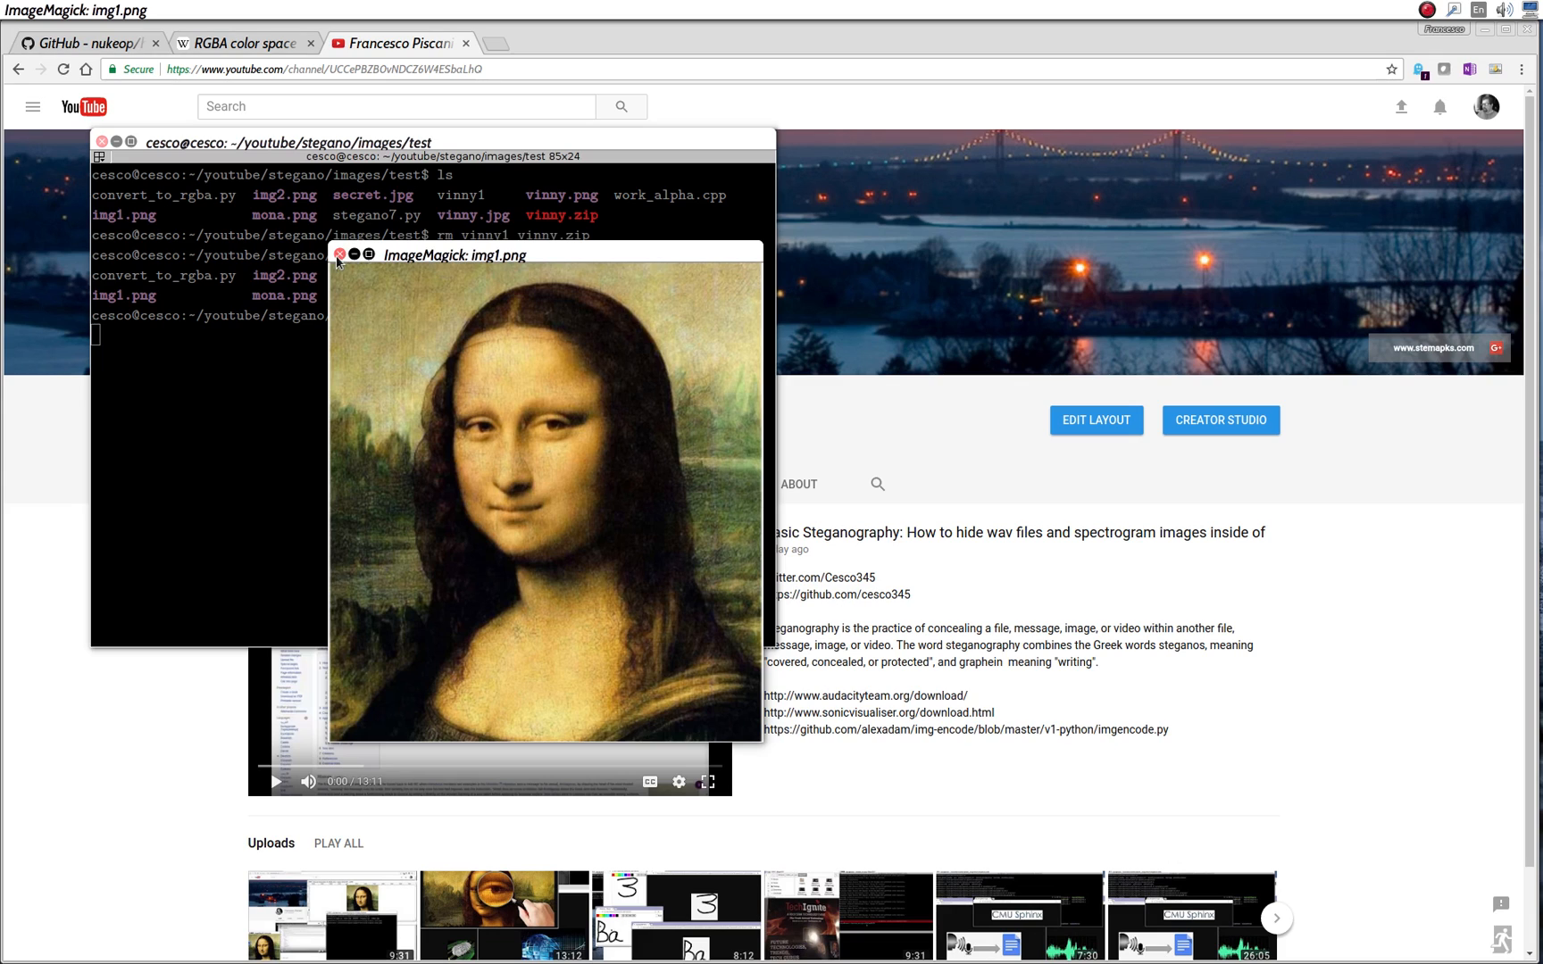
{"action": "left_click", "coordinate": [339, 255]}
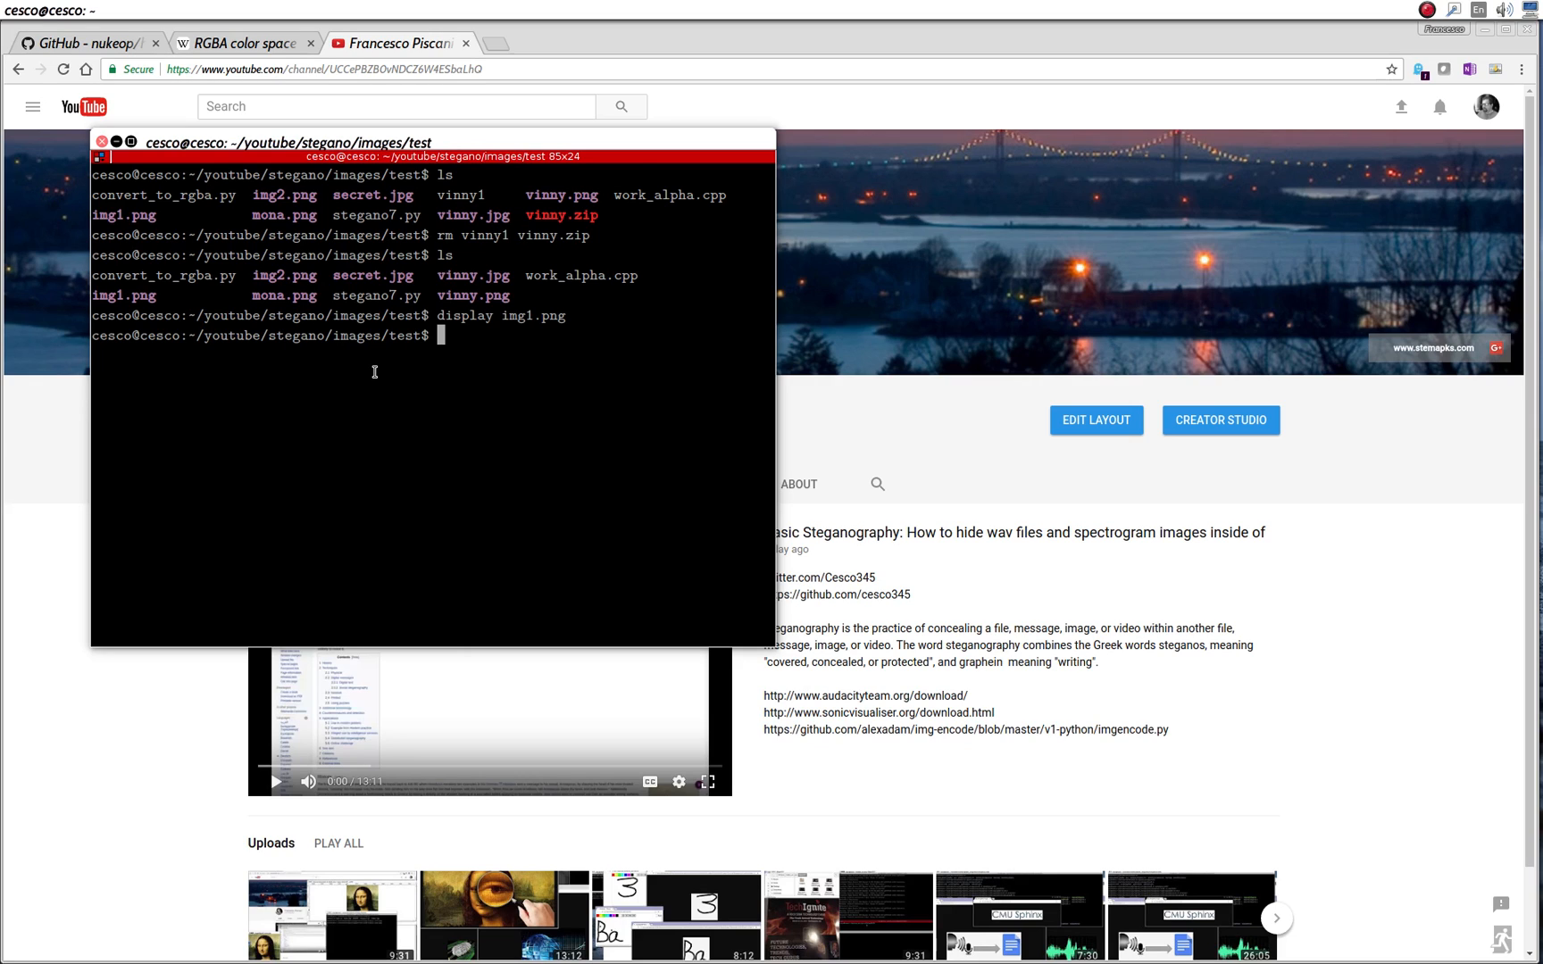
- Start a cat command reading 'cat img1.png vi' at the prompt without running it
{"action": "type", "text": "cat"}
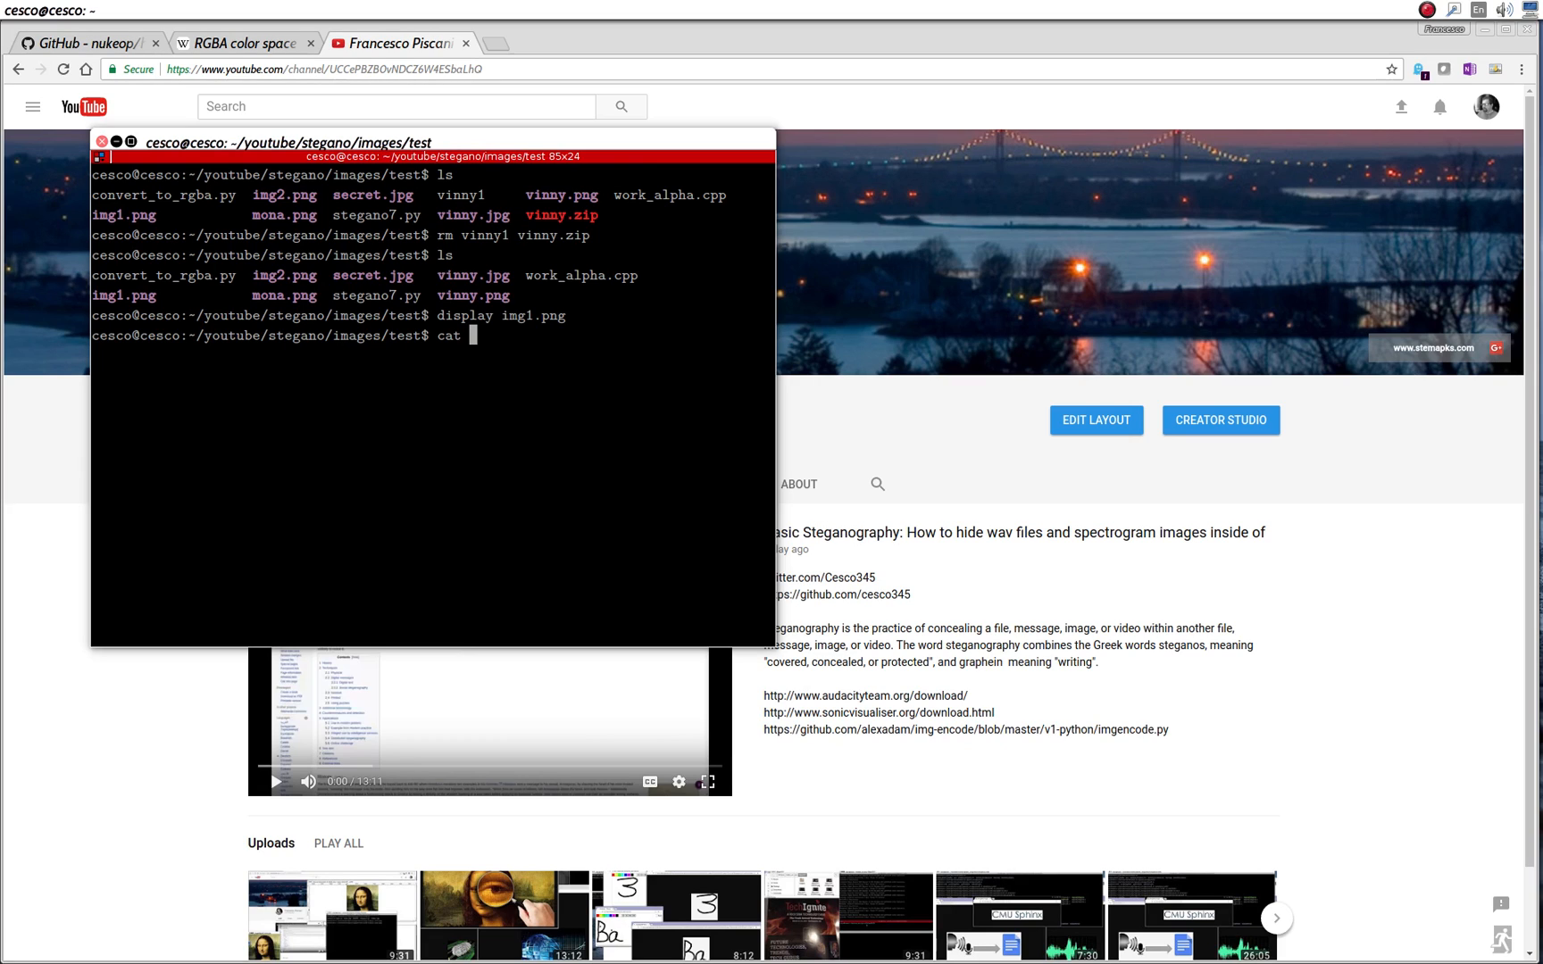
{"action": "type", "text": "img1.p"}
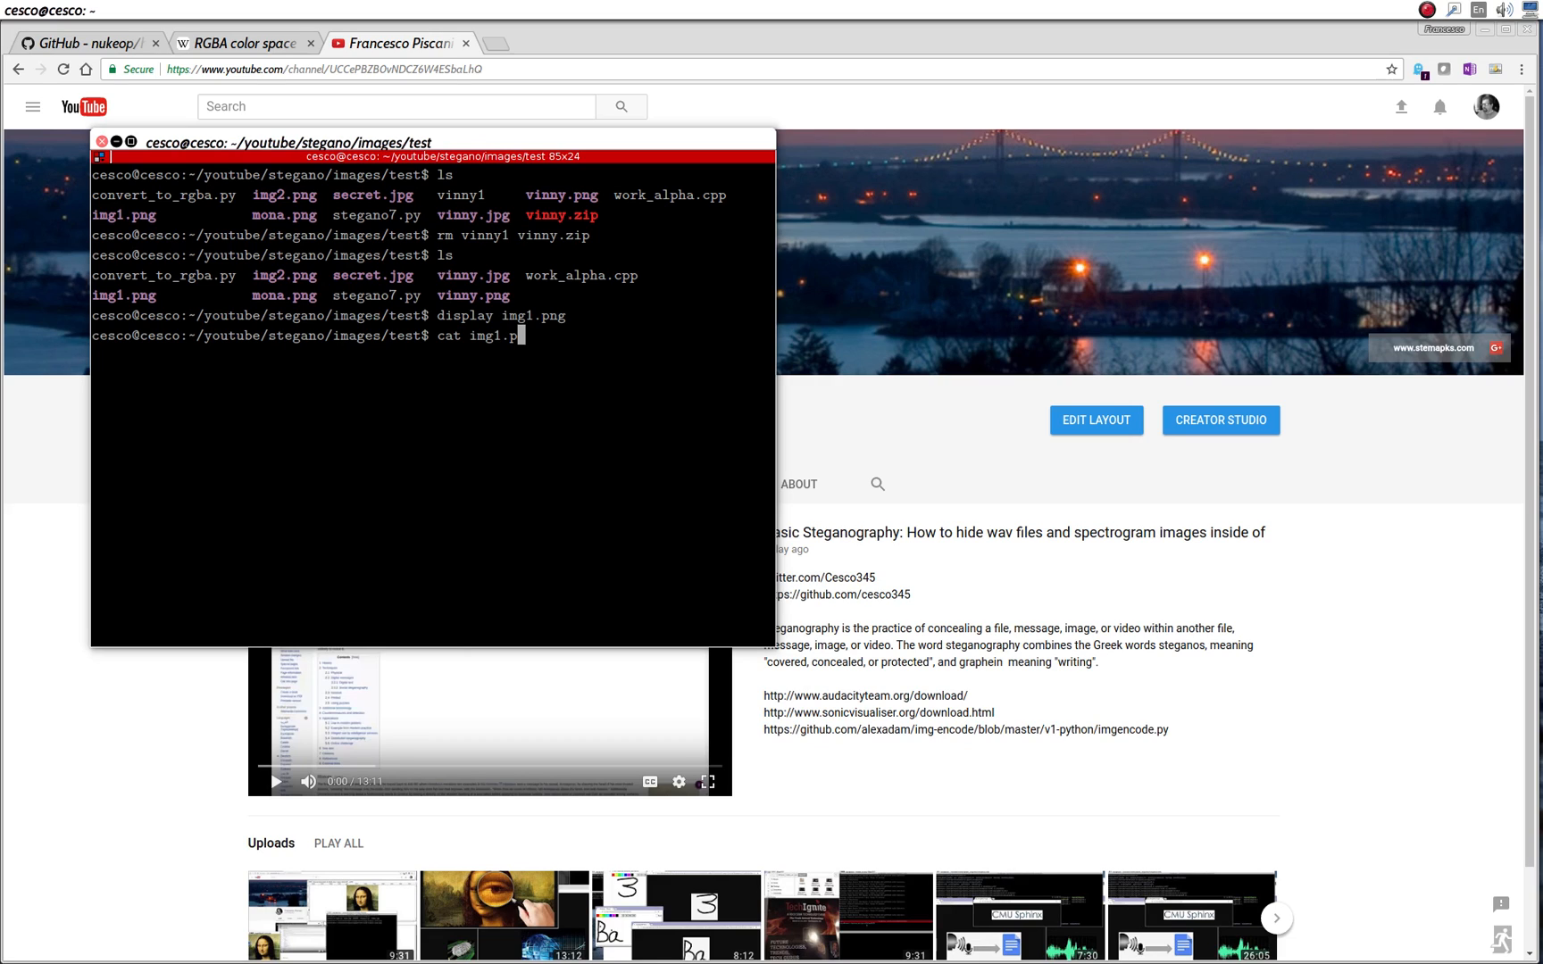
{"action": "type", "text": "ng"}
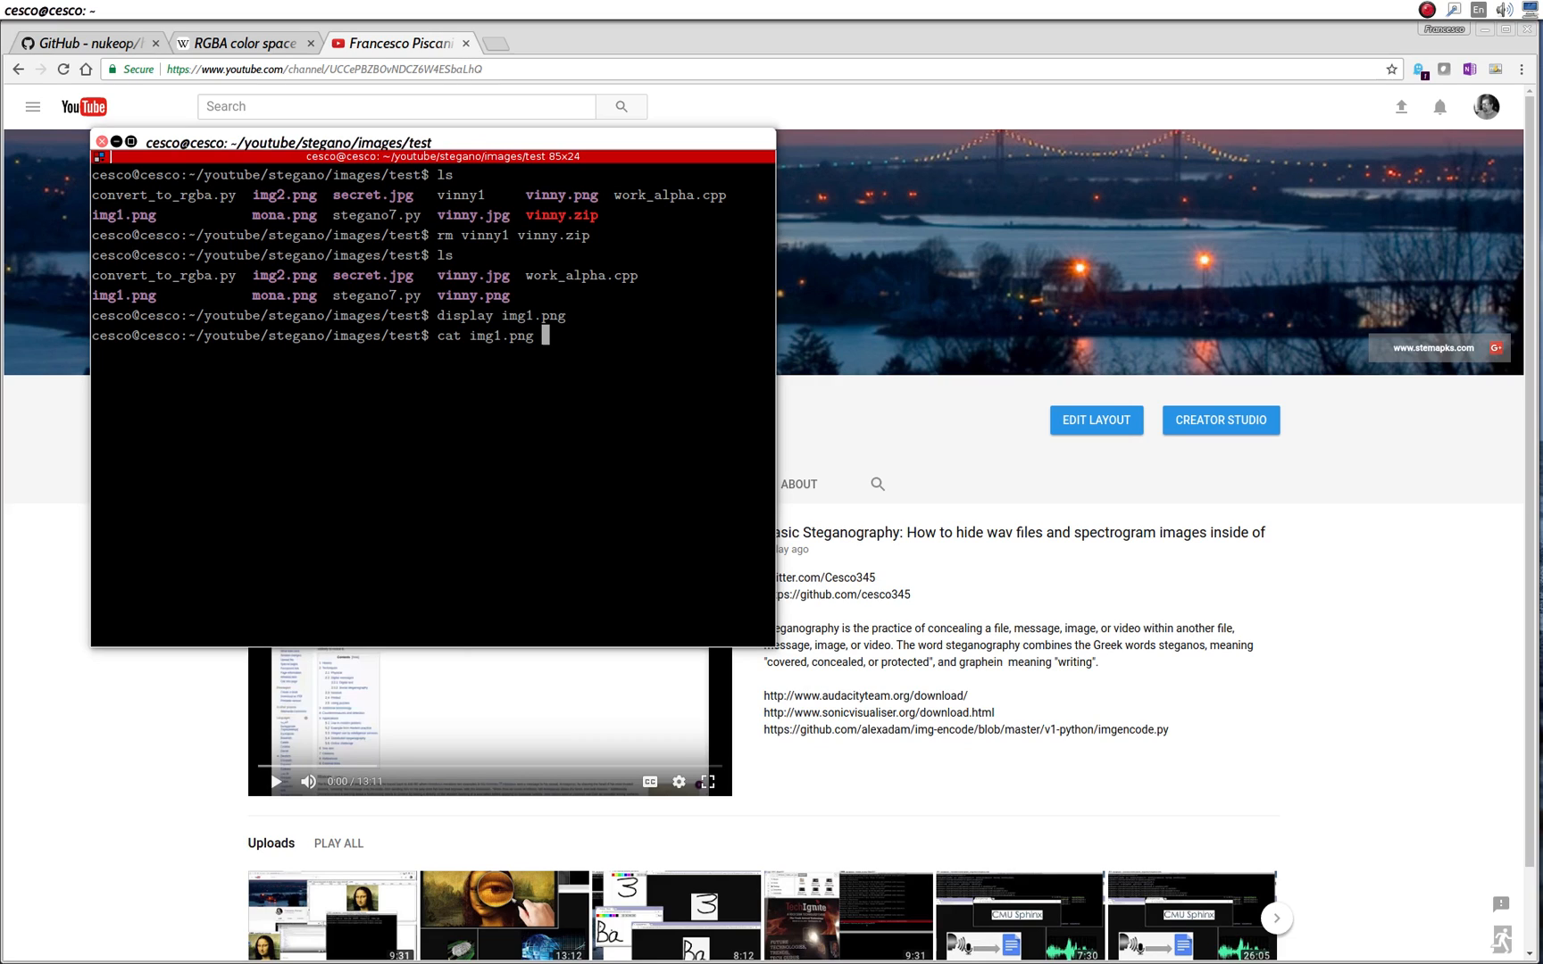
{"action": "type", "text": "vi"}
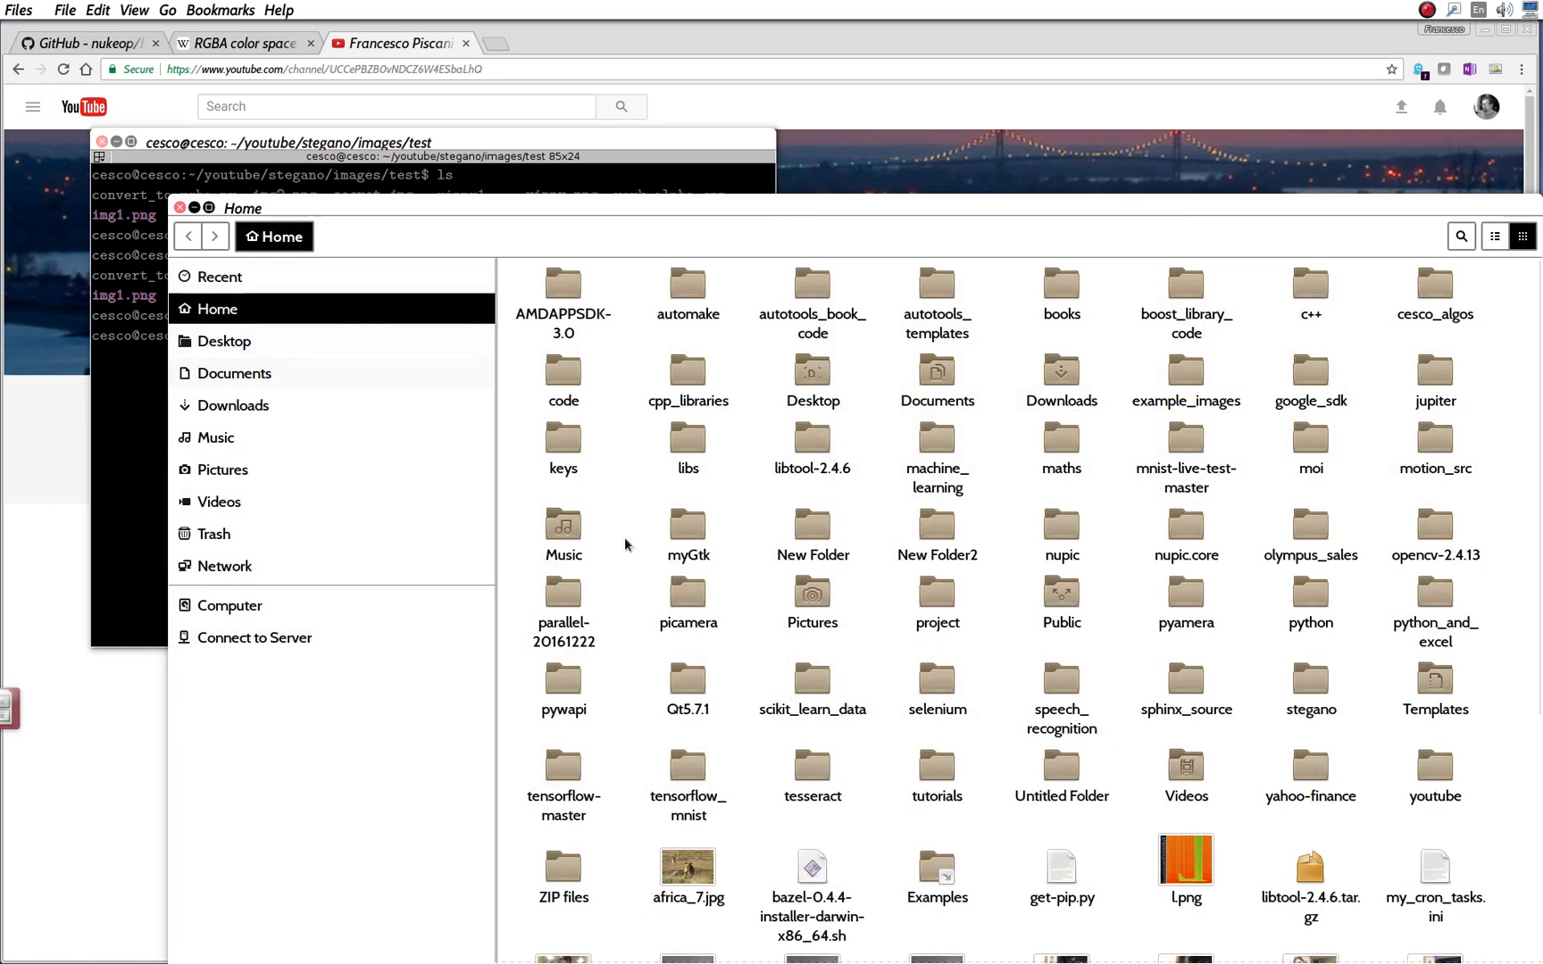
- Browse Files into youtube > stegano > images > test
{"action": "double_click", "coordinate": [1433, 767]}
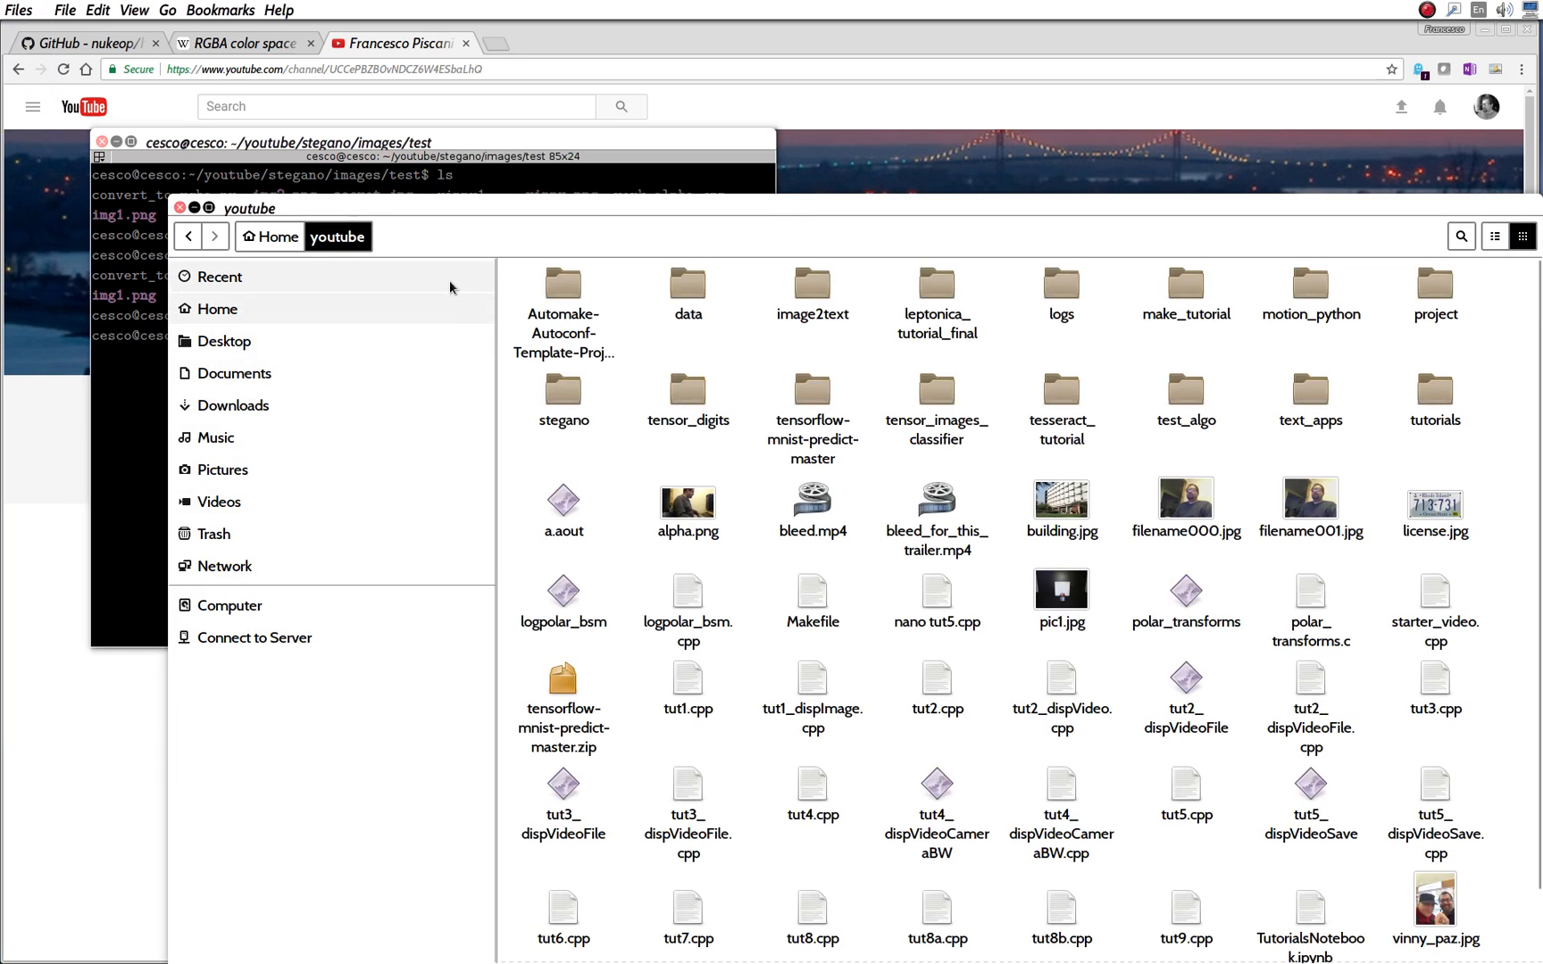
{"action": "double_click", "coordinate": [564, 400]}
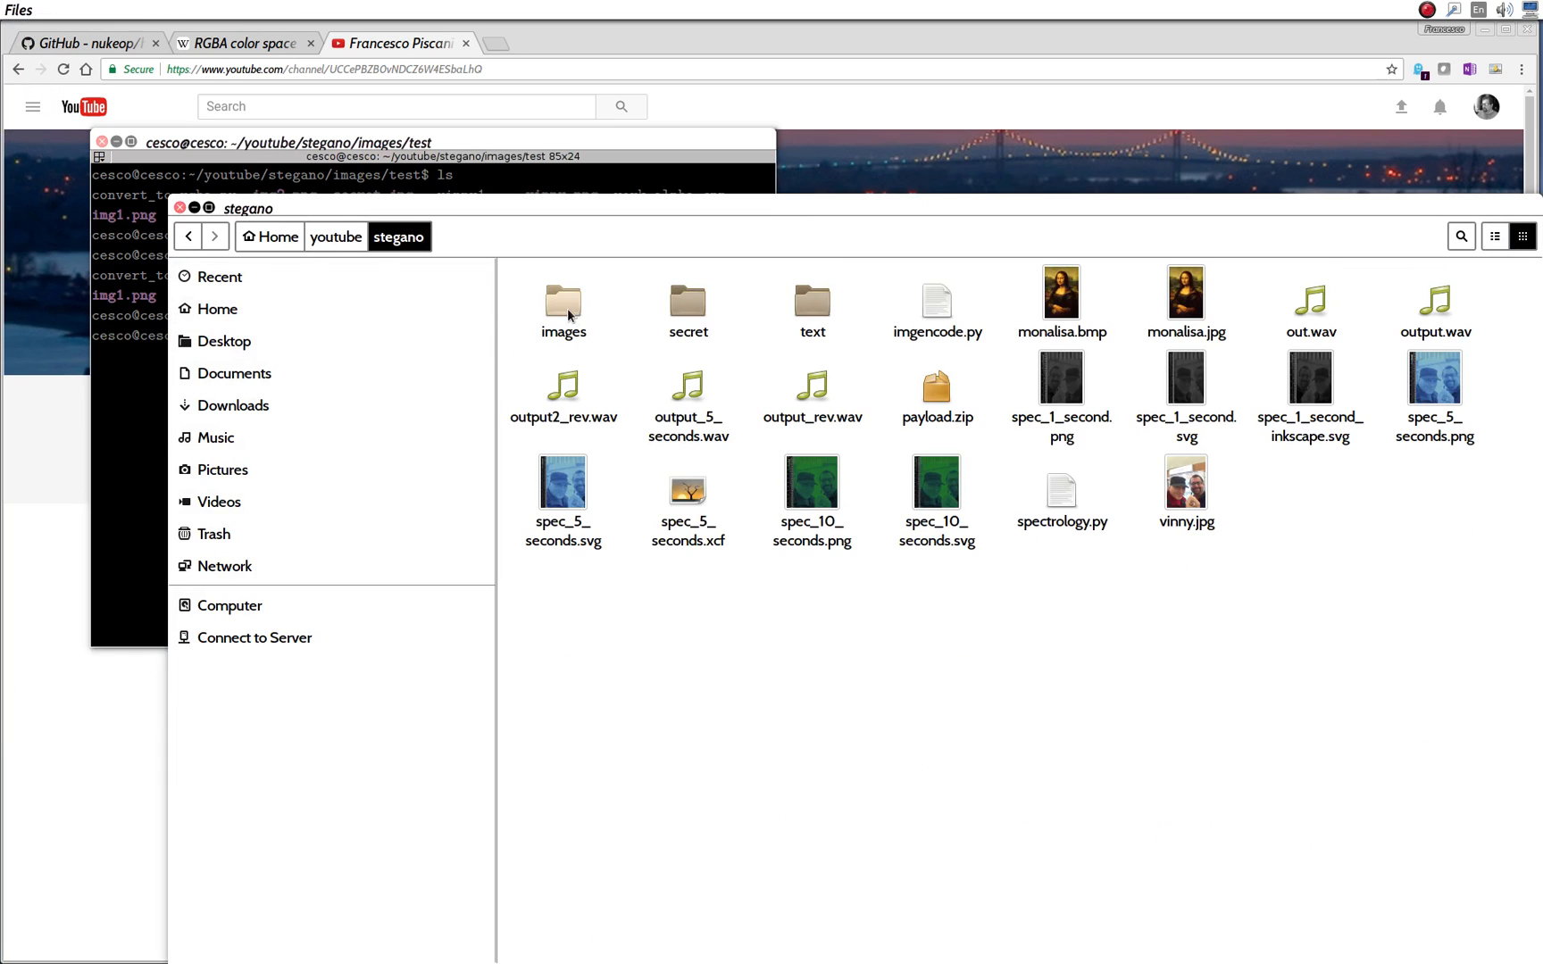
{"action": "double_click", "coordinate": [562, 302]}
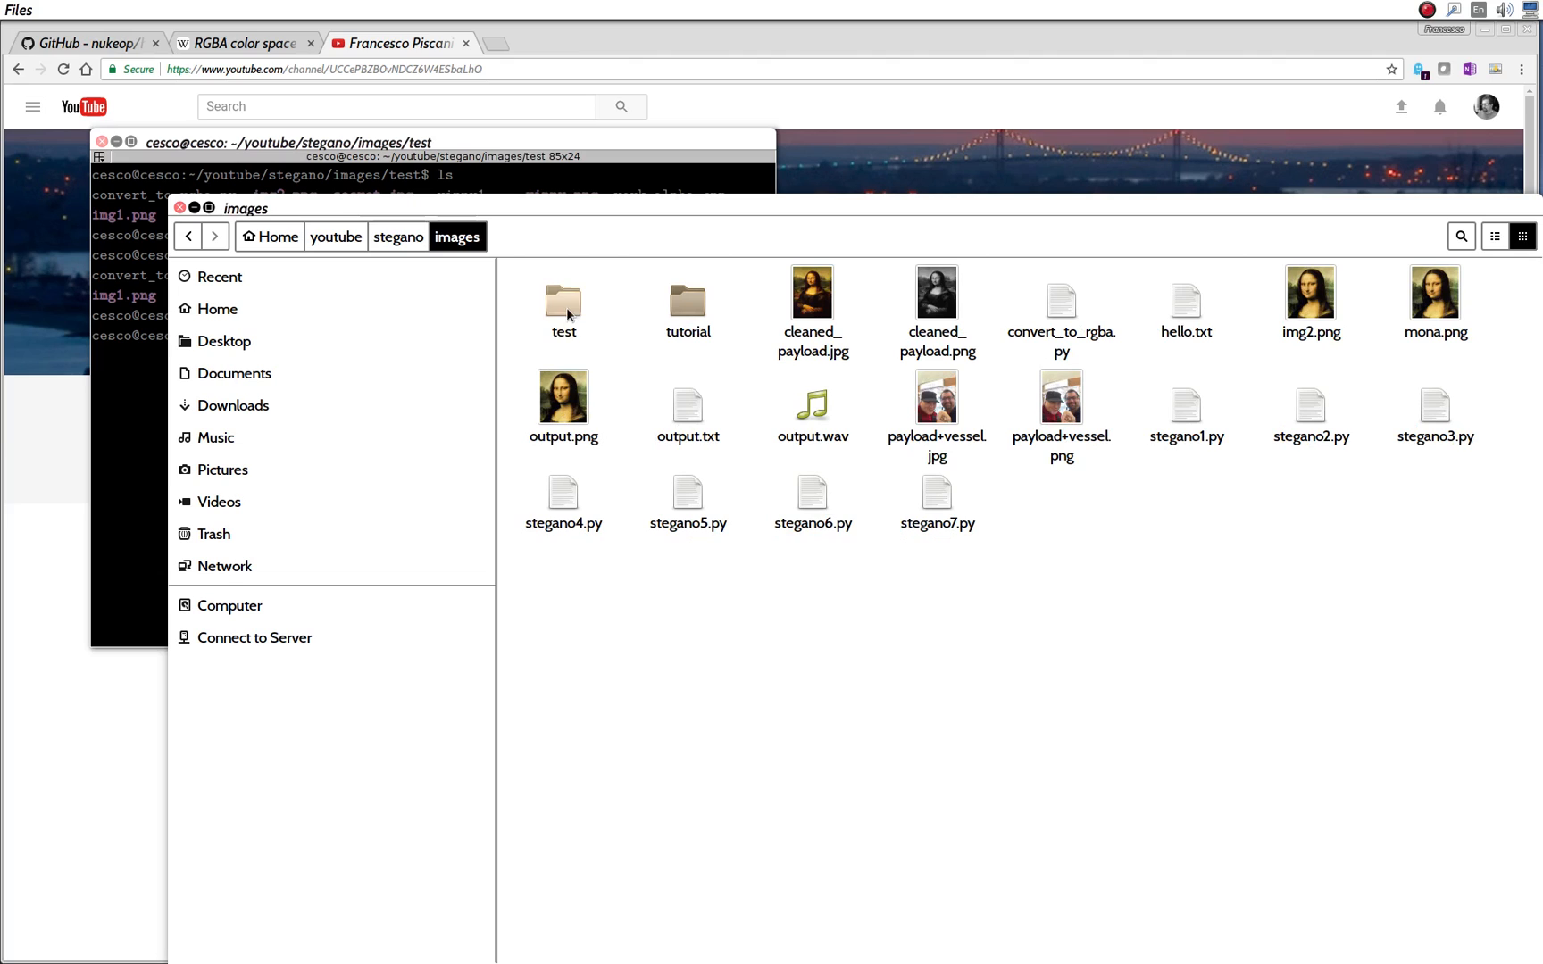
{"action": "double_click", "coordinate": [562, 302]}
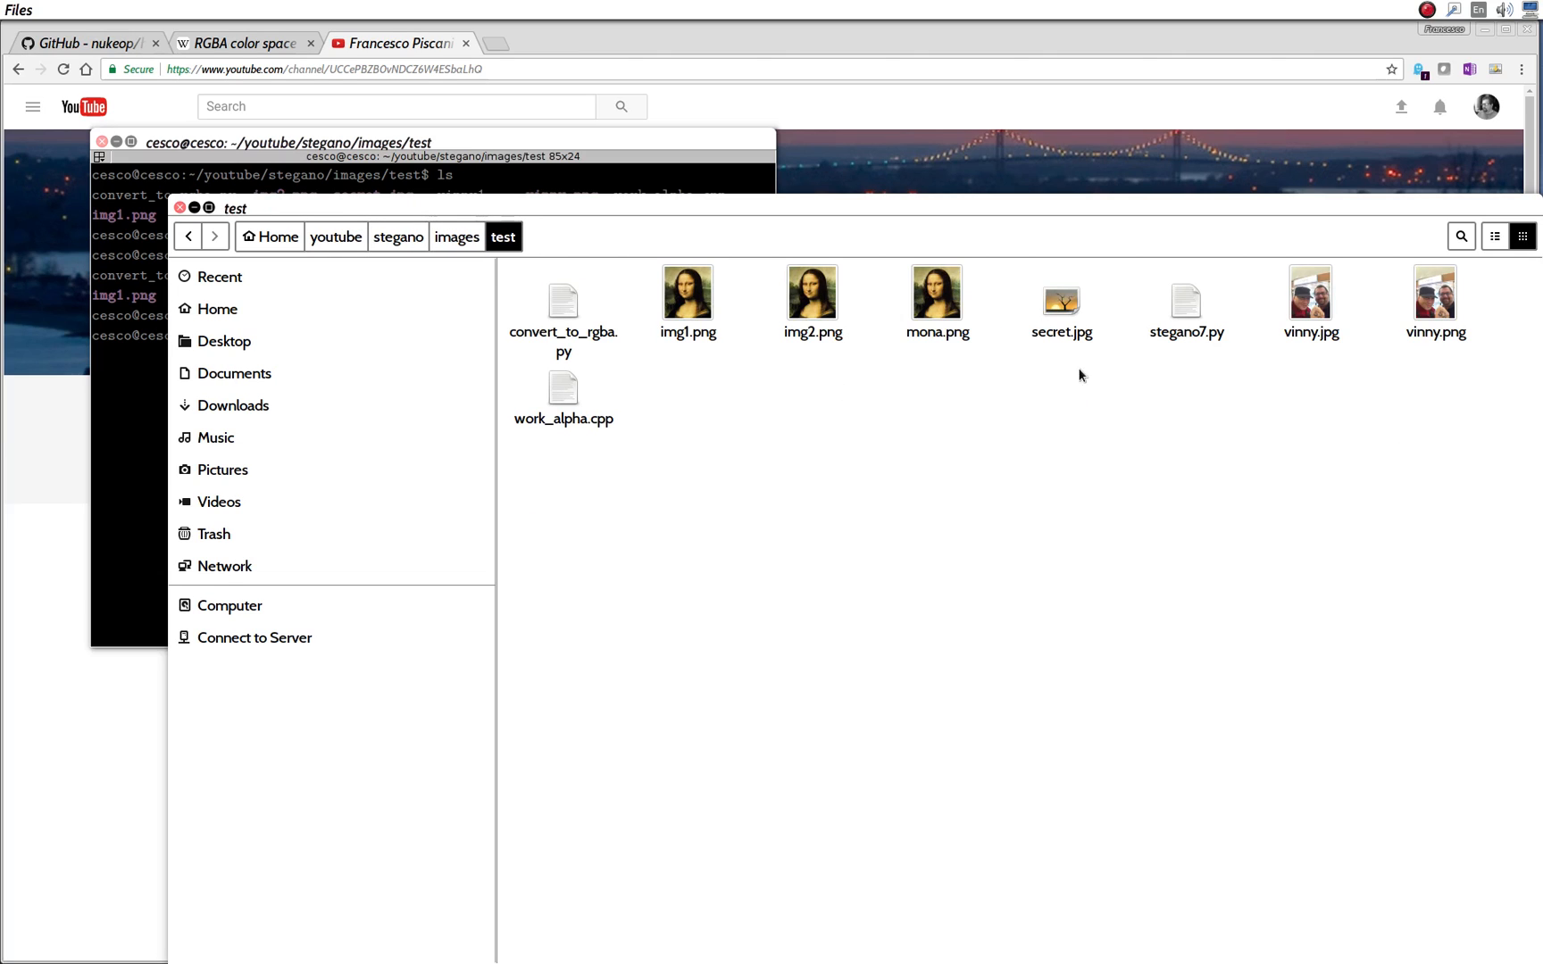
- View vinny.jpg with ImageMagick via Open With, then close the viewer
{"action": "left_click", "coordinate": [1309, 298]}
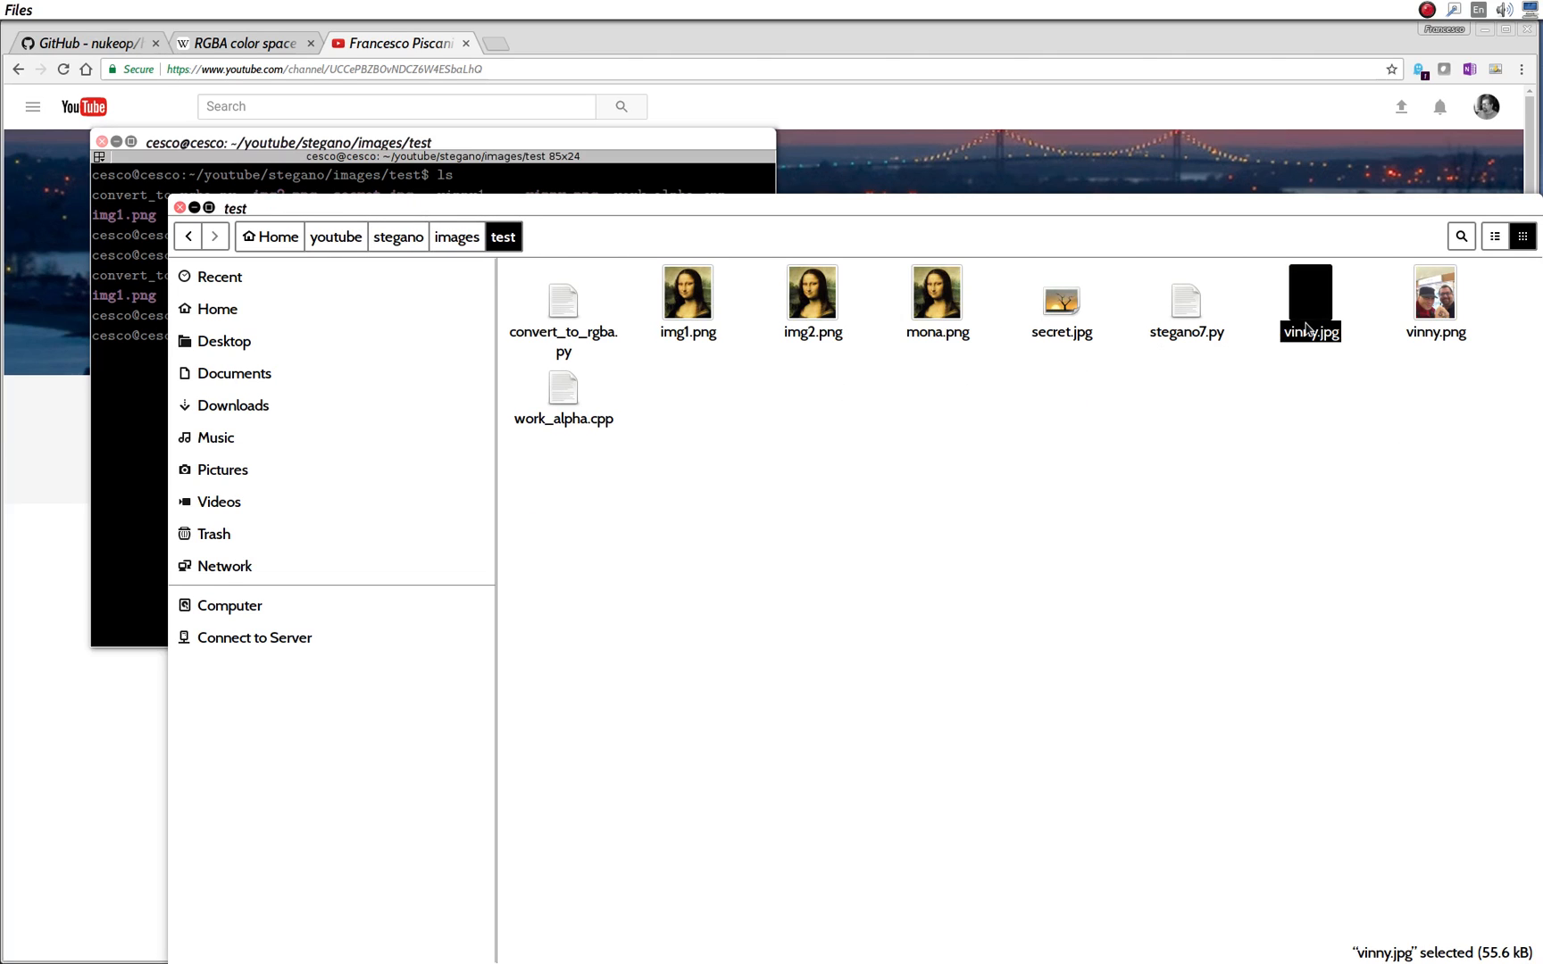
{"action": "right_click", "coordinate": [1308, 304]}
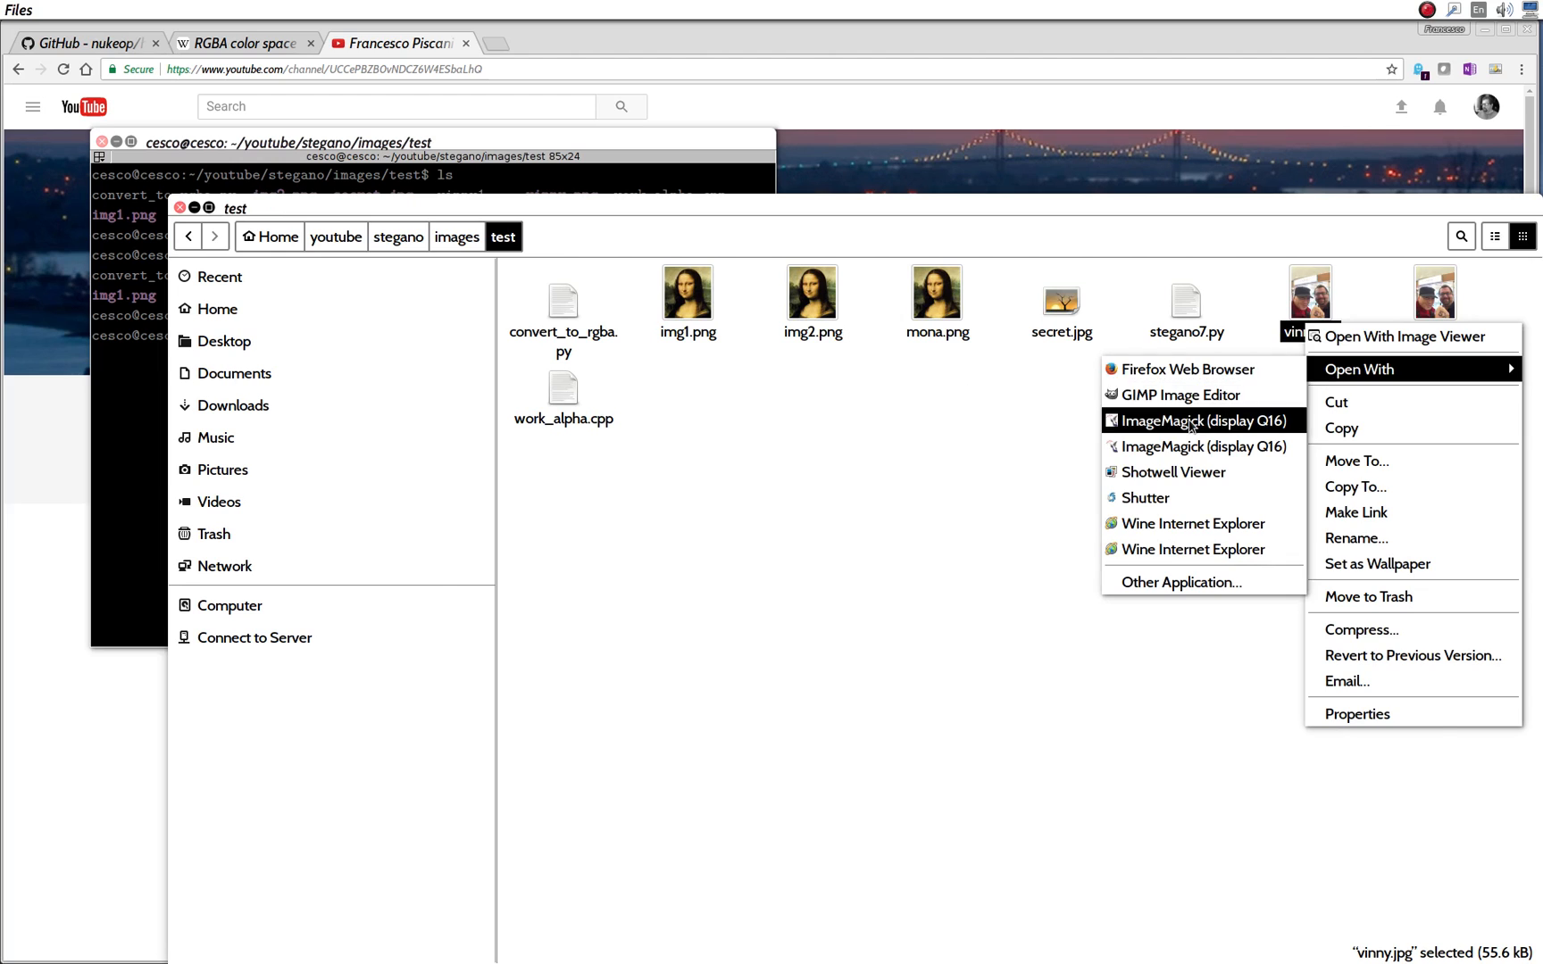
{"action": "left_click", "coordinate": [1200, 419]}
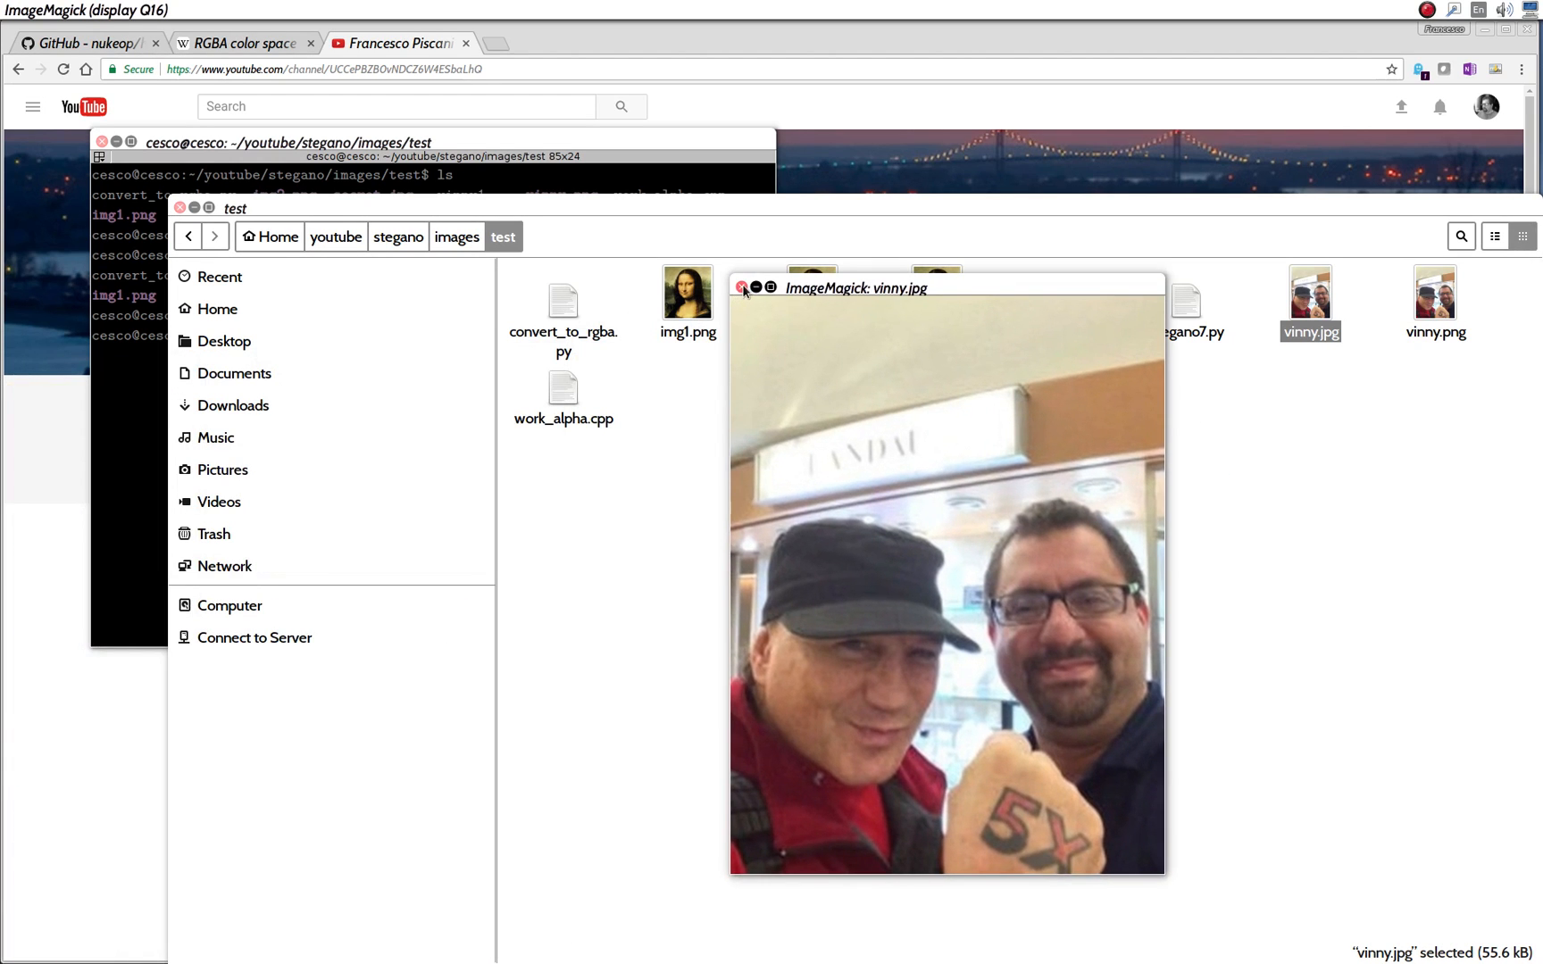
{"action": "left_click", "coordinate": [741, 287]}
{"action": "type", "text": "cat img1.png vinny.jpg"}
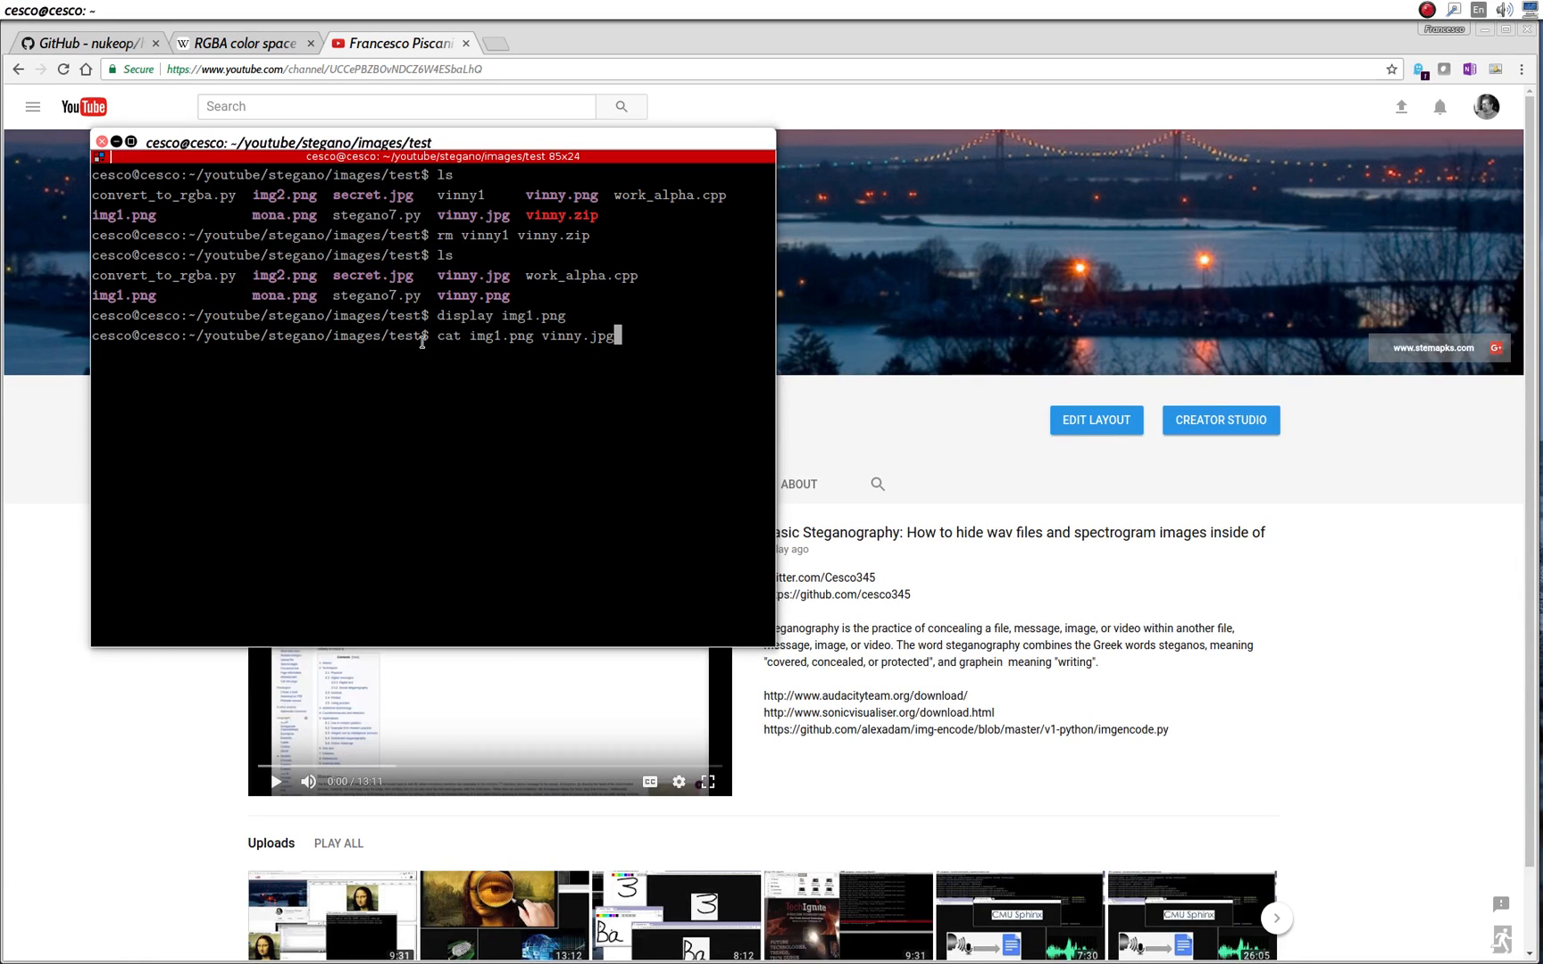
{"action": "mouse_move", "coordinate": [490, 377]}
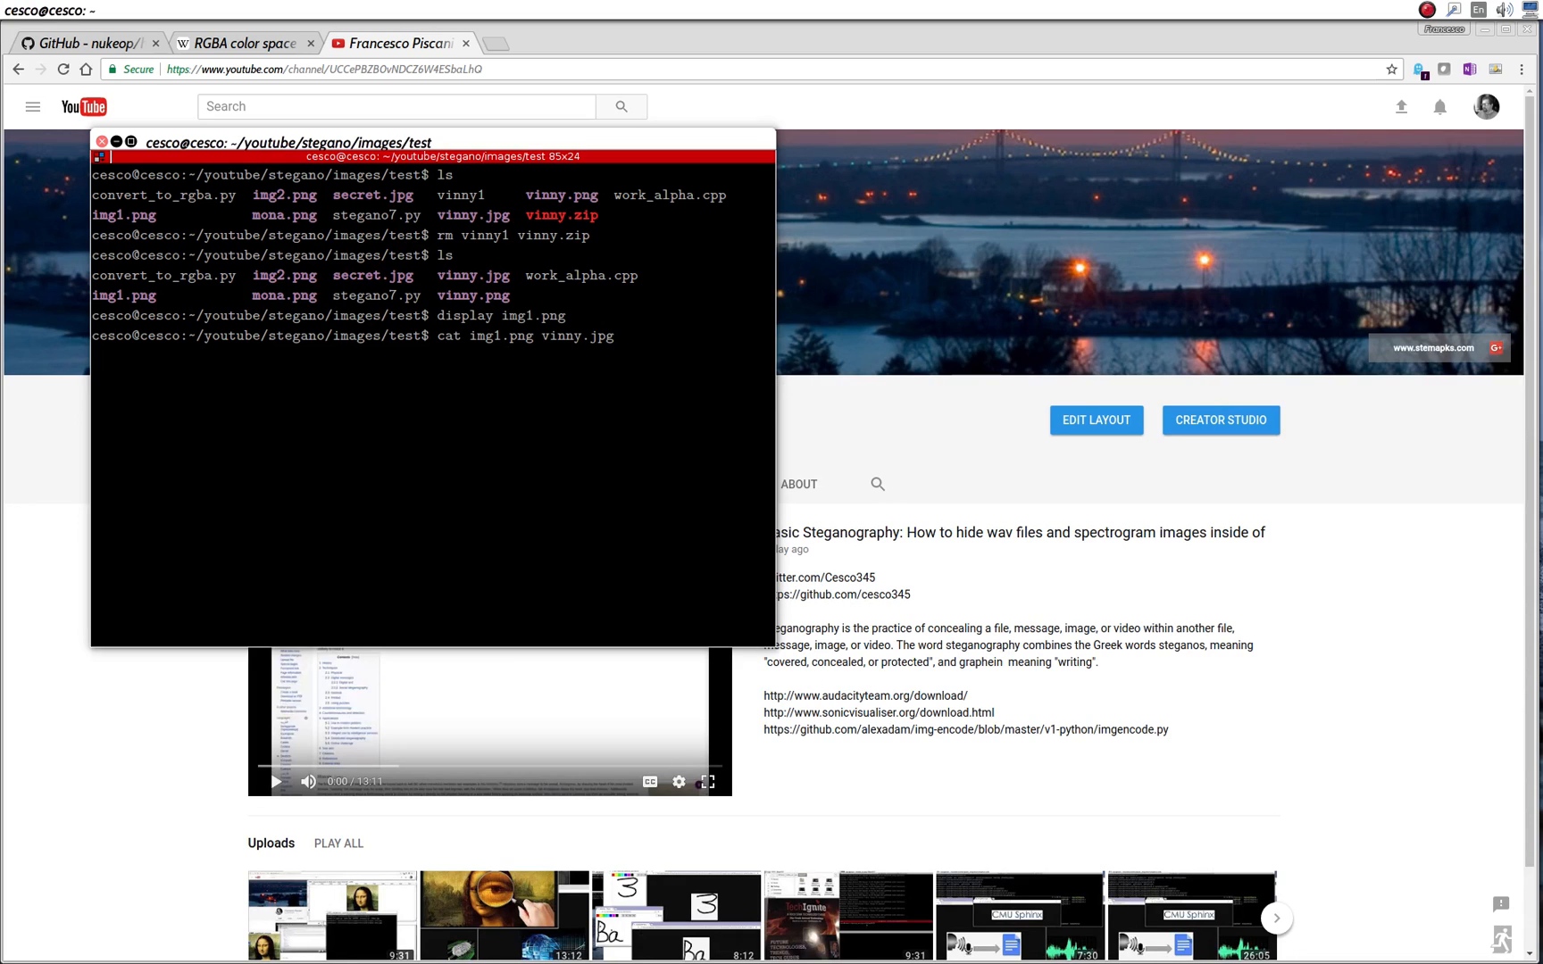
- Finish and run 'cat img1.png vinny.jpg > secret.jpg', creating secret.jpg, and begin an ls
{"action": "type", "text": ">"}
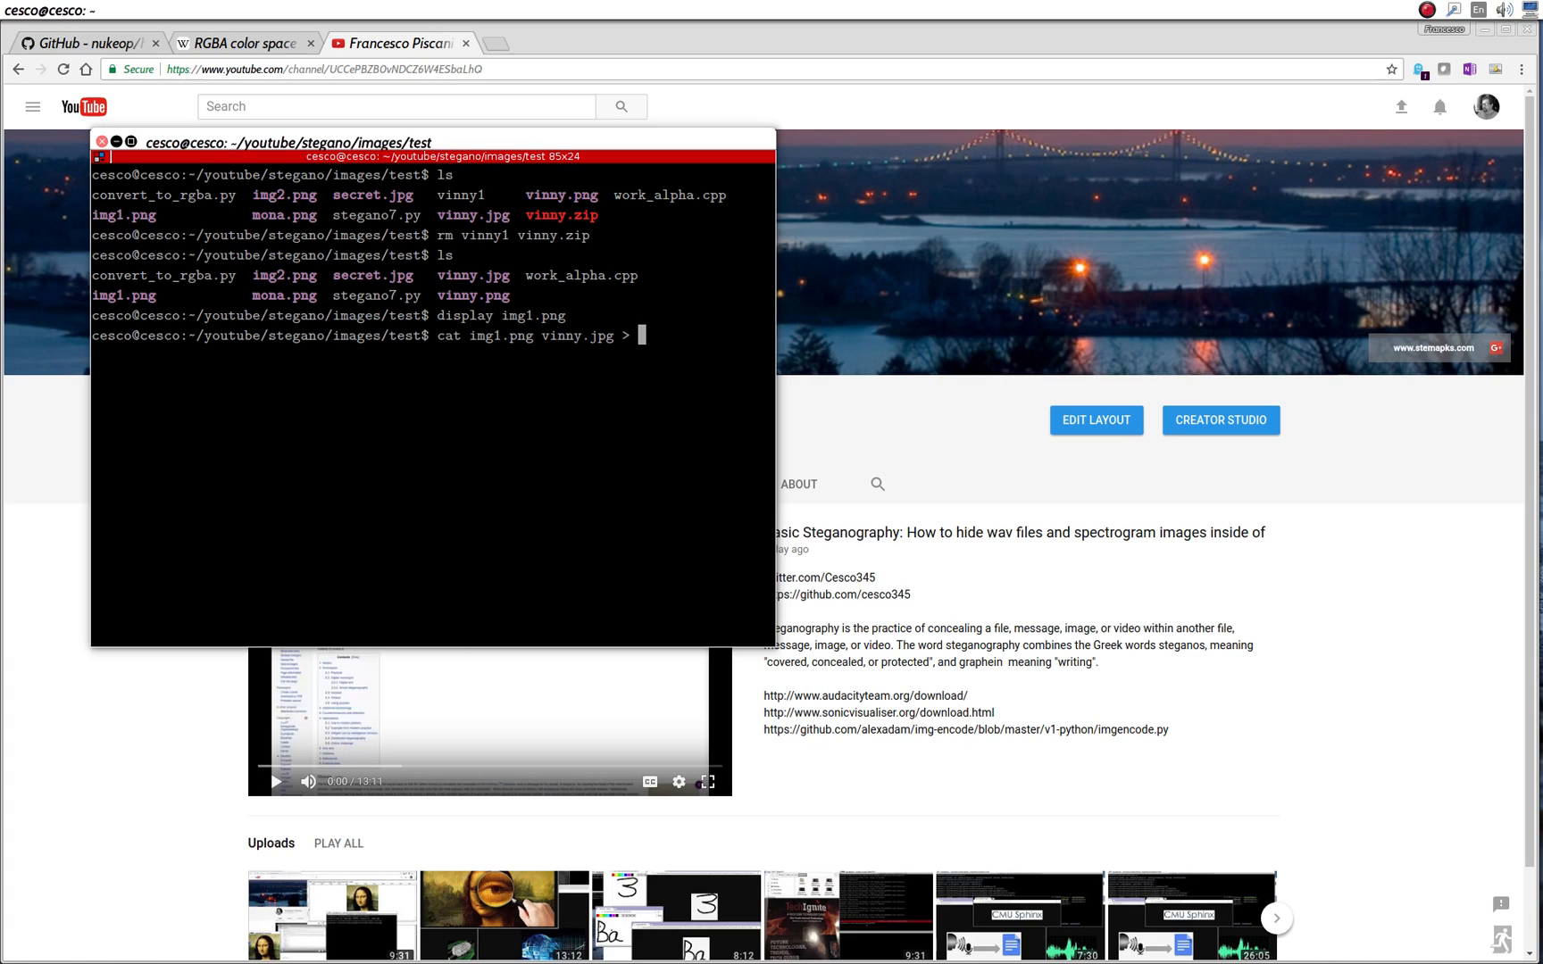
{"action": "type", "text": "secre"}
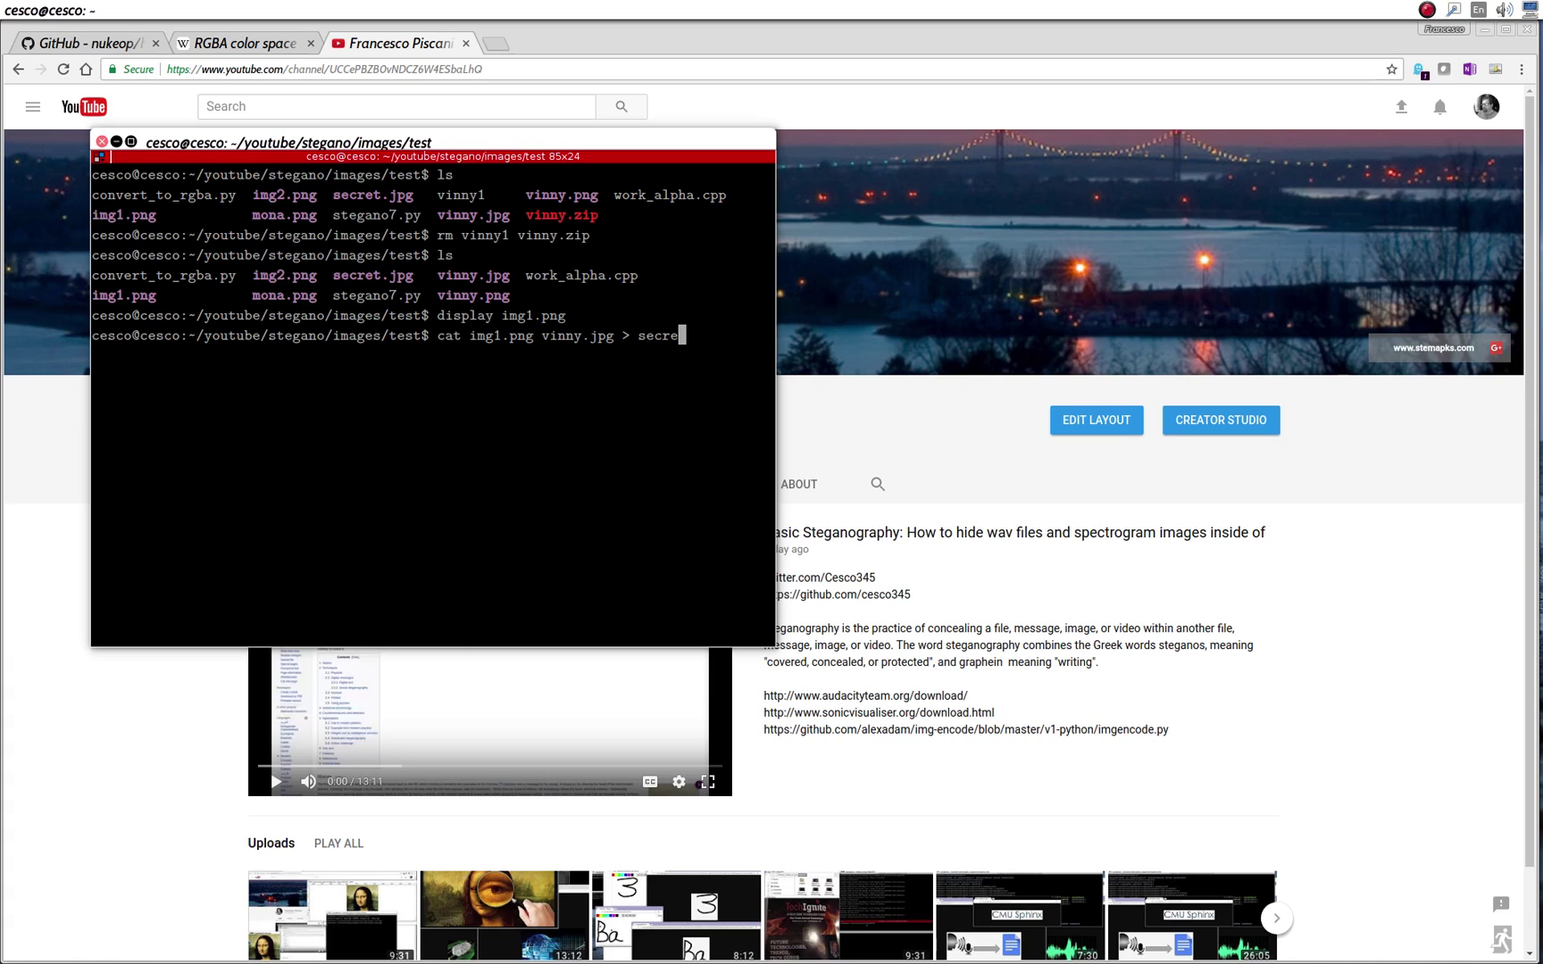
{"action": "type", "text": "t.jpg"}
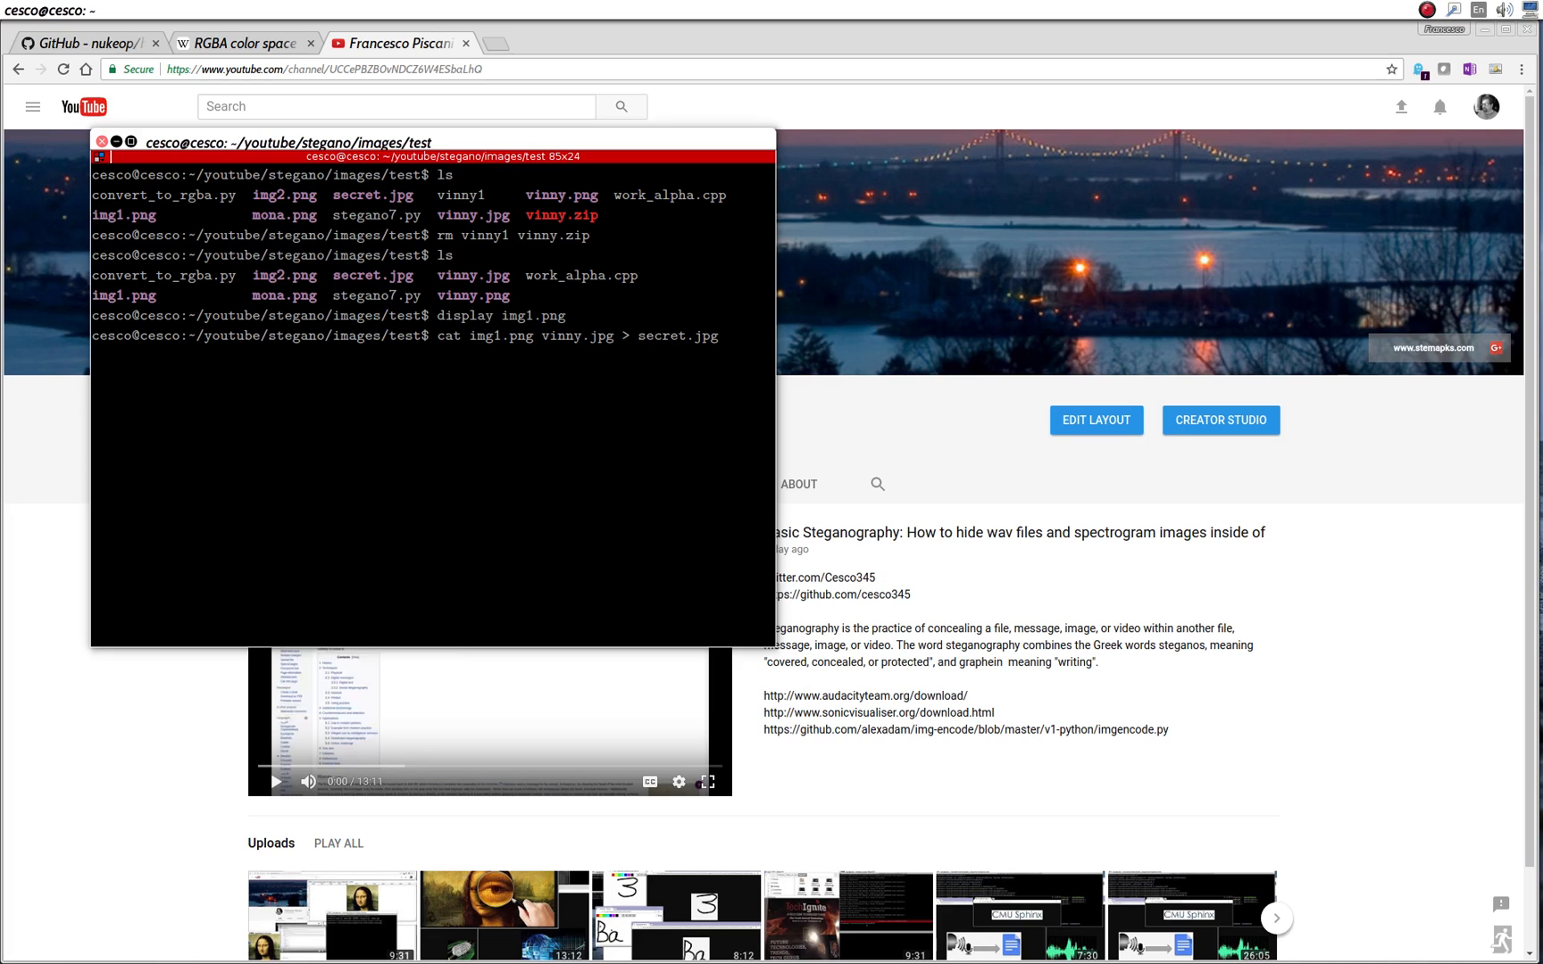
{"action": "key", "text": "Return"}
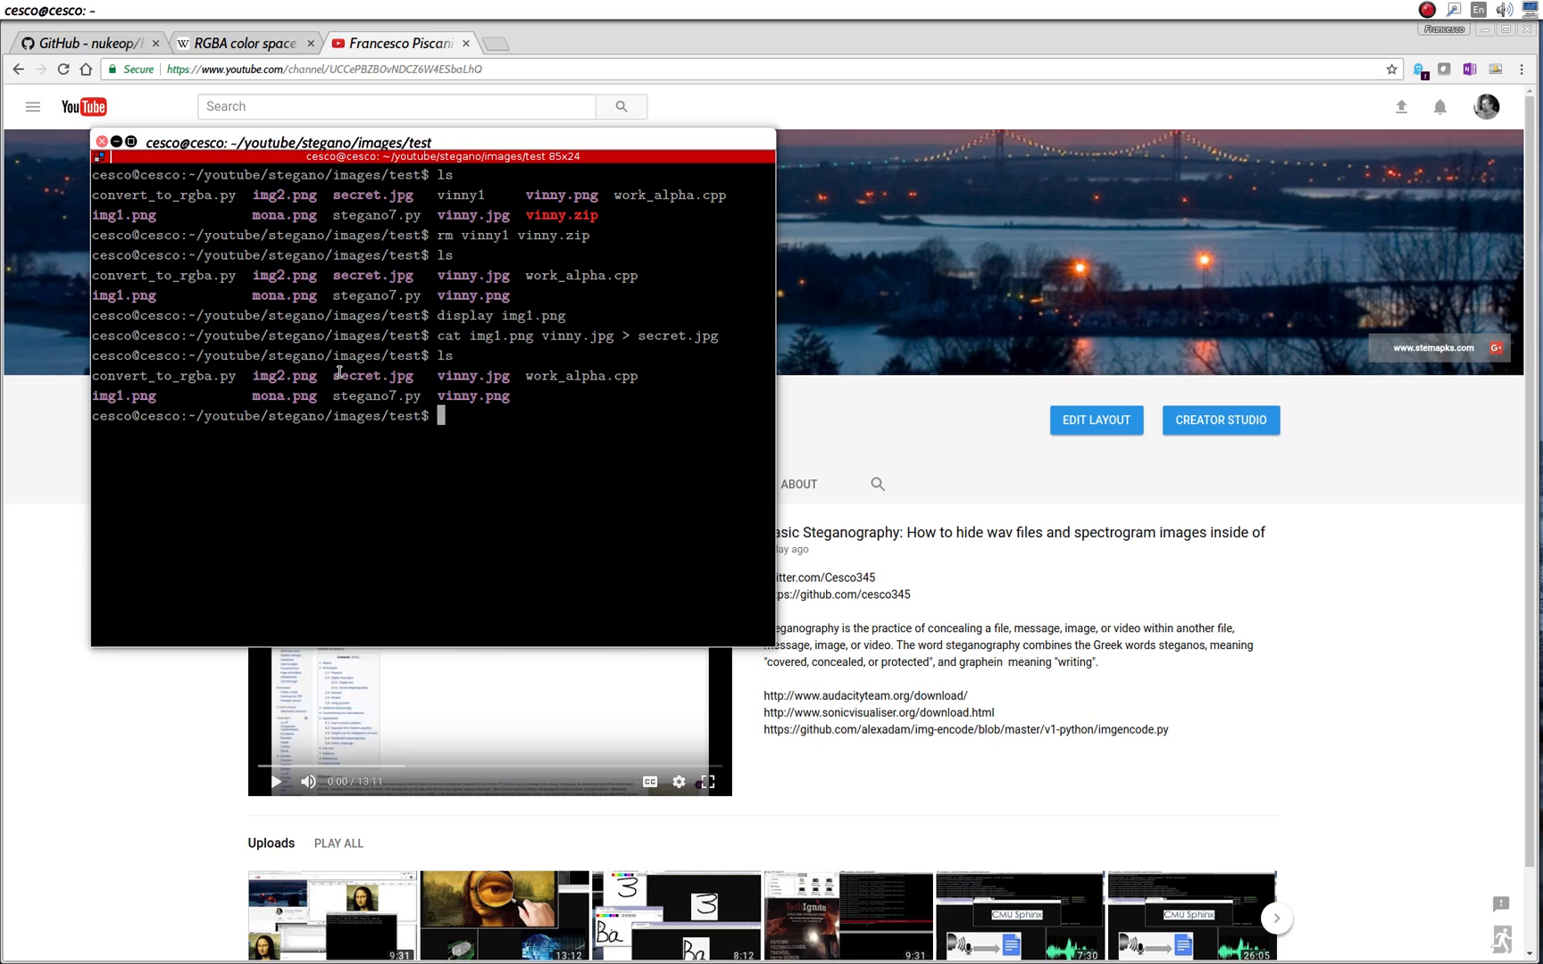
{"action": "type", "text": "ls -all"}
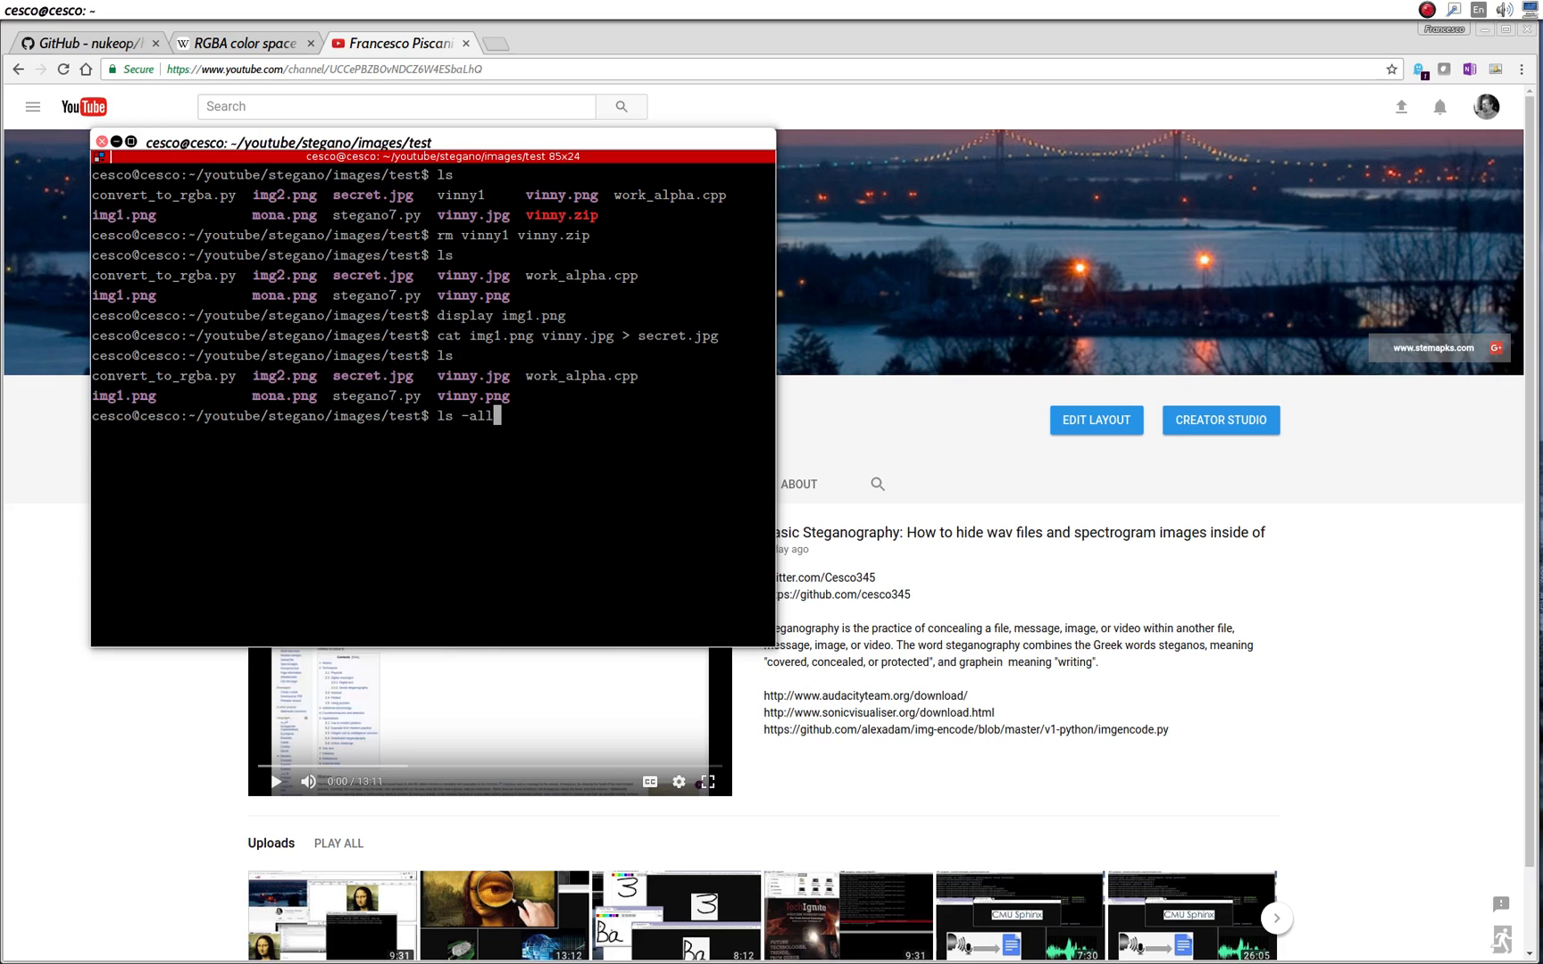
- Run ls -all and highlight secret.jpg's 564055-byte size against vinny.jpg's 55650
{"action": "key", "text": "Return"}
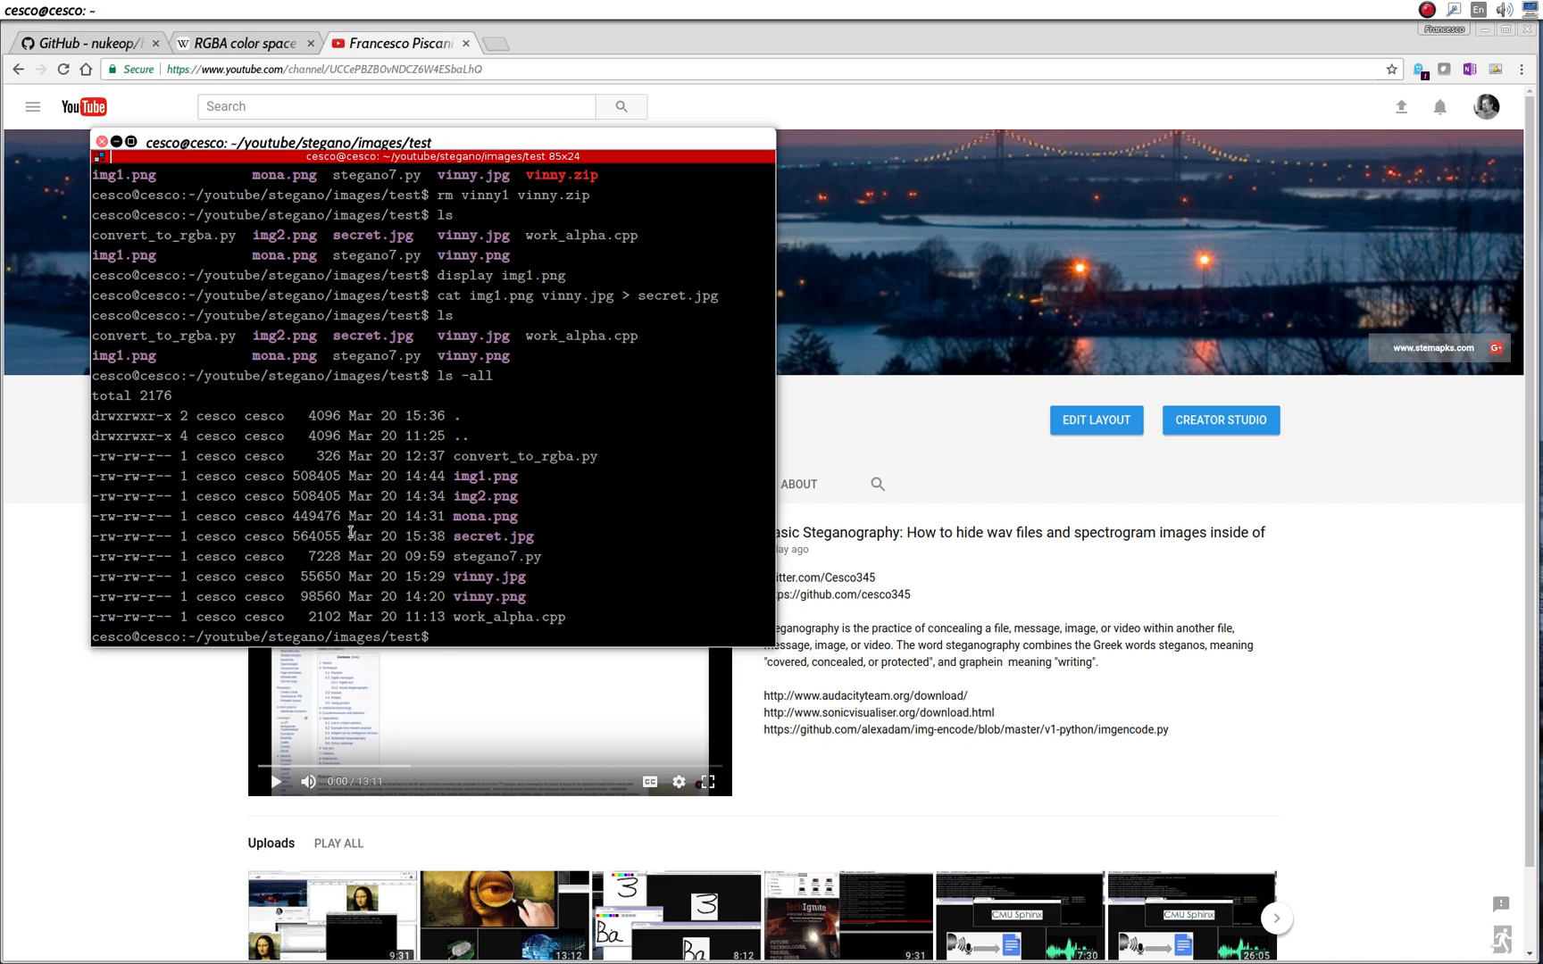
{"action": "double_click", "coordinate": [494, 536]}
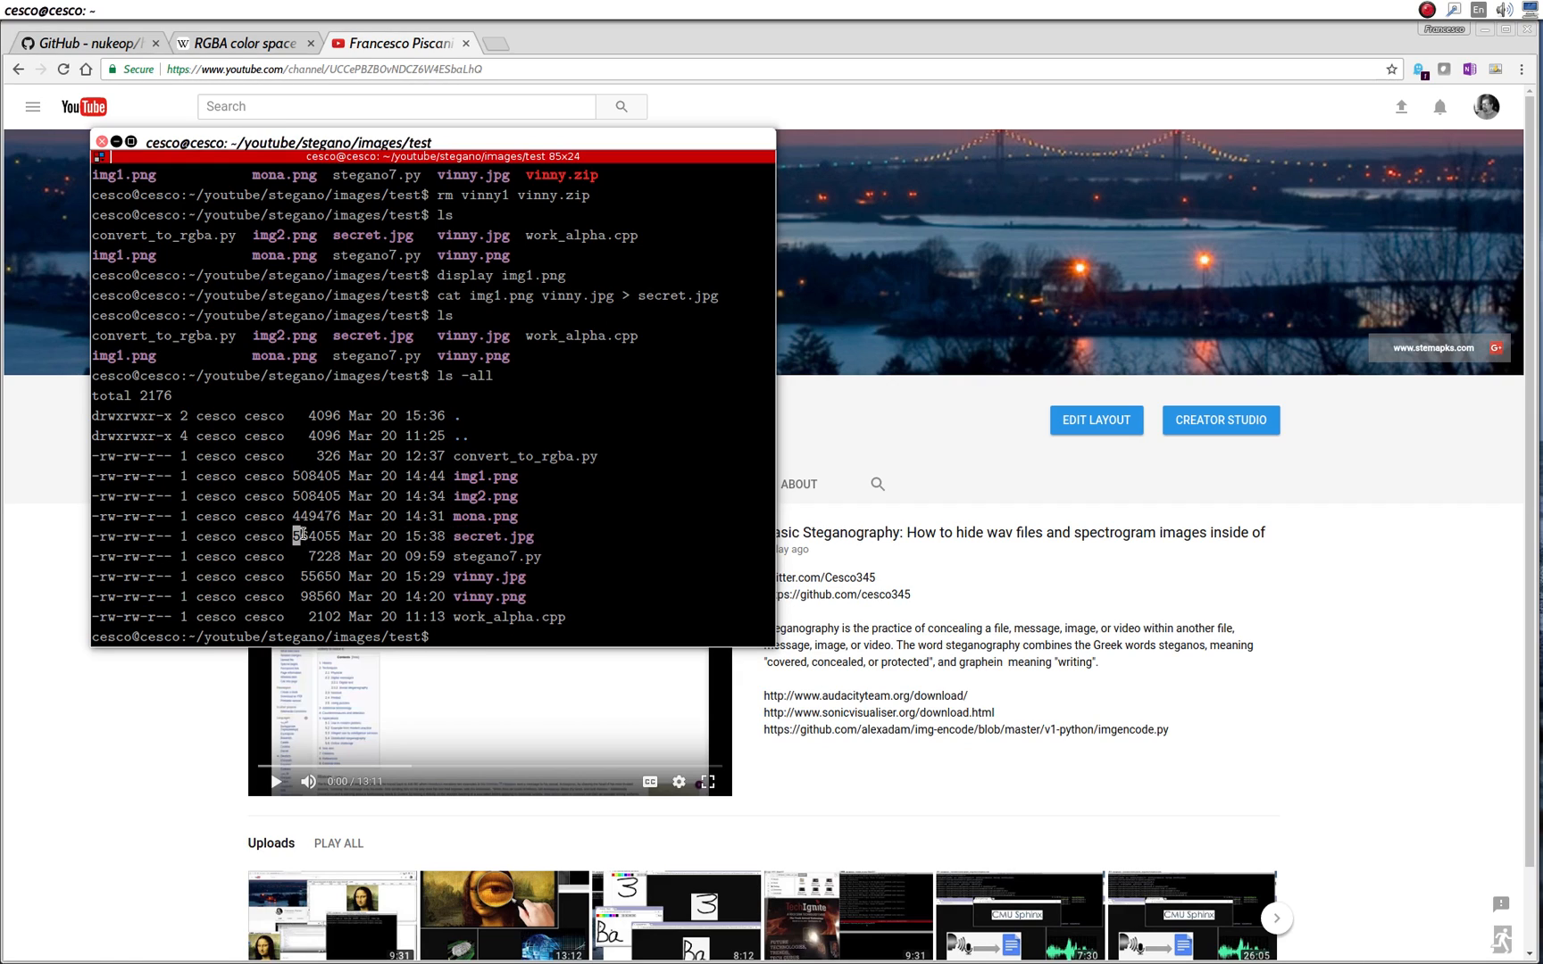
{"action": "double_click", "coordinate": [317, 536]}
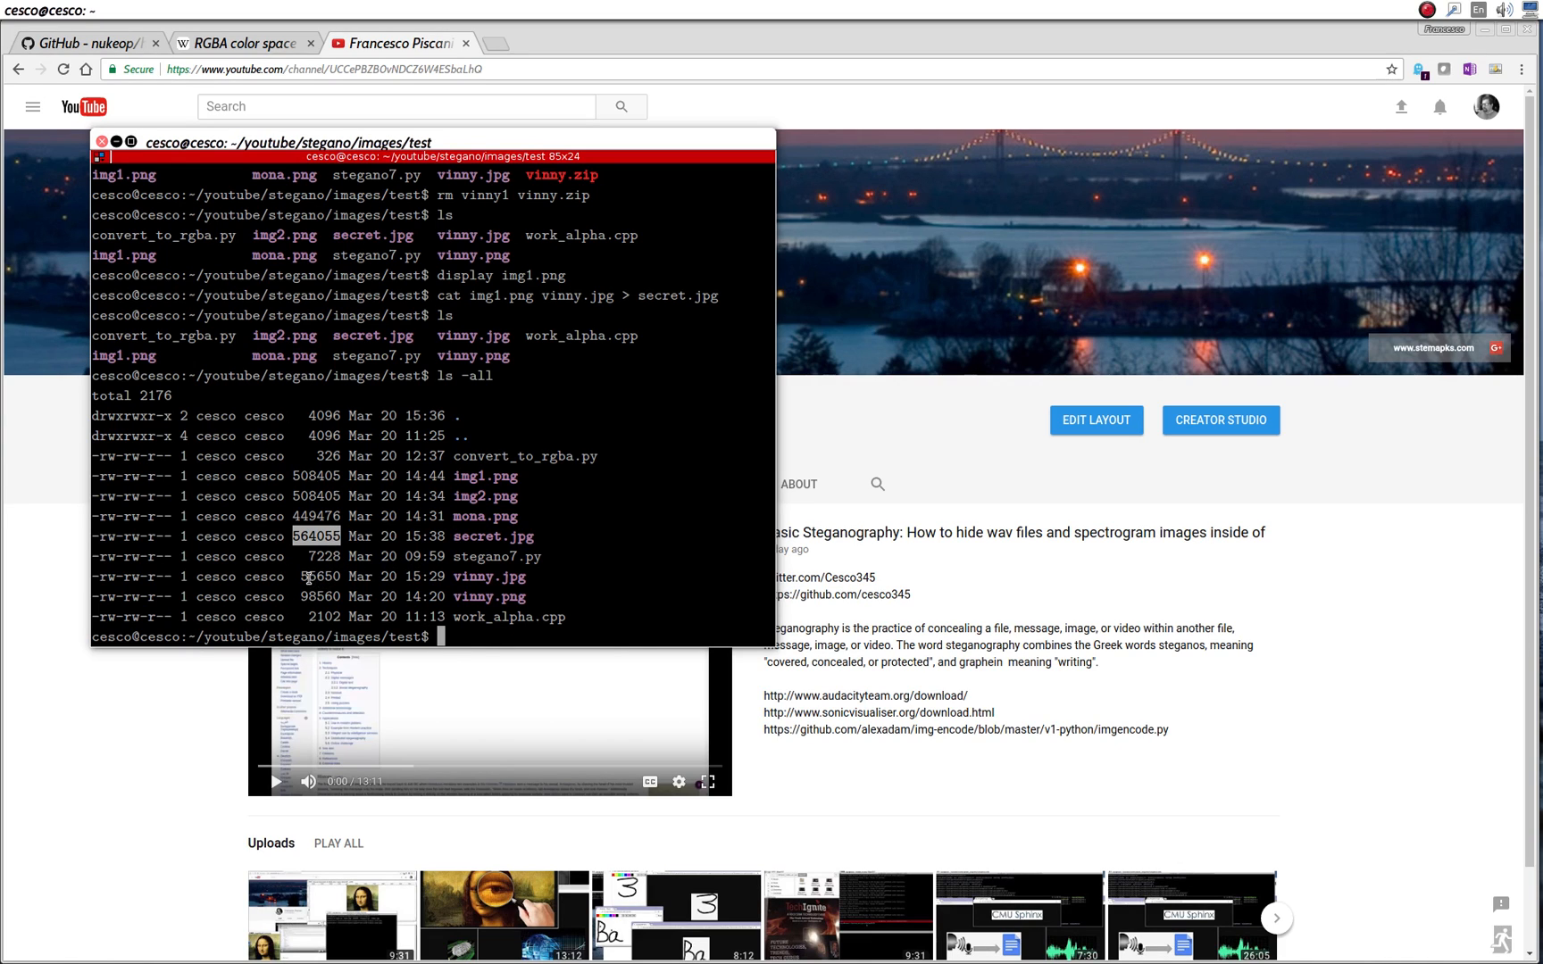
{"action": "mouse_move", "coordinate": [438, 592]}
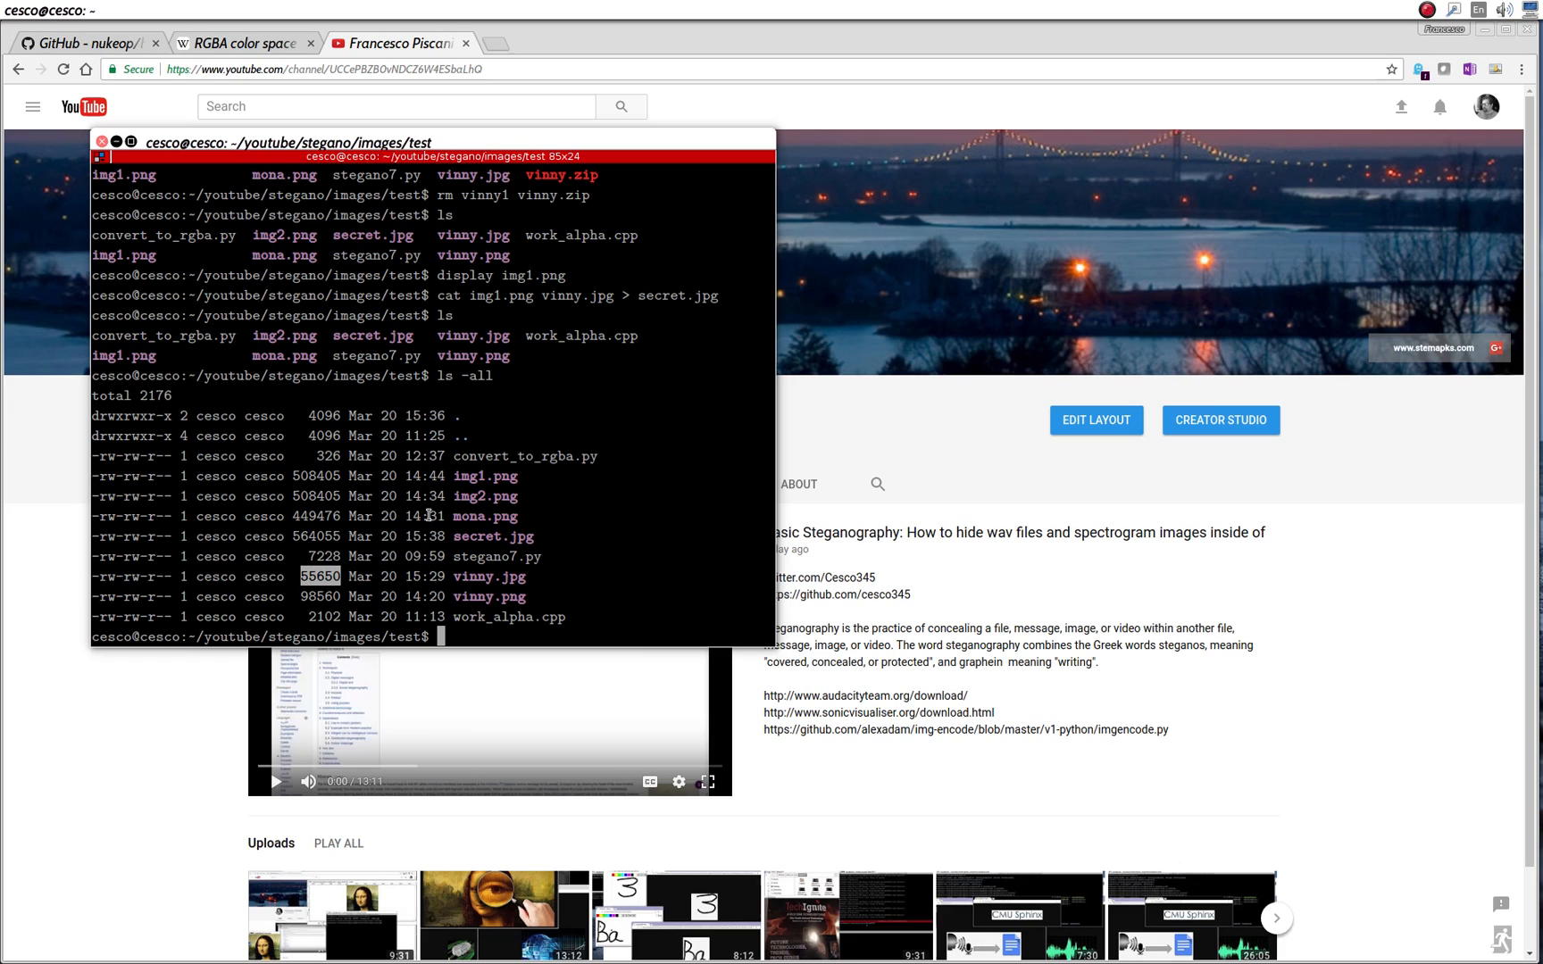
{"action": "mouse_move", "coordinate": [292, 475]}
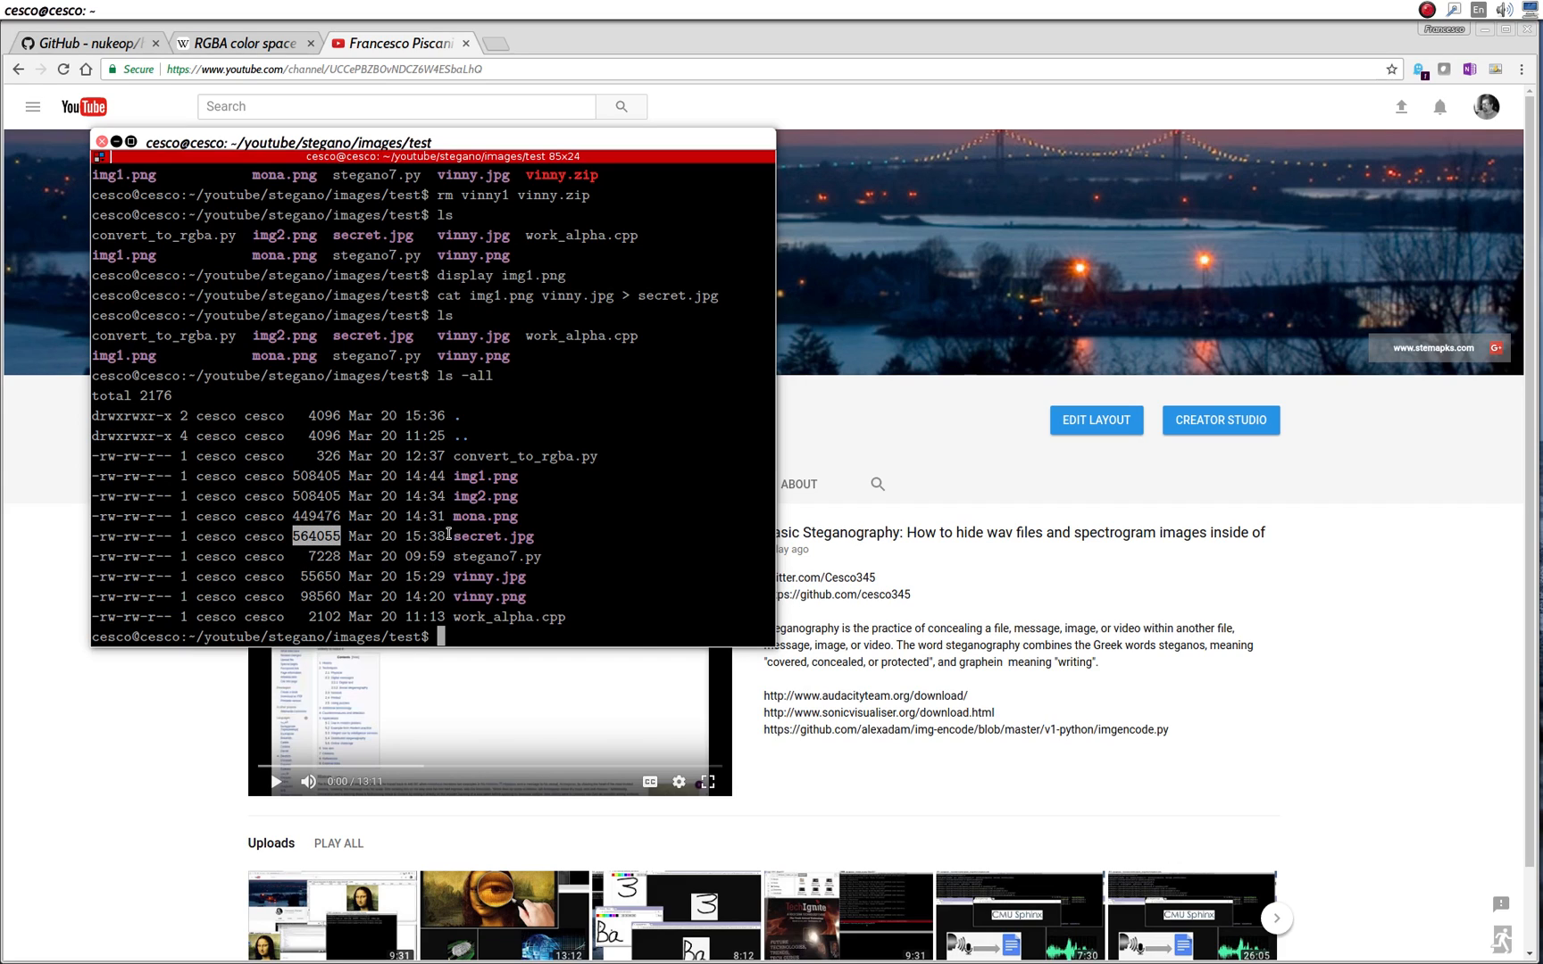
{"action": "double_click", "coordinate": [495, 536]}
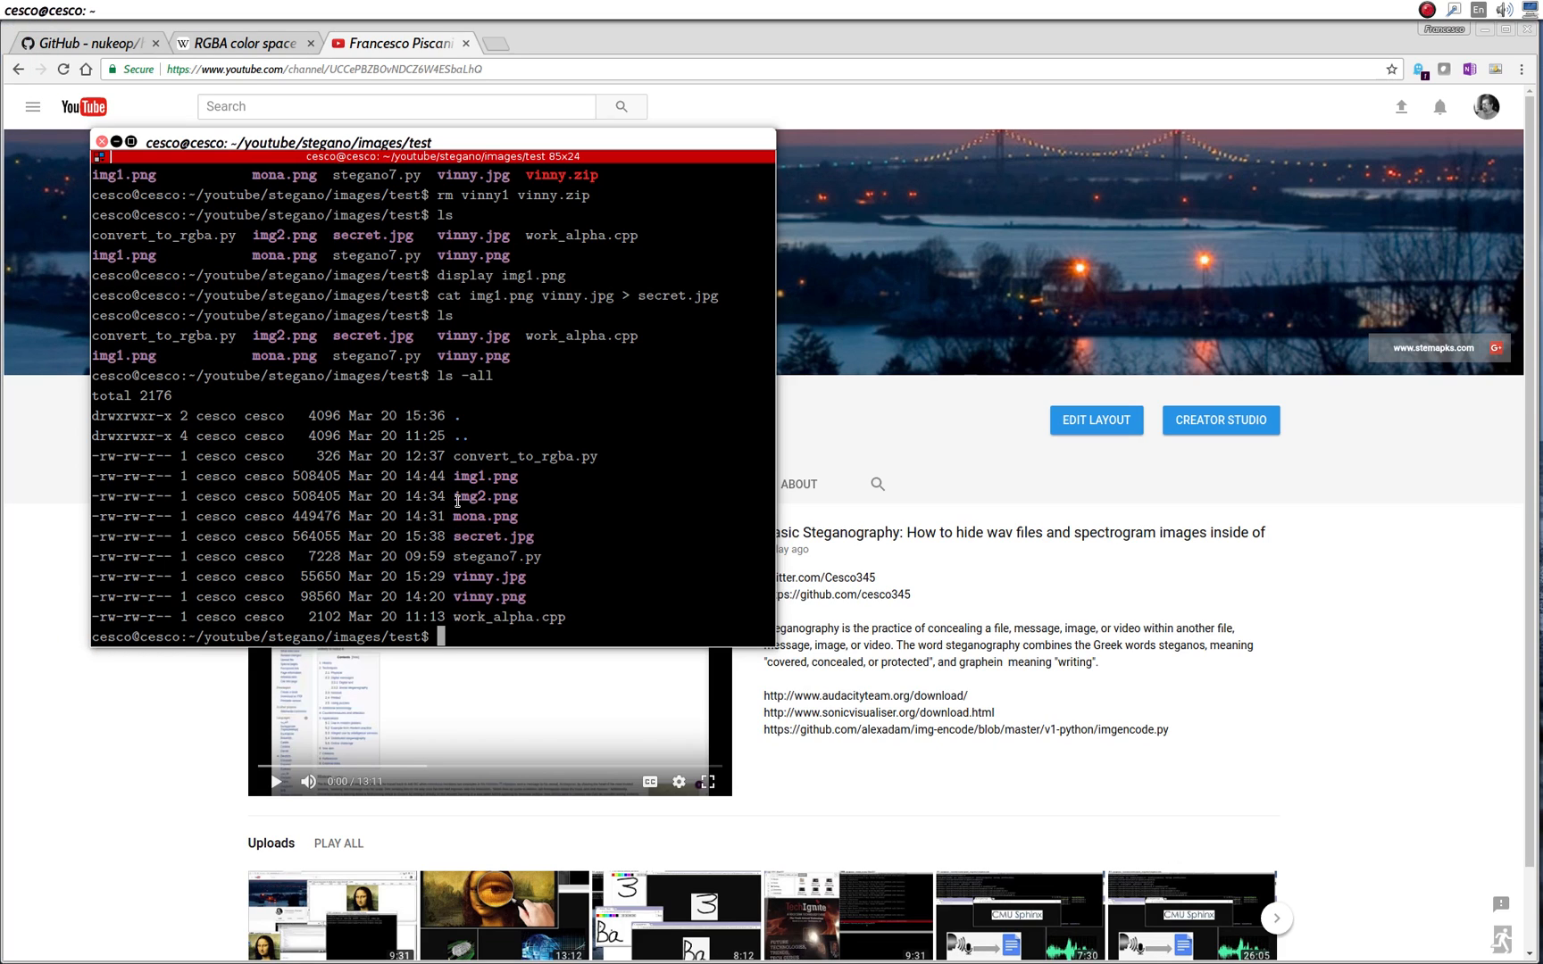
{"action": "type", "text": "displa"}
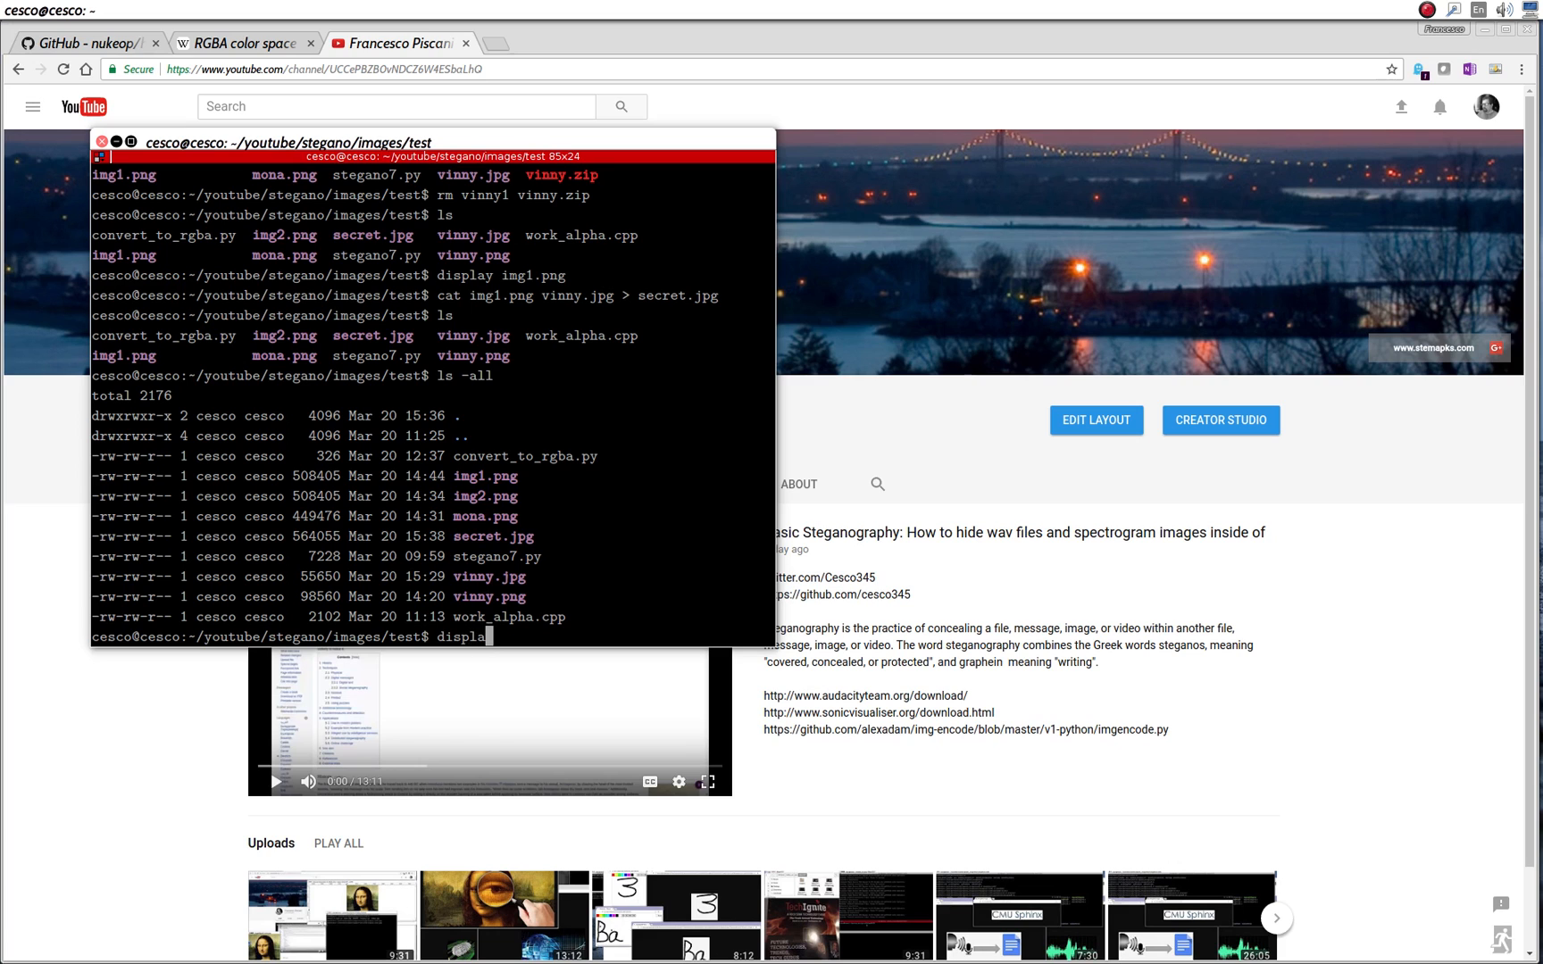
- Display secret.jpg, which shows only the Mona Lisa, then close the viewer window
{"action": "key", "text": "Return"}
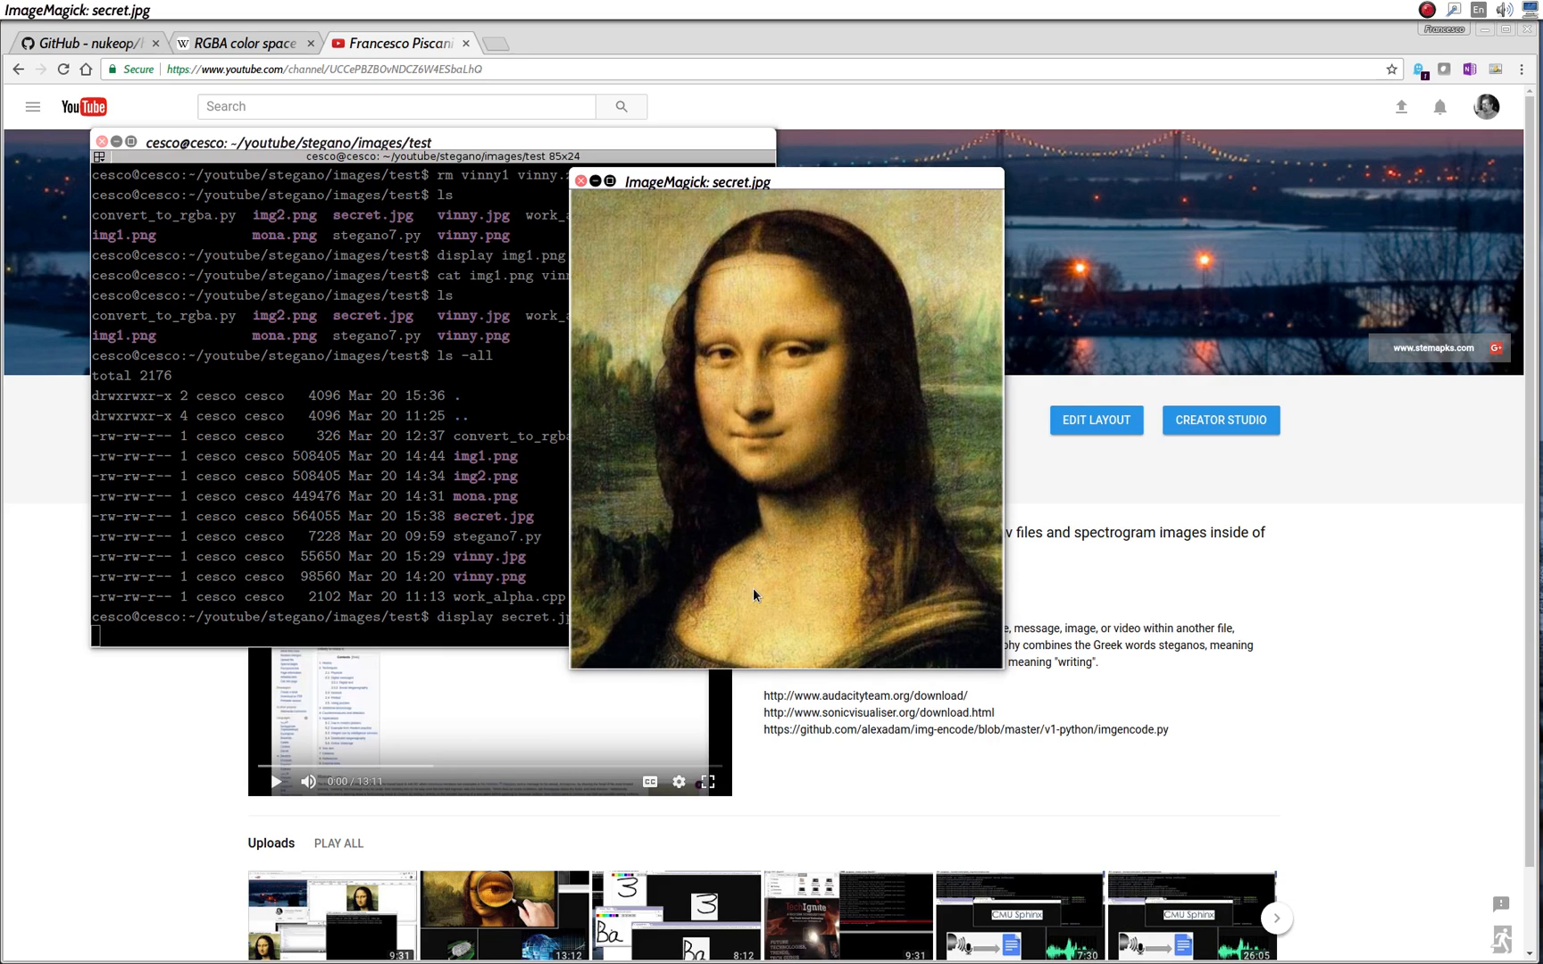
{"action": "mouse_move", "coordinate": [881, 372]}
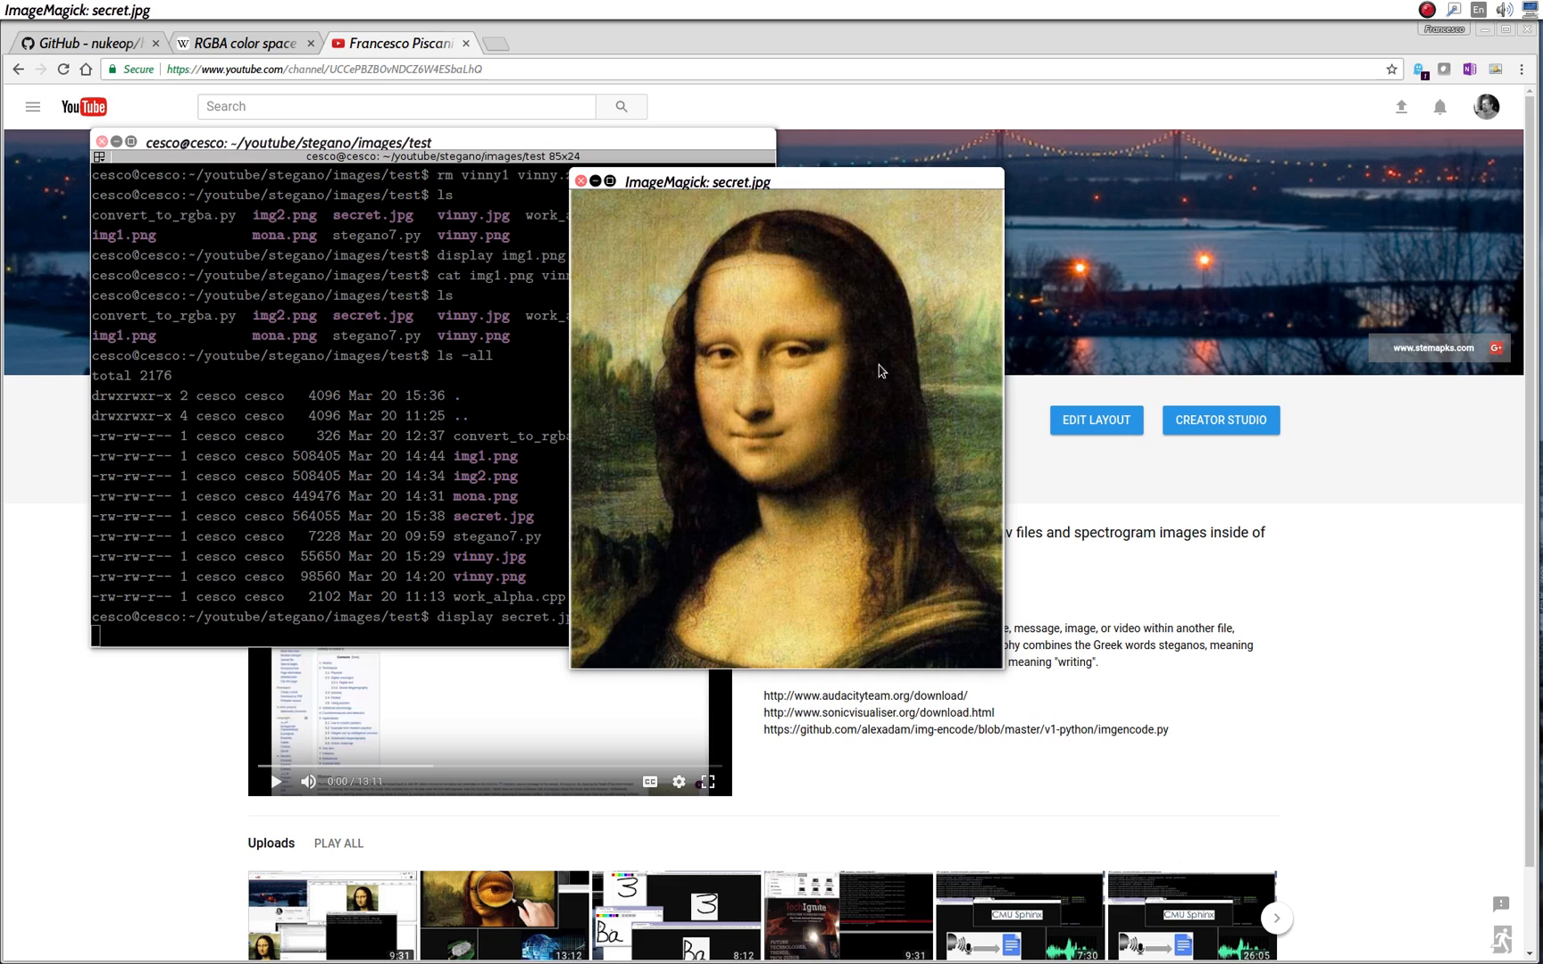
{"action": "mouse_move", "coordinate": [843, 466]}
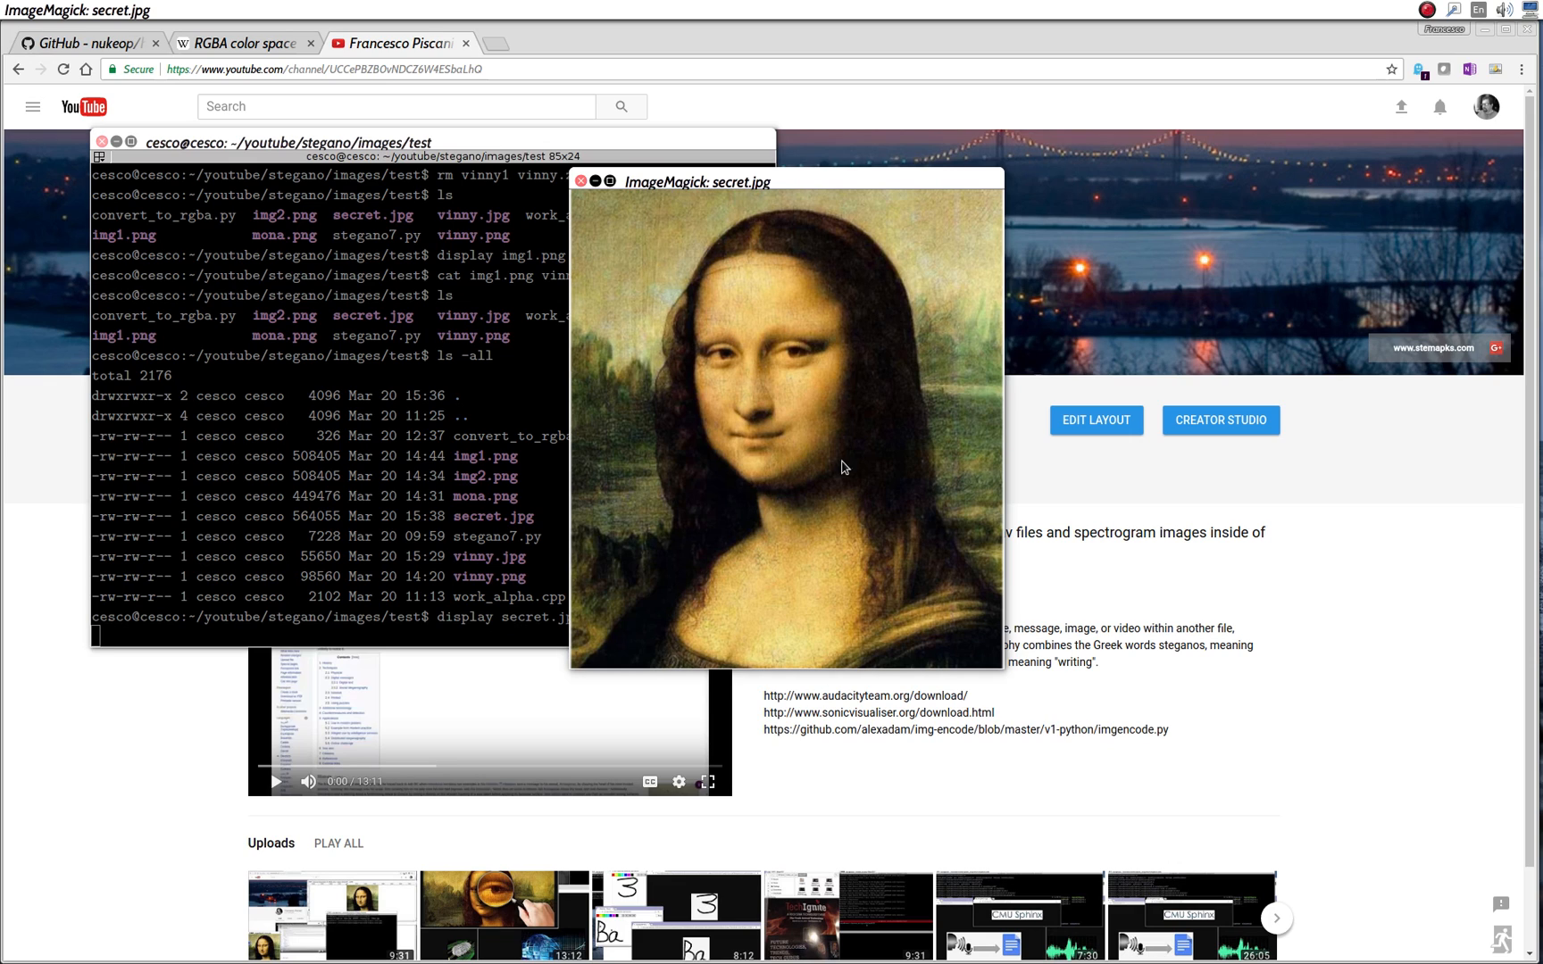
{"action": "mouse_move", "coordinate": [731, 404]}
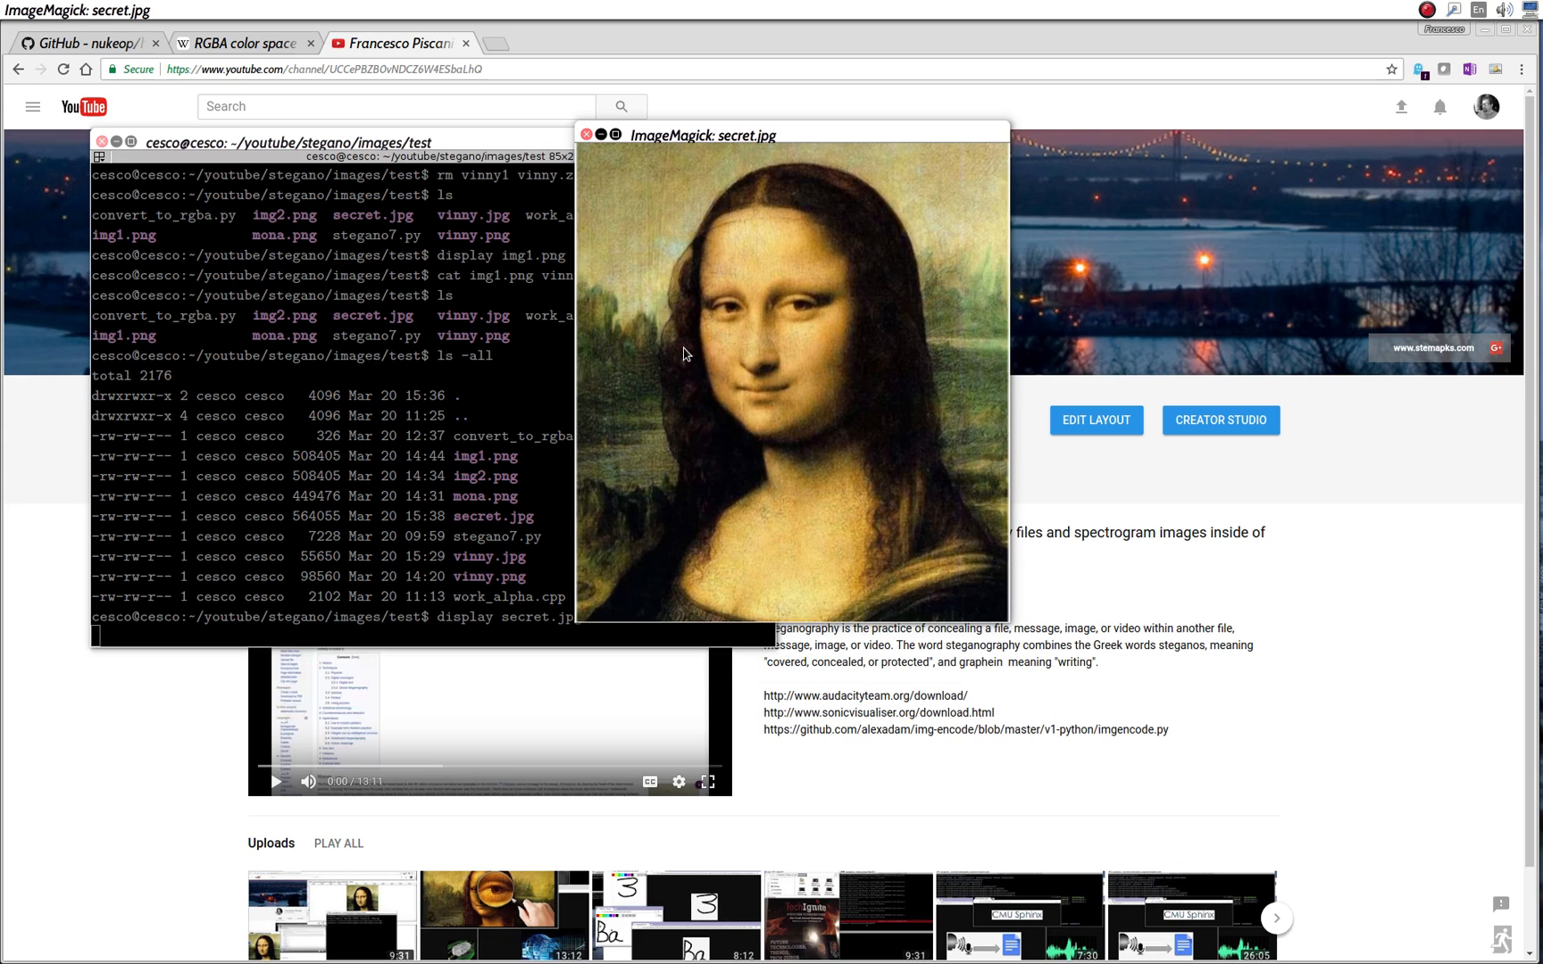
{"action": "mouse_move", "coordinate": [659, 139]}
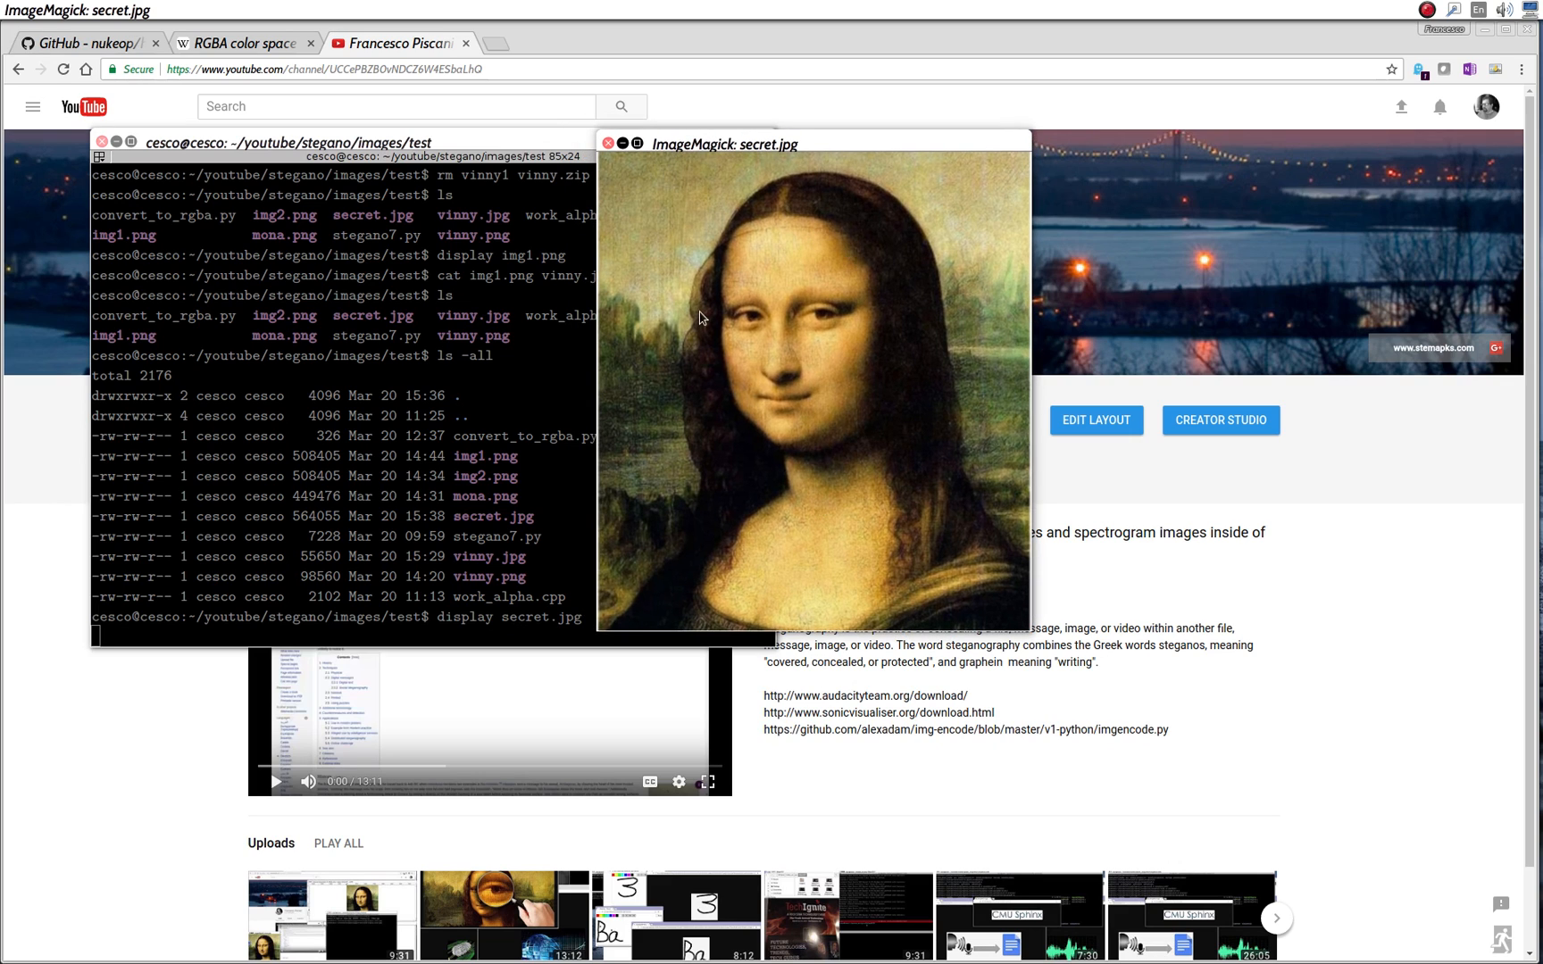
{"action": "mouse_move", "coordinate": [736, 473]}
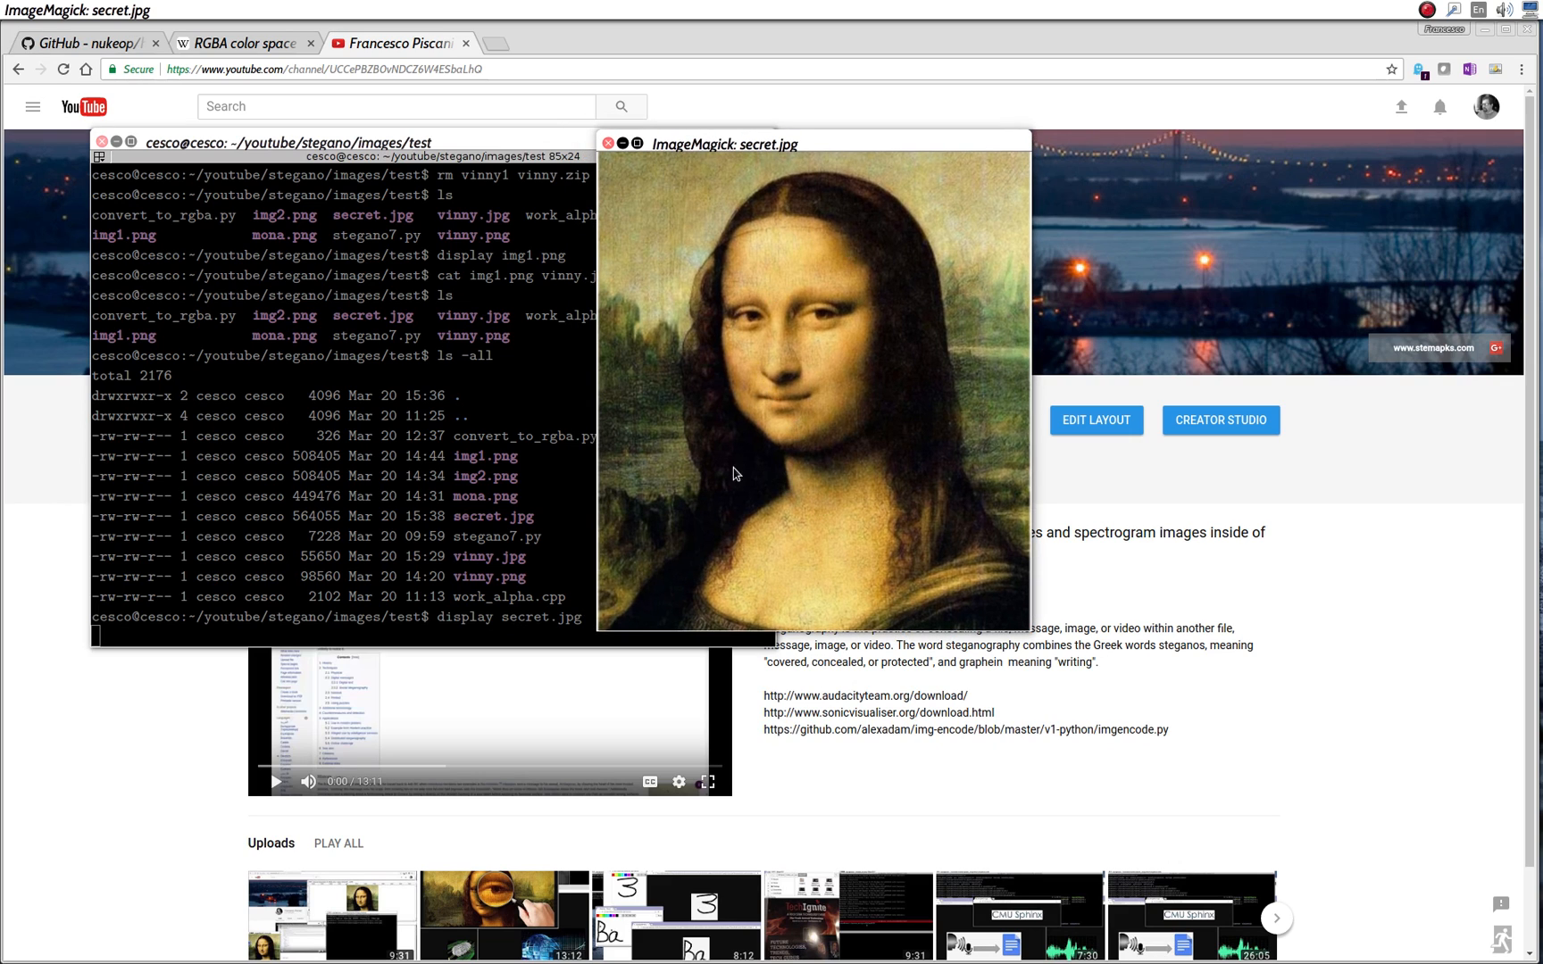
{"action": "mouse_move", "coordinate": [467, 596]}
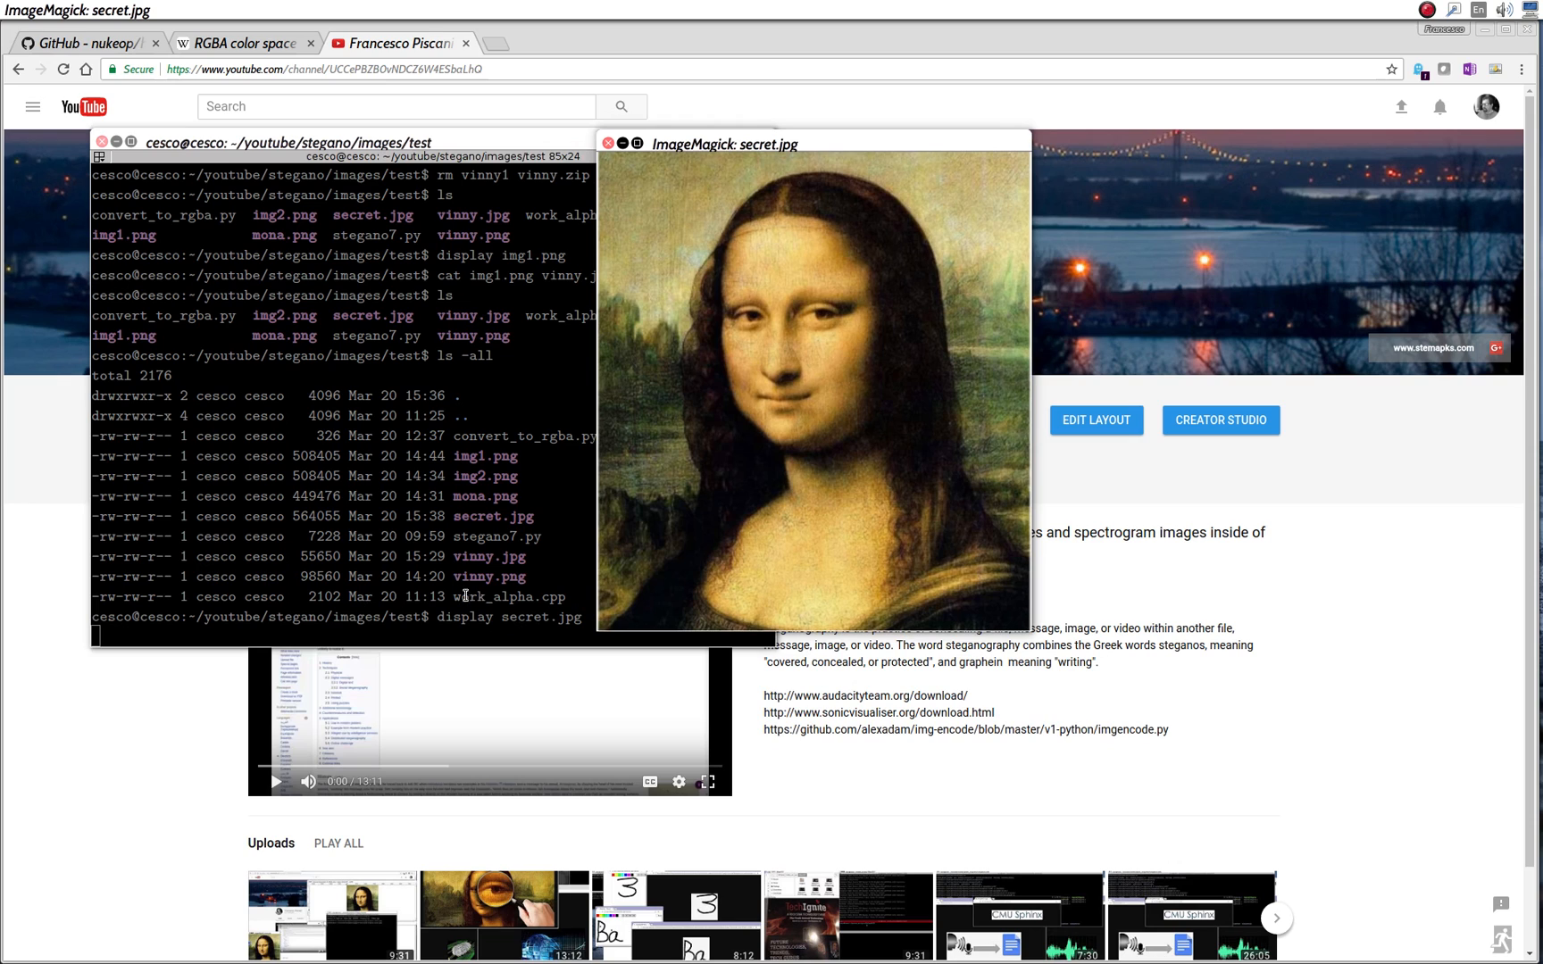
{"action": "mouse_move", "coordinate": [532, 261]}
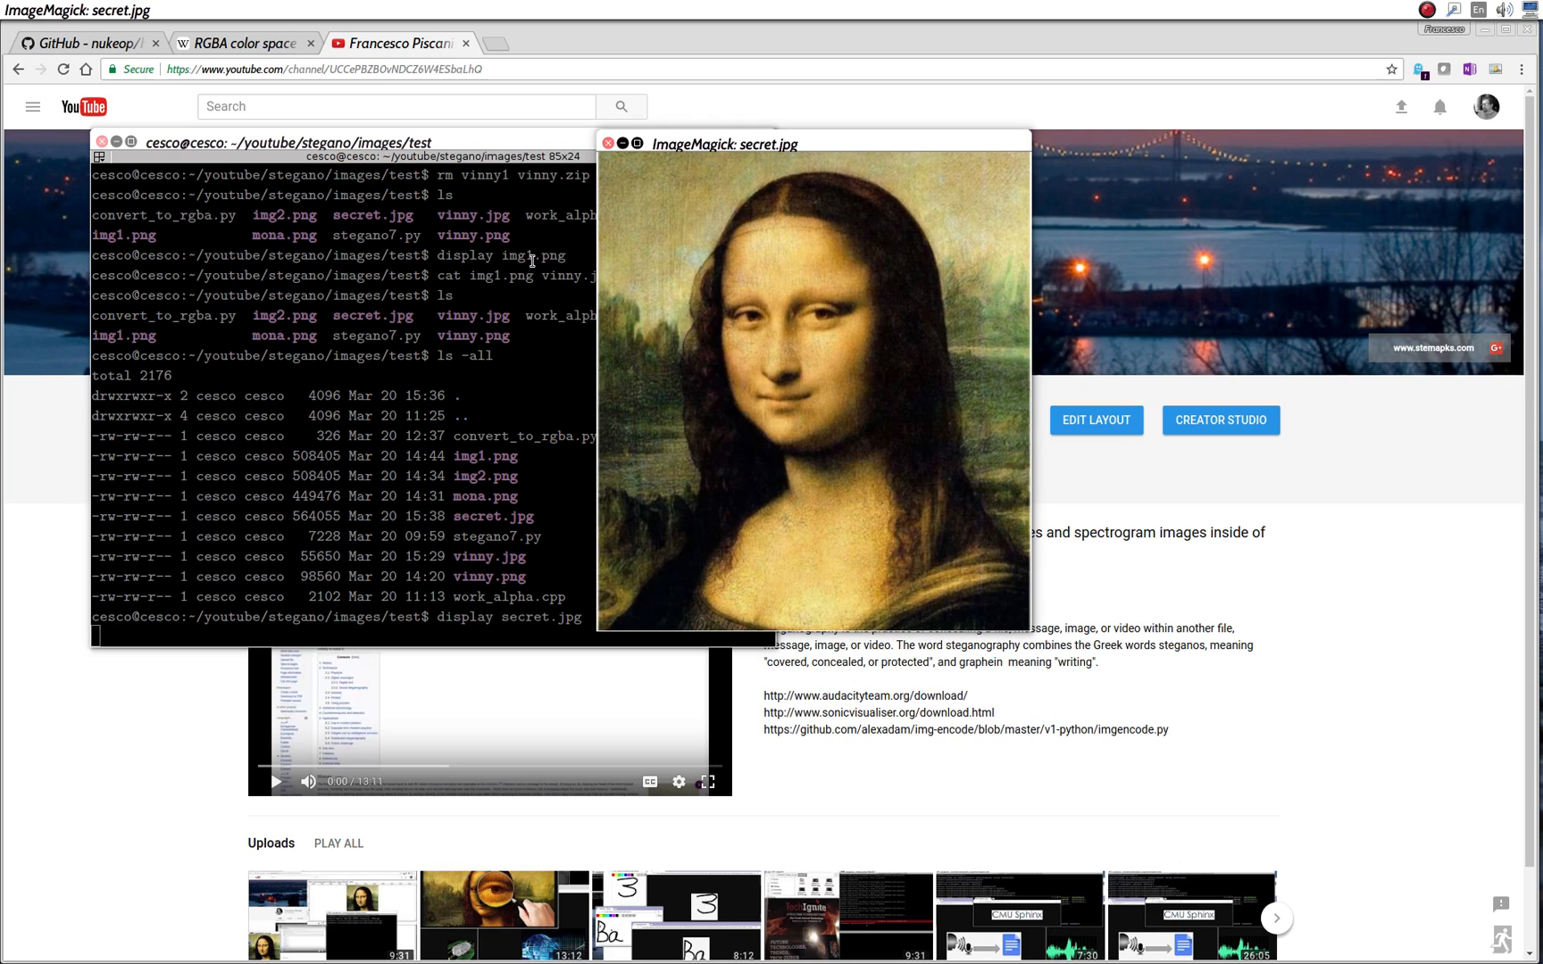
{"action": "mouse_move", "coordinate": [660, 152]}
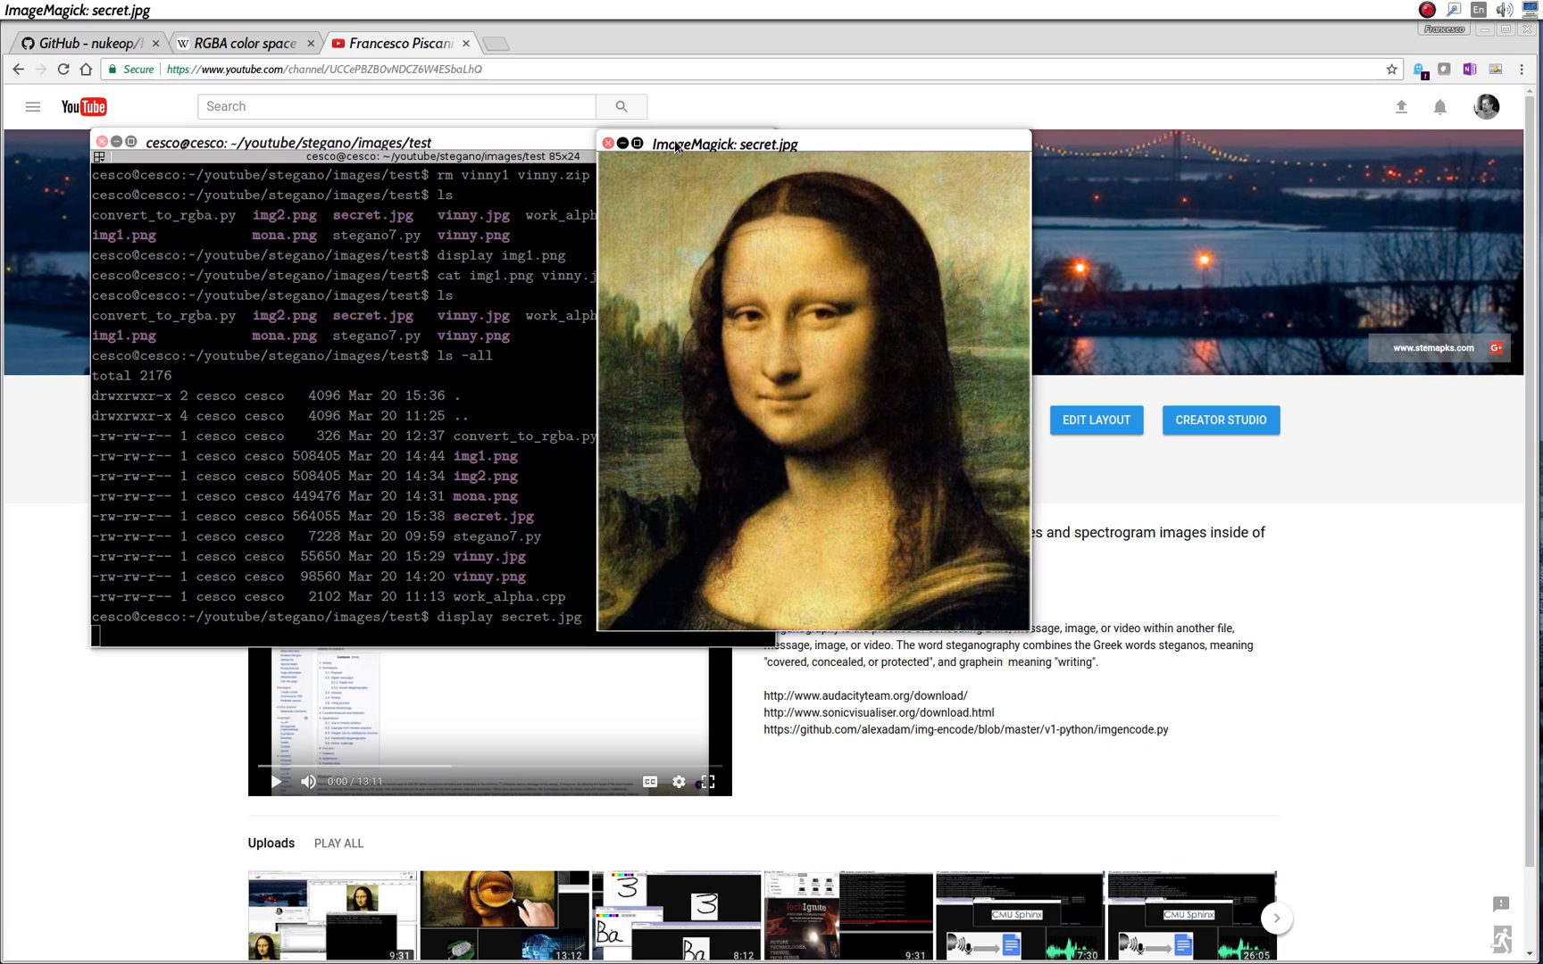
{"action": "left_click", "coordinate": [609, 143]}
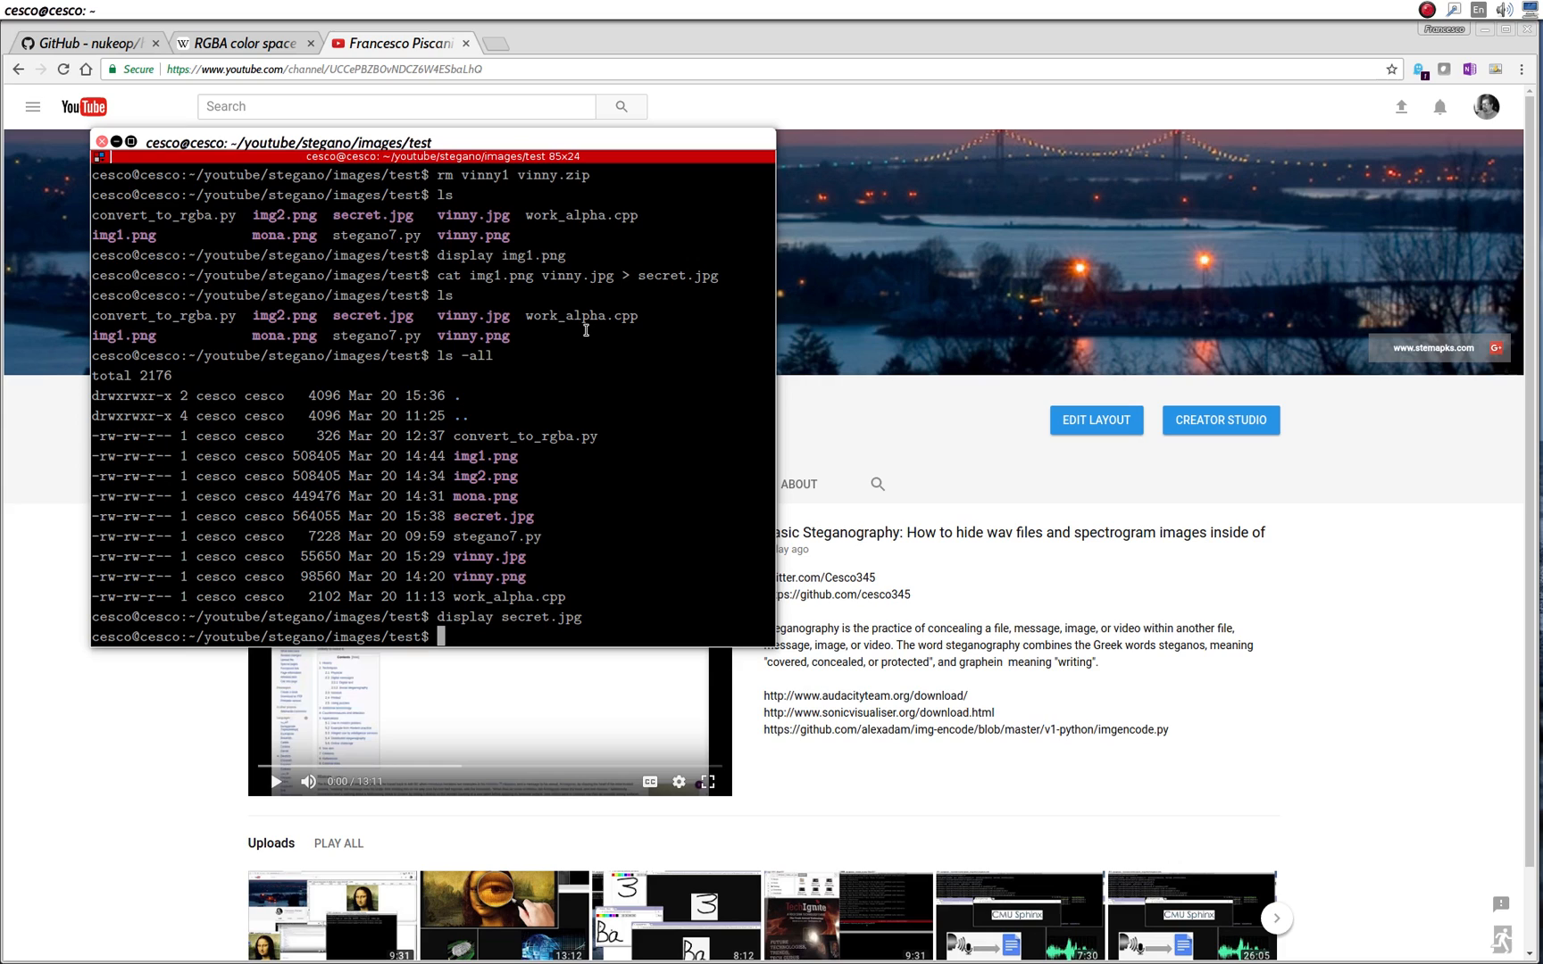
{"action": "mouse_move", "coordinate": [457, 532]}
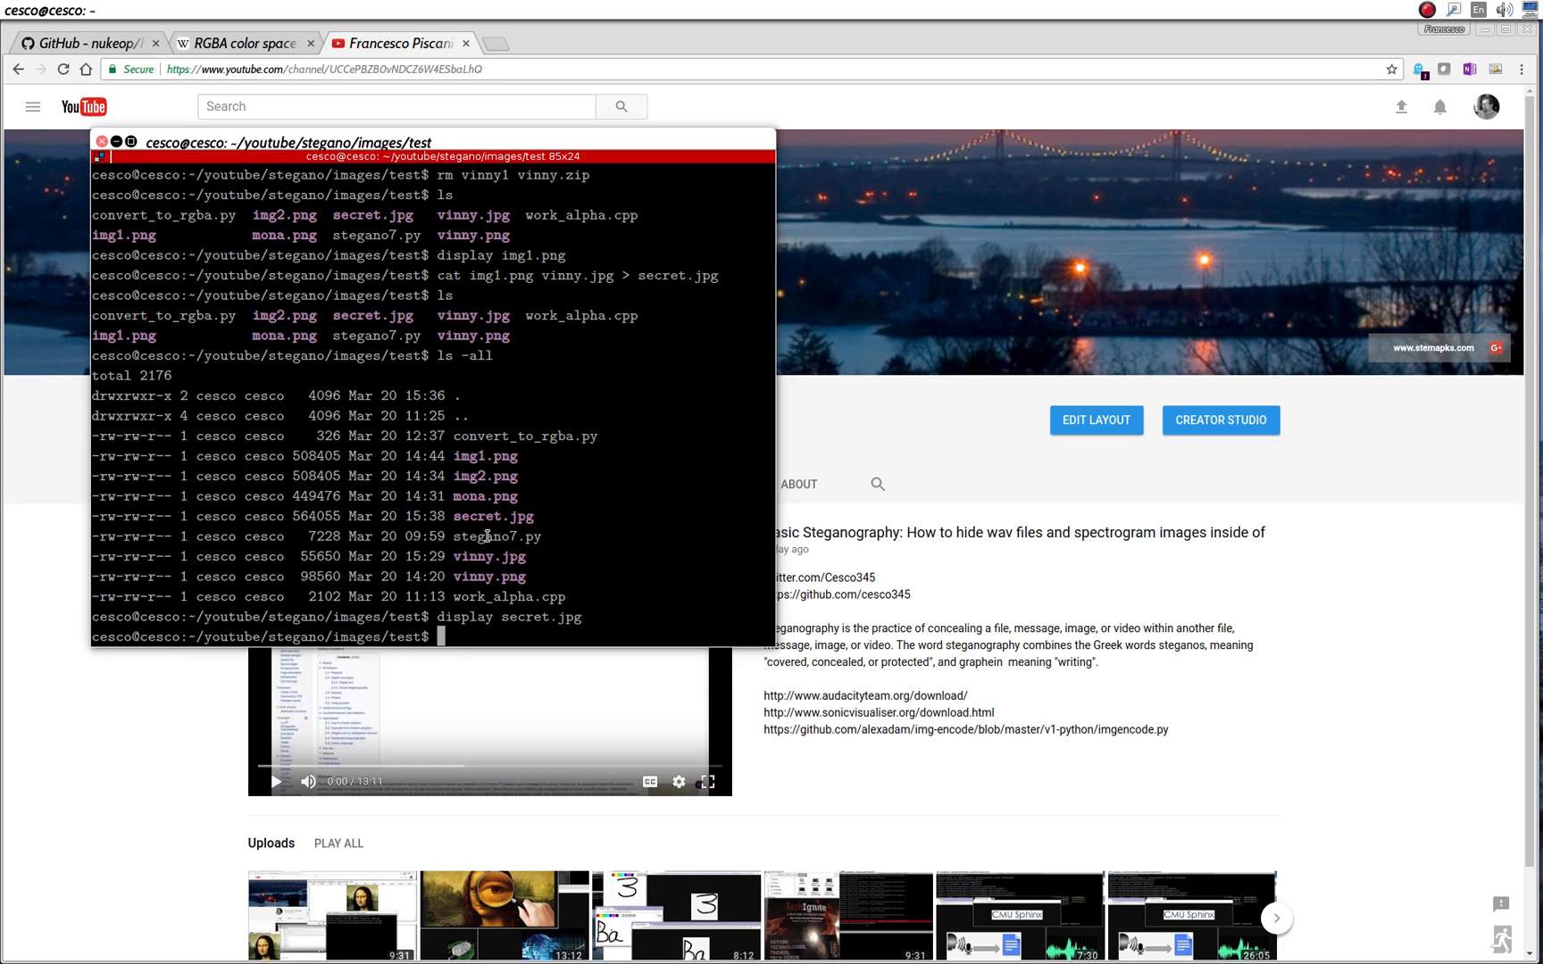
- Delete secret.jpg with rm and relist the folder showing it gone, then begin a zip command
{"action": "type", "text": "rm secret.jpg"}
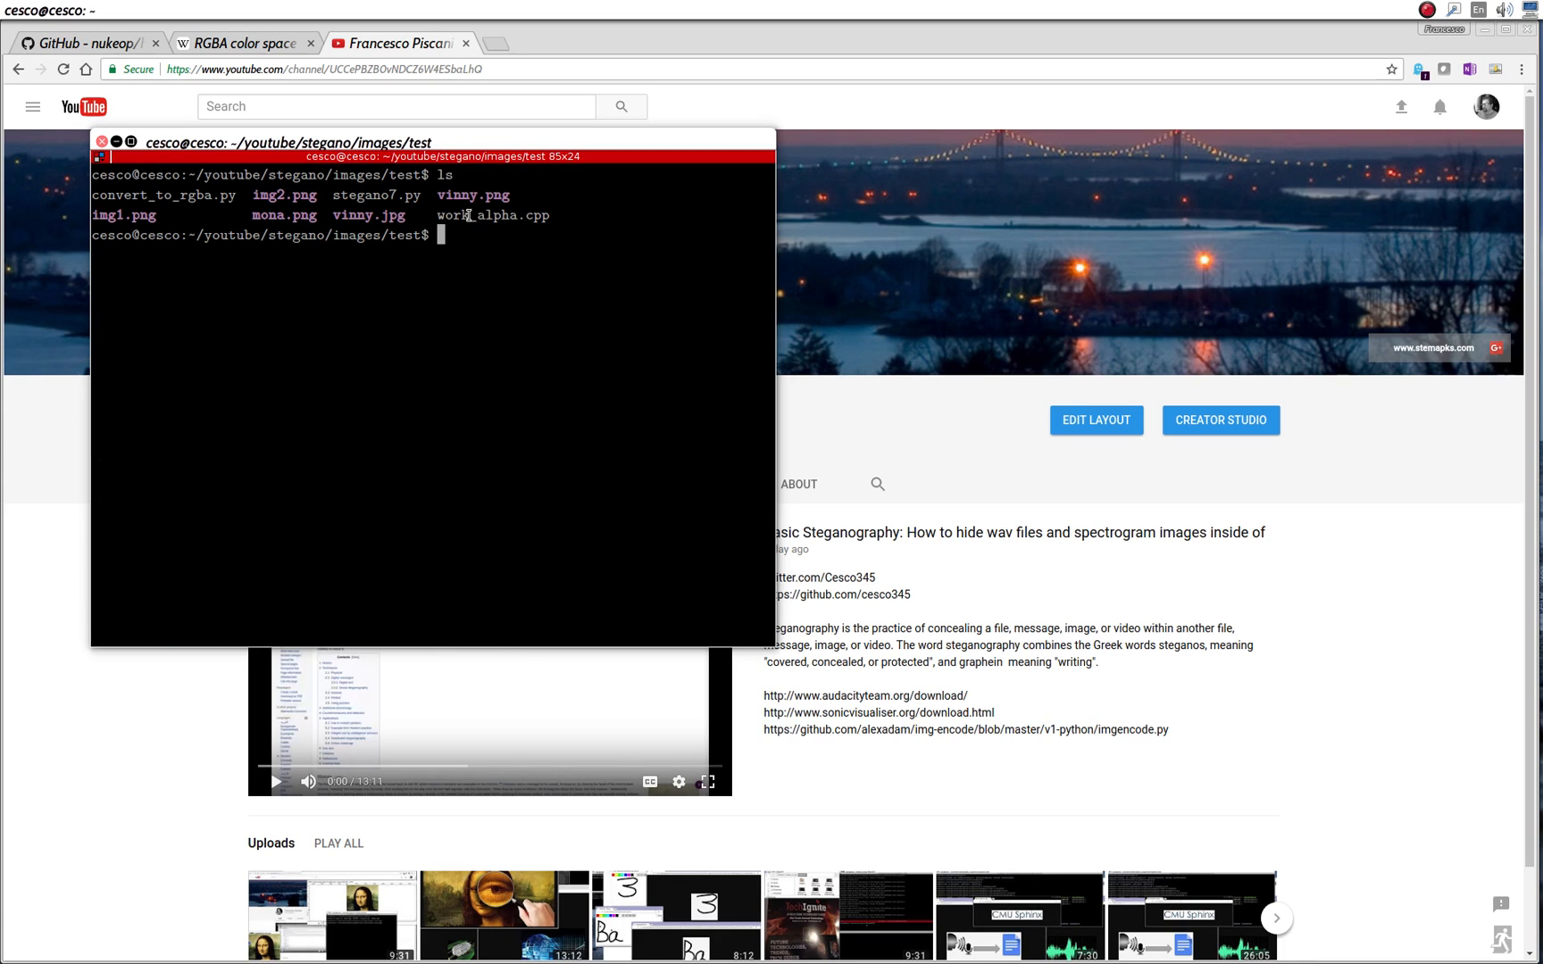
{"action": "double_click", "coordinate": [368, 215]}
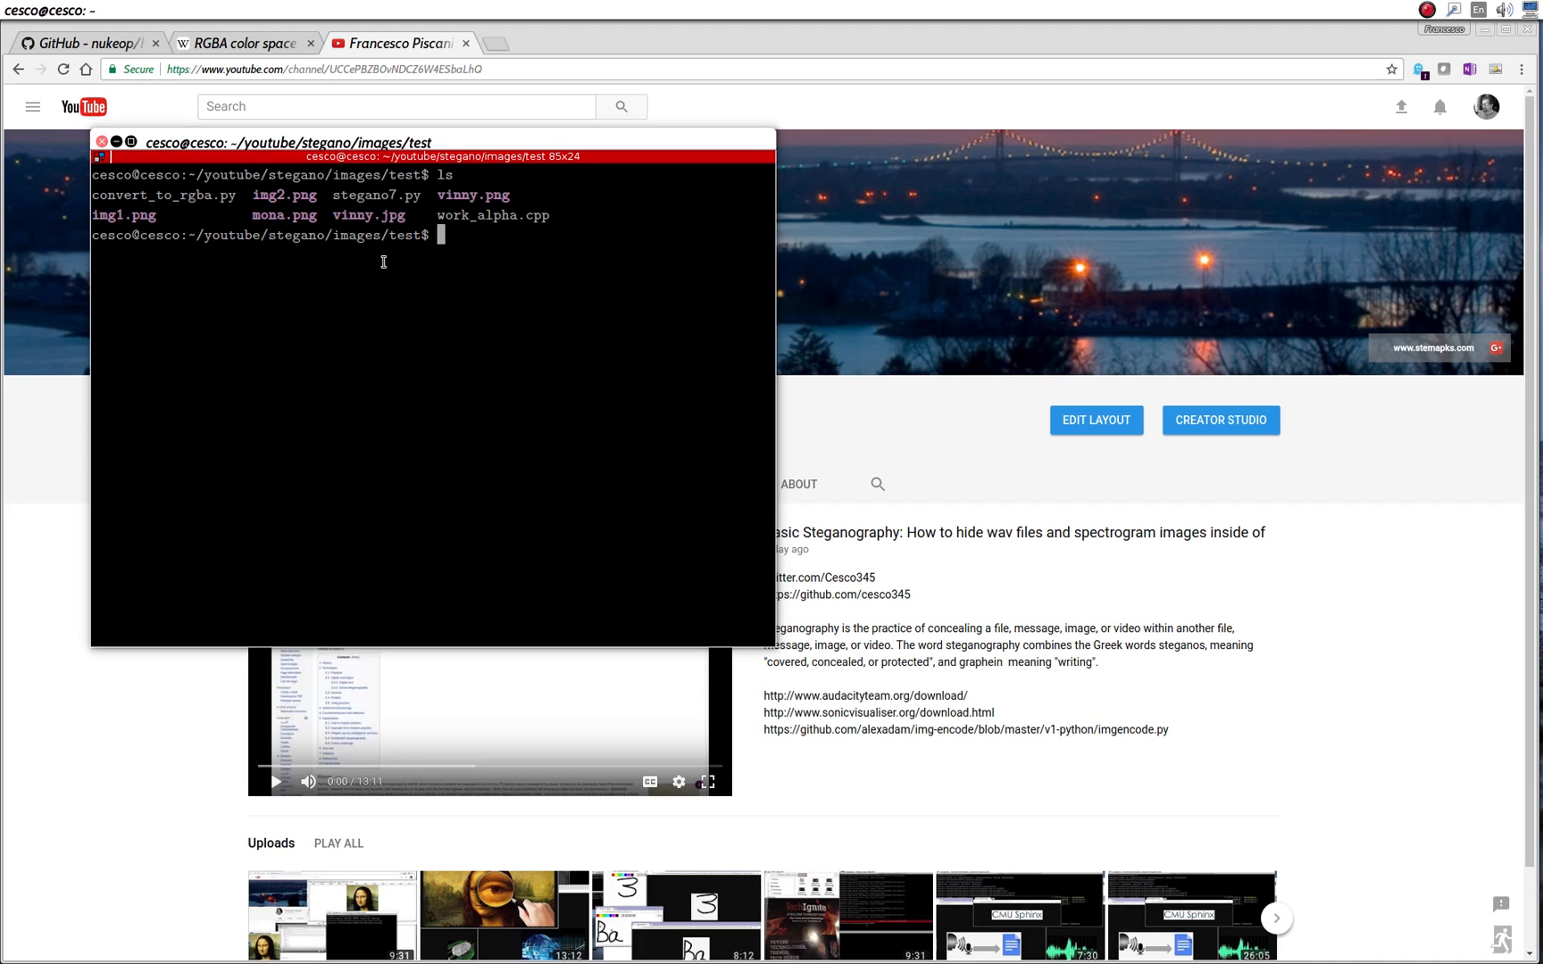
{"action": "type", "text": "zip"}
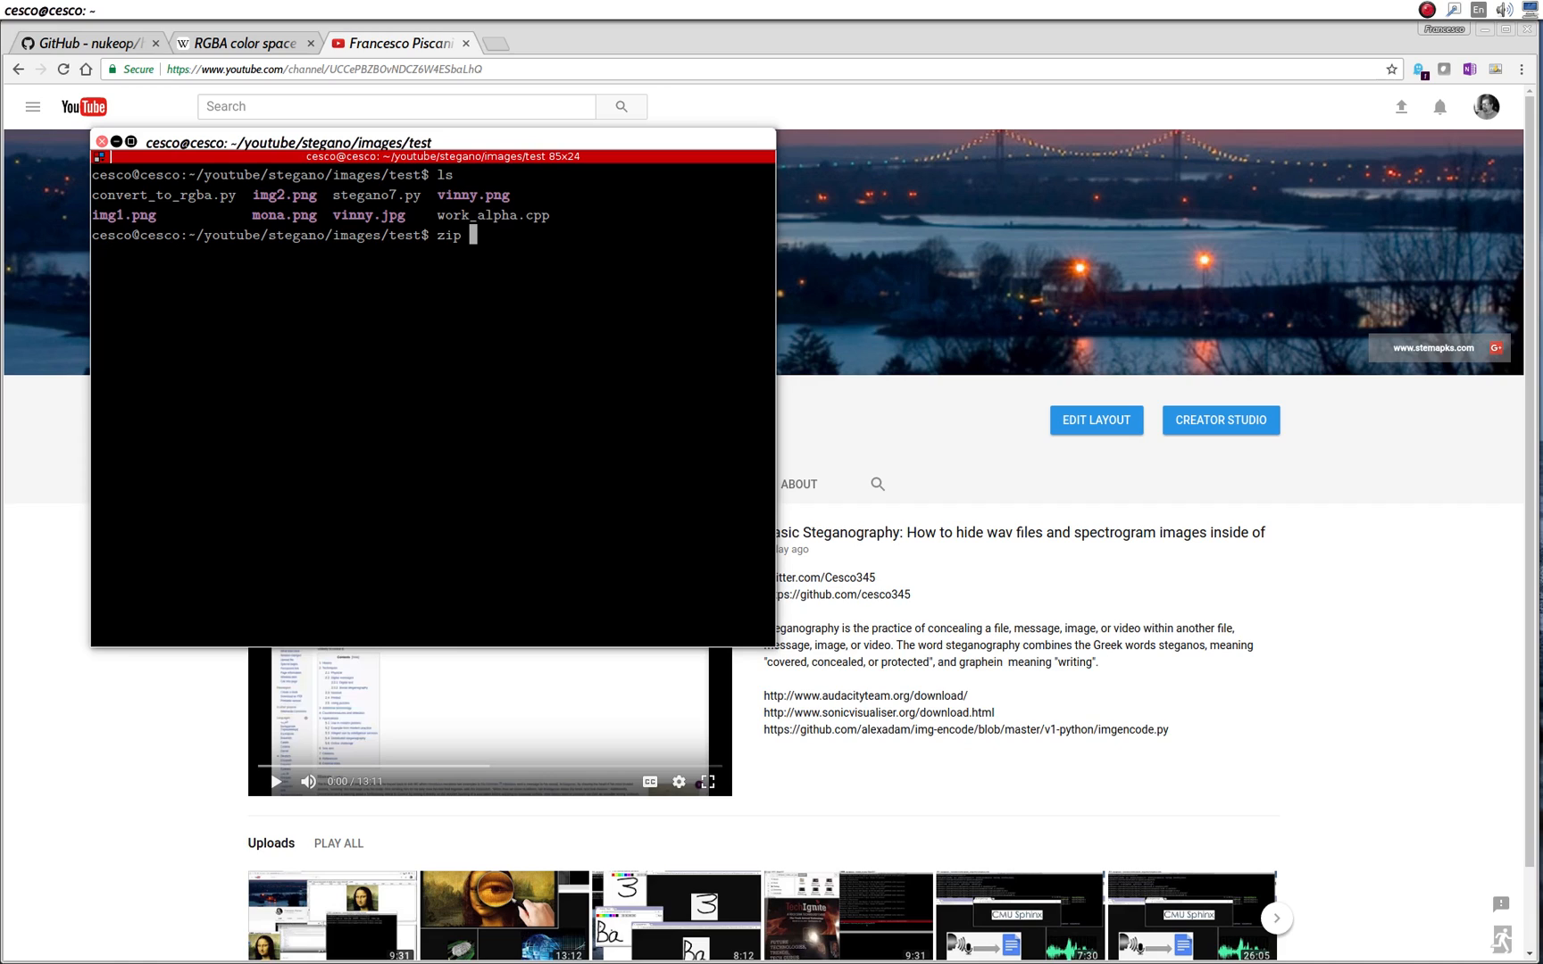
- Zip vinny.jpg into vinny.zip, then delete the original vinny.jpg, using Tab completion for names
{"action": "type", "text": "vinny"}
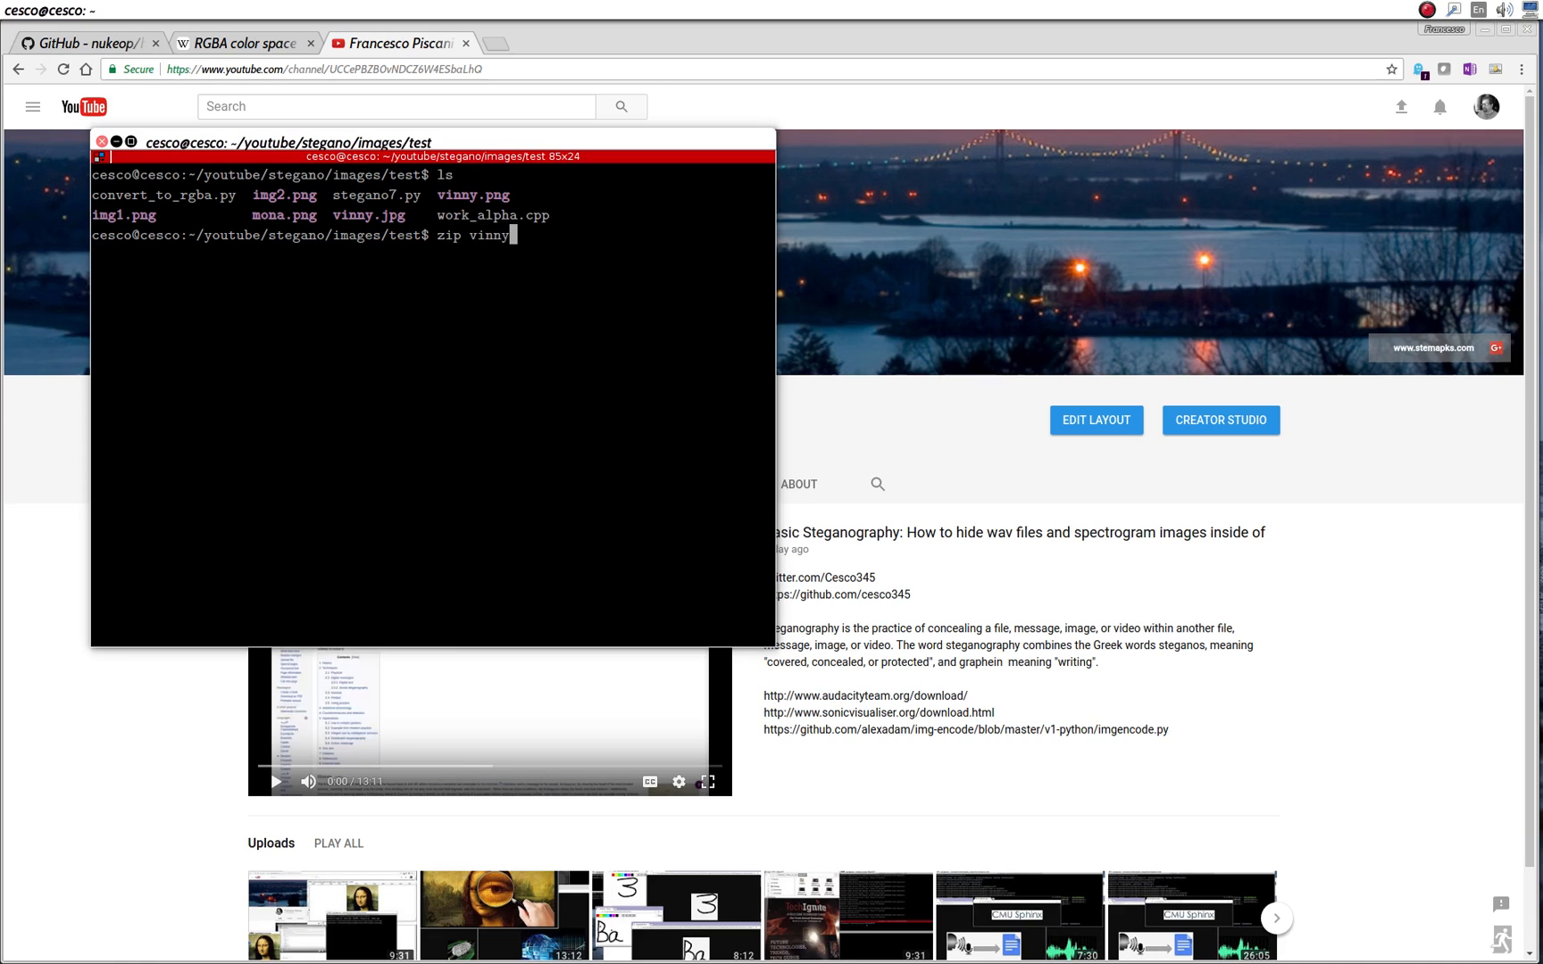
{"action": "type", "text": ".zip"}
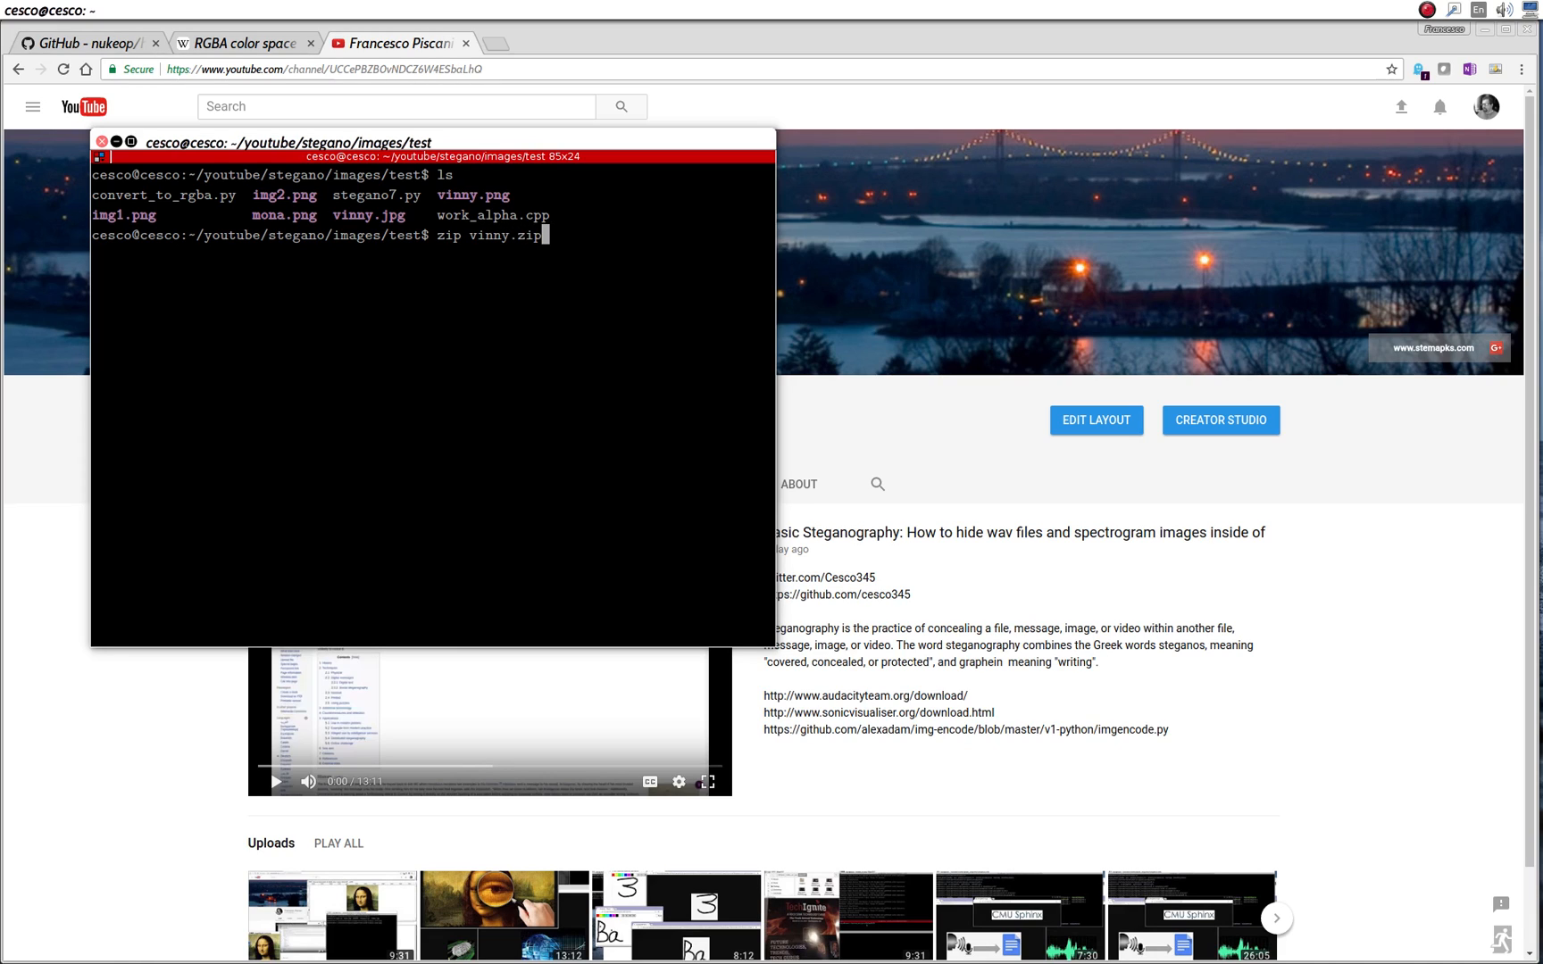
{"action": "type", "text": "vinny"}
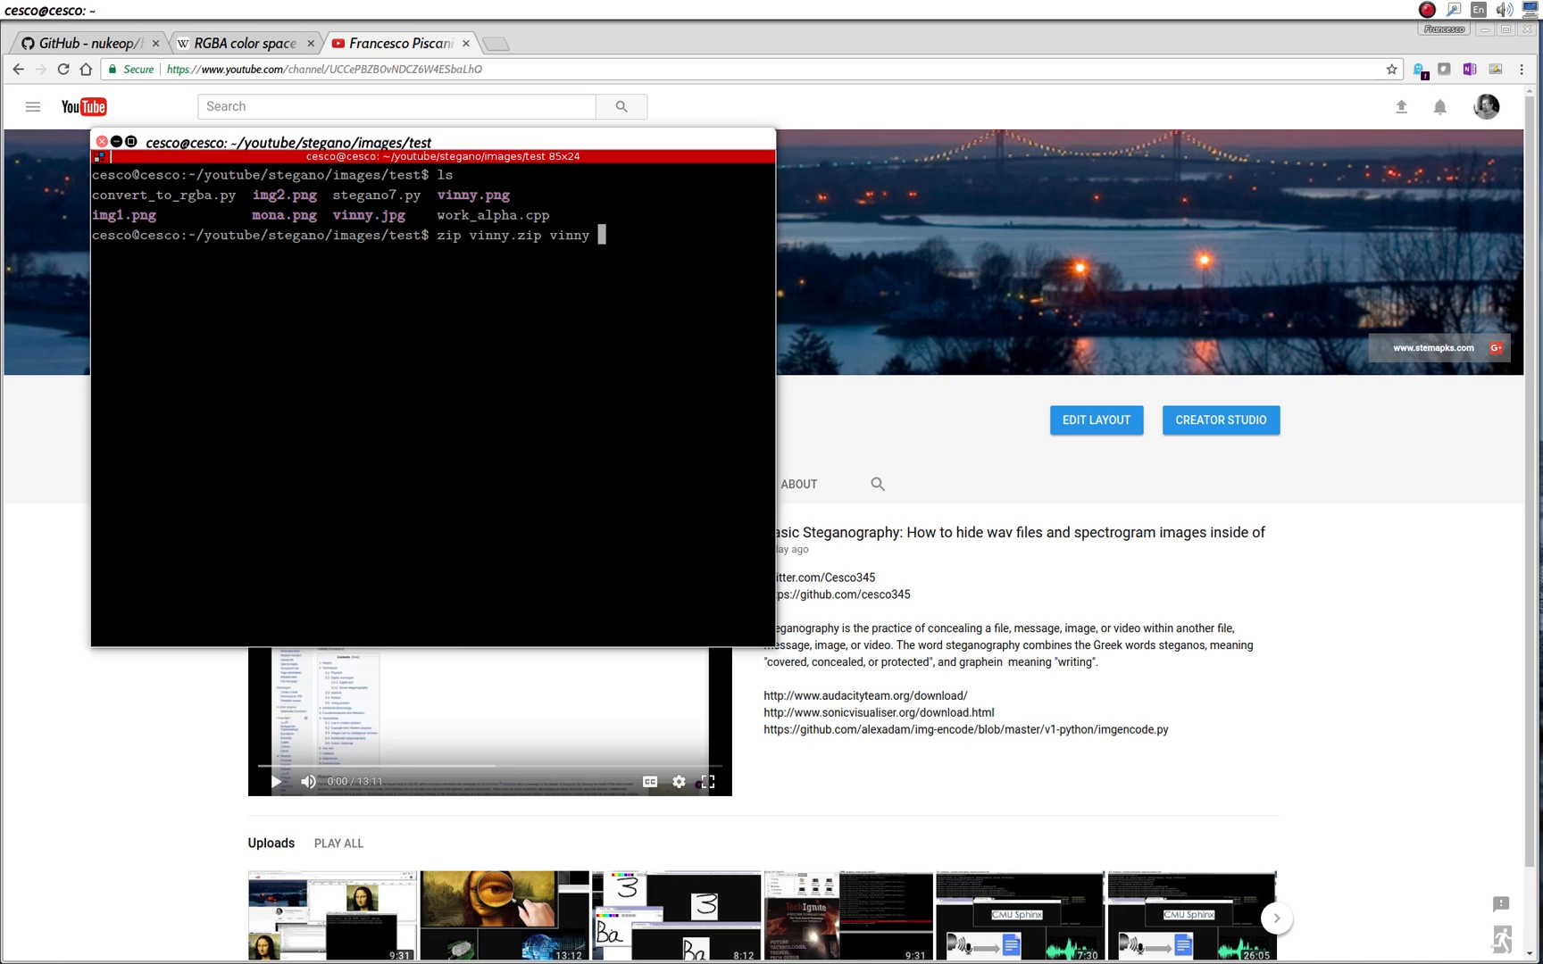
{"action": "key", "text": "Return"}
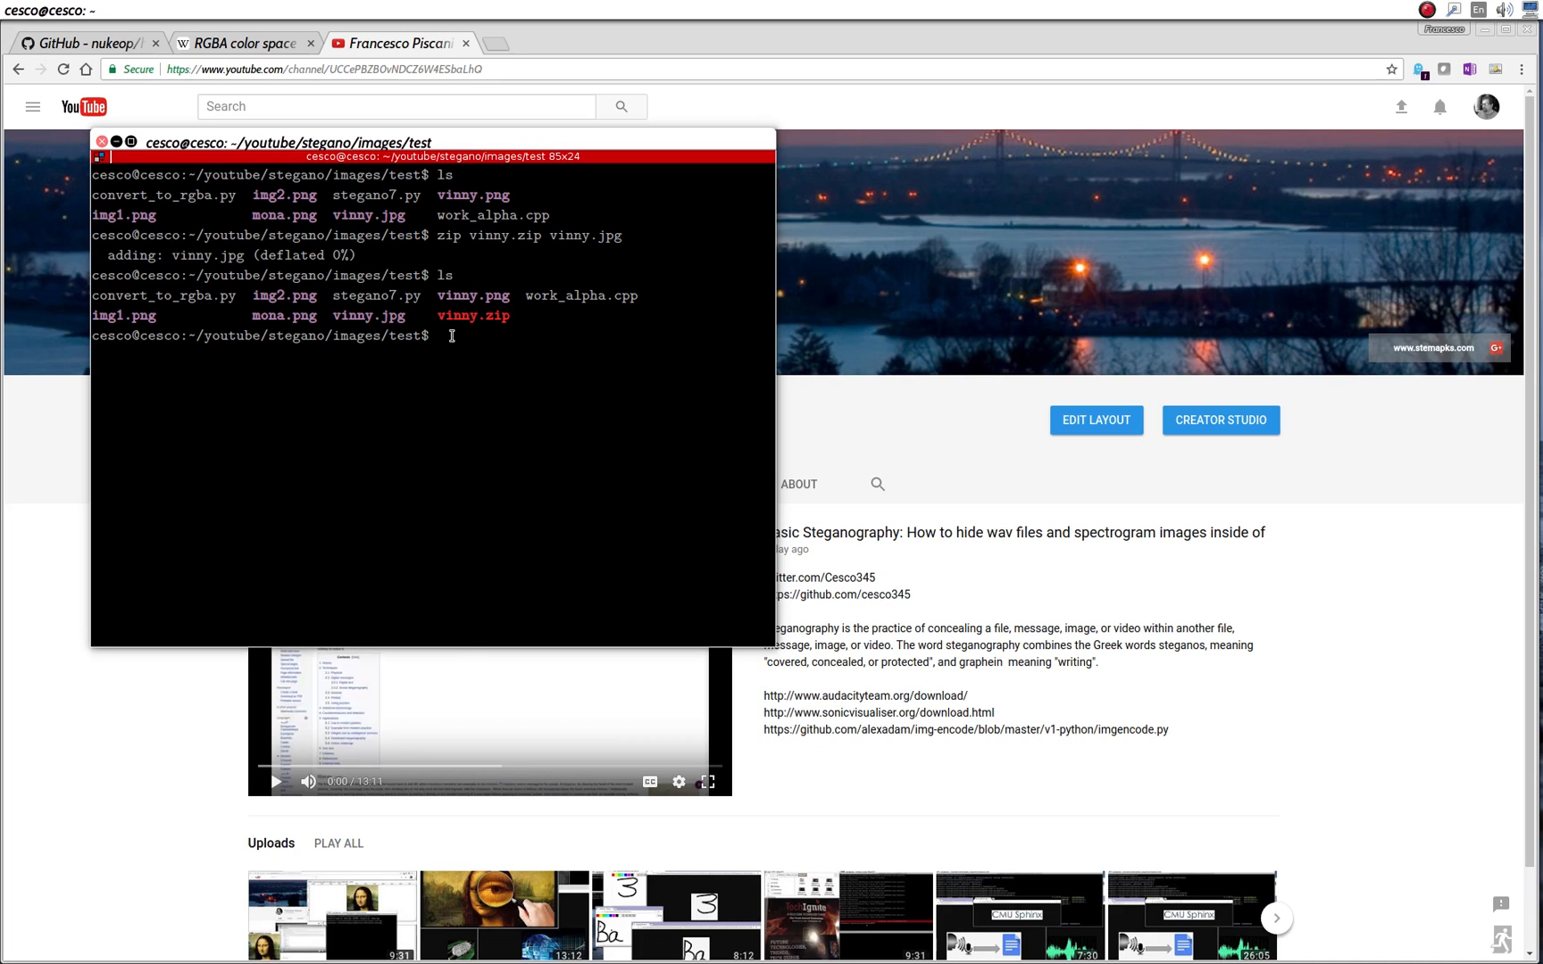
{"action": "type", "text": "rm vi"}
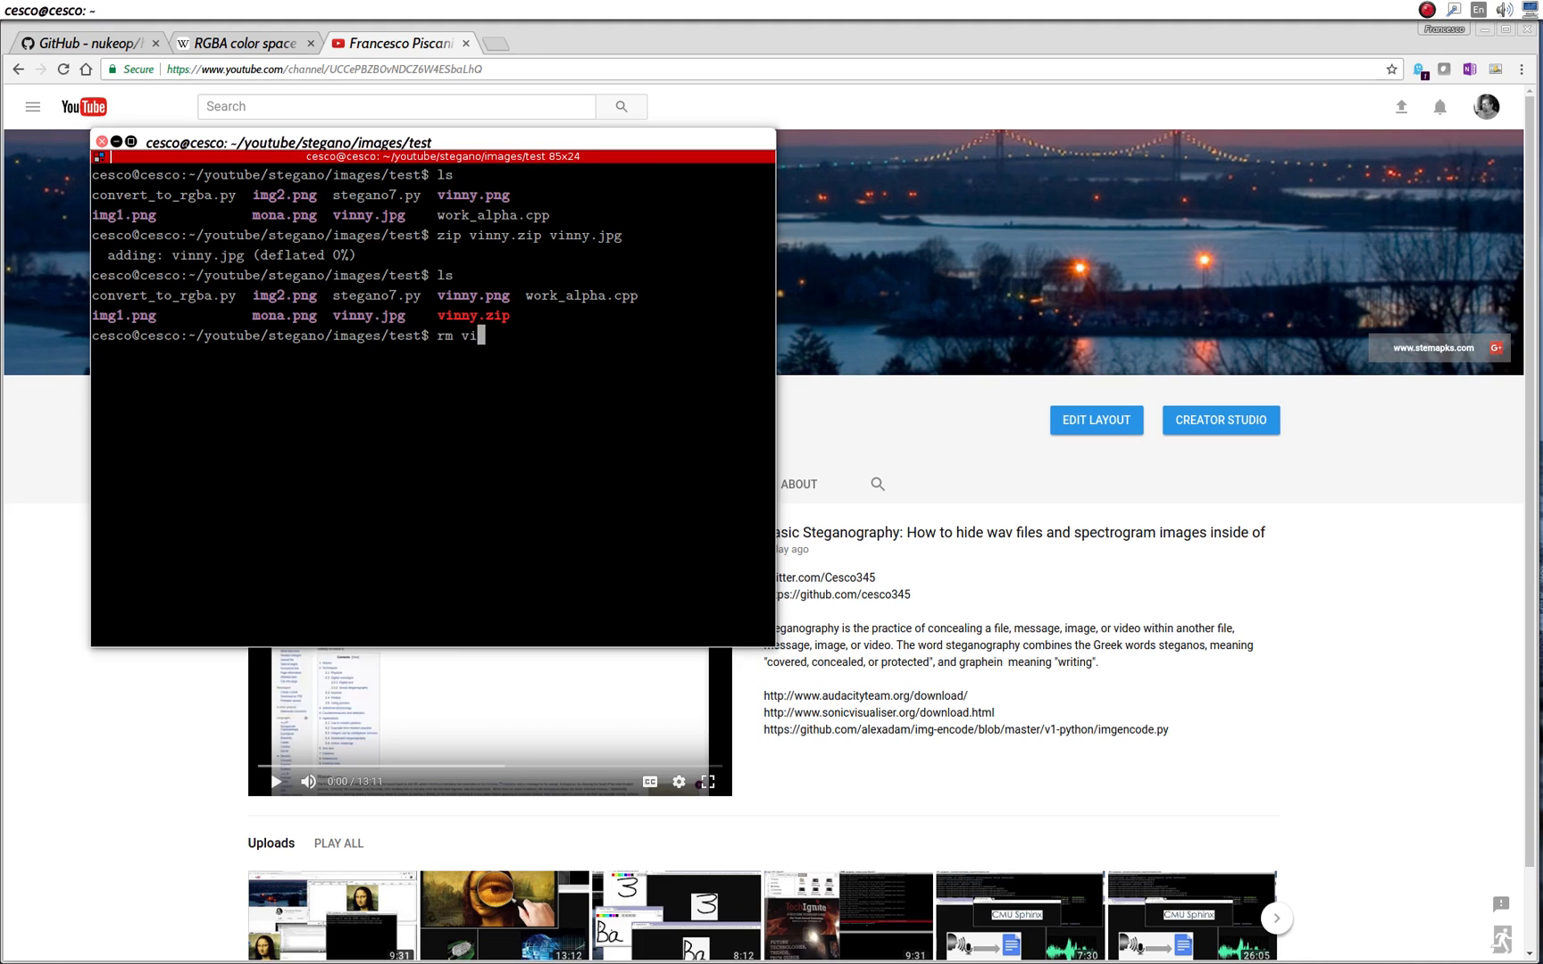
{"action": "key", "text": "Return"}
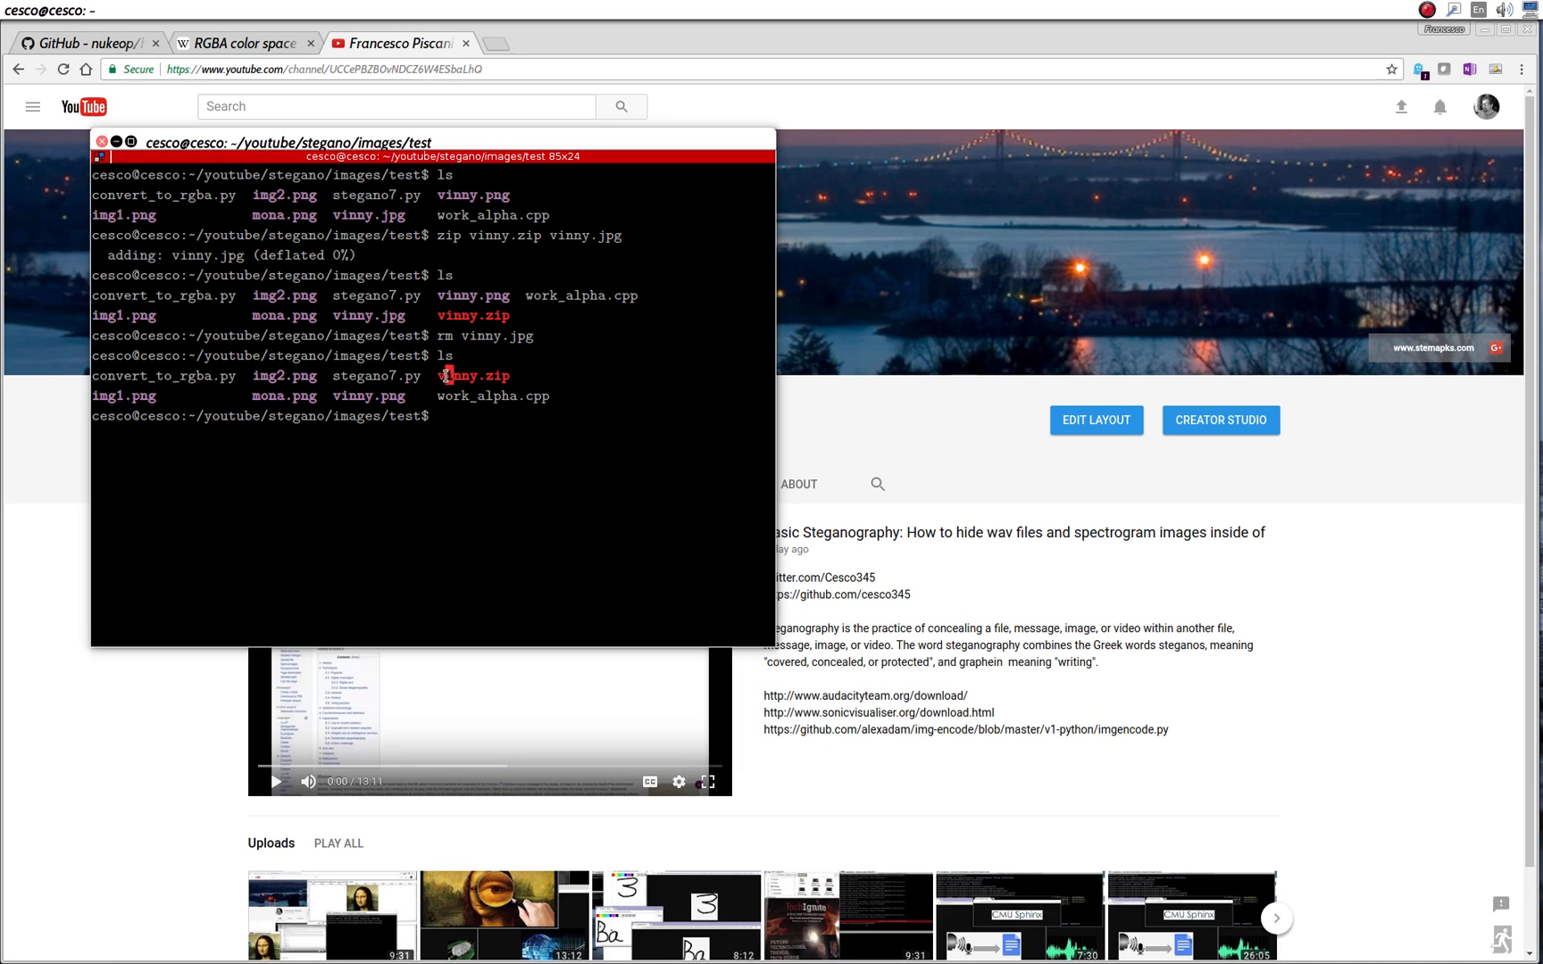
{"action": "mouse_move", "coordinate": [277, 401]}
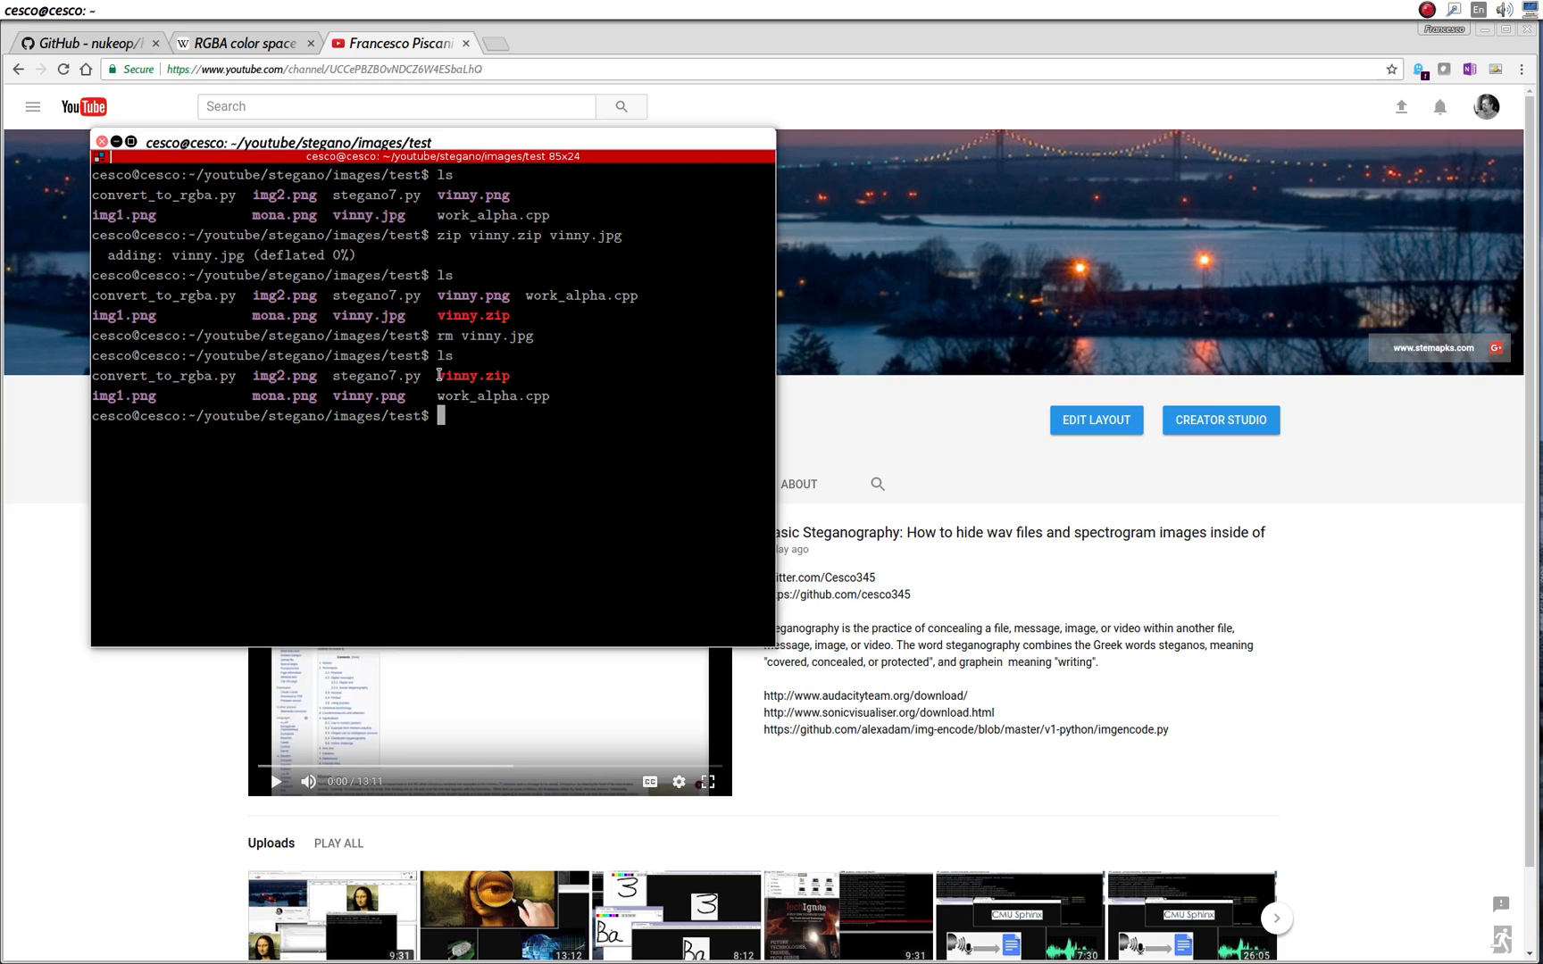
{"action": "mouse_move", "coordinate": [112, 398]}
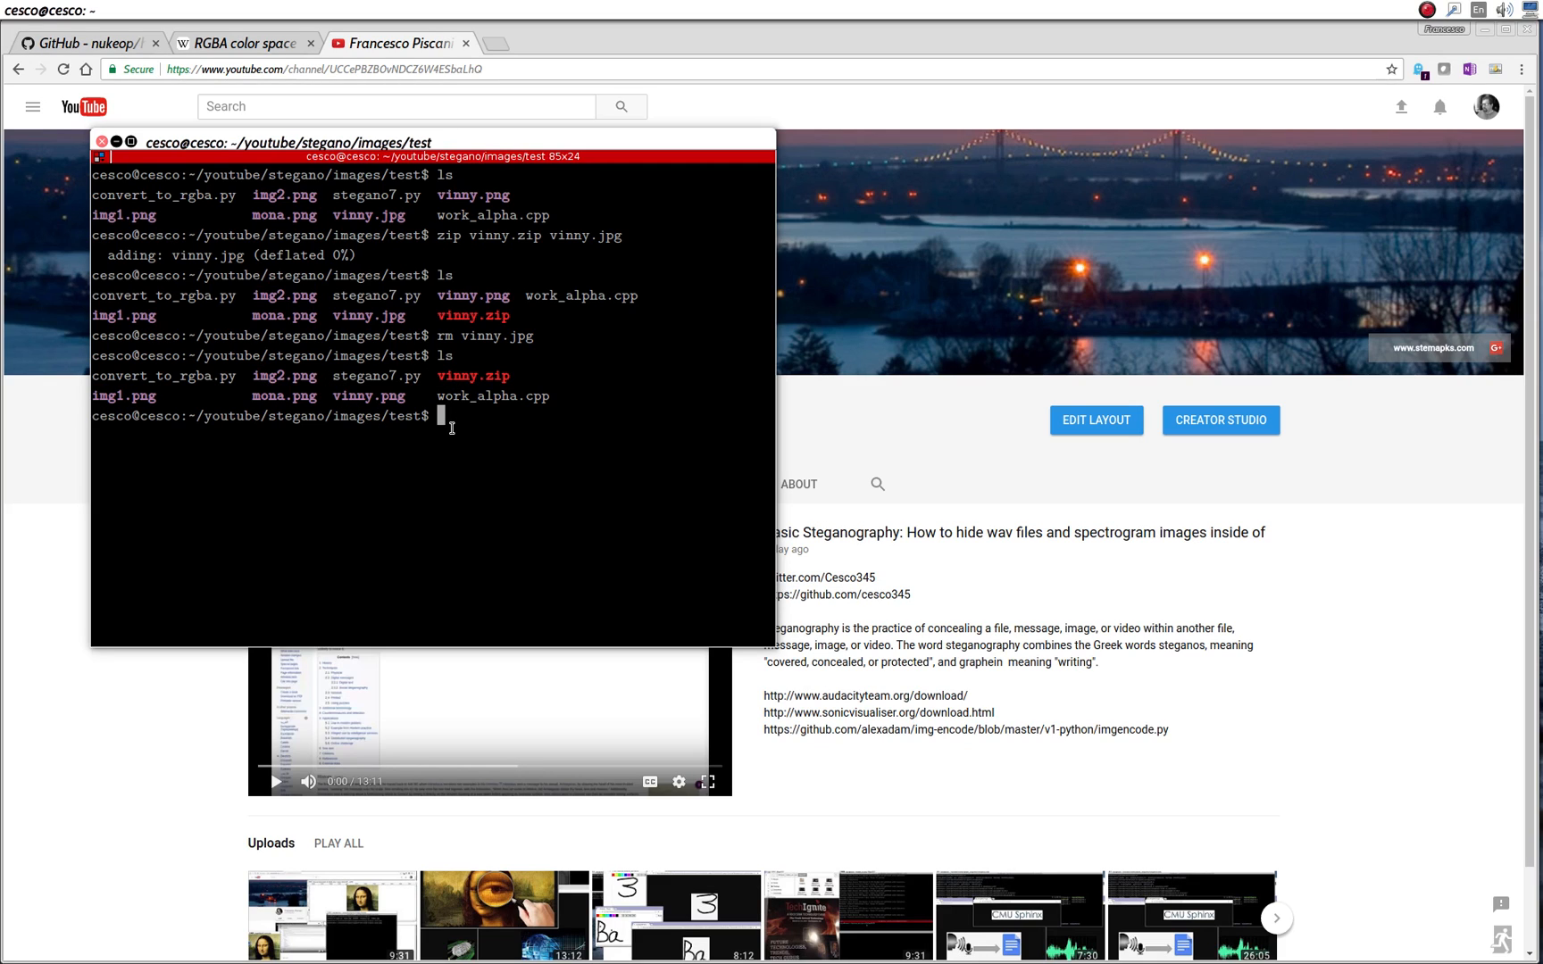
- Run 'cat img1.png vinny.zip > secret.jpg' to hide the archive inside a new secret.jpg
{"action": "type", "text": "cat img1"}
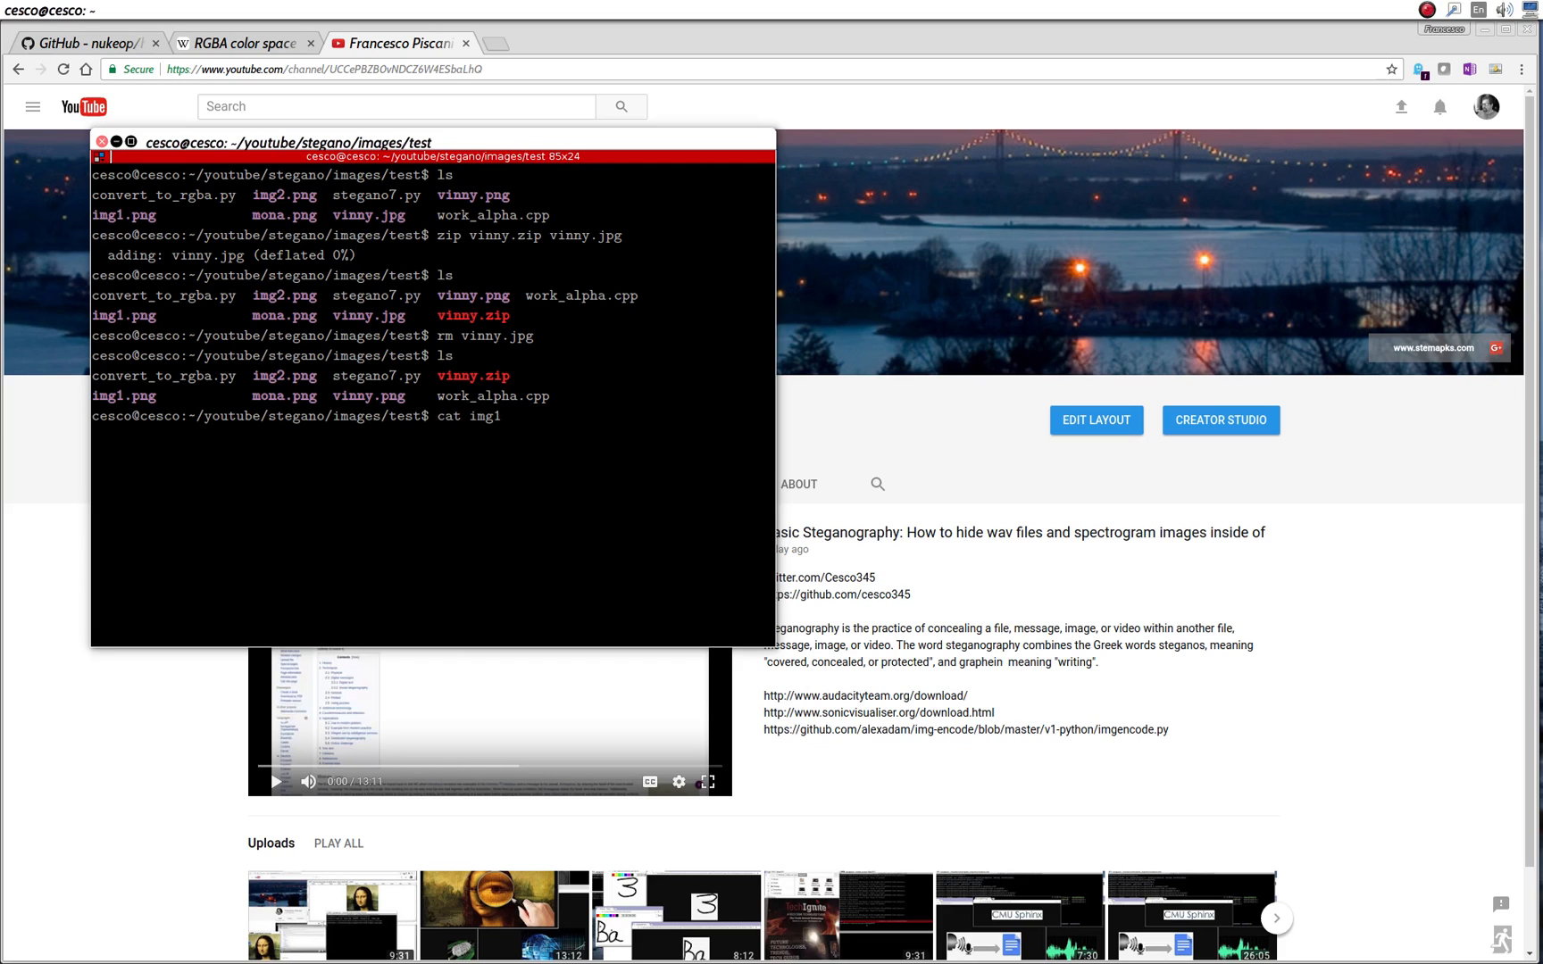
{"action": "type", "text": ".png"}
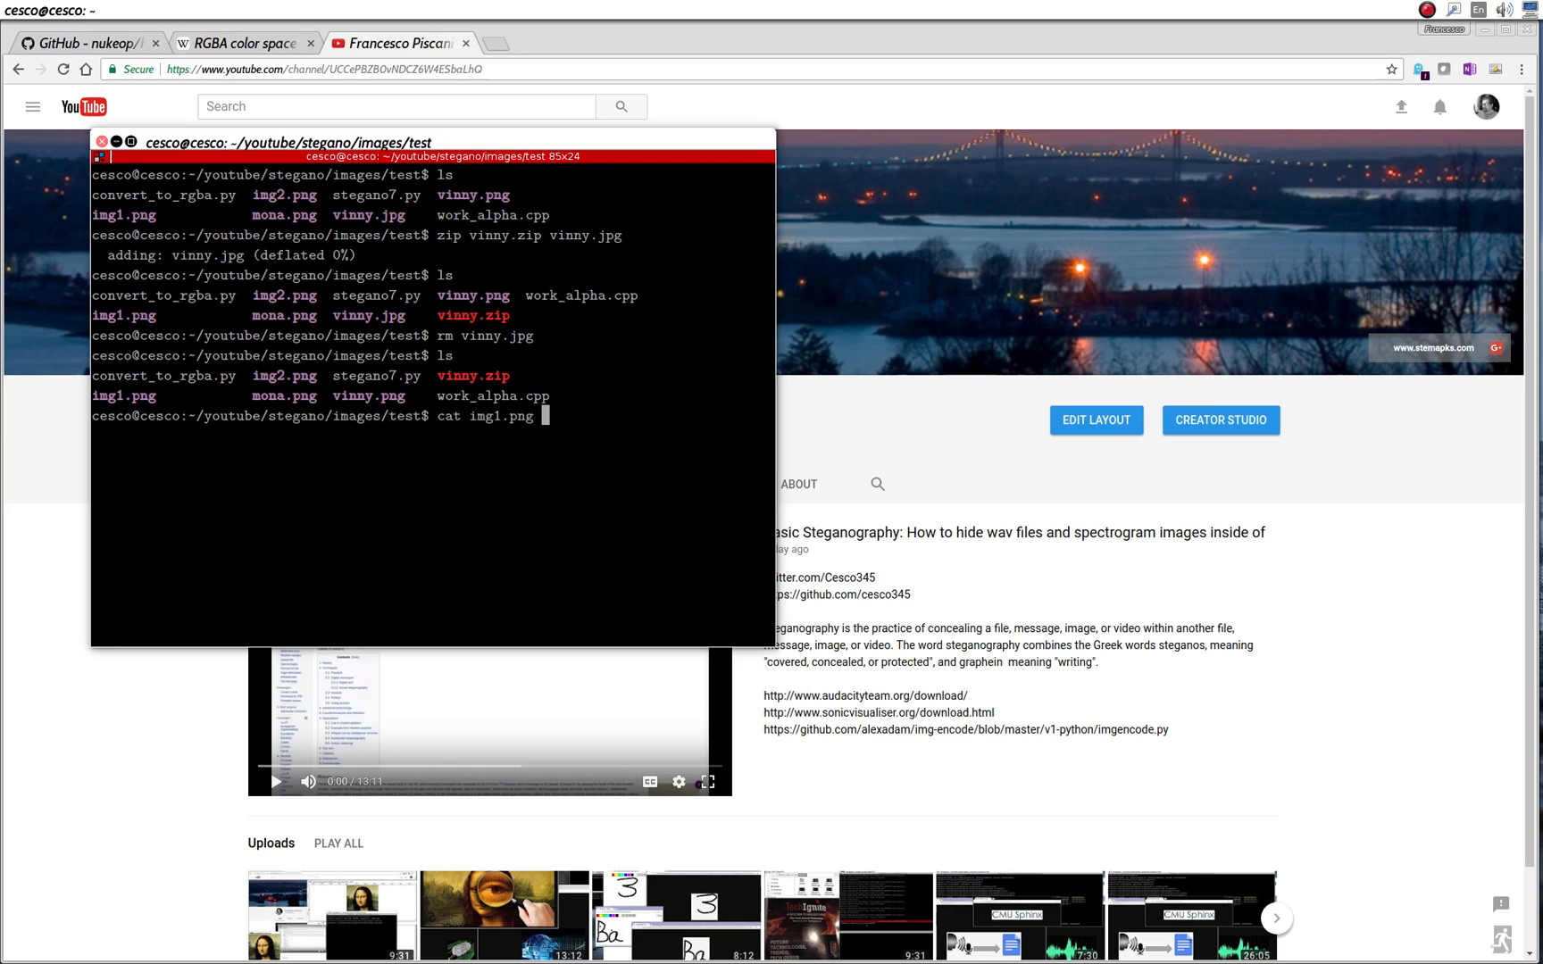
{"action": "type", "text": "vinny.zip >"}
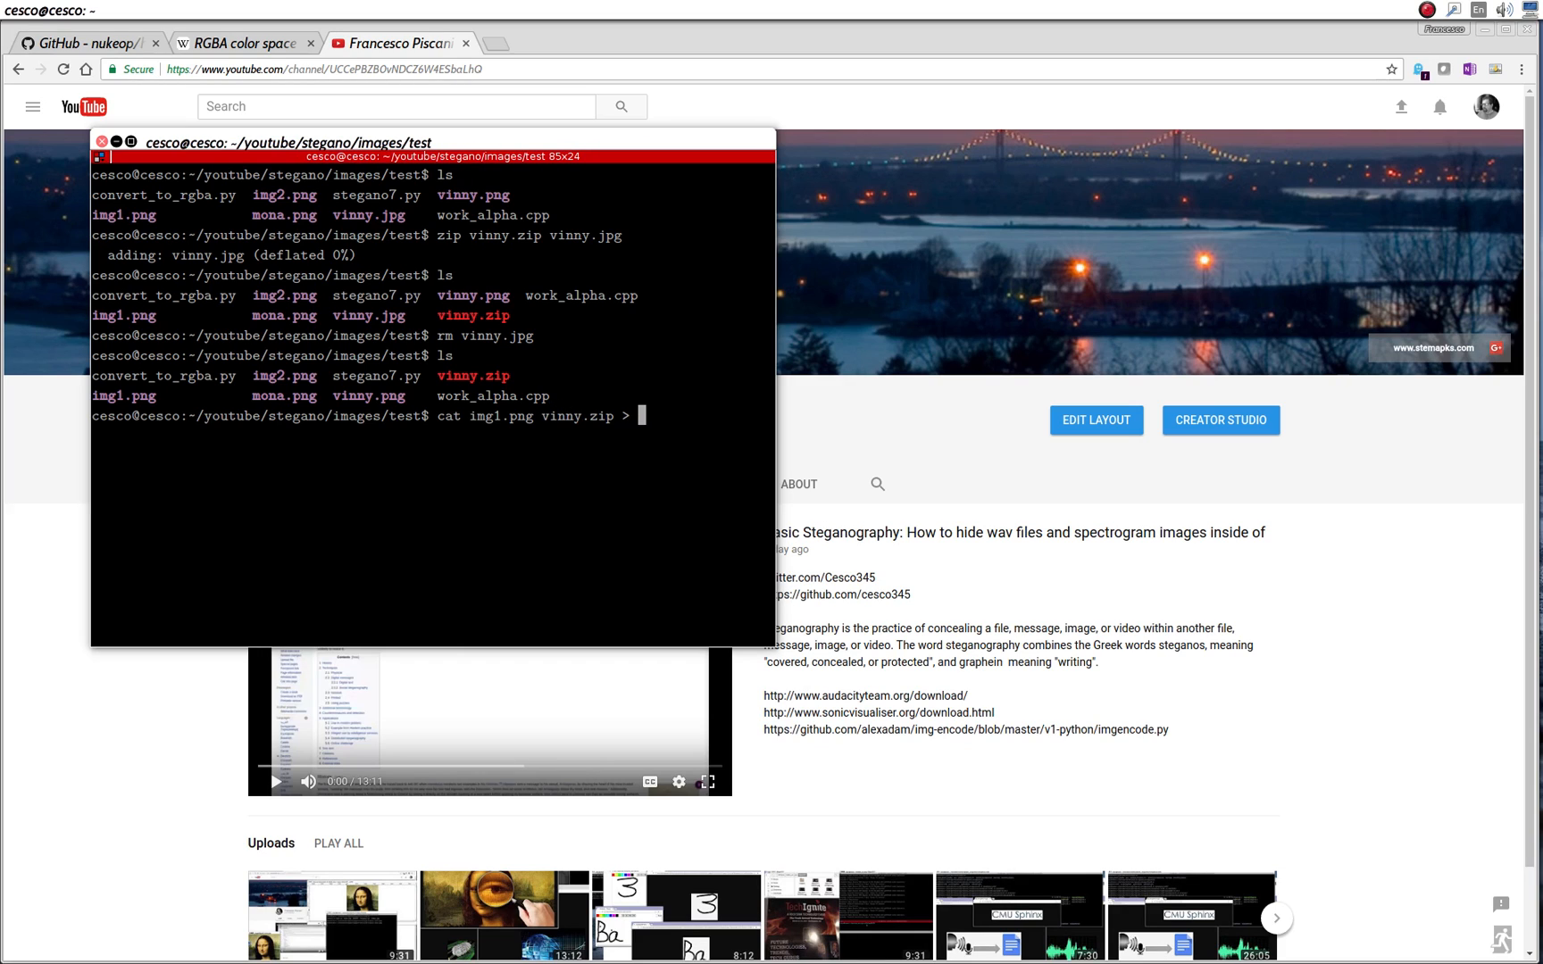
{"action": "type", "text": "secr"}
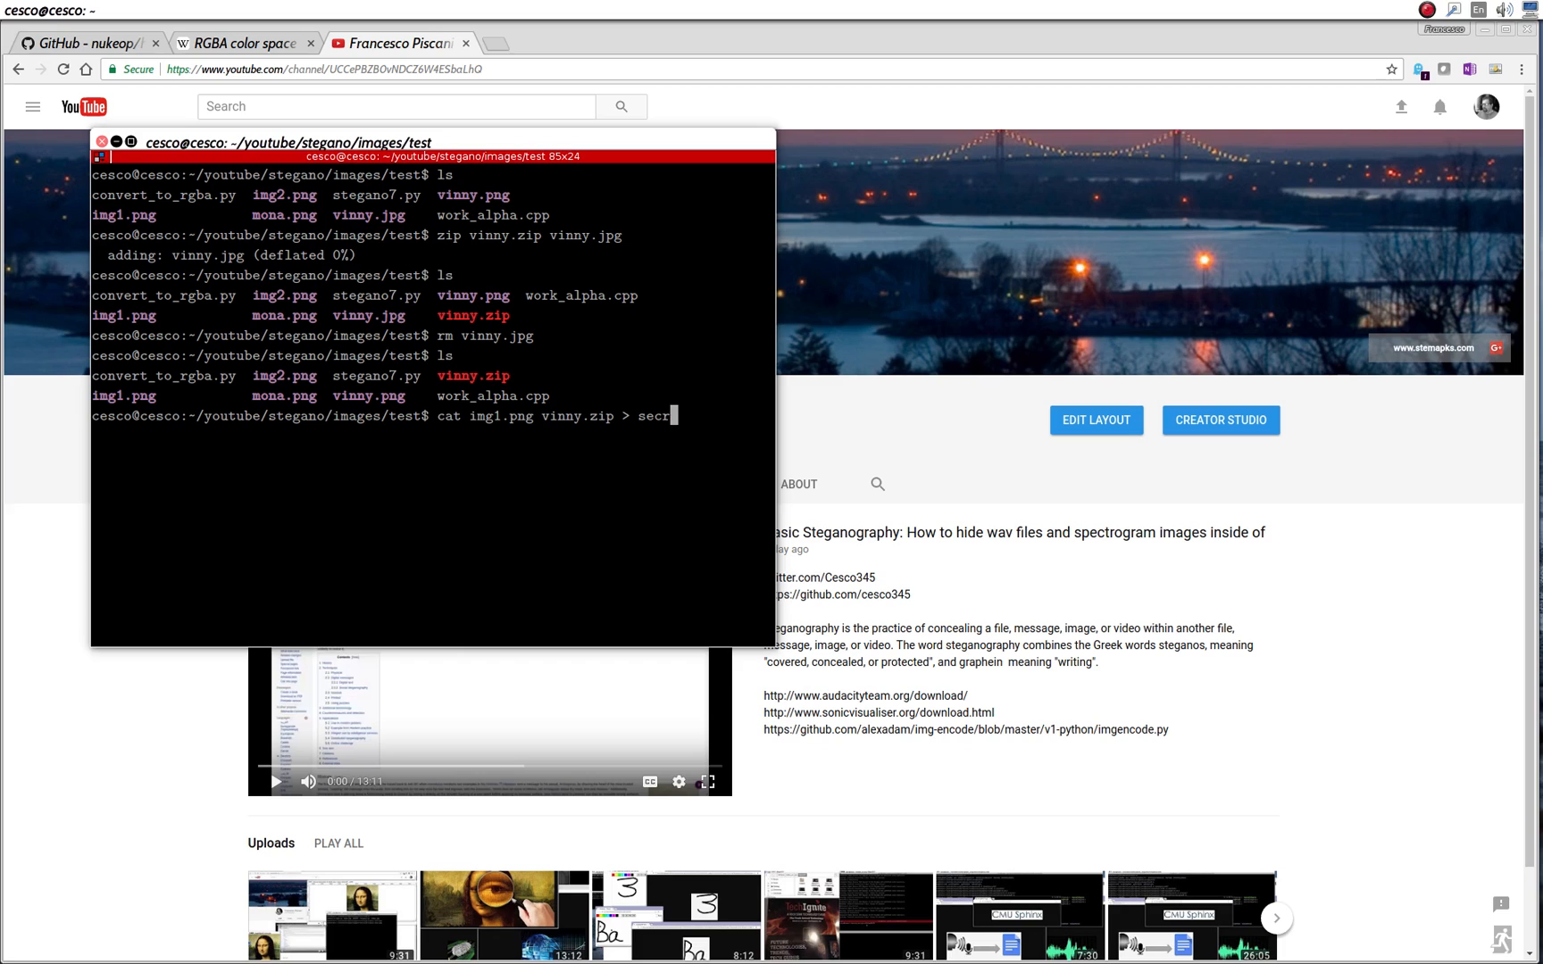
{"action": "type", "text": "et.jpg"}
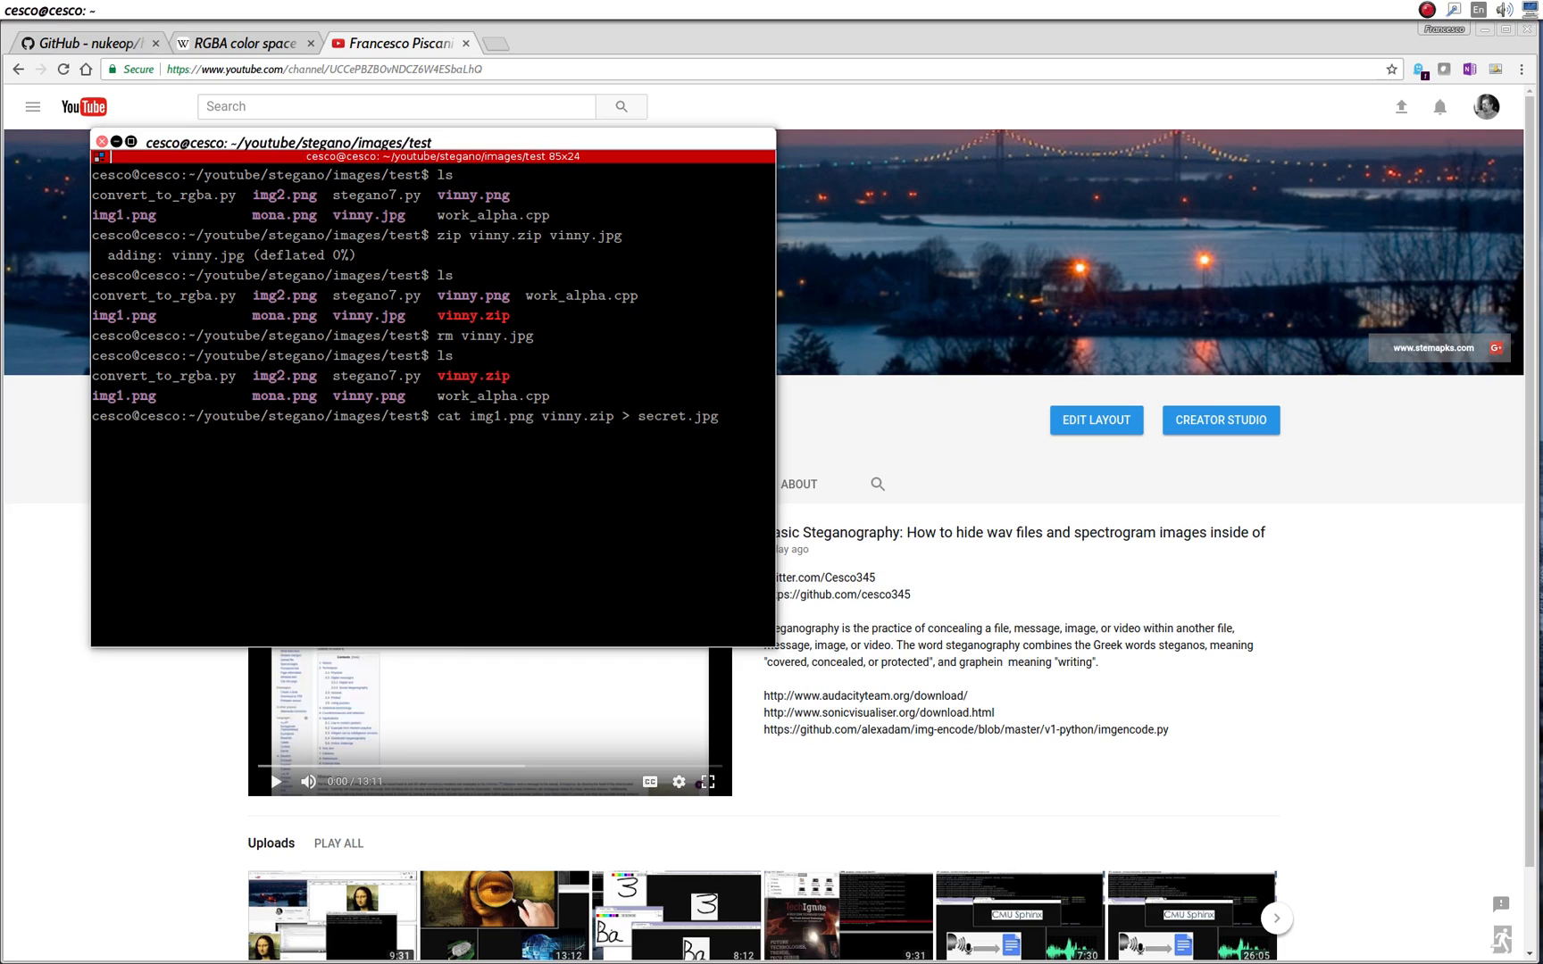
{"action": "mouse_move", "coordinate": [716, 416]}
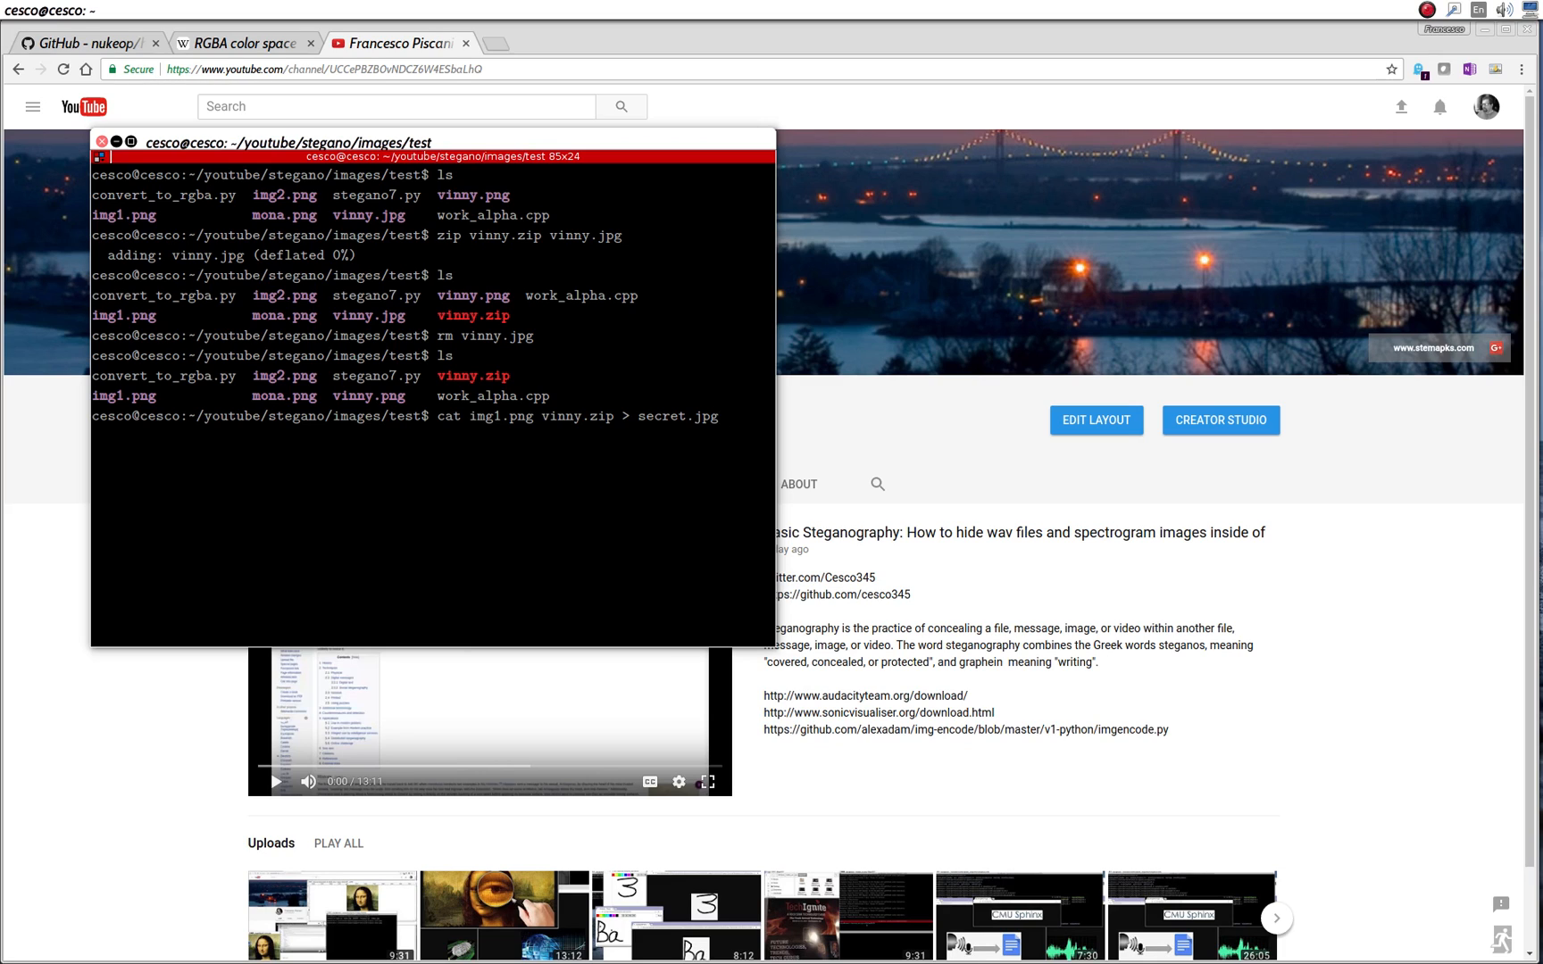
- List the folder and point out the new secret.jpg beside img1.png and vinny.zip
{"action": "type", "text": "ls"}
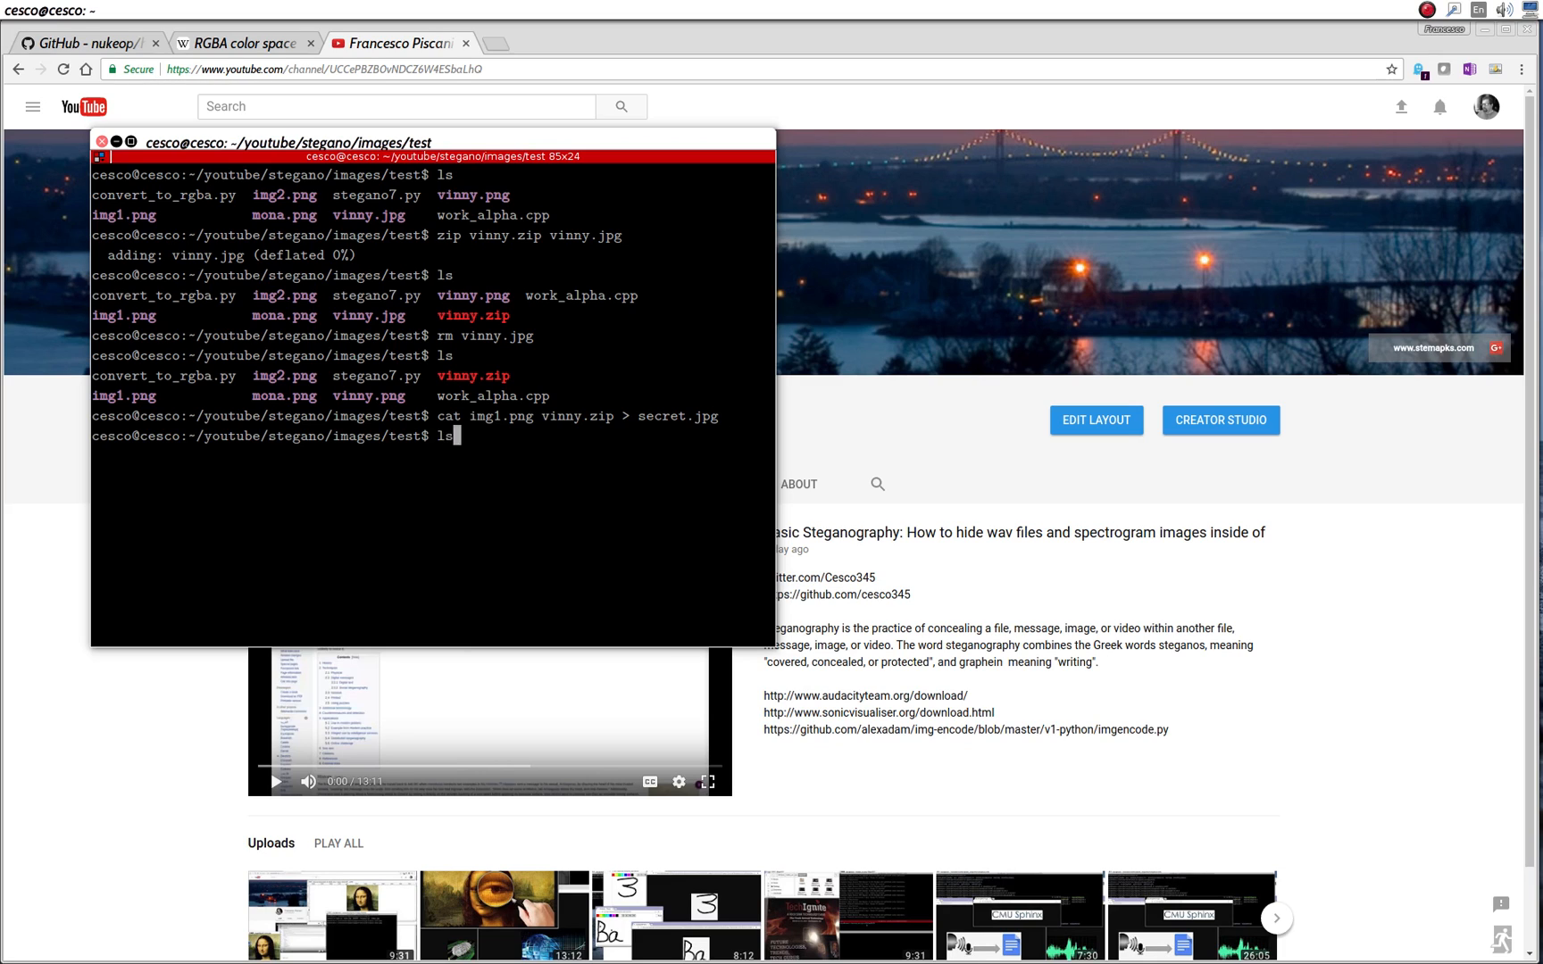
{"action": "key", "text": "Return"}
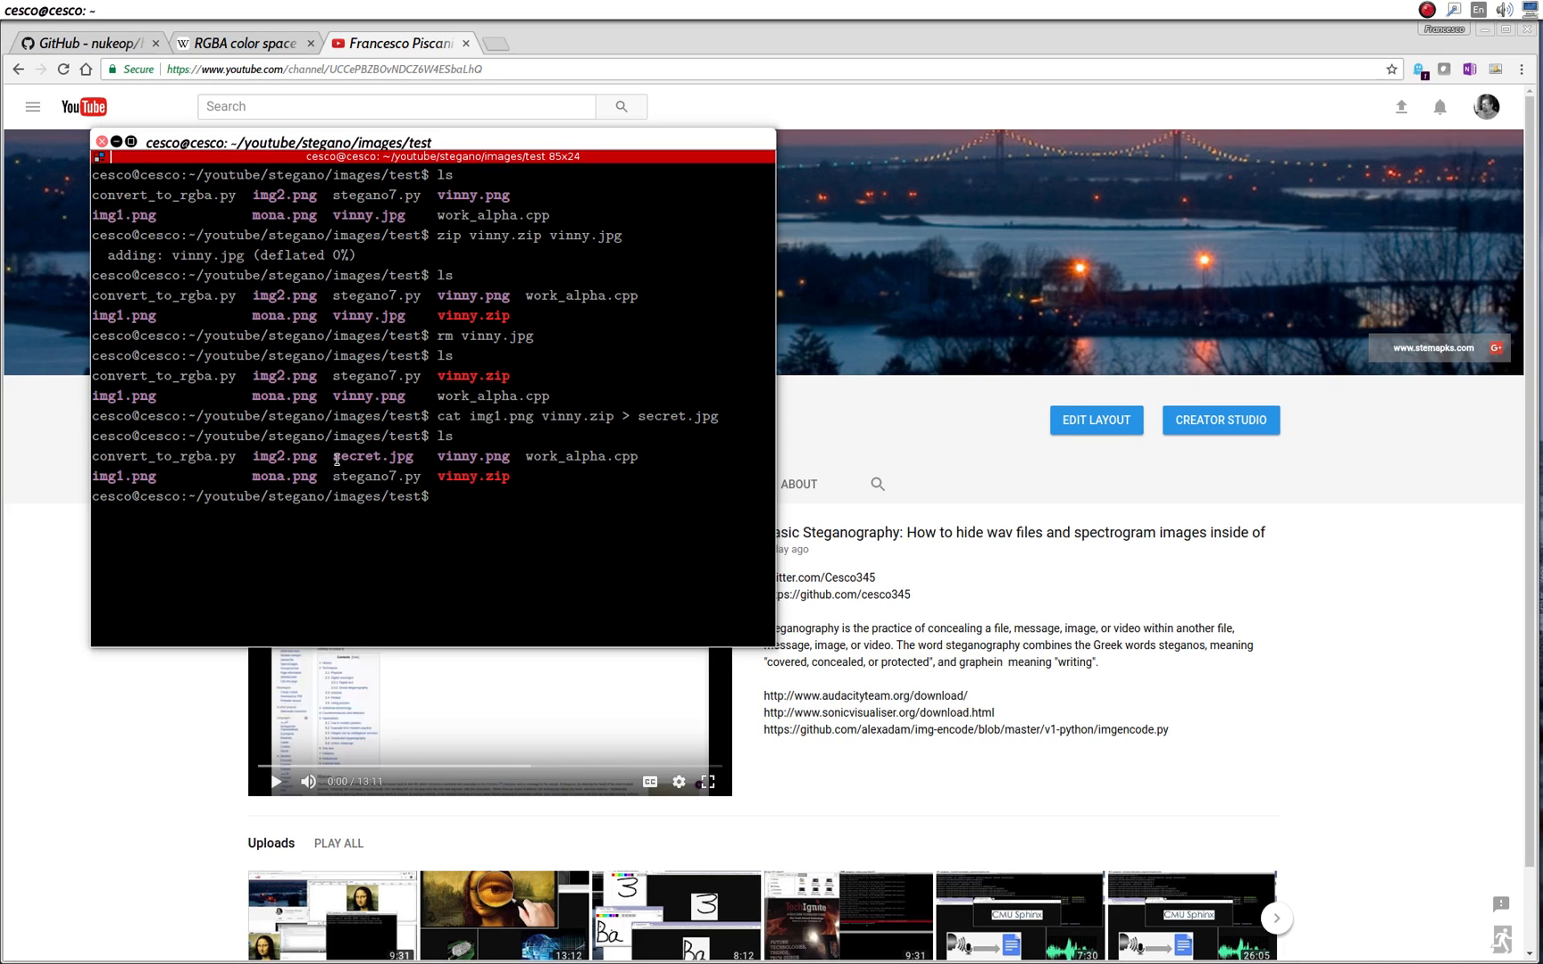
{"action": "mouse_move", "coordinate": [391, 495]}
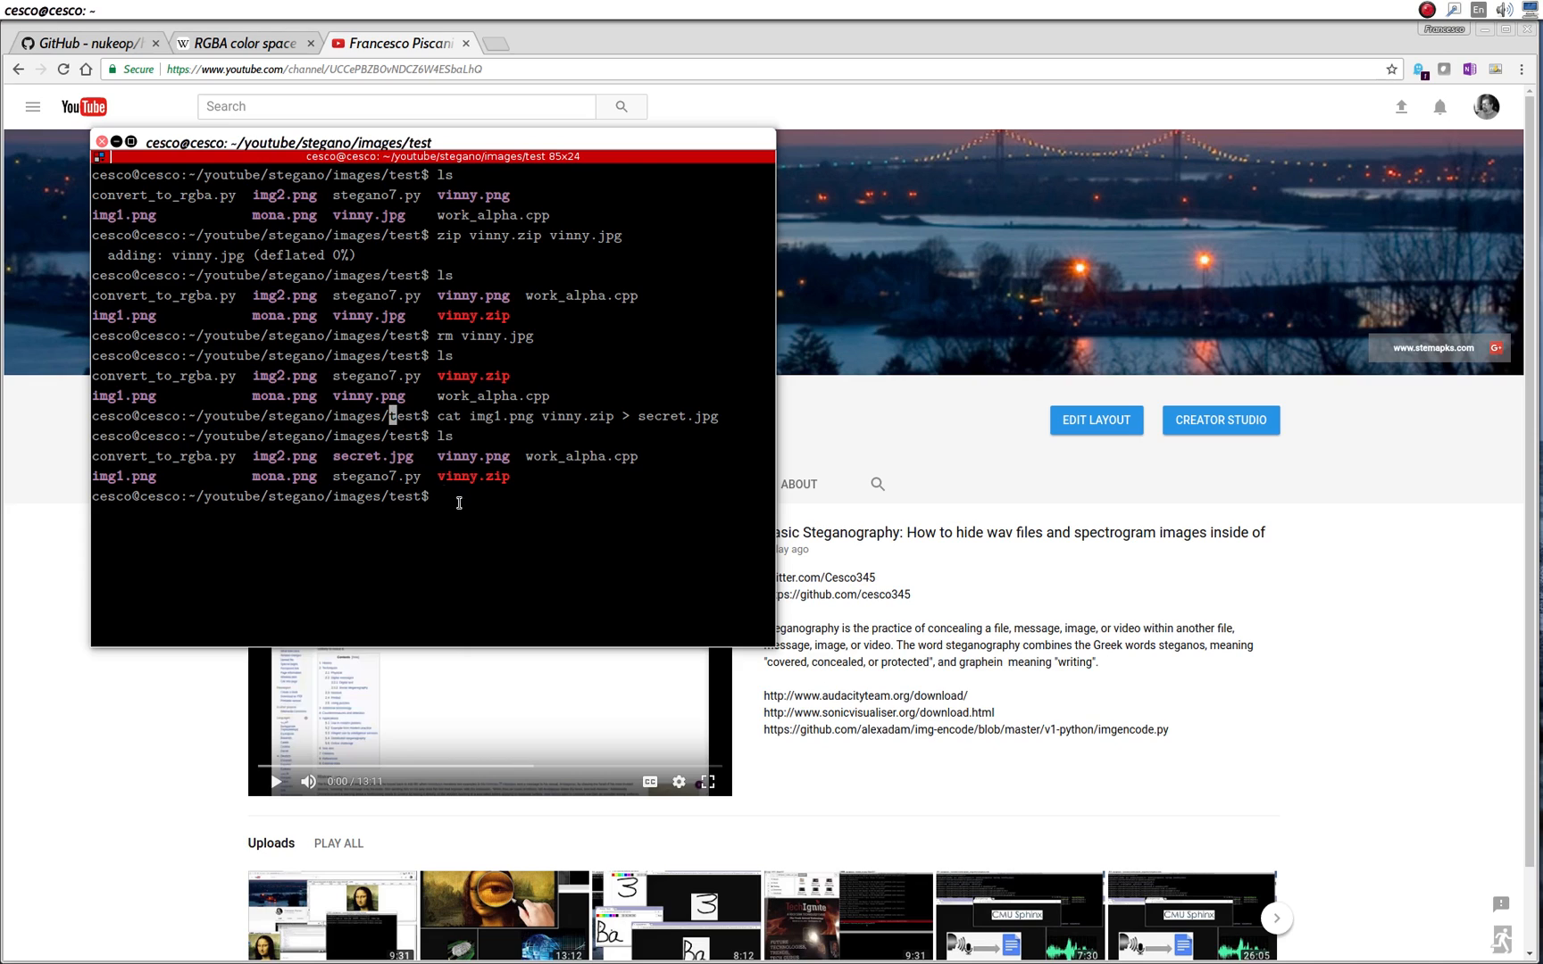
{"action": "double_click", "coordinate": [473, 477]}
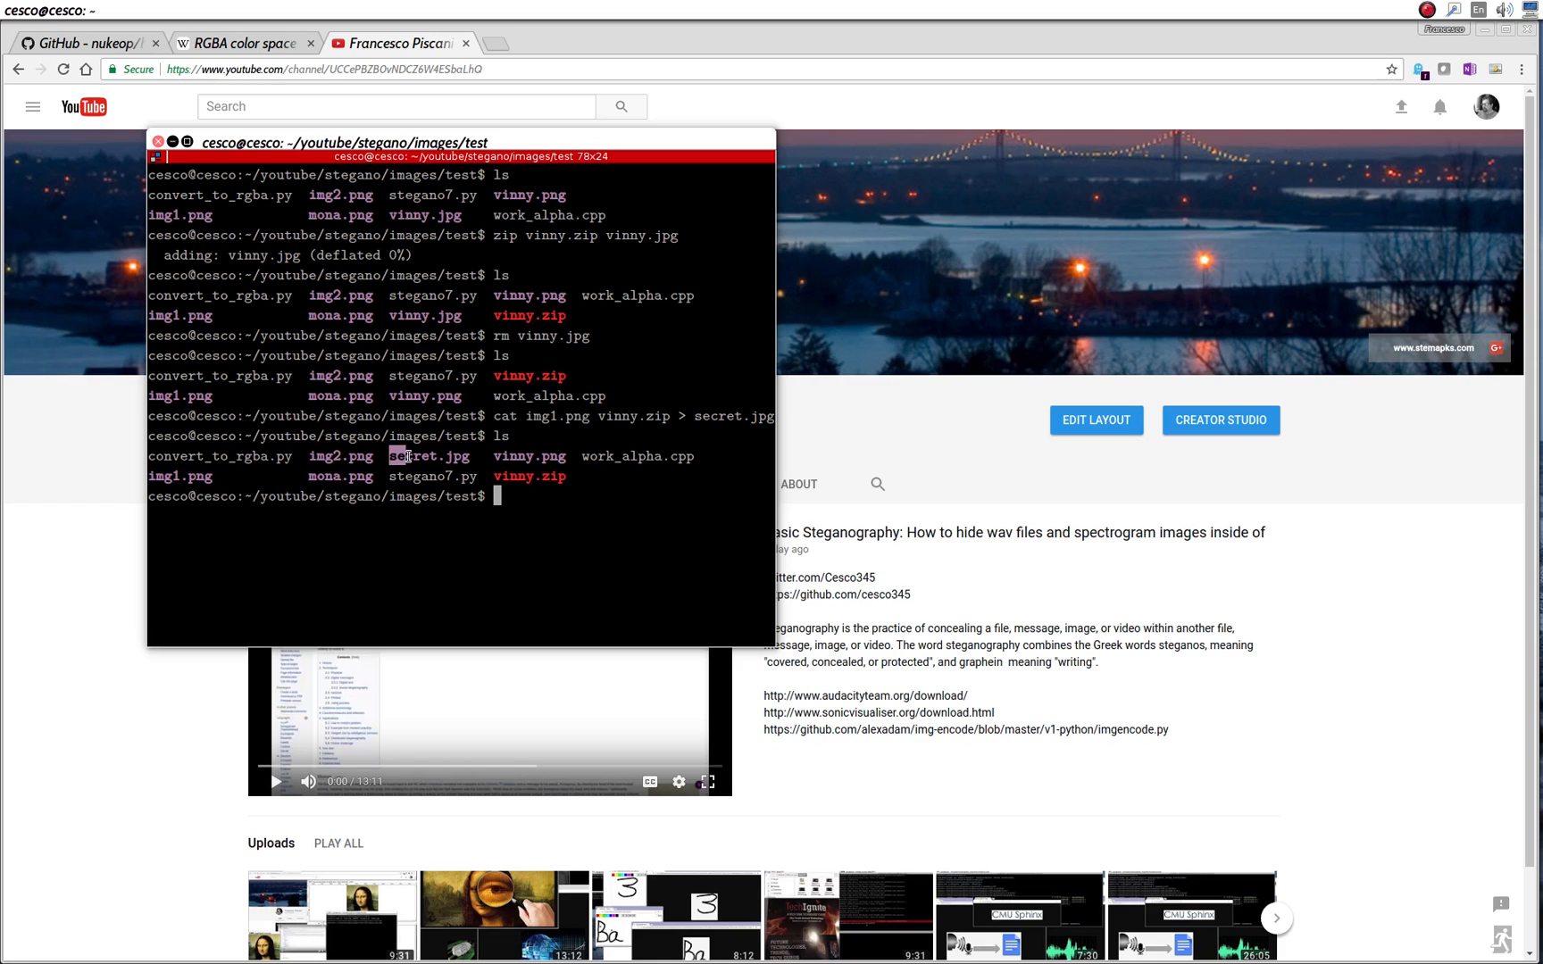
- Run ls -all showing secret.jpg at 564172 bytes, the sum of img1.png and vinny.zip
{"action": "type", "text": "ls -all"}
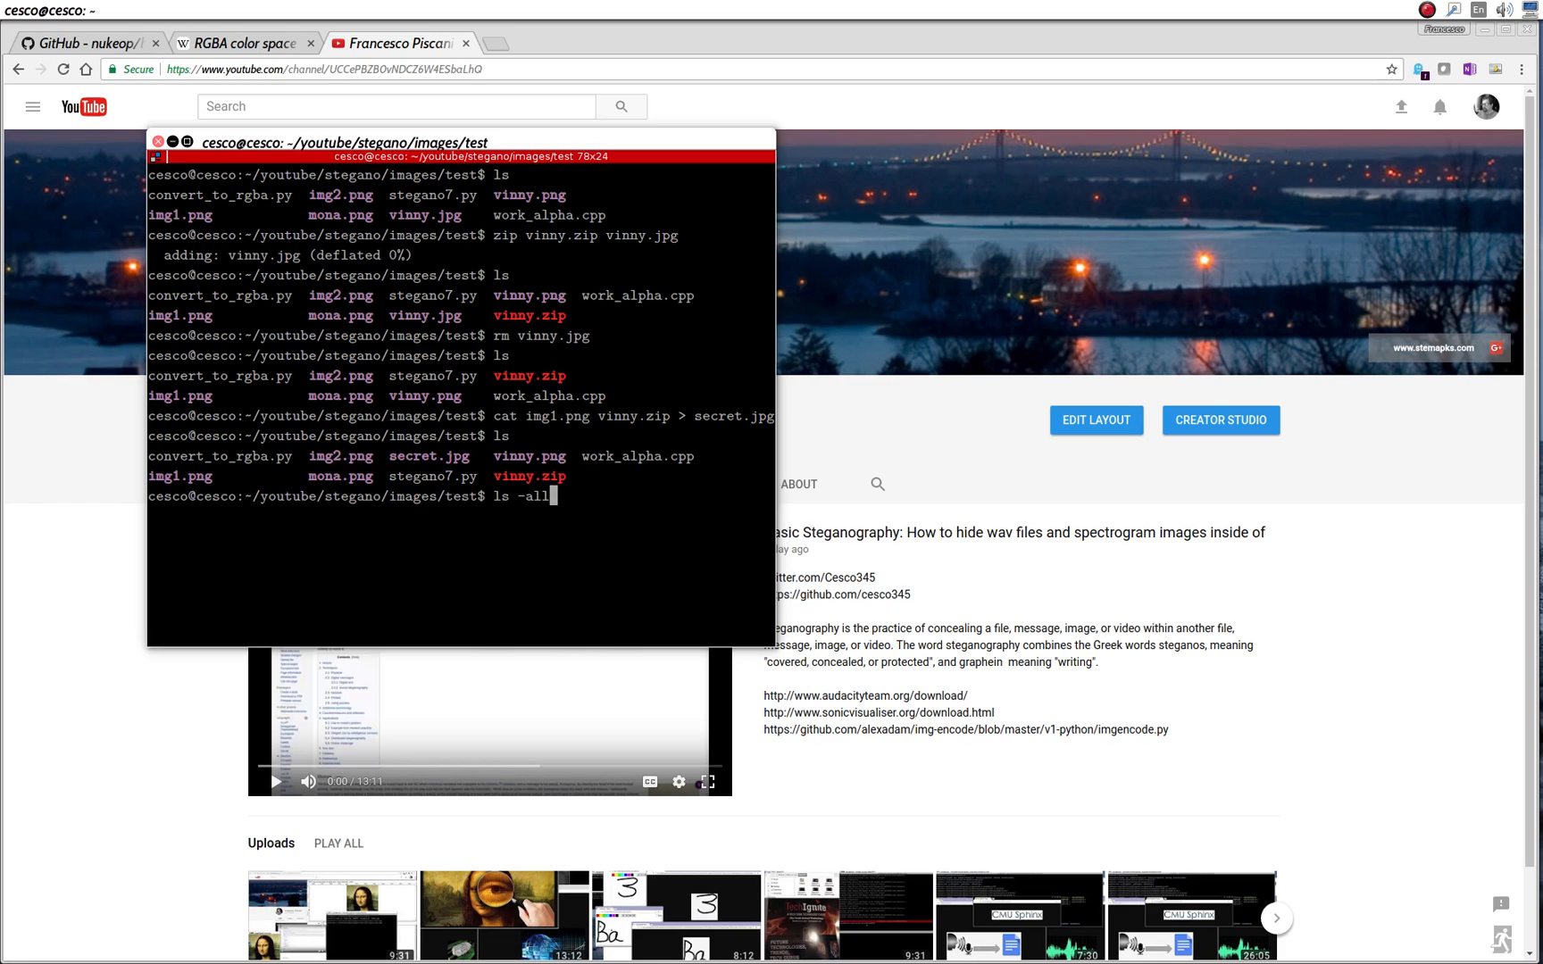
{"action": "key", "text": "Return"}
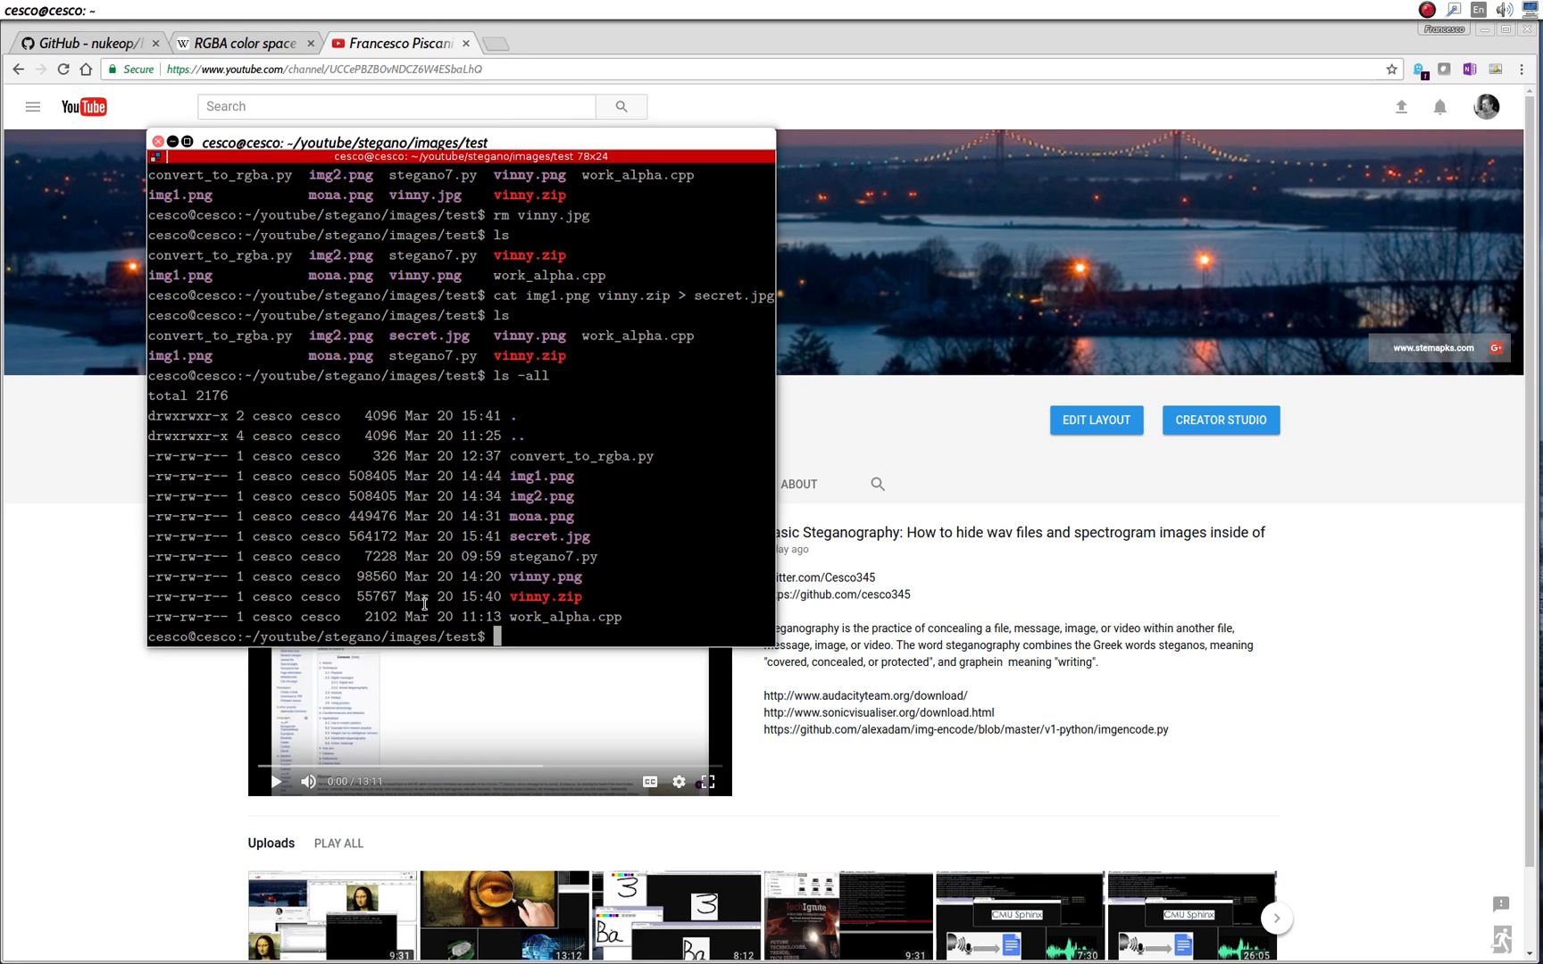
{"action": "double_click", "coordinate": [375, 597]}
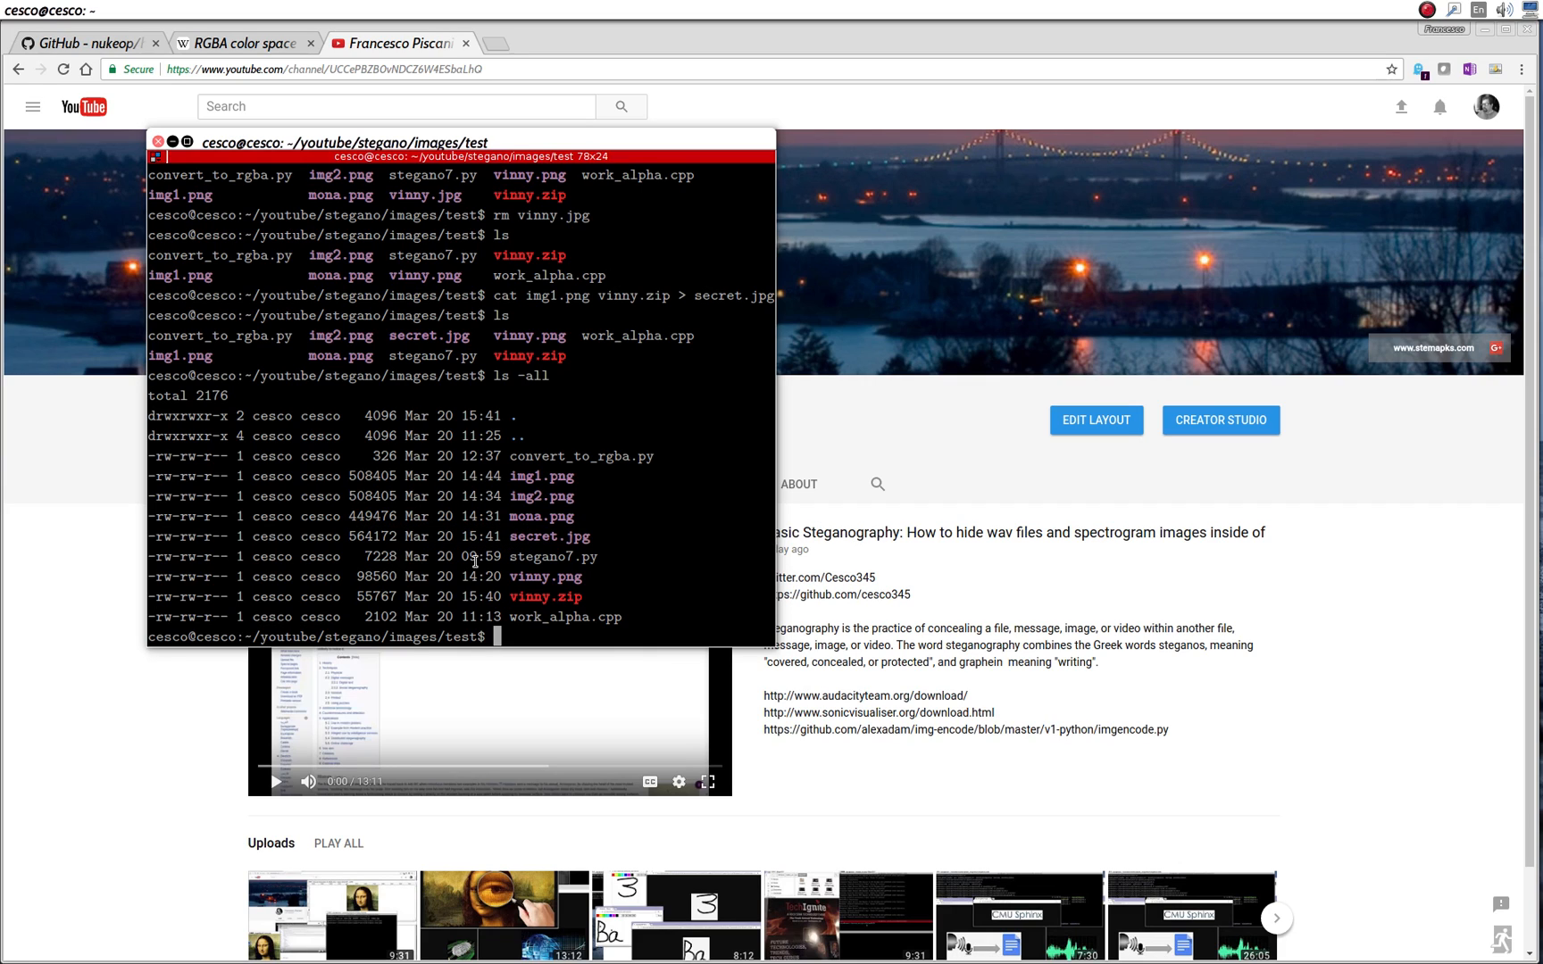
{"action": "mouse_move", "coordinate": [527, 470]}
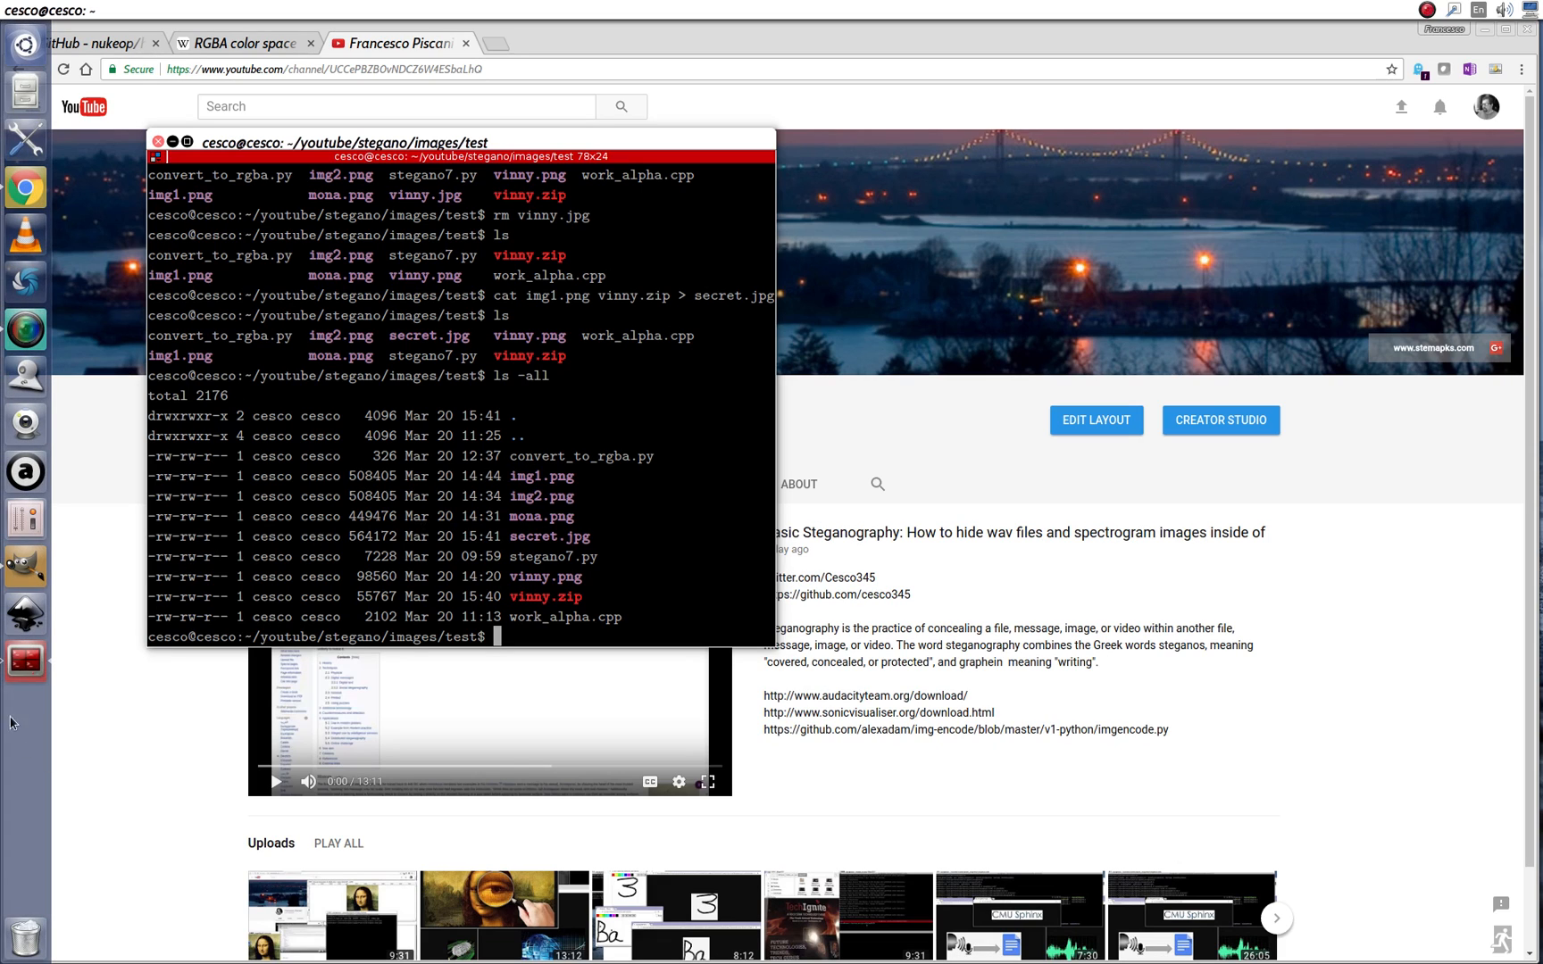
{"action": "mouse_move", "coordinate": [516, 639]}
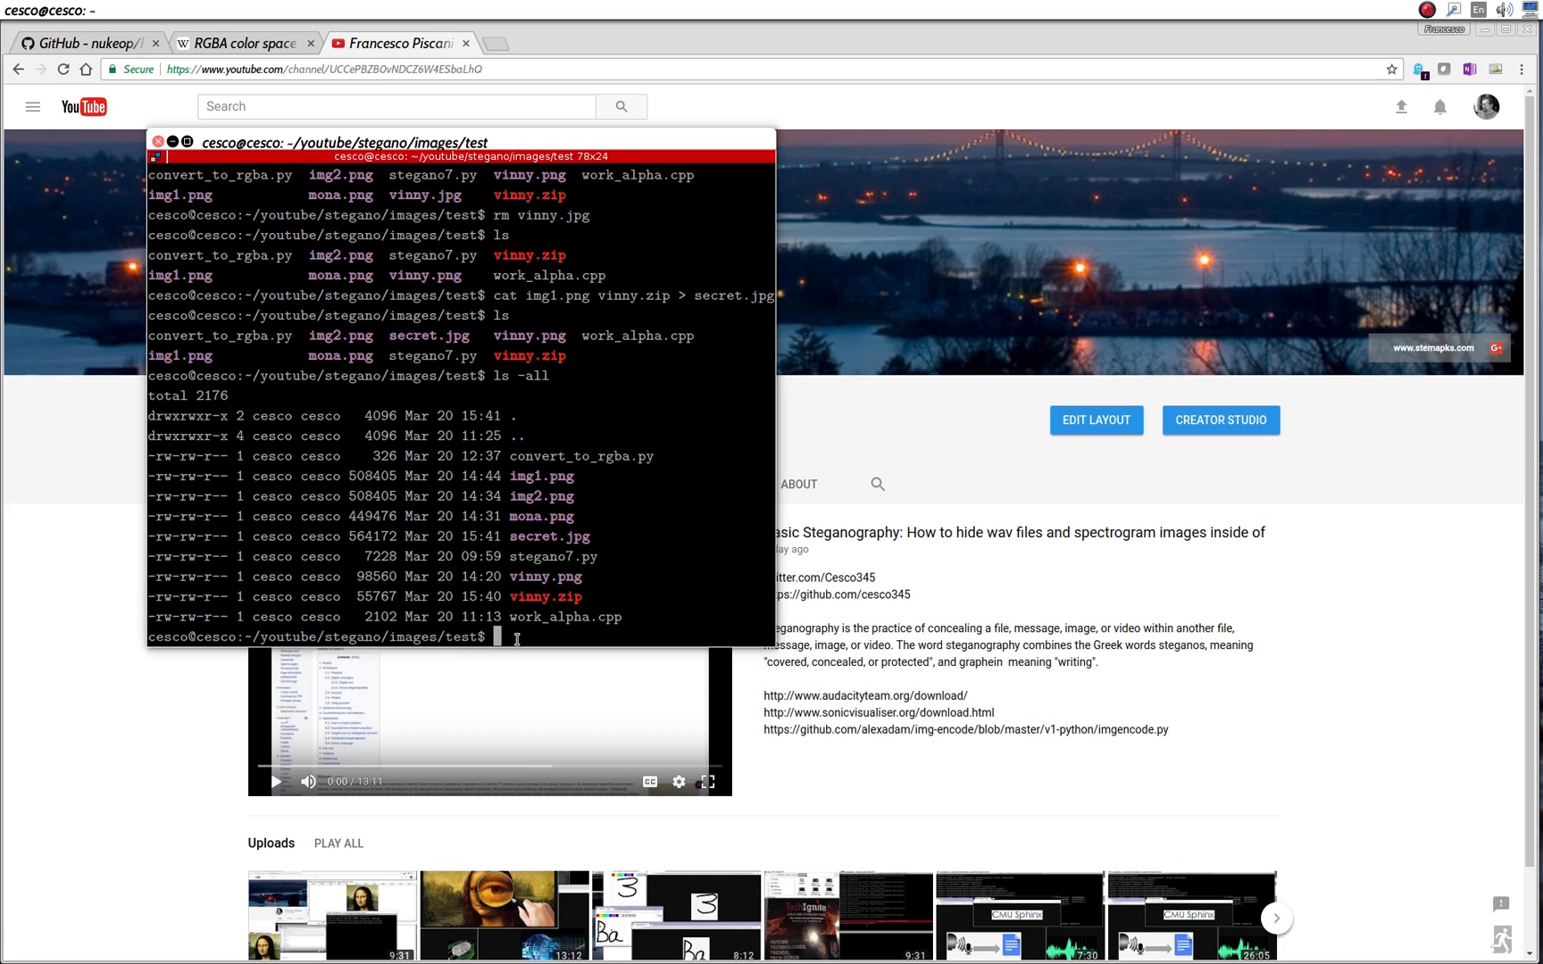
{"action": "mouse_move", "coordinate": [579, 558]}
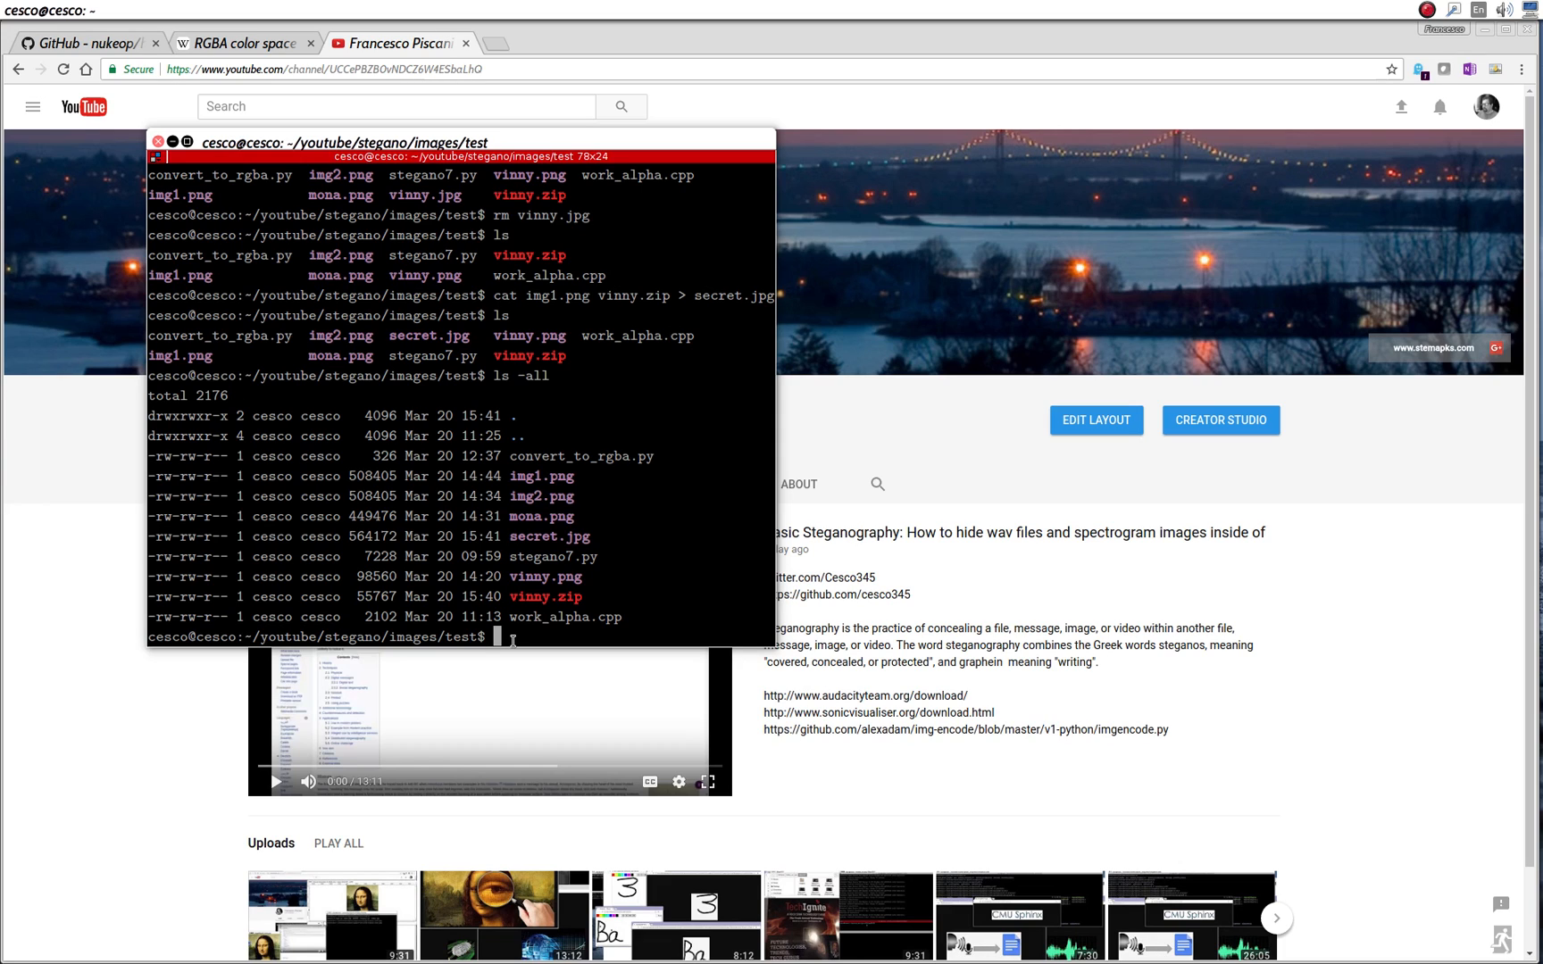
{"action": "type", "text": "un"}
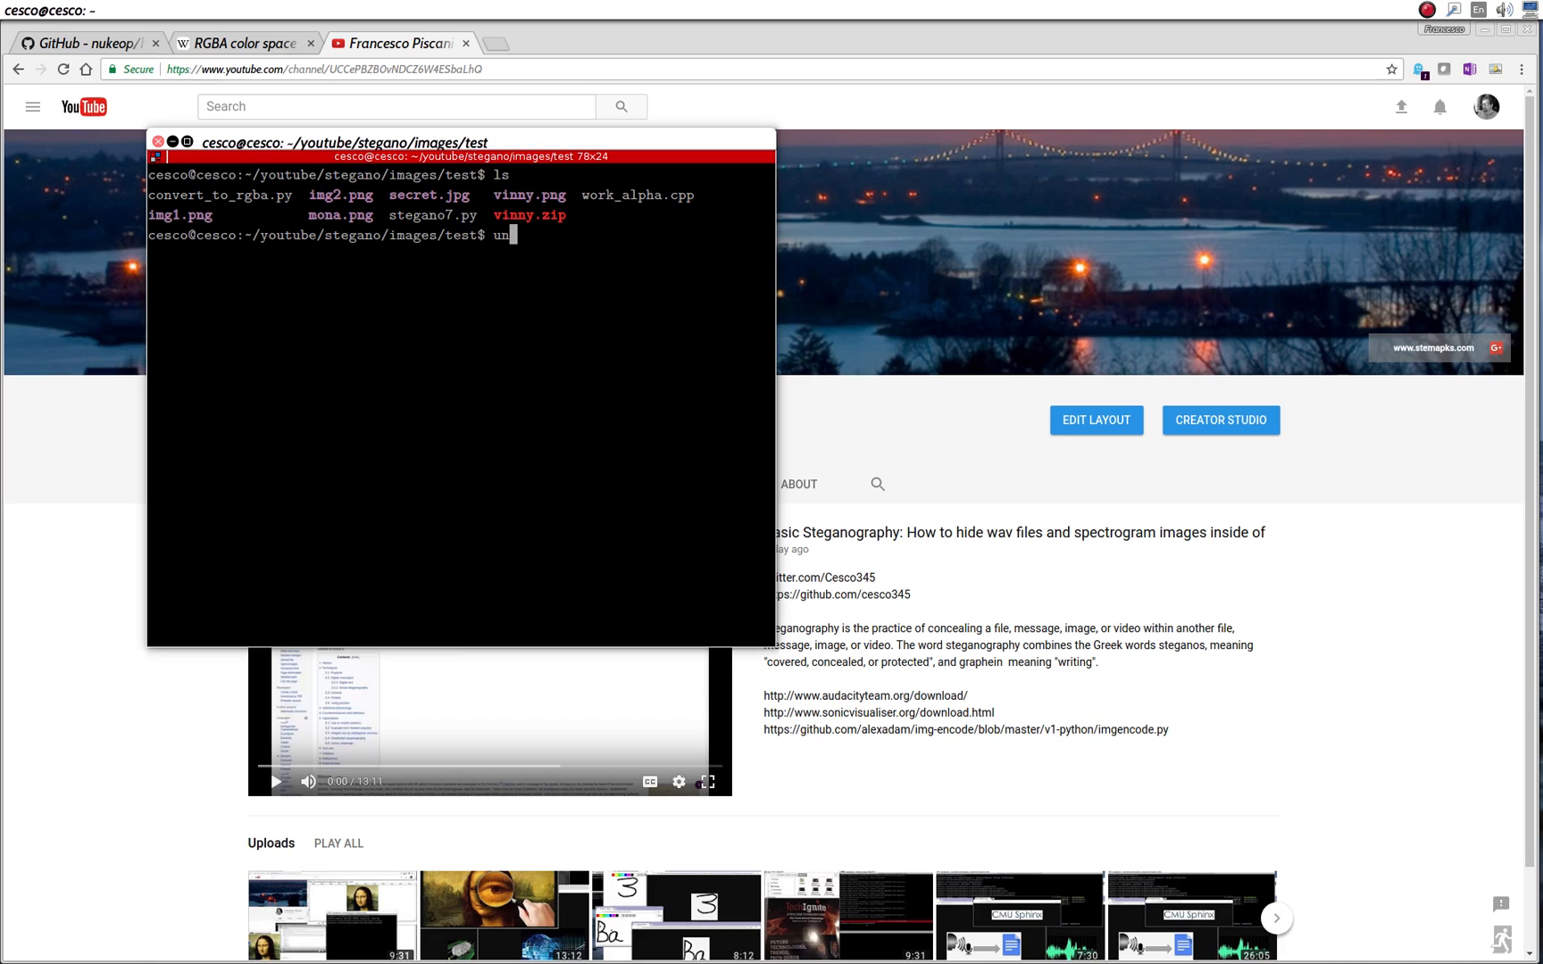
- Run unzip secret.jpg to extract vinny.jpg despite the extra-bytes warning
{"action": "type", "text": "zip secr"}
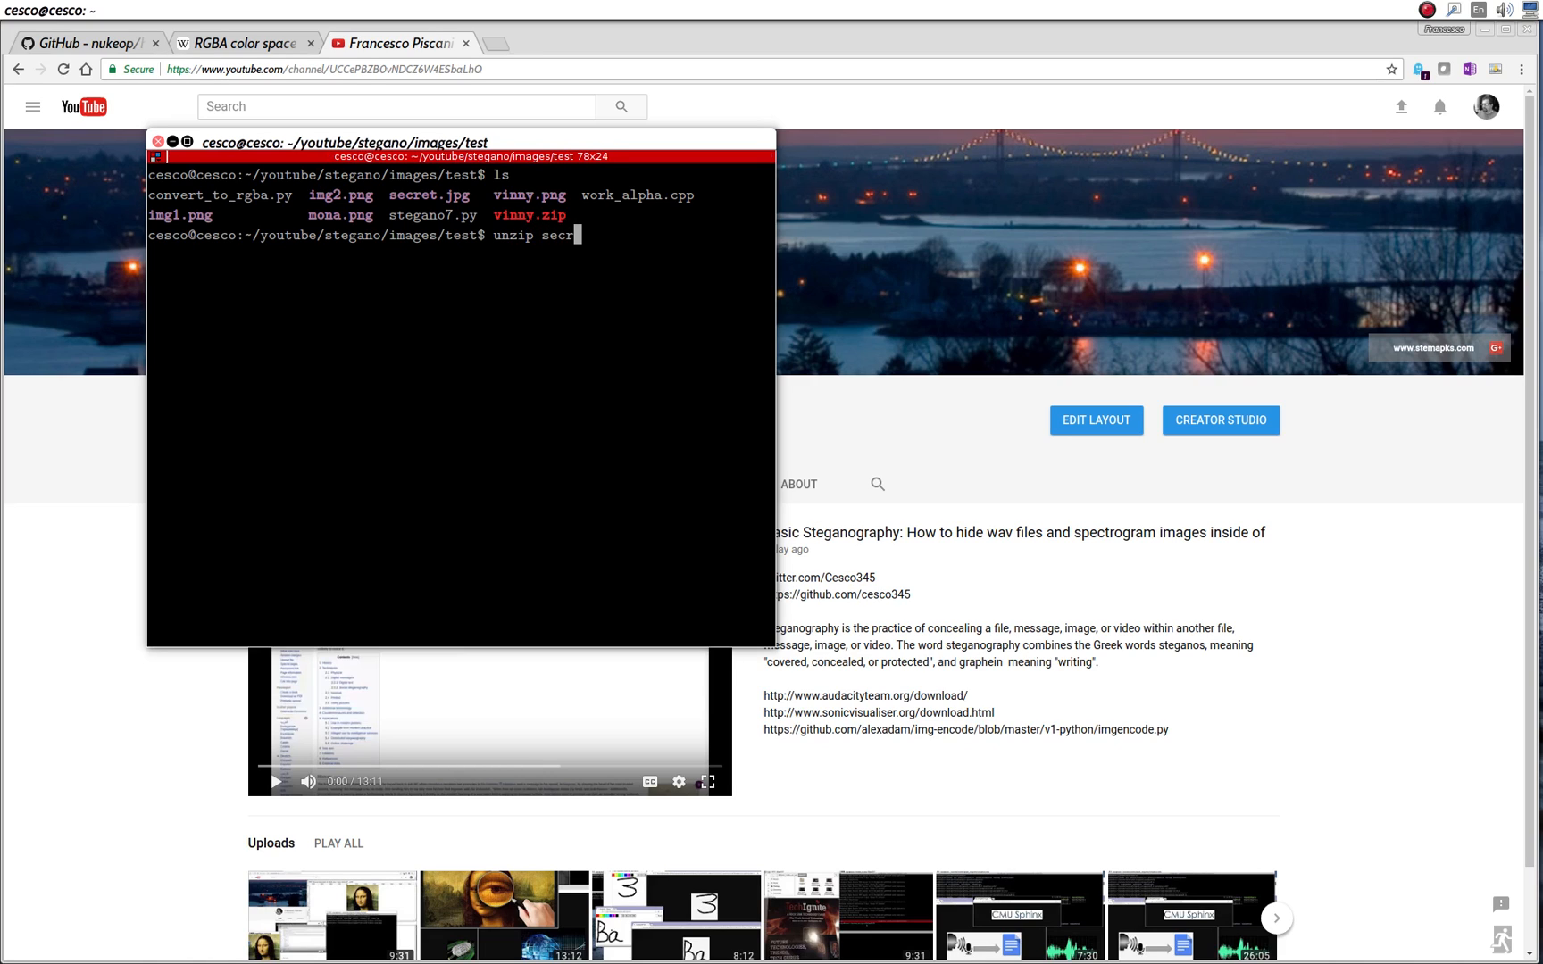
{"action": "type", "text": "et."}
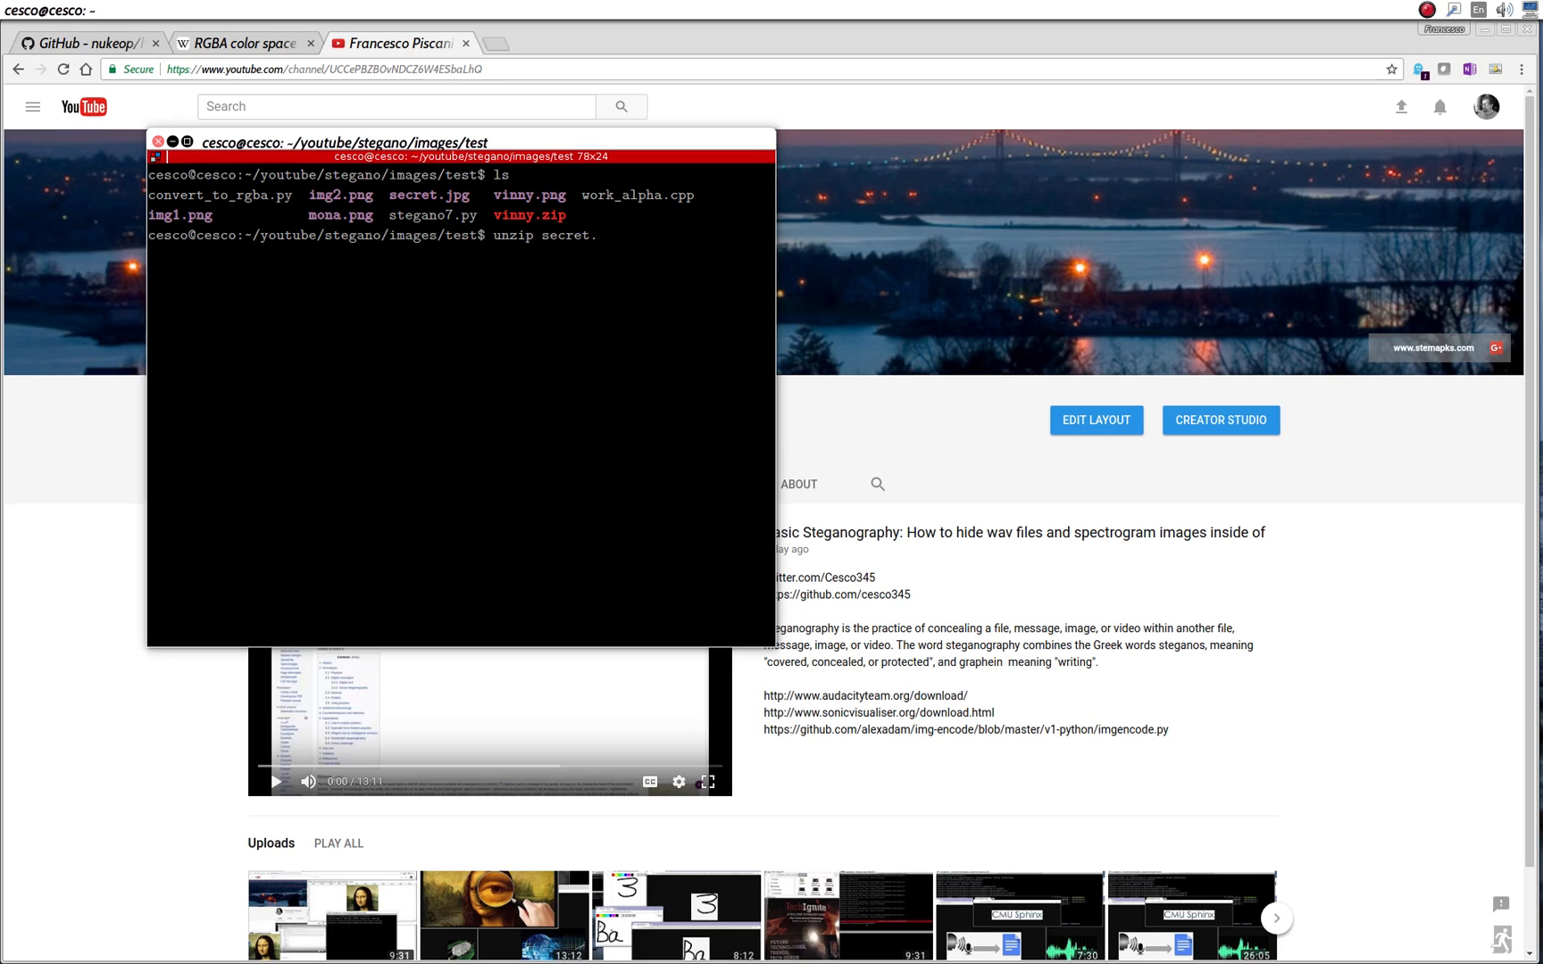
{"action": "type", "text": "jpp"}
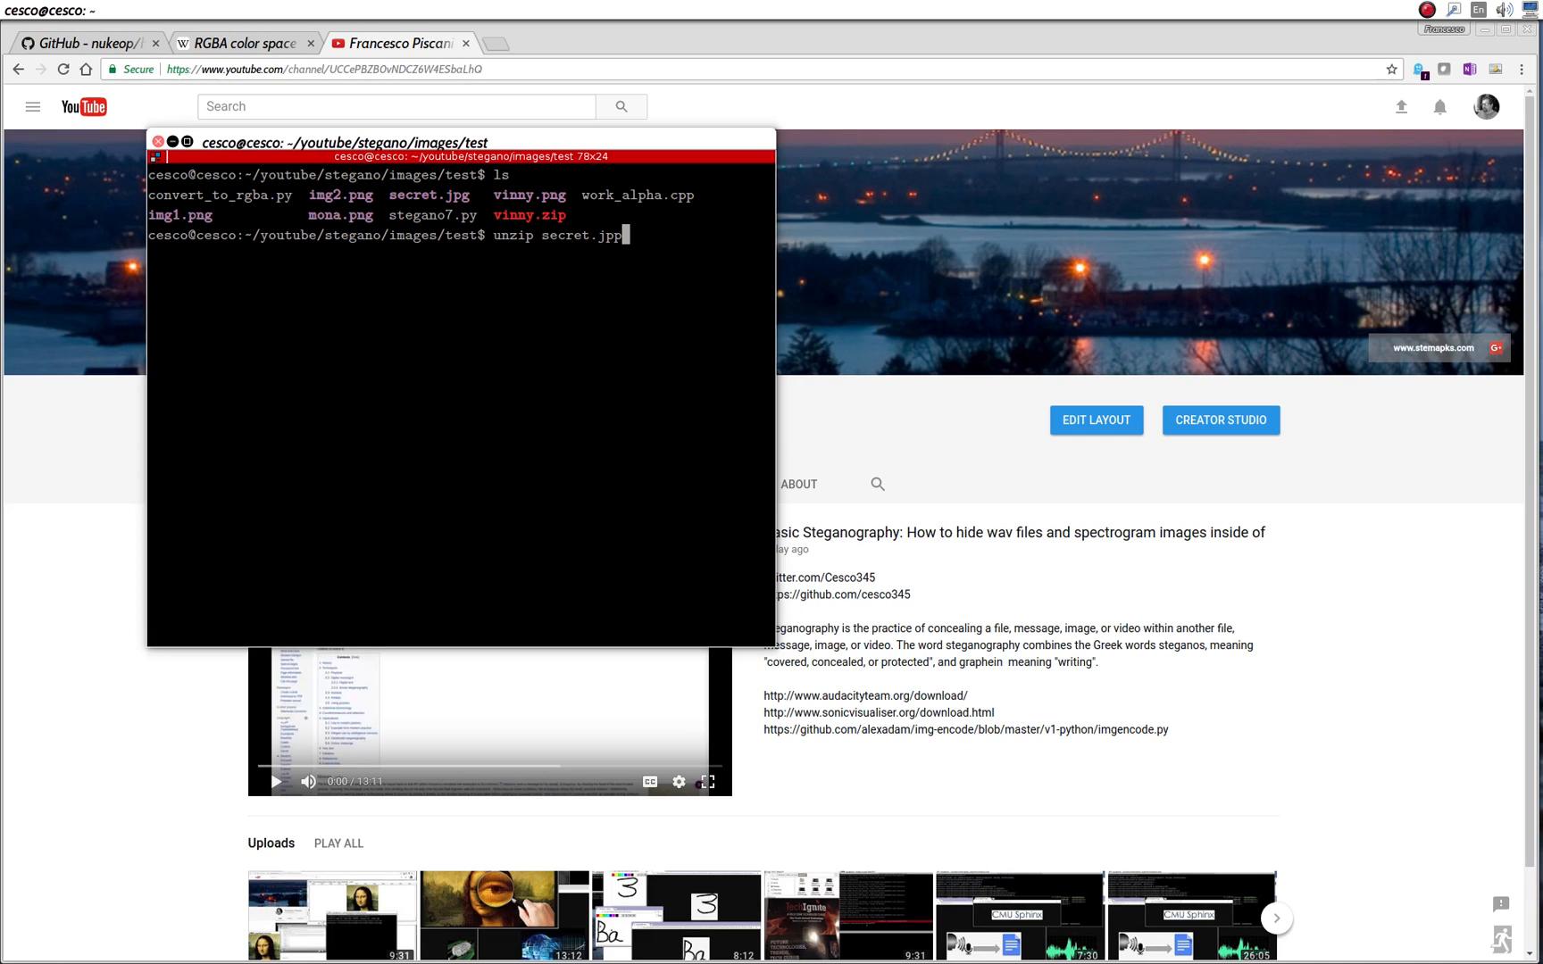
{"action": "type", "text": "g"}
{"action": "key", "text": "Return"}
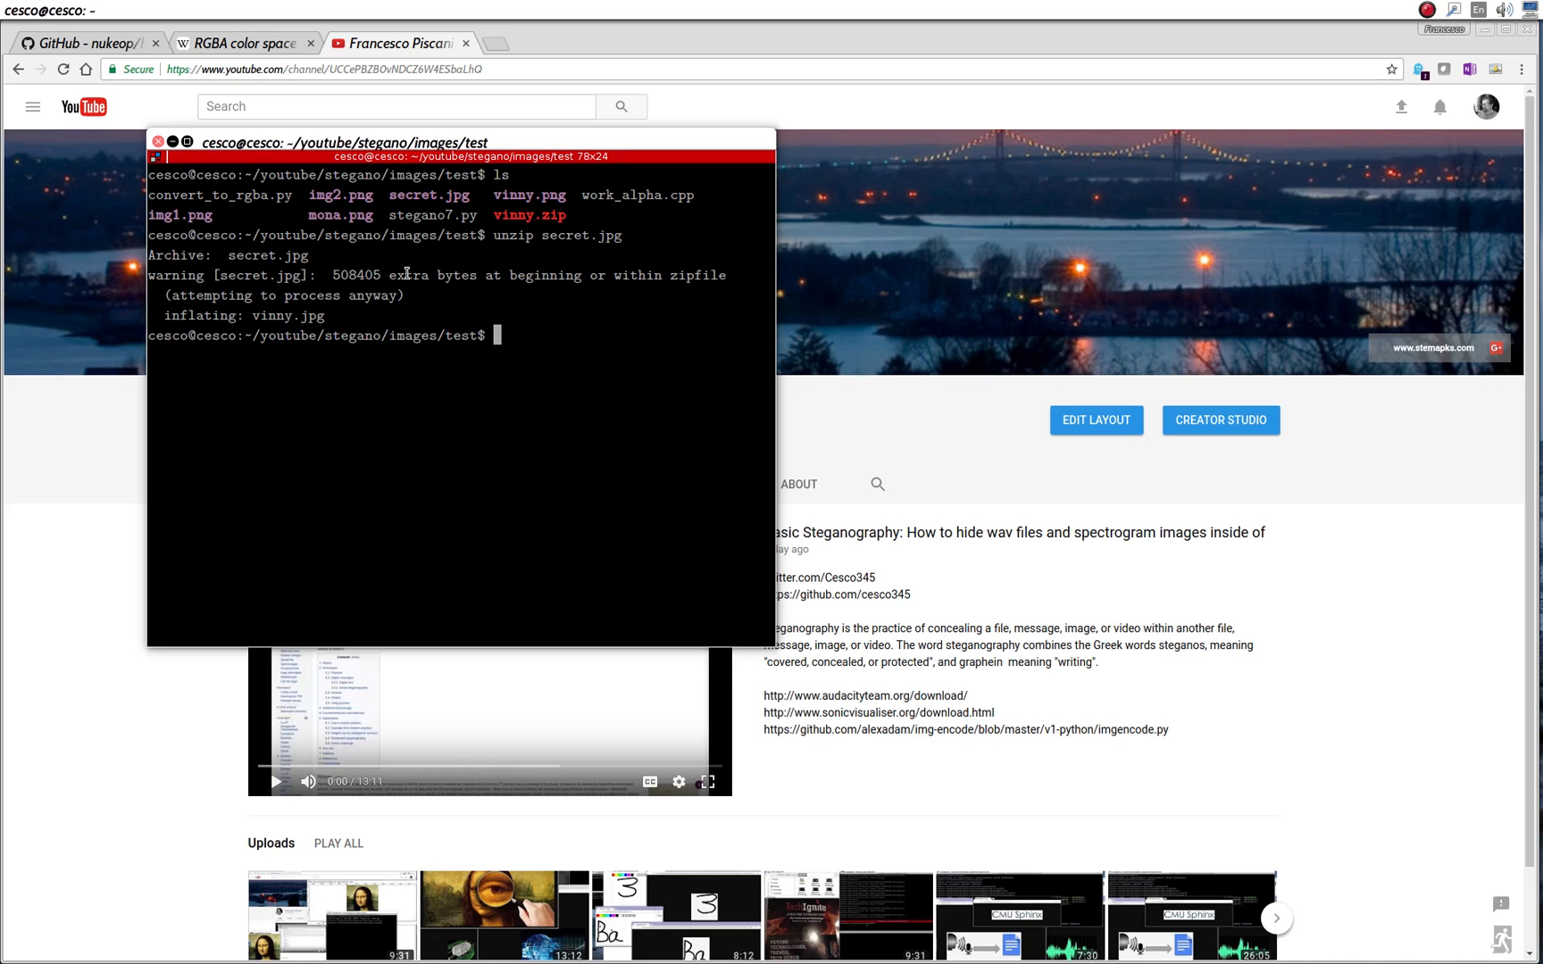
{"action": "mouse_move", "coordinate": [378, 359]}
{"action": "type", "text": "ls"}
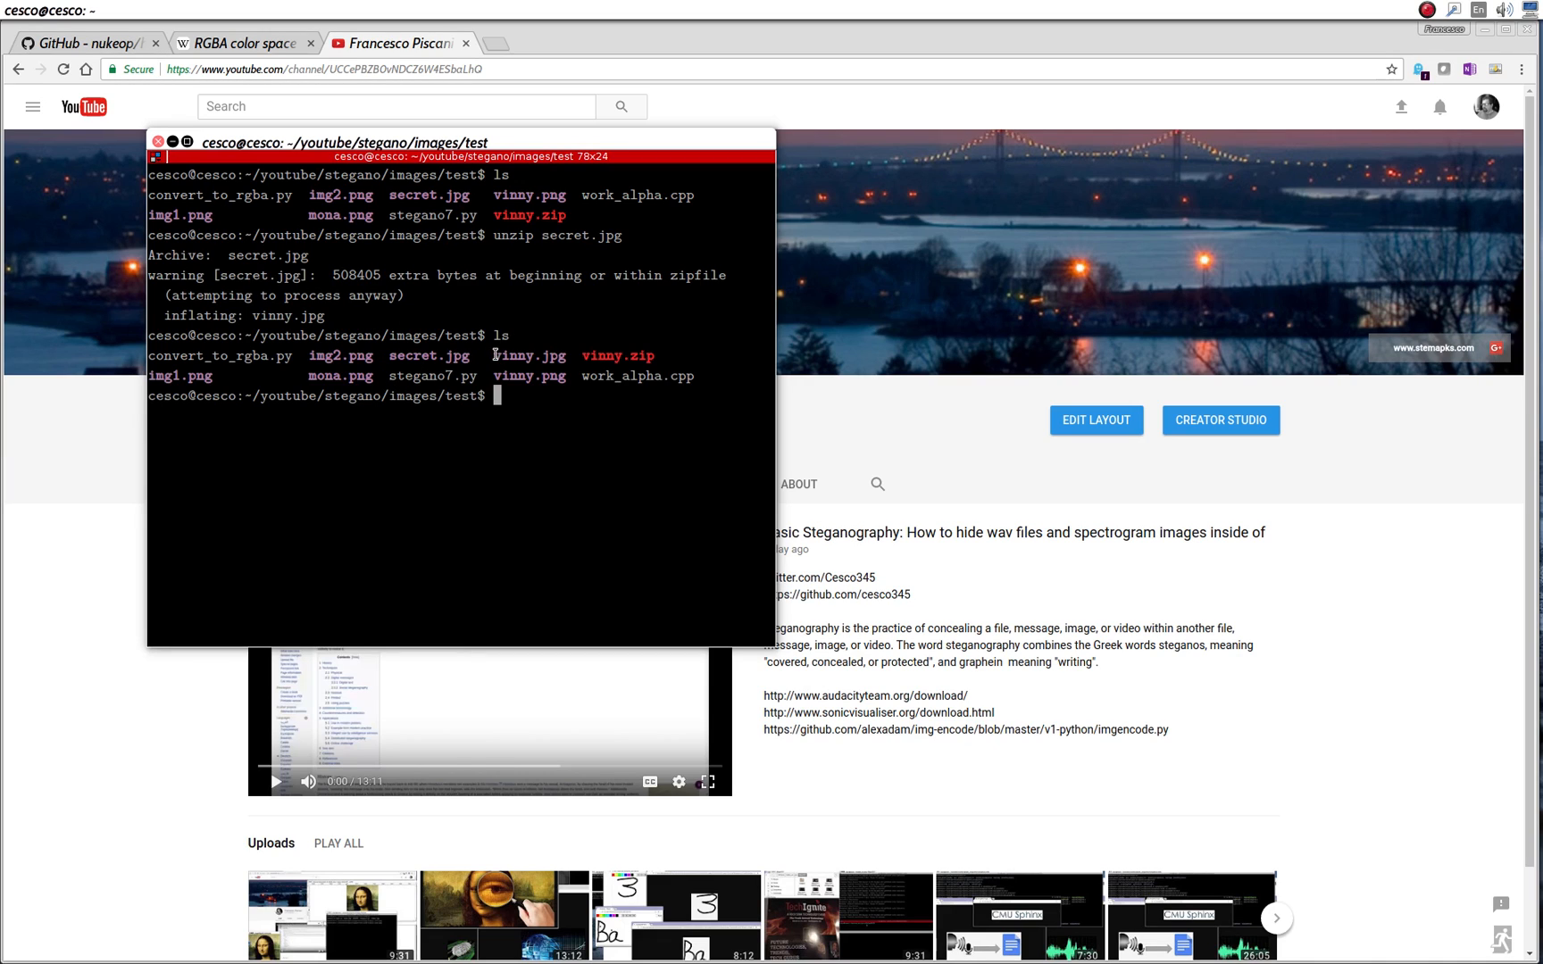
- Highlight the recovered vinny.jpg in the new folder listing
{"action": "double_click", "coordinate": [528, 355]}
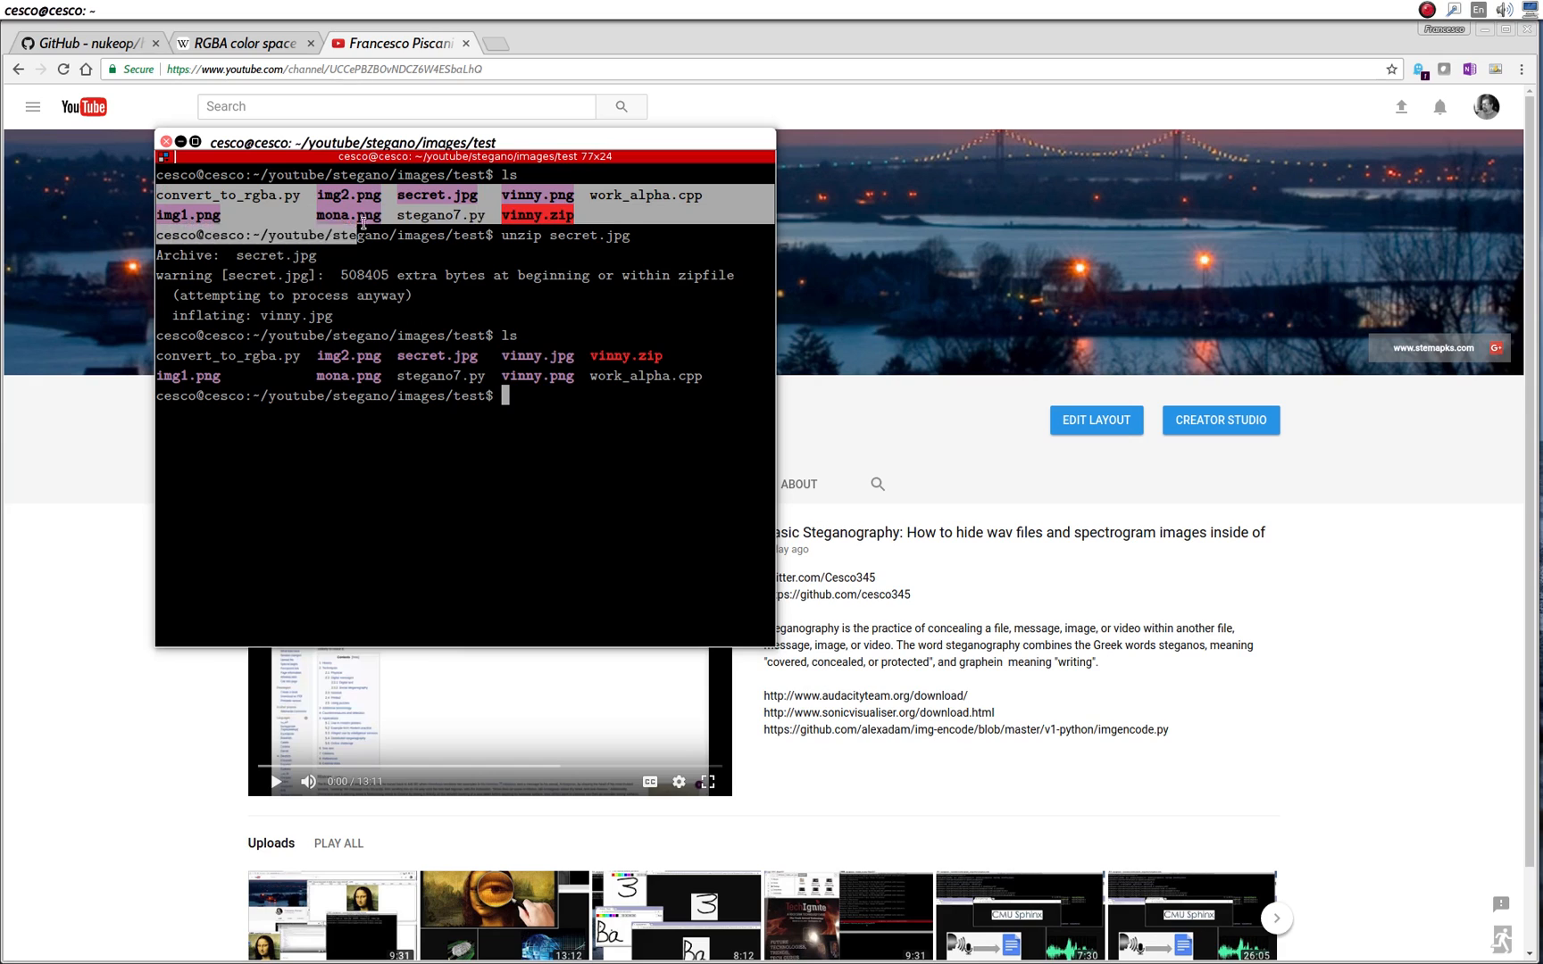
{"action": "double_click", "coordinate": [532, 355]}
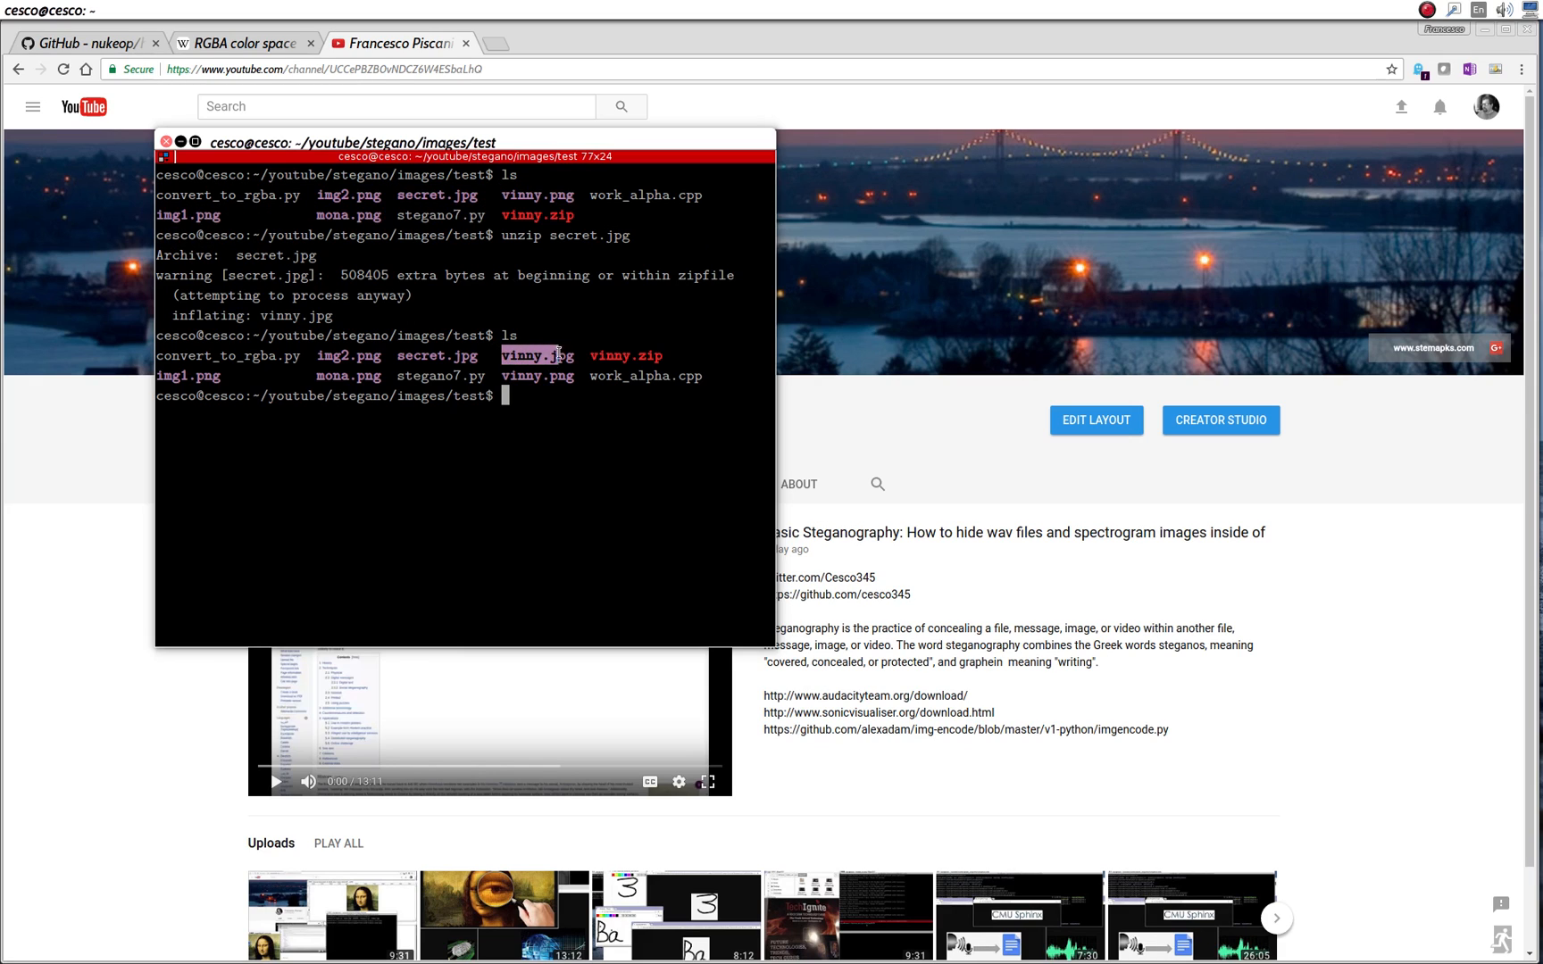
{"action": "type", "text": "di"}
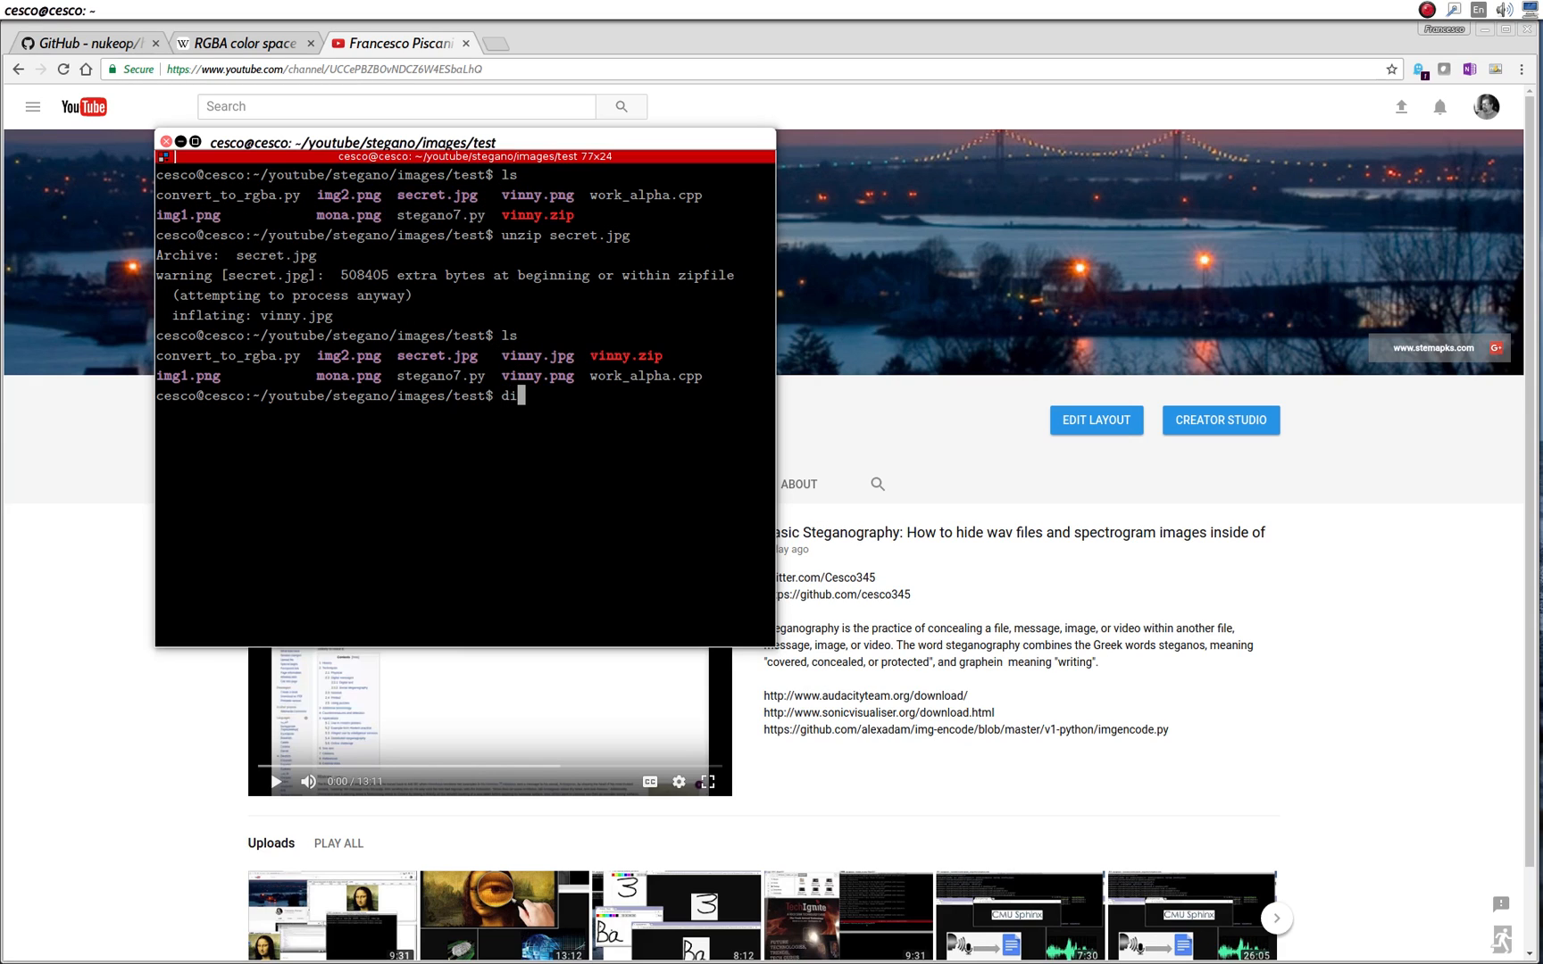
{"action": "type", "text": "splay"}
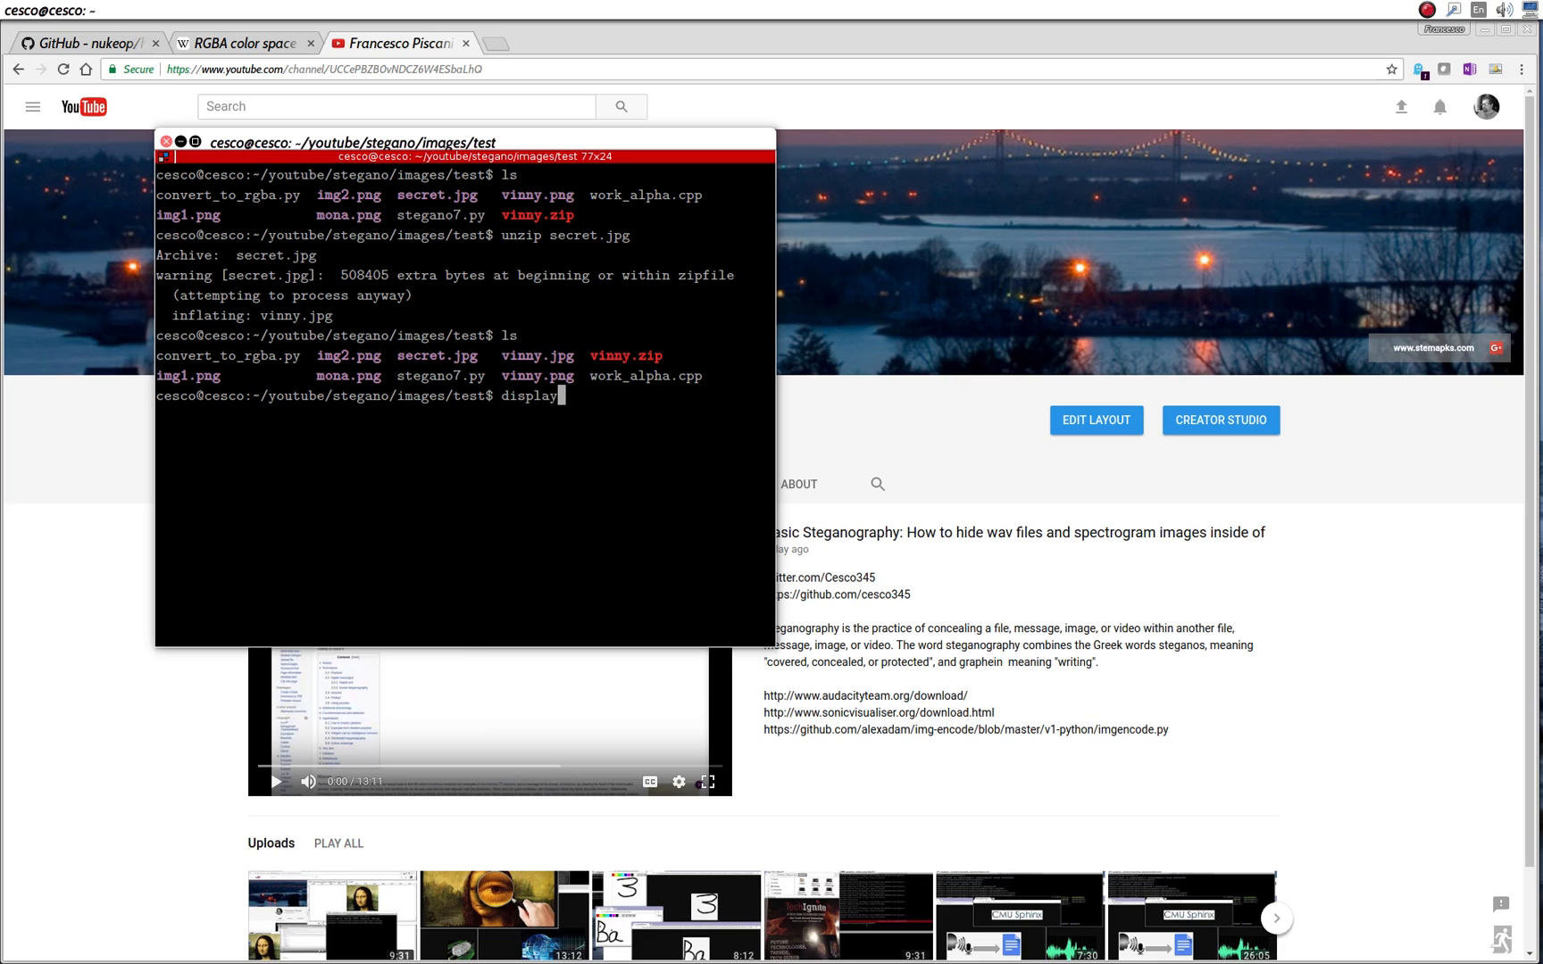
{"action": "type", "text": "vinny."}
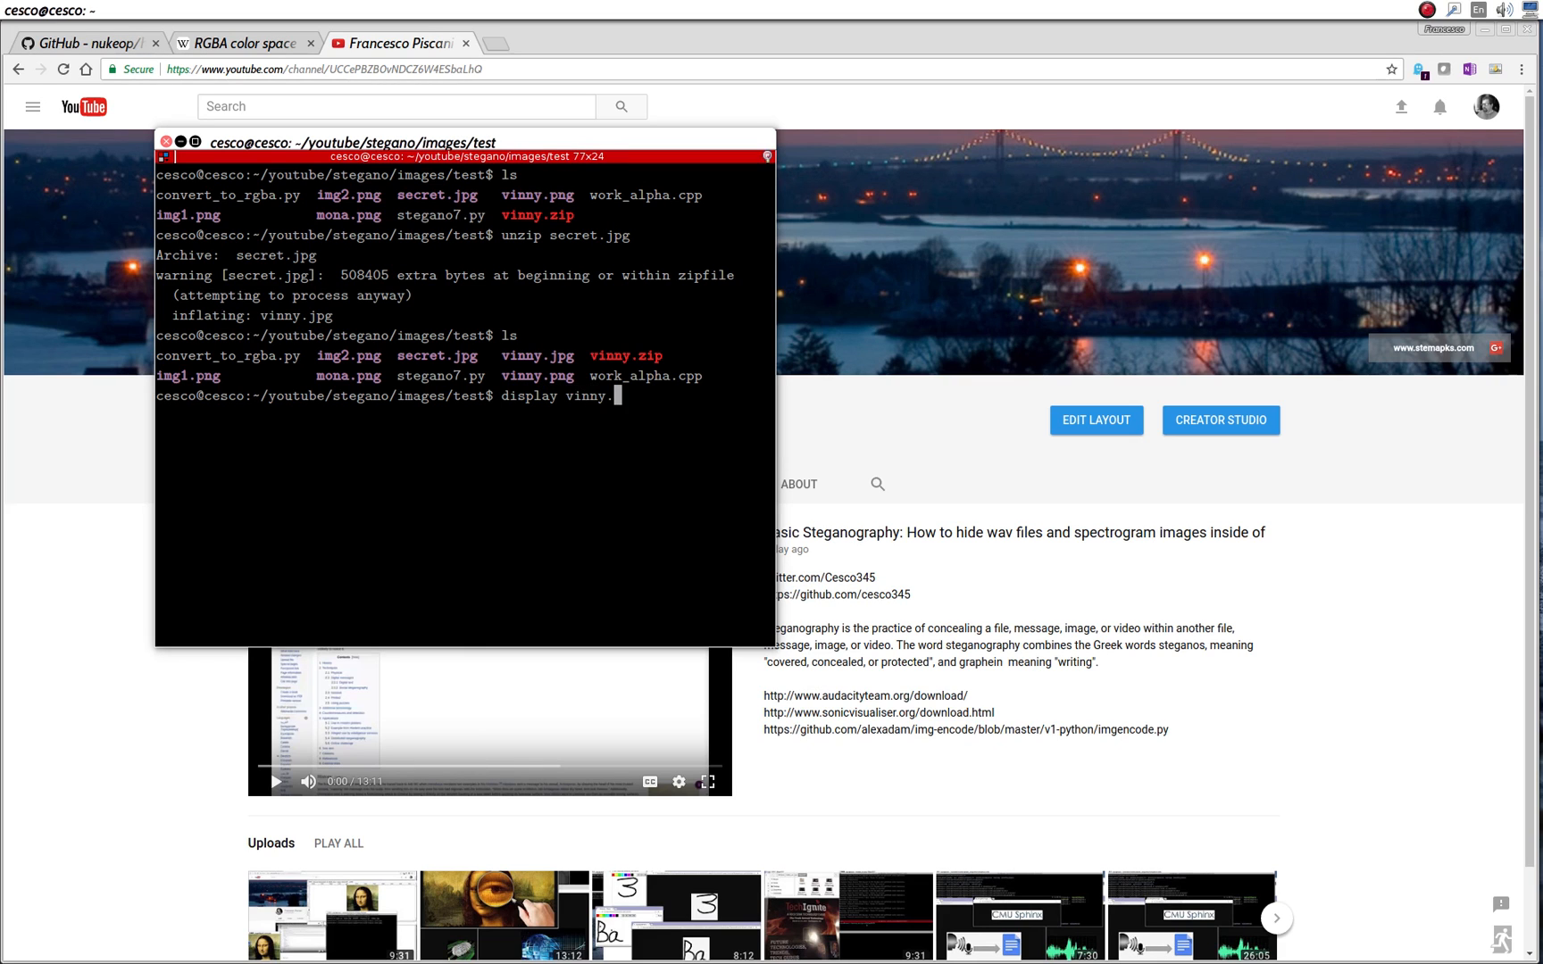
{"action": "key", "text": "Return"}
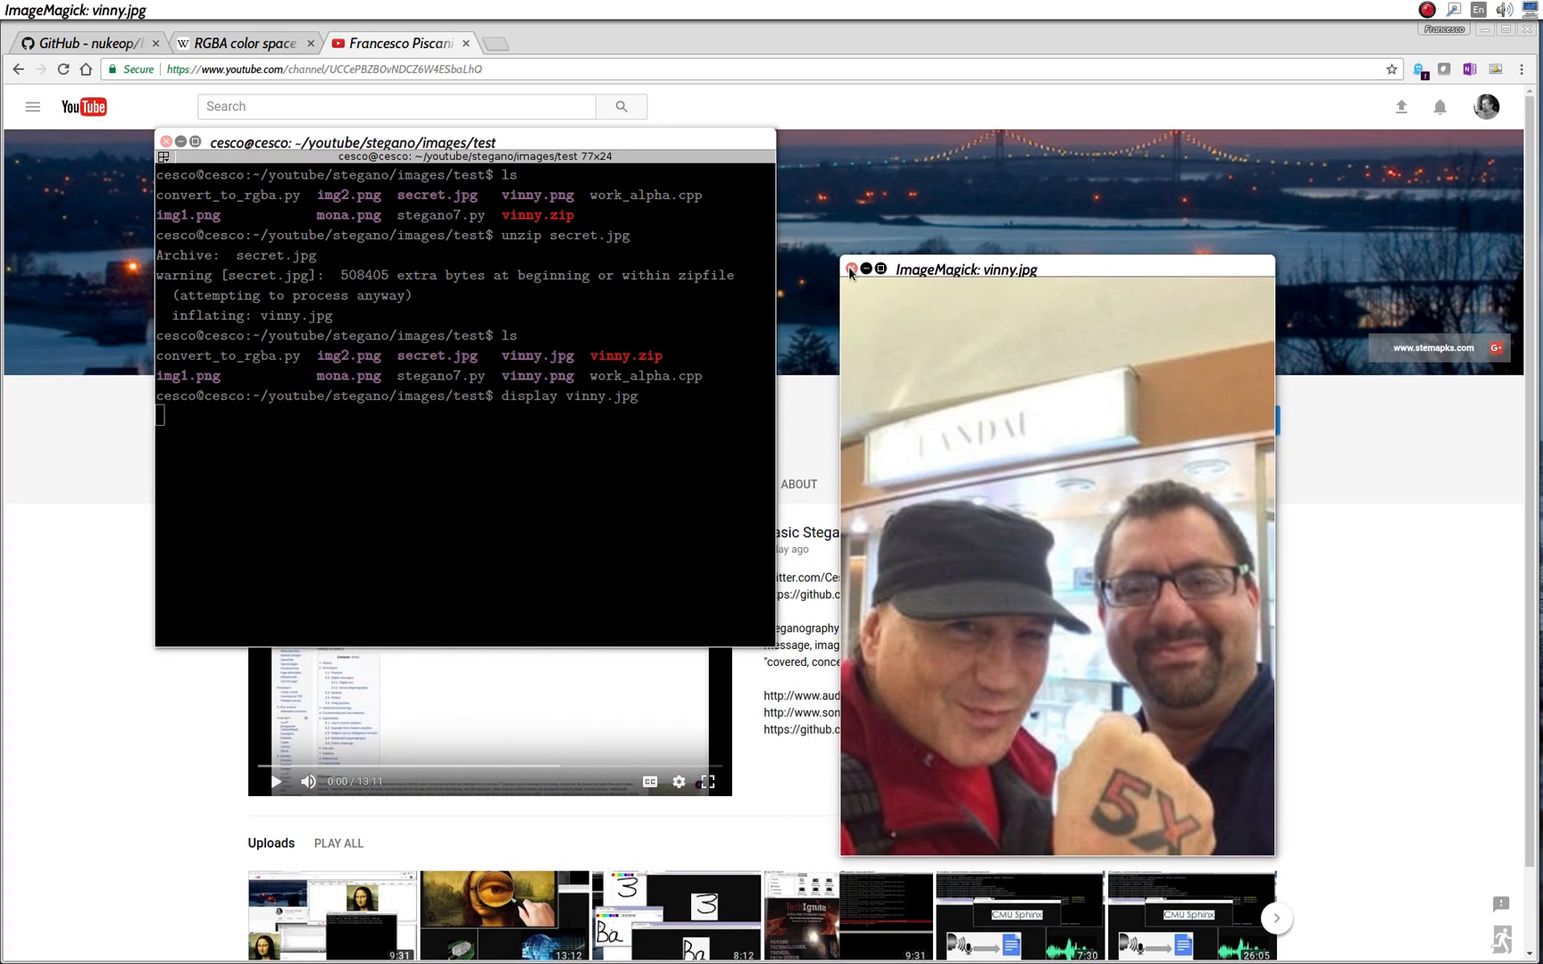
{"action": "left_click", "coordinate": [852, 272]}
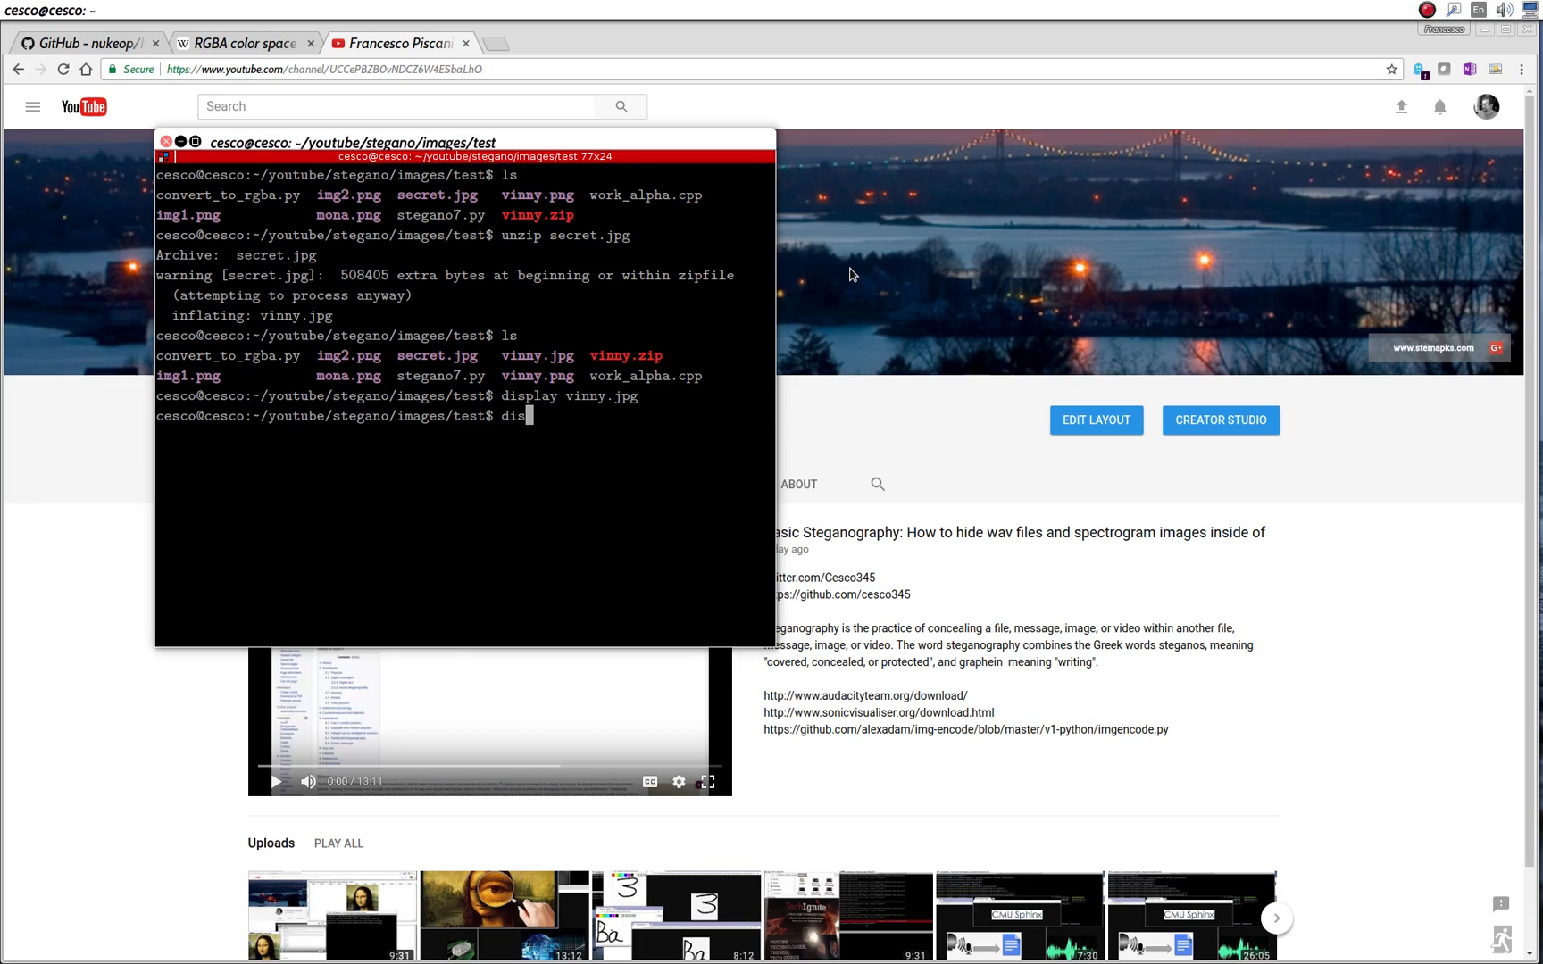
- Run display img1.png to show the Mona Lisa cover image in ImageMagick
{"action": "type", "text": "display ima"}
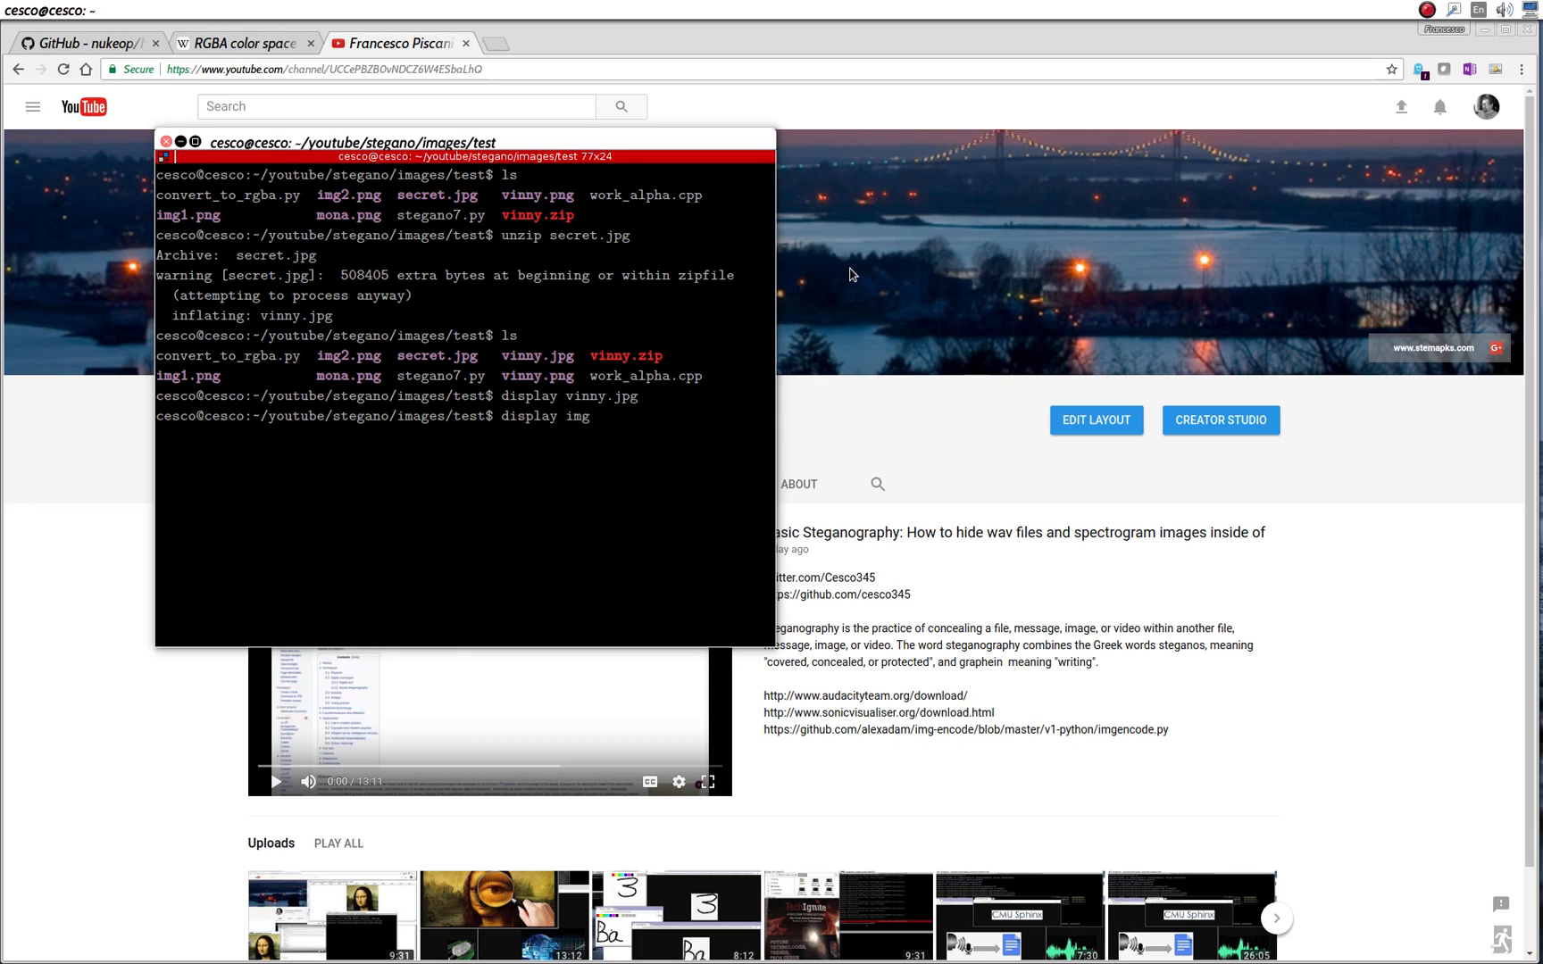
{"action": "key", "text": "Return"}
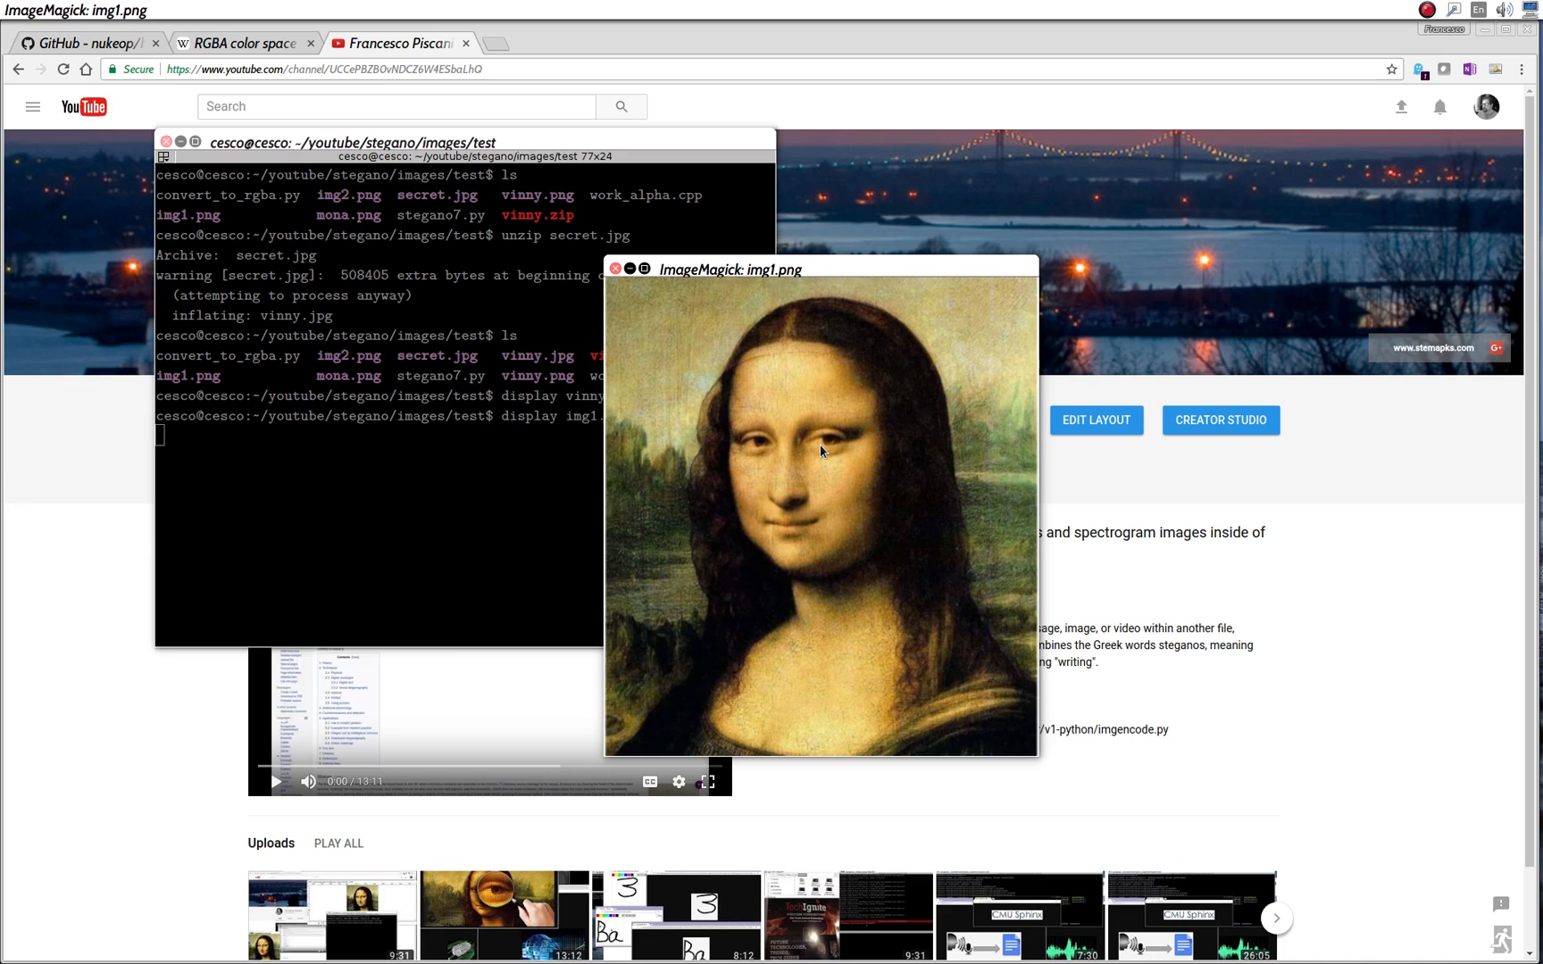
{"action": "mouse_move", "coordinate": [880, 421]}
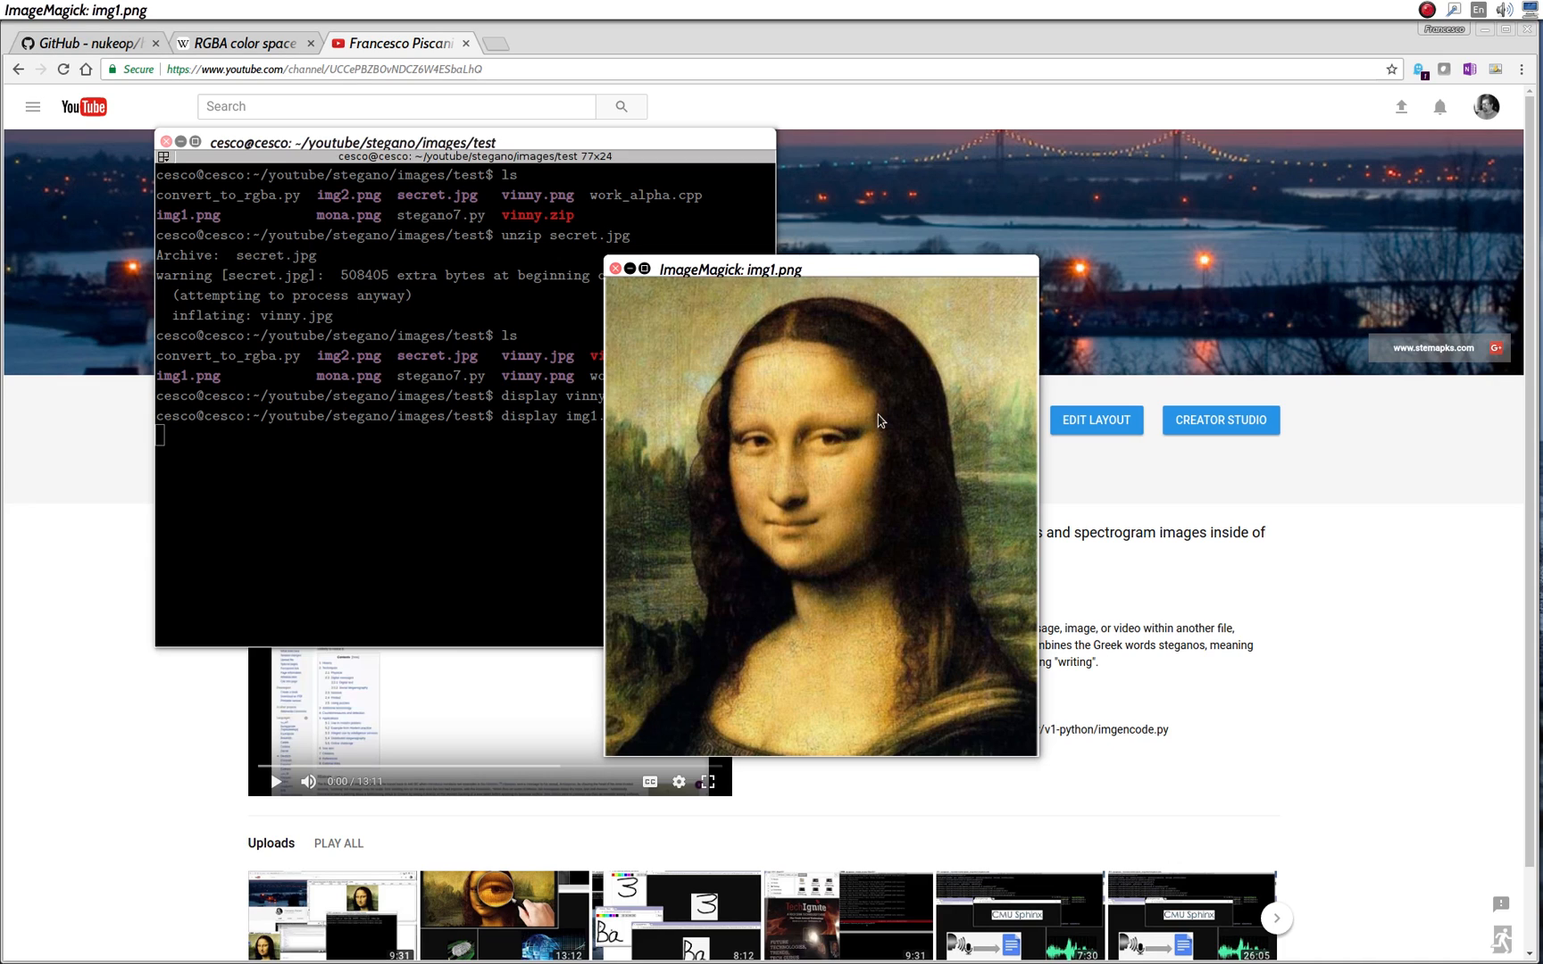